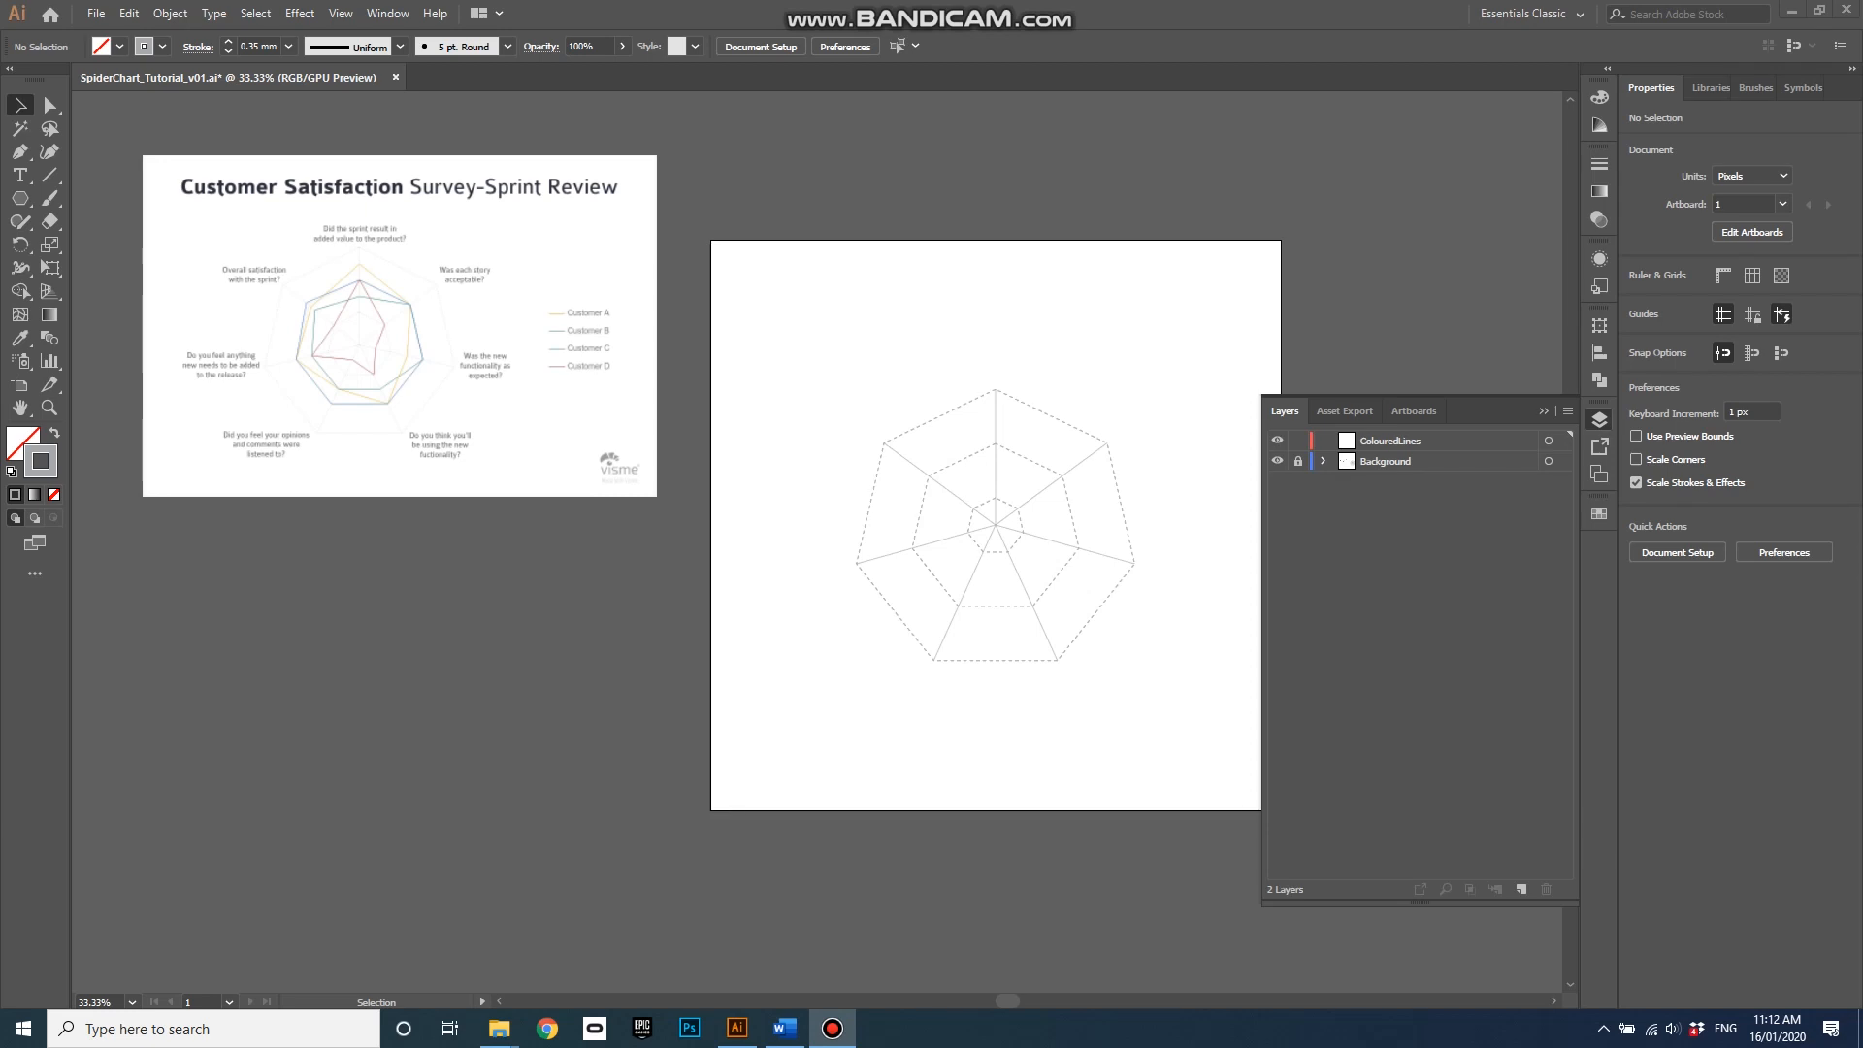
pyautogui.moveTo(1679, 725)
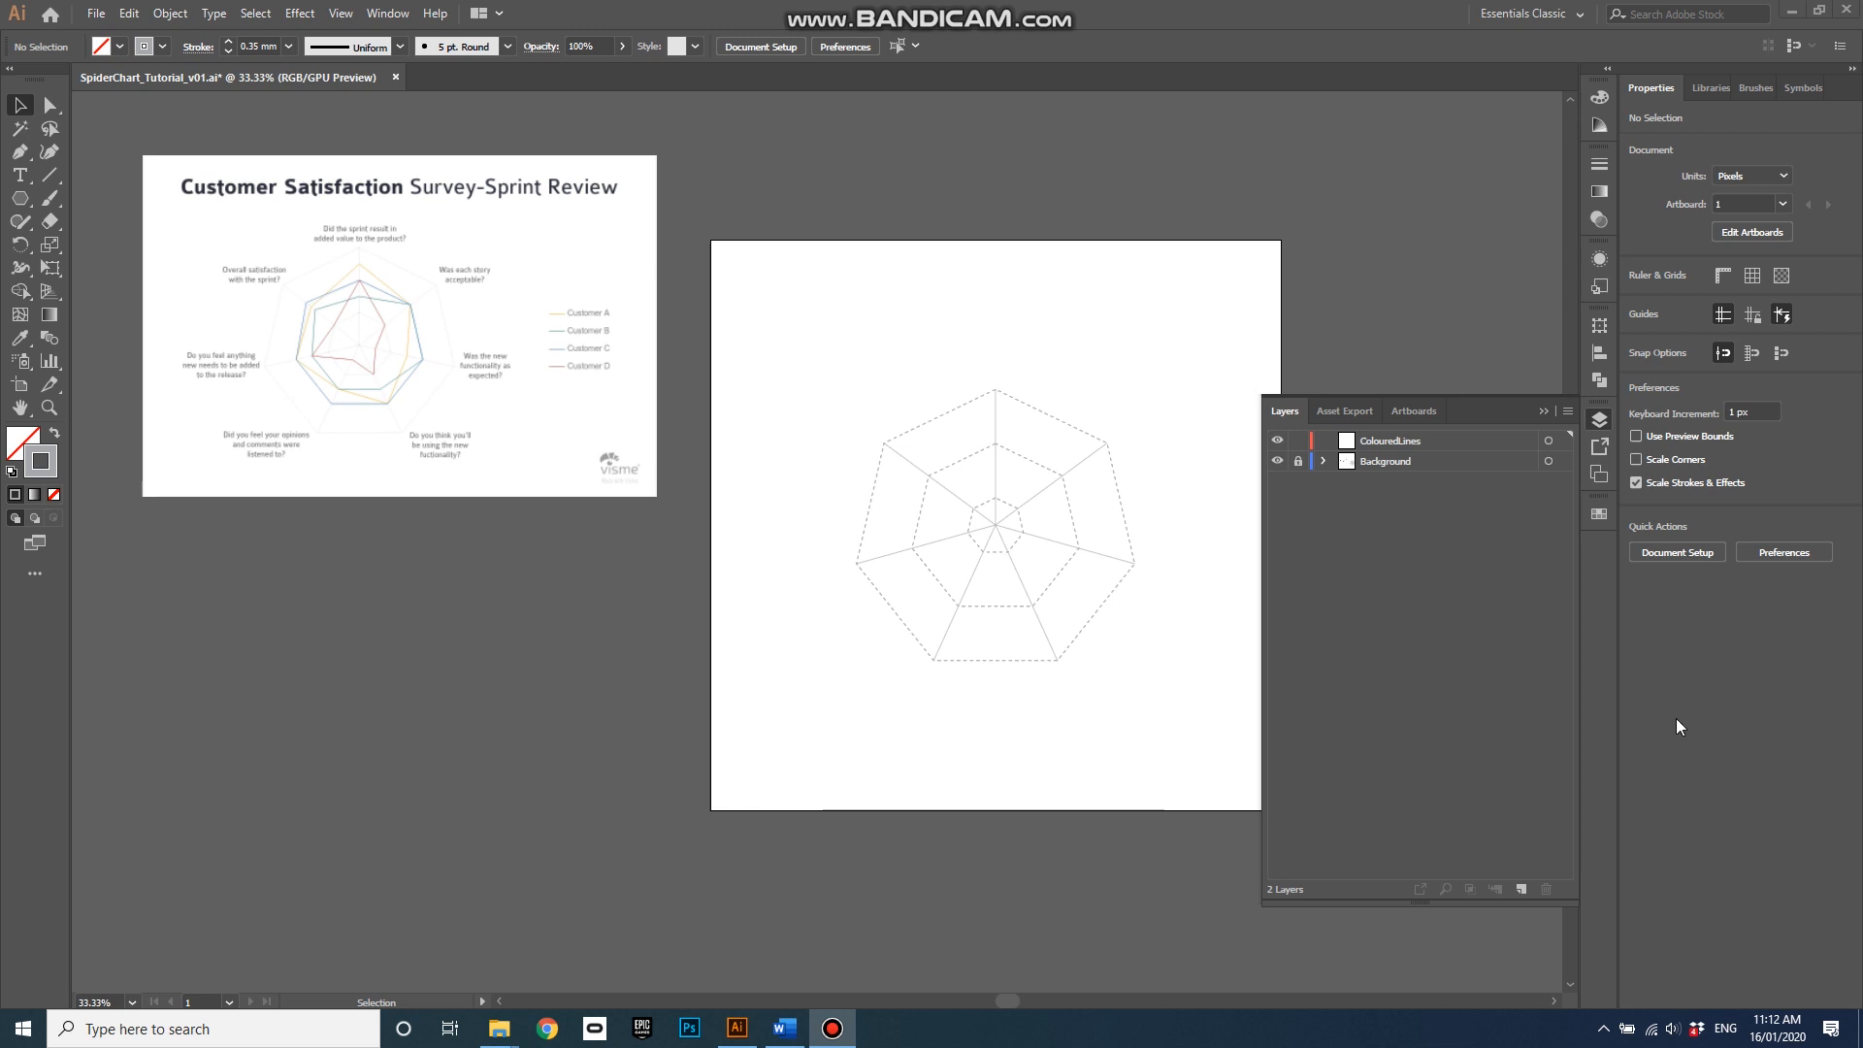
pyautogui.moveTo(1132, 607)
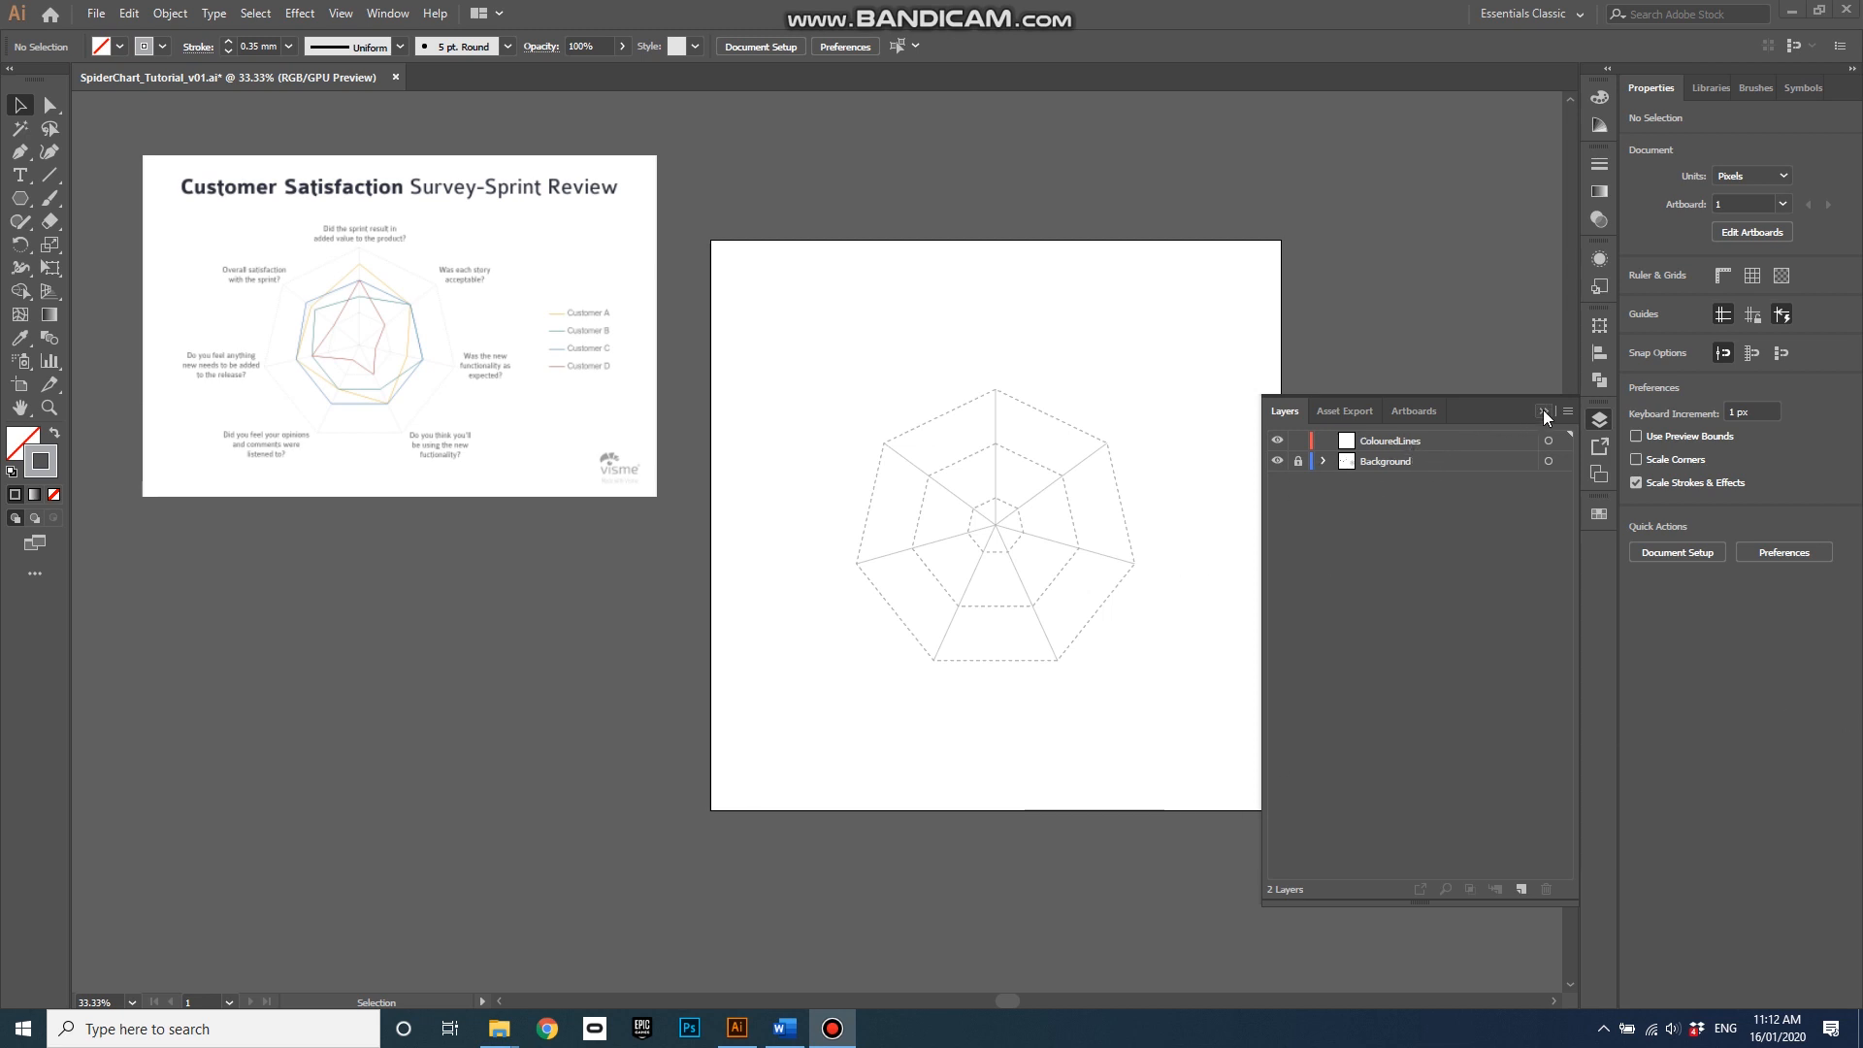
# Make ColouredLines the active layer and dismiss the Layers panel
pyautogui.click(1389, 440)
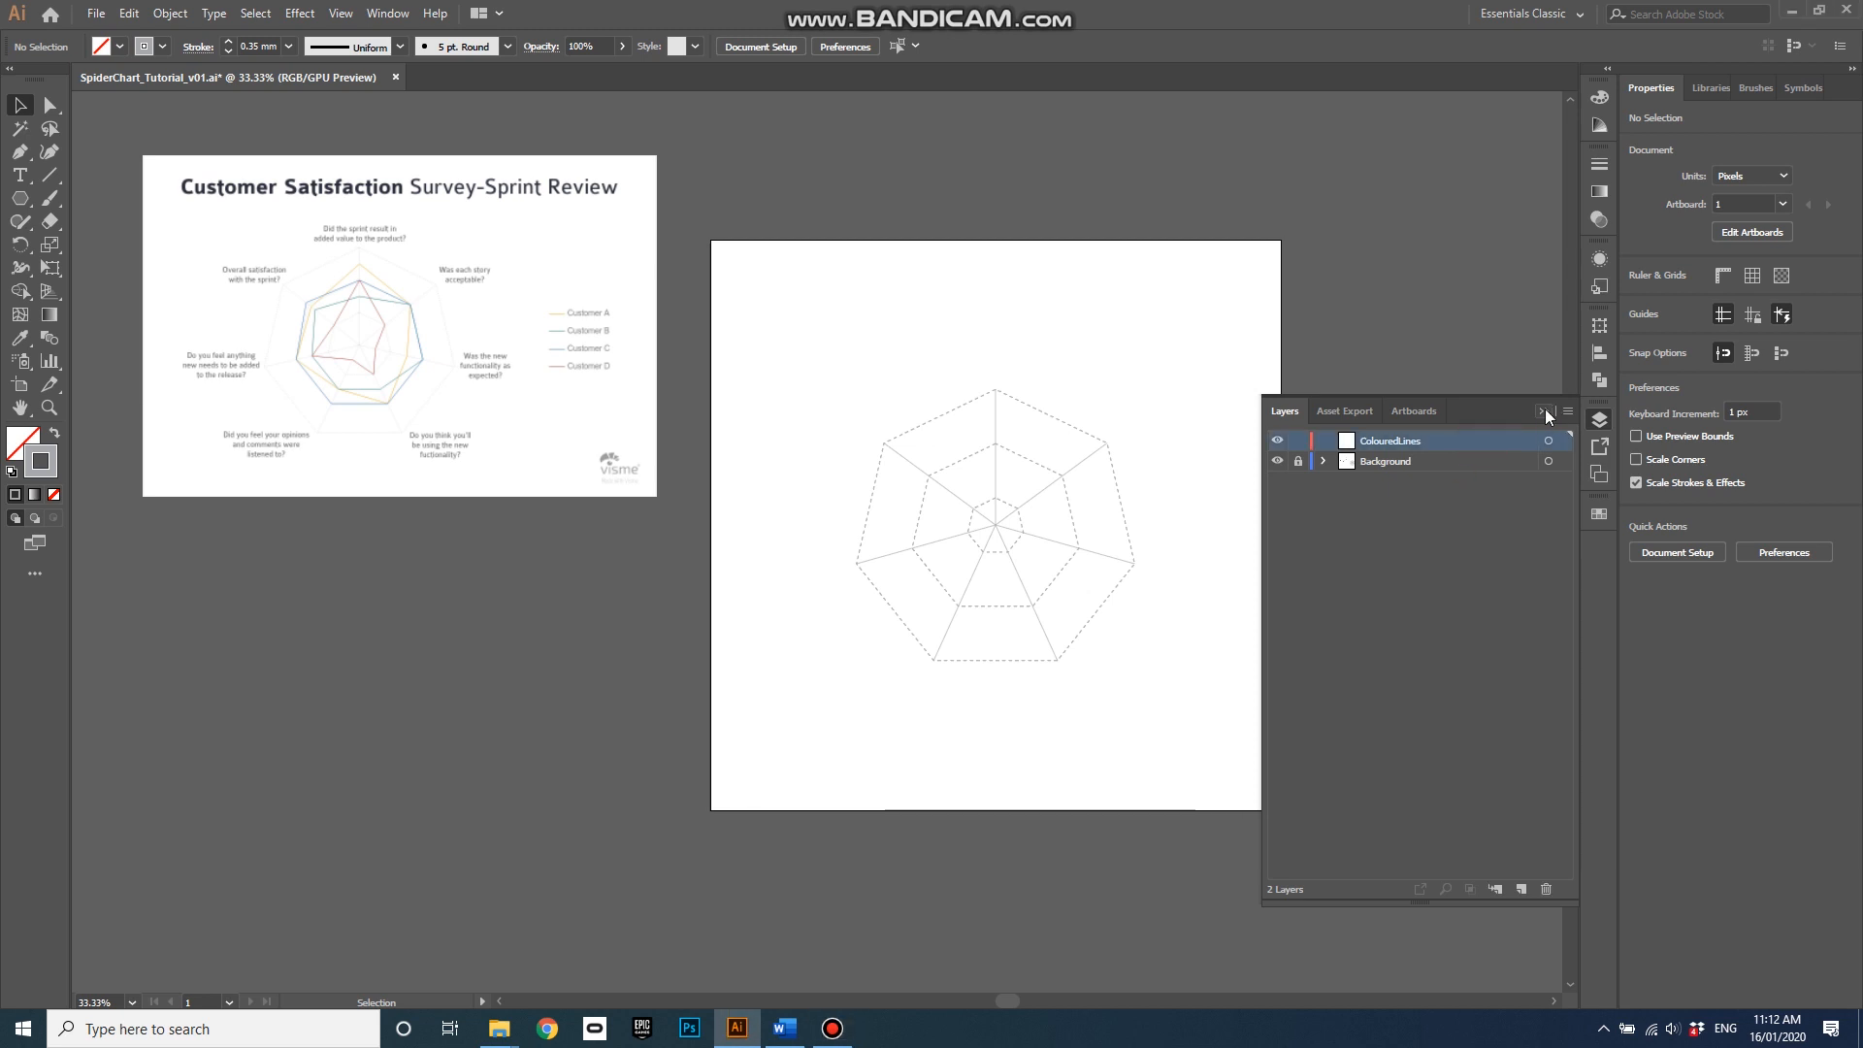
pyautogui.click(1542, 412)
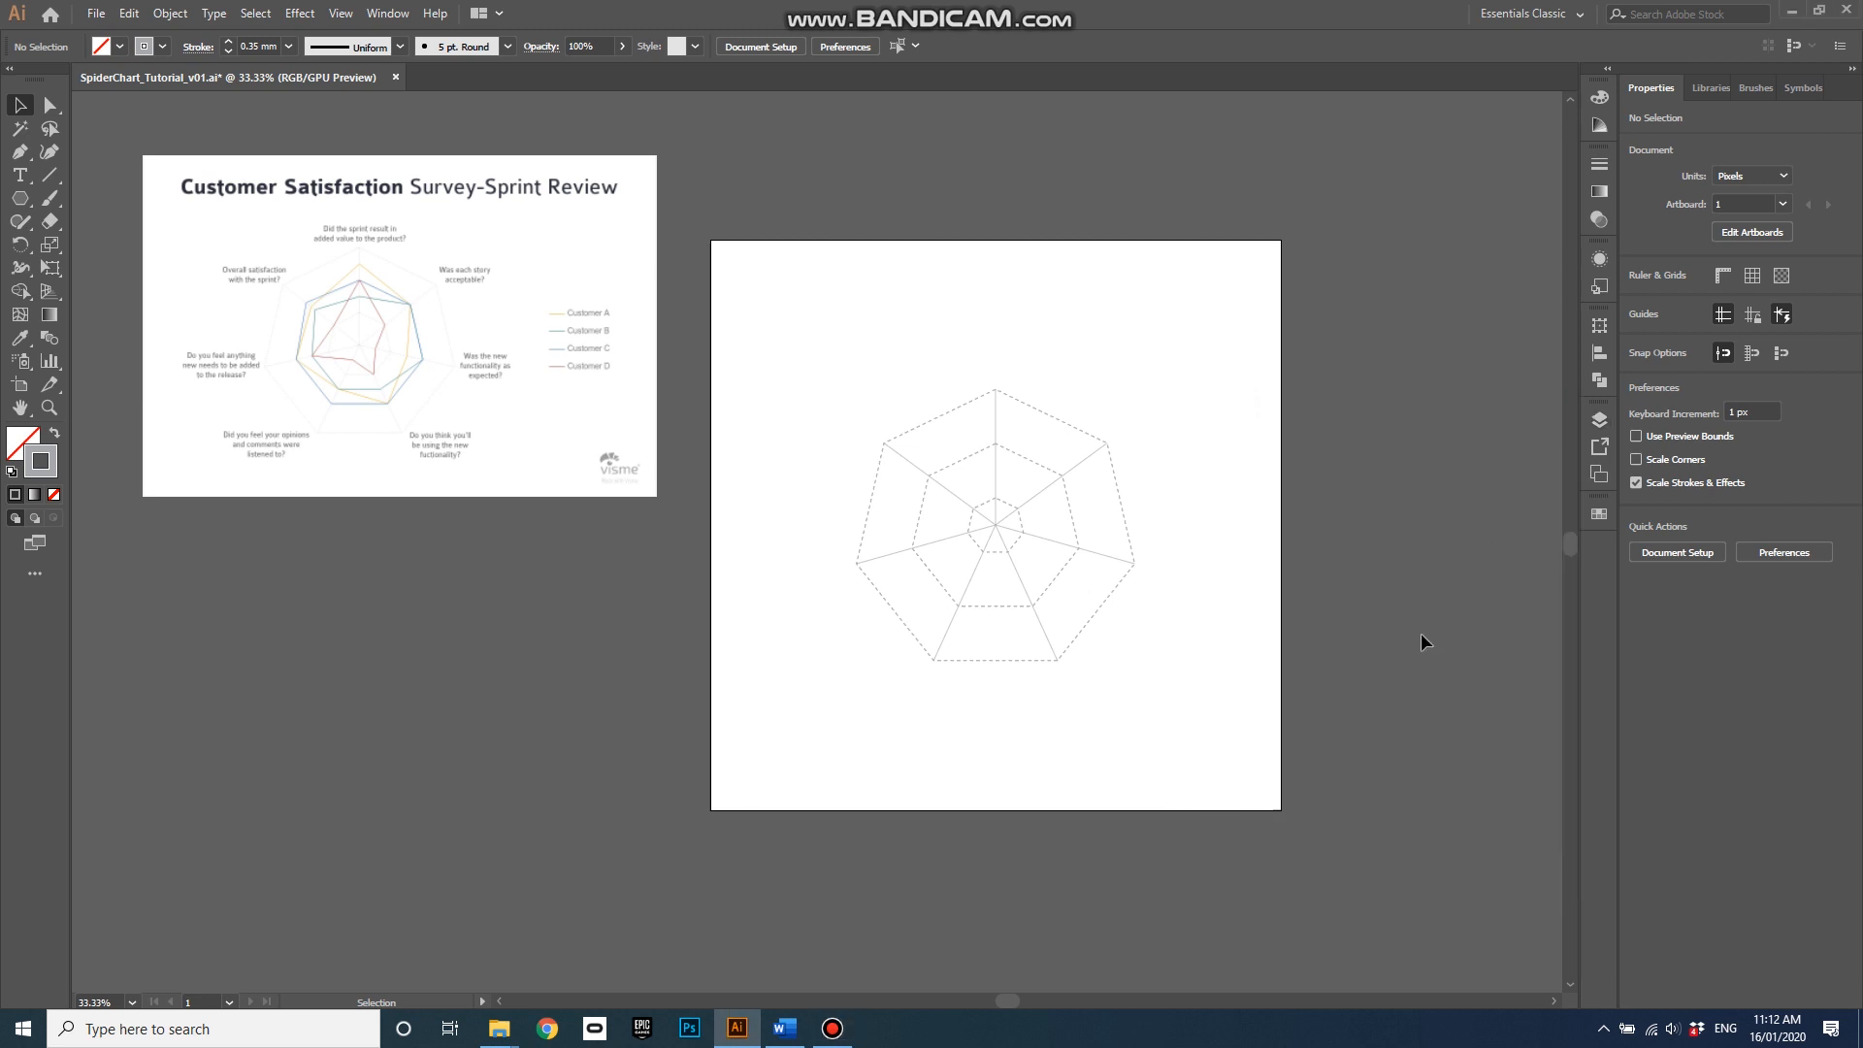
pyautogui.moveTo(348, 281)
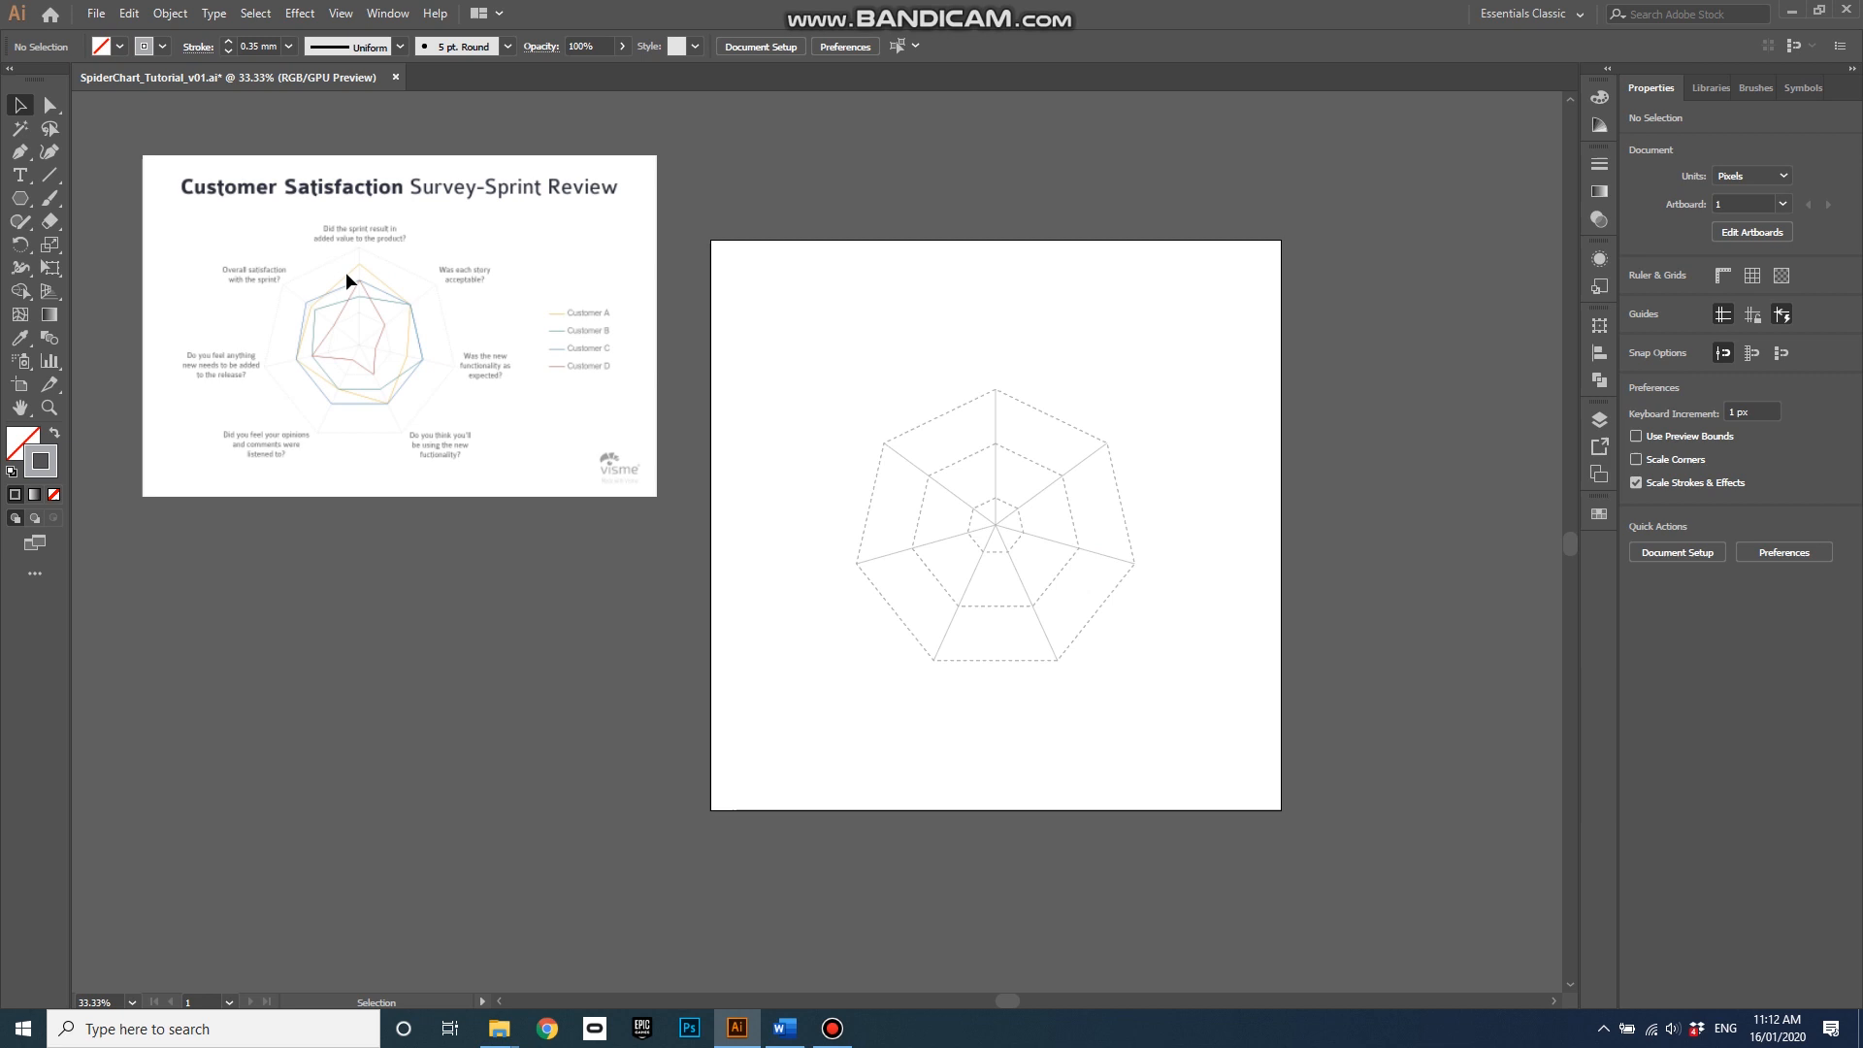
pyautogui.moveTo(349, 332)
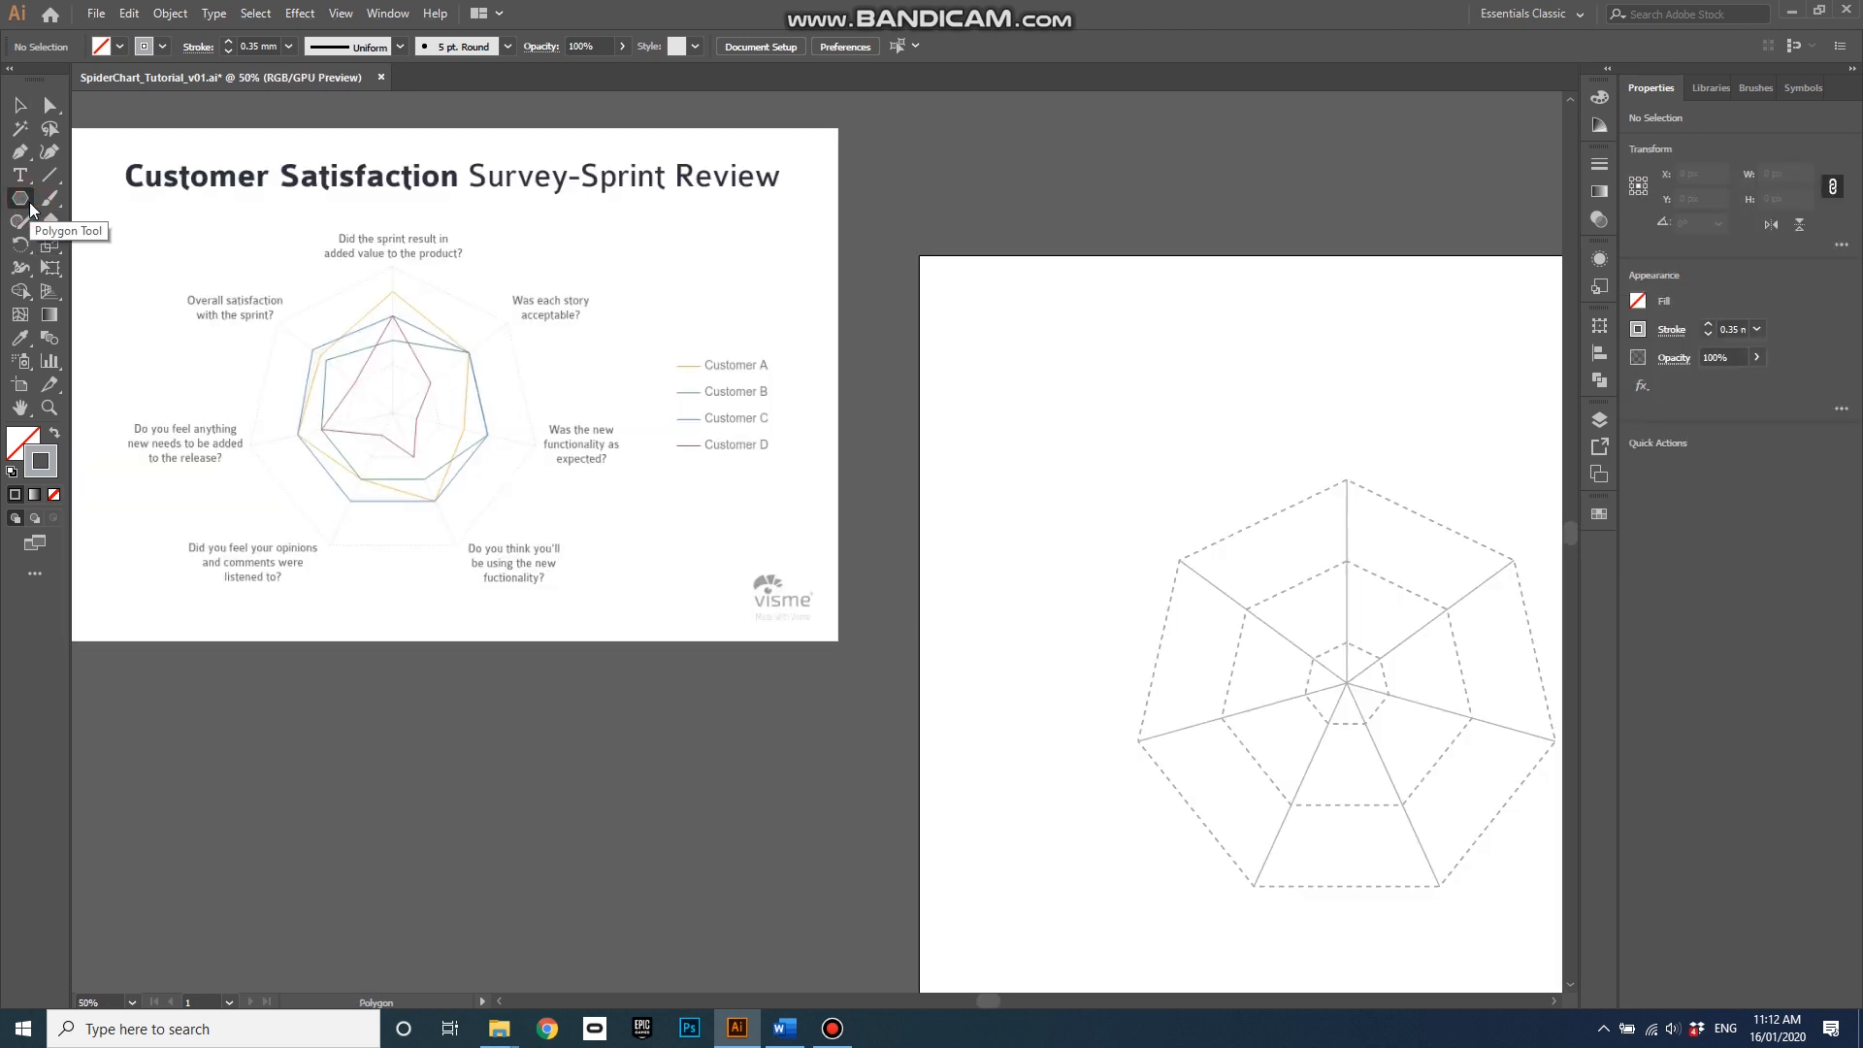
pyautogui.moveTo(1130, 412)
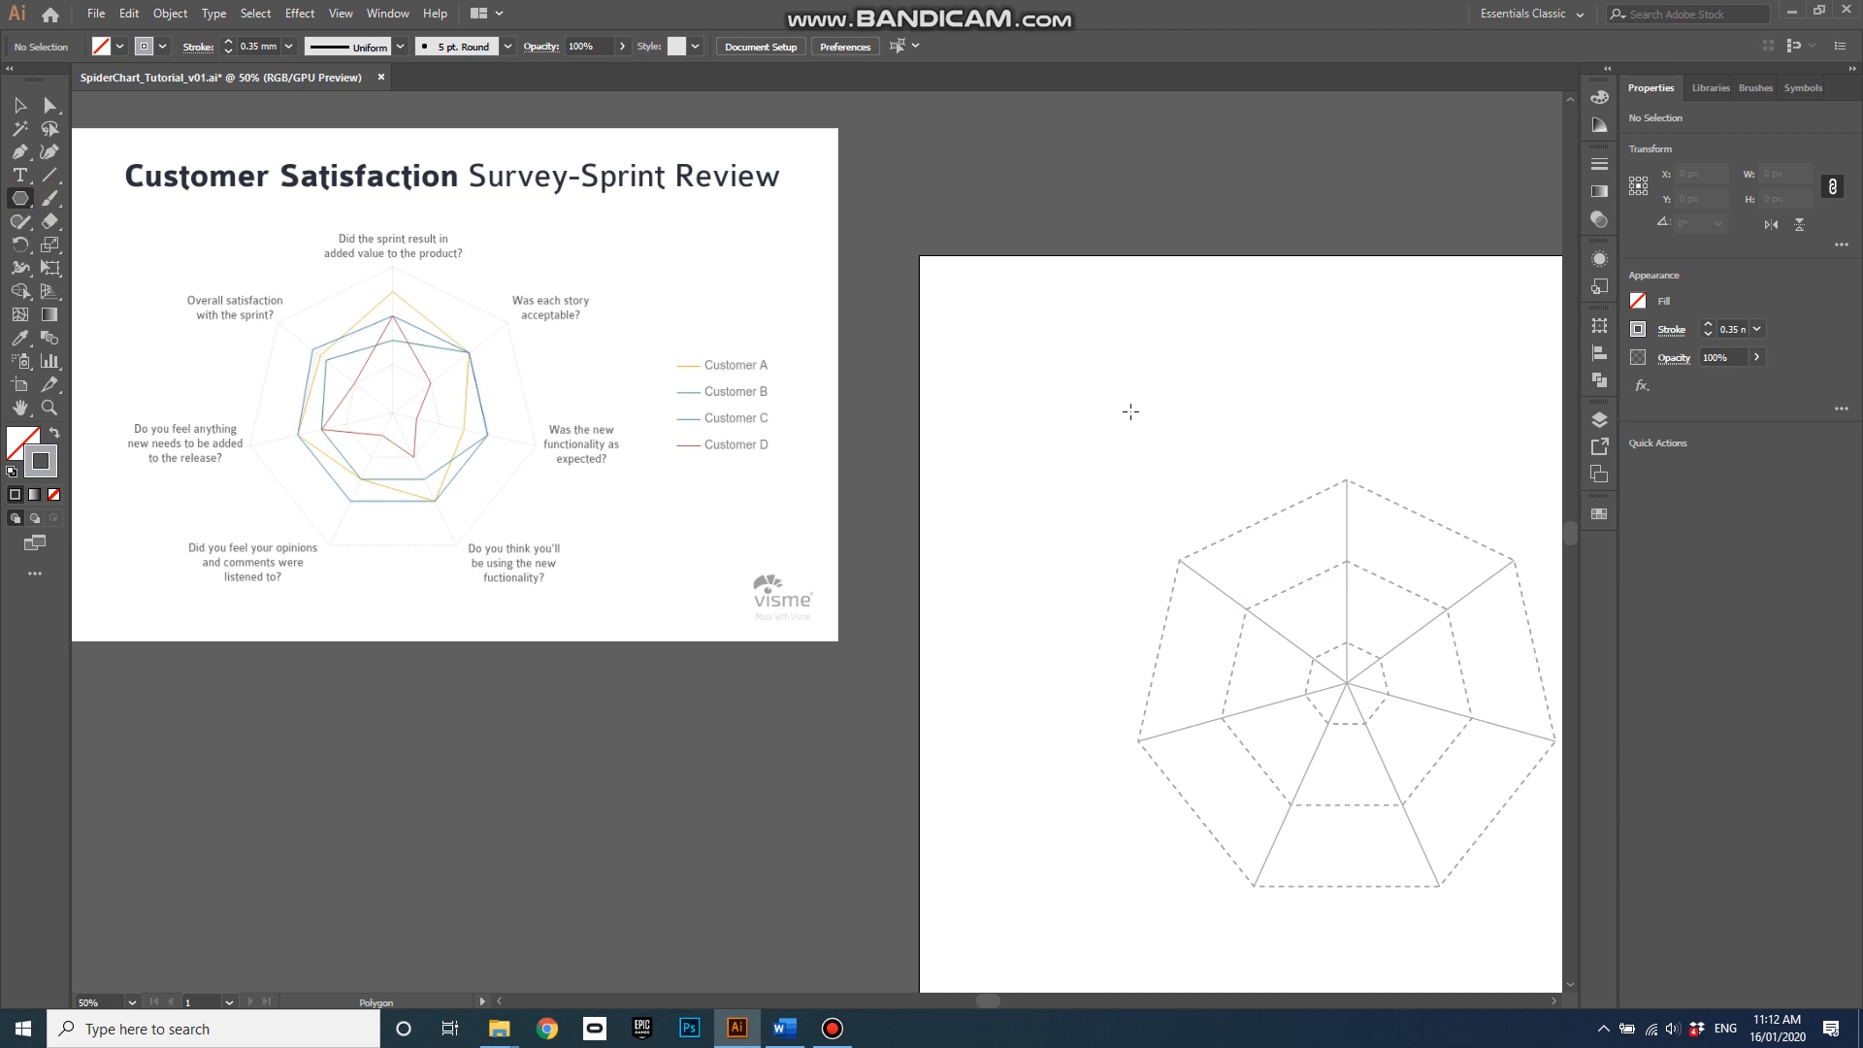
# Create a 7-sided polygon of 250 px radius and centre it over the dashed grid
pyautogui.click(1130, 411)
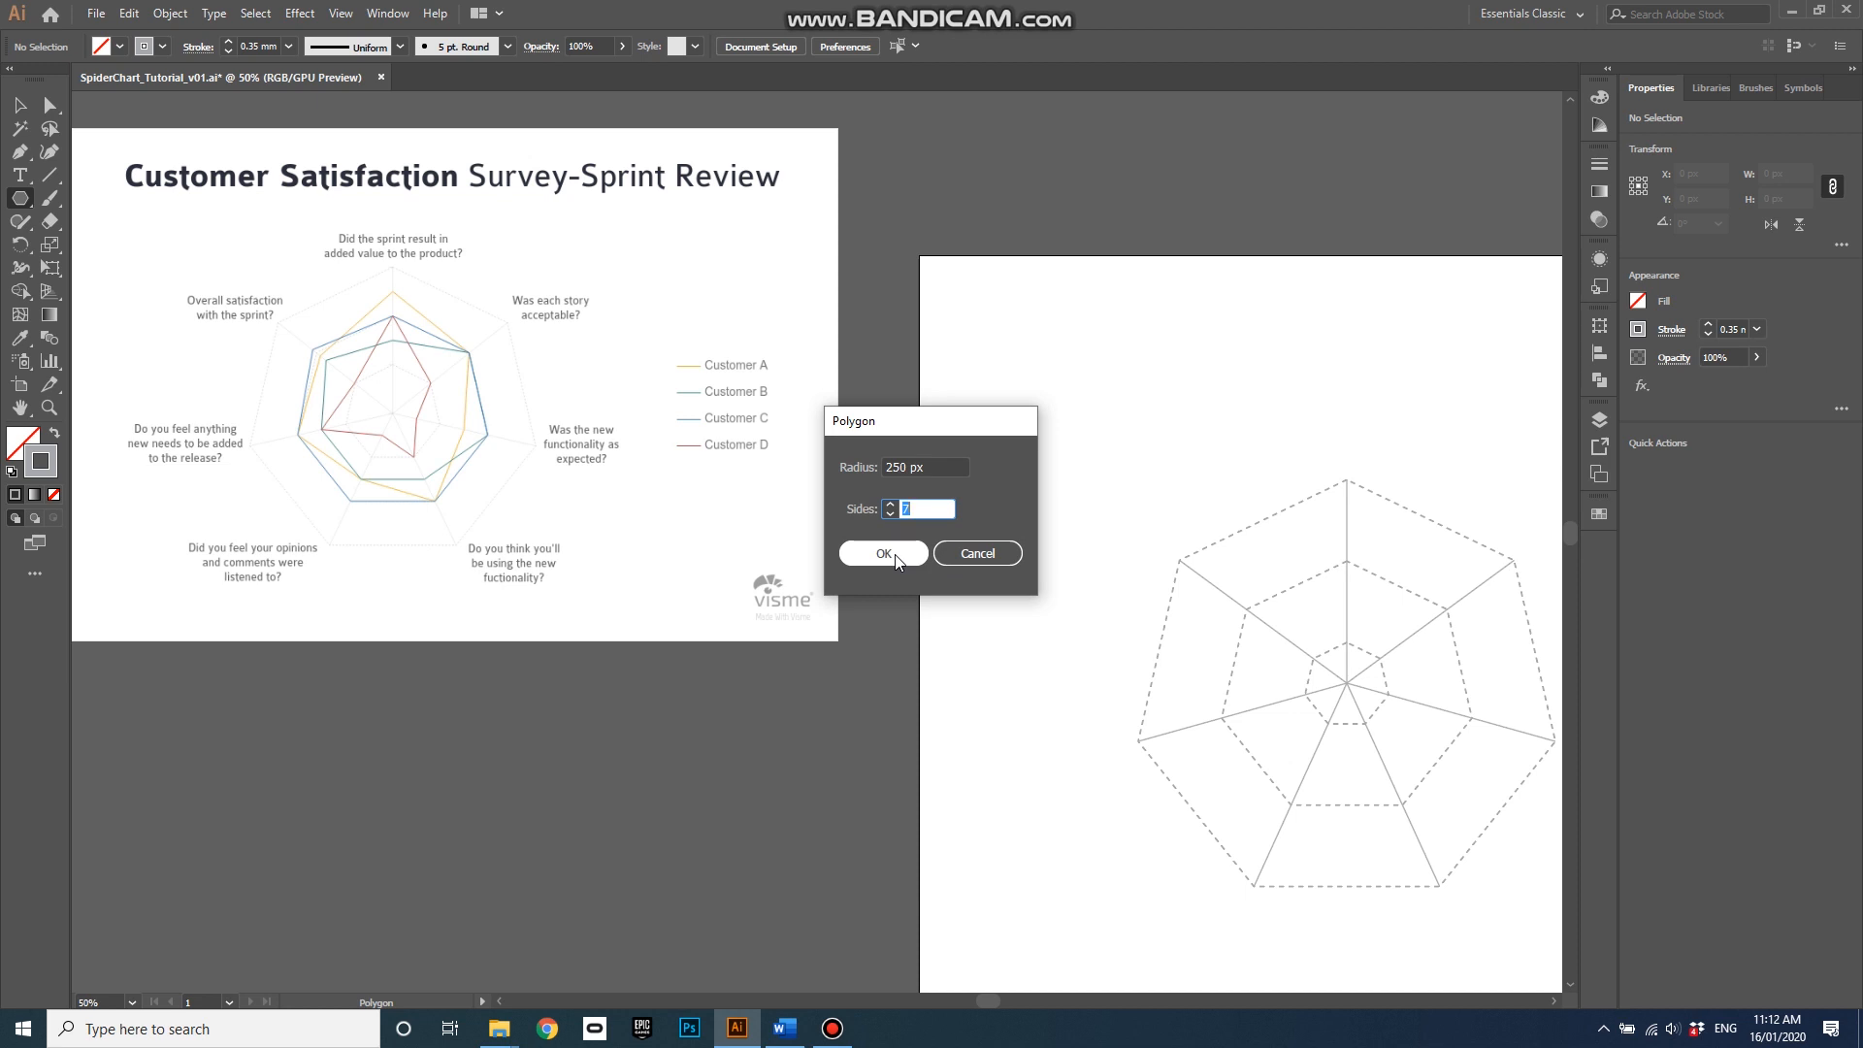
pyautogui.click(882, 555)
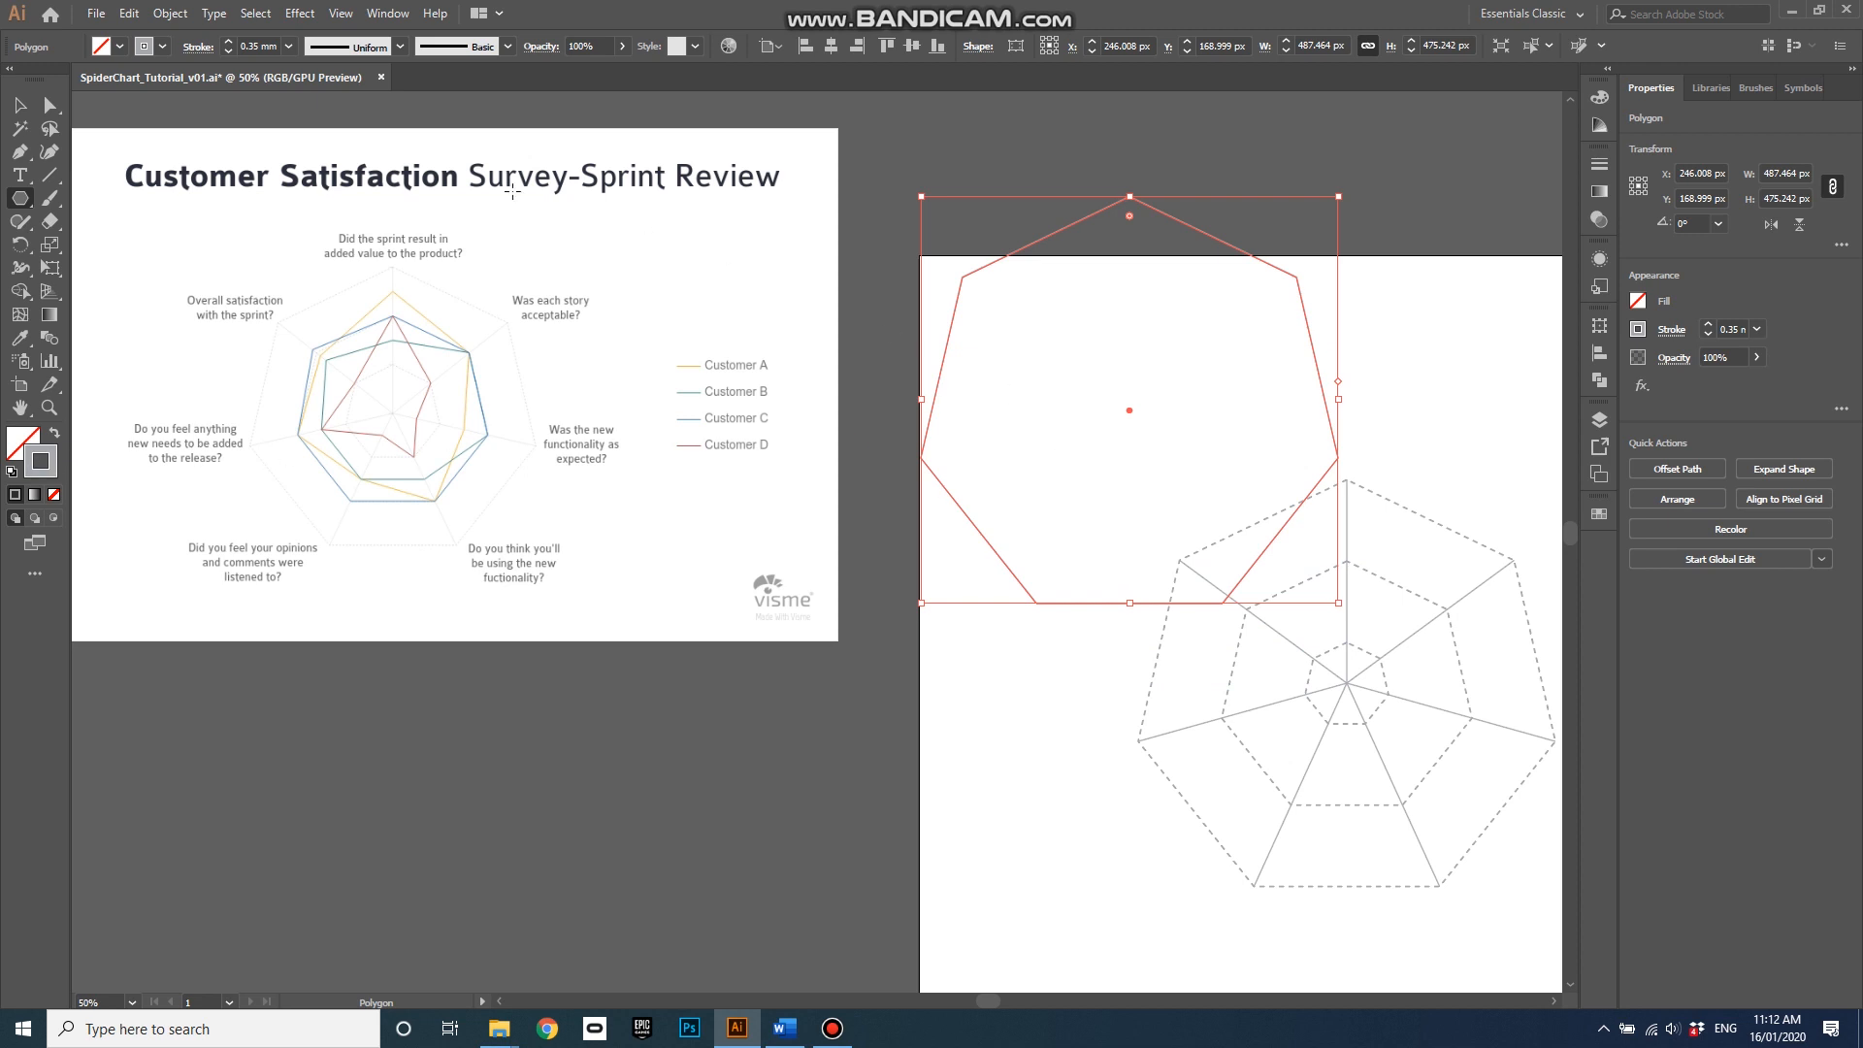
pyautogui.click(1330, 407)
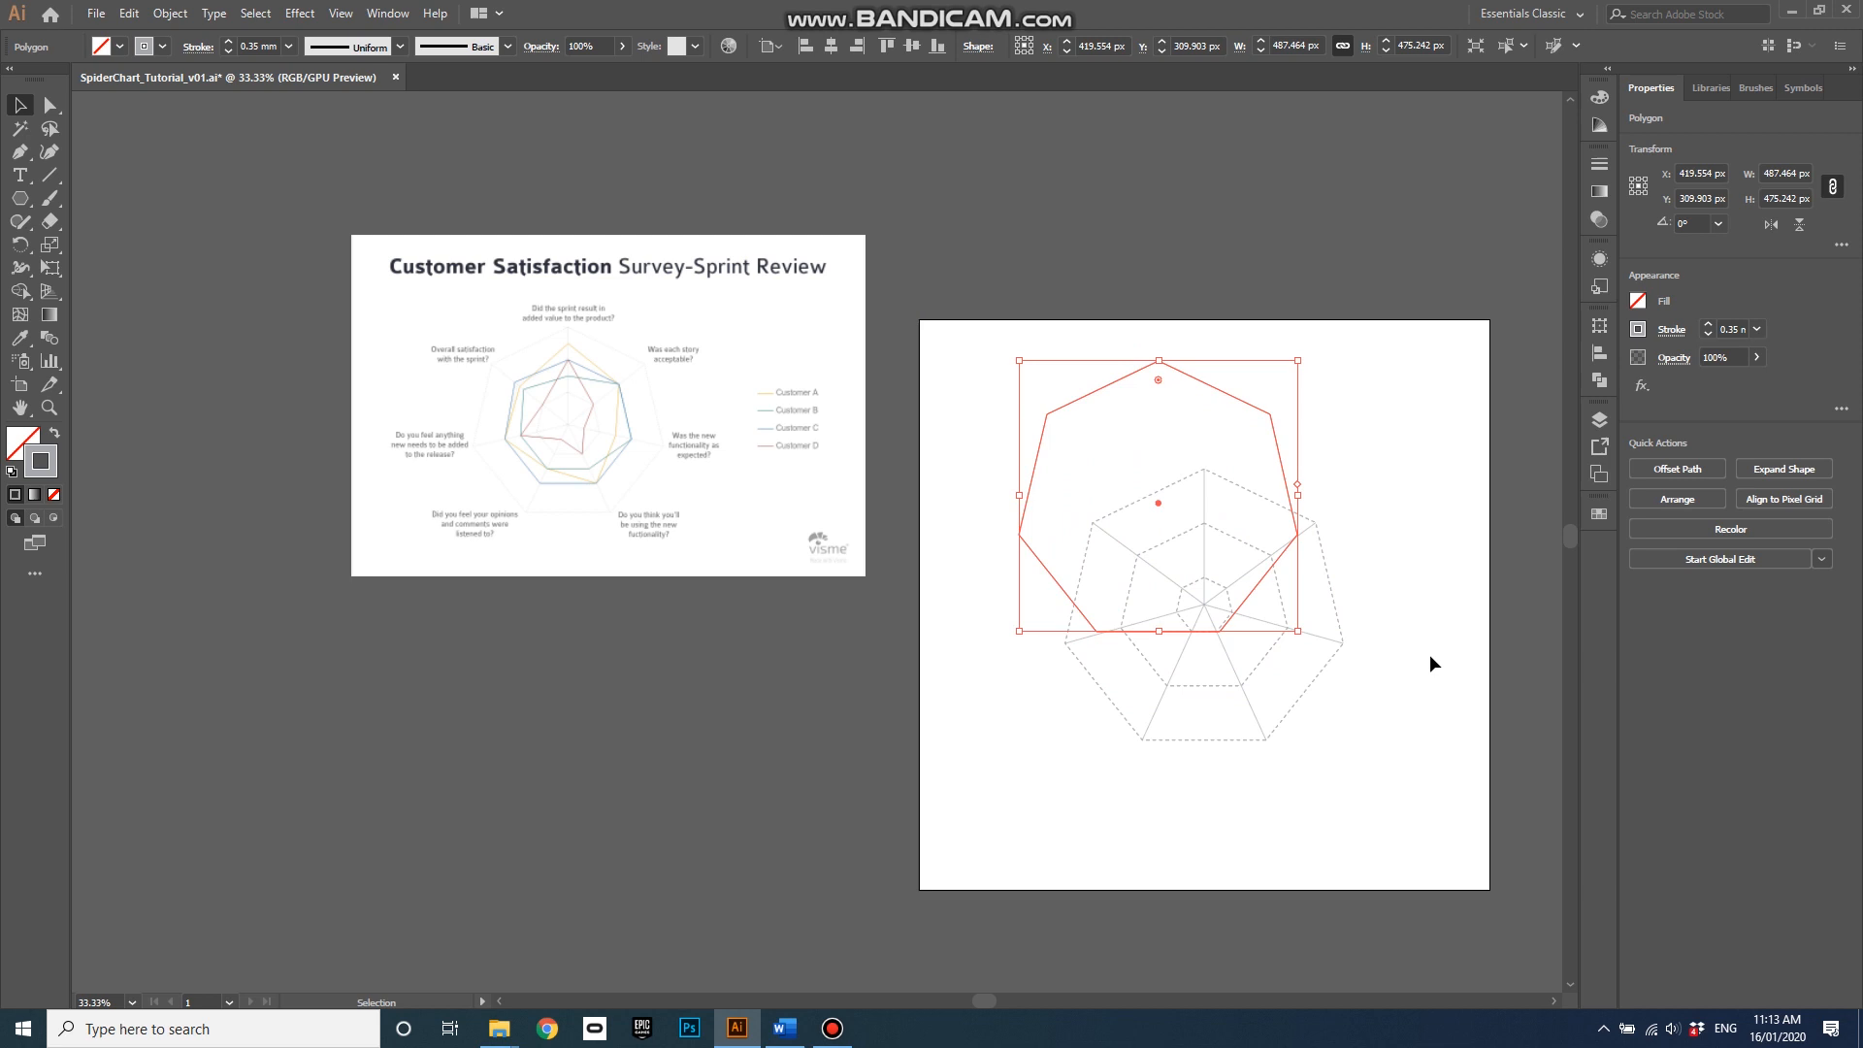
pyautogui.moveTo(1443, 613)
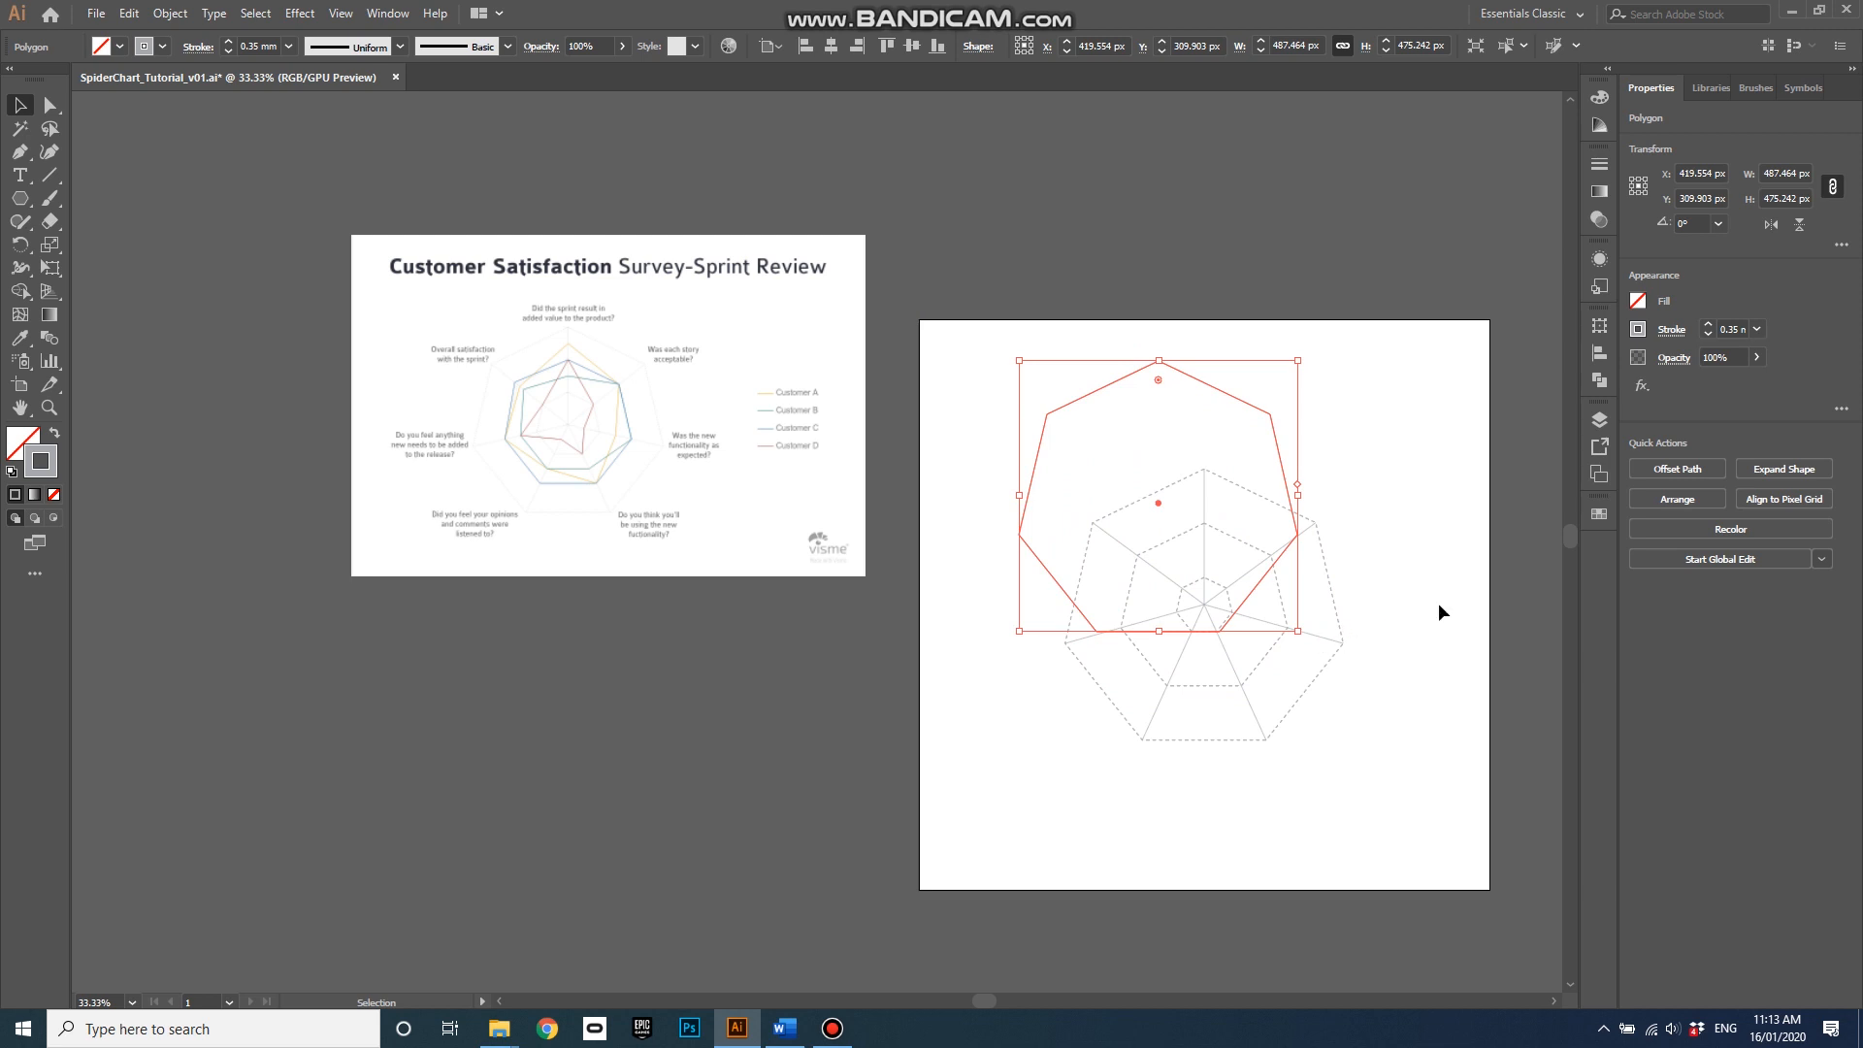
pyautogui.moveTo(1598, 360)
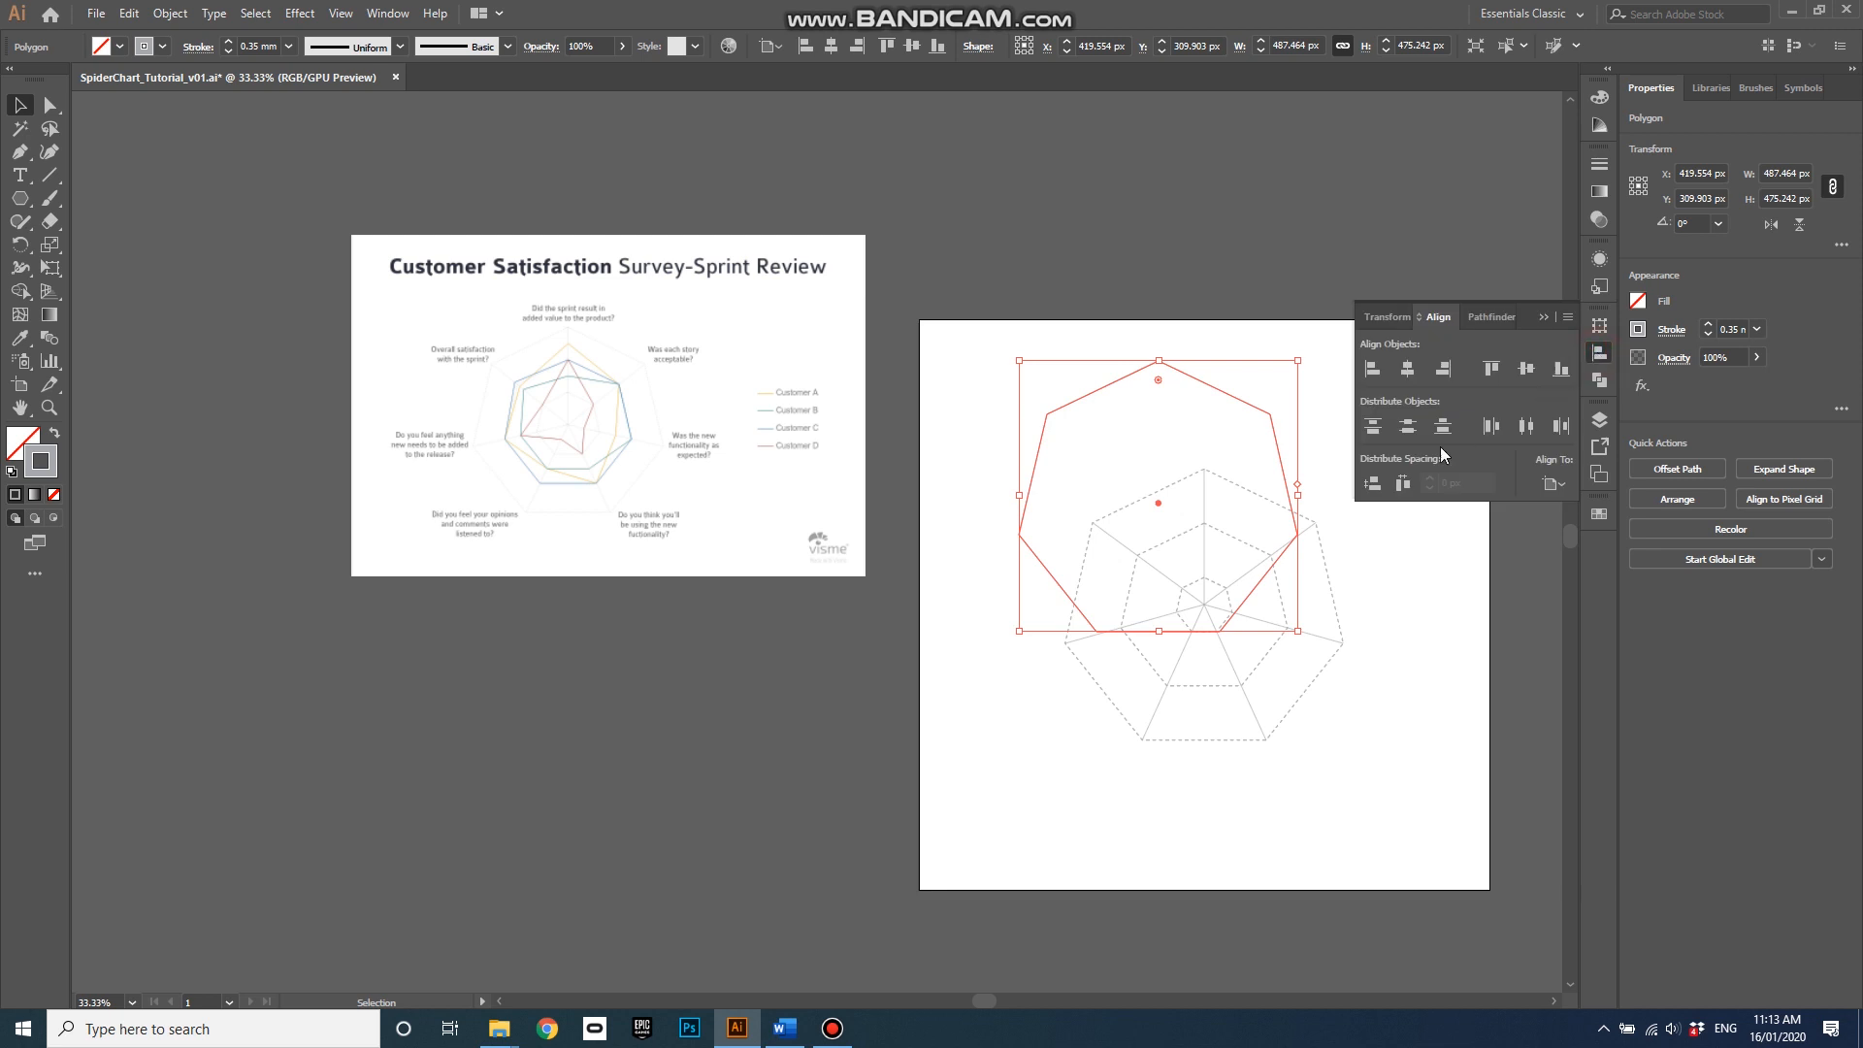
pyautogui.click(1525, 368)
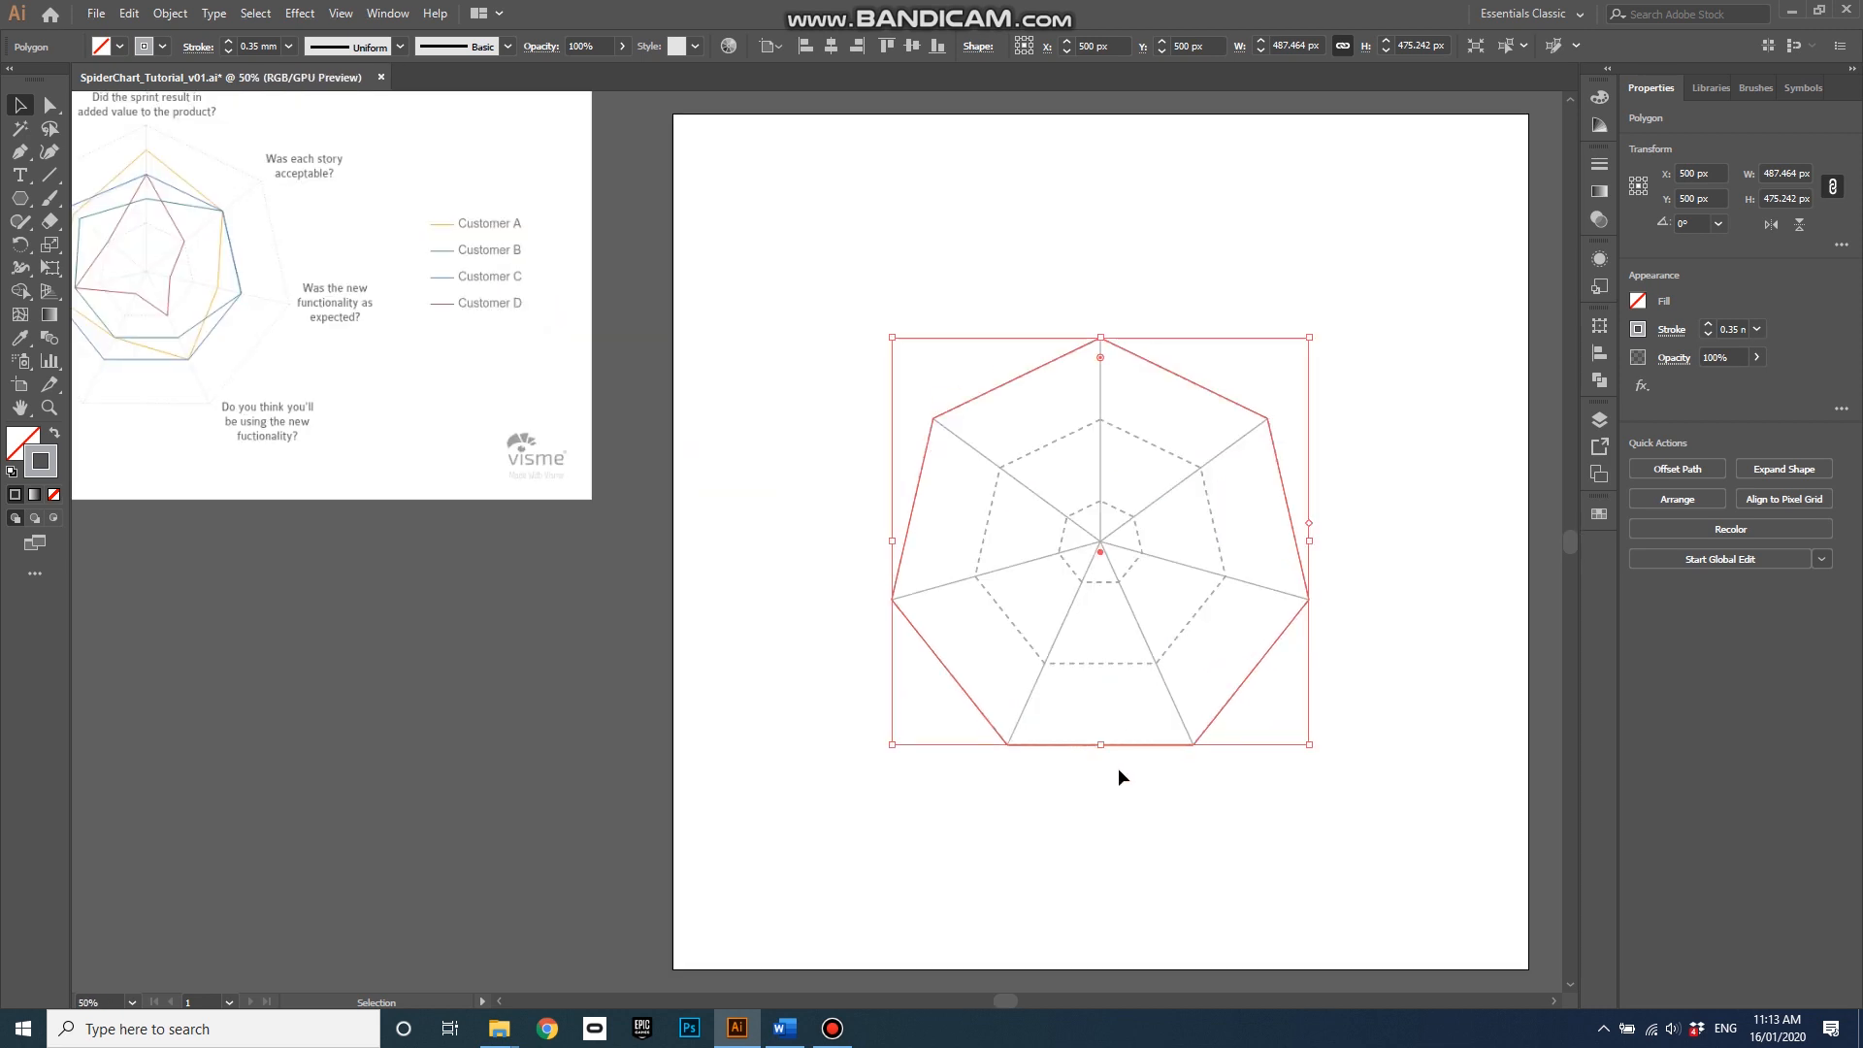
pyautogui.moveTo(434, 344)
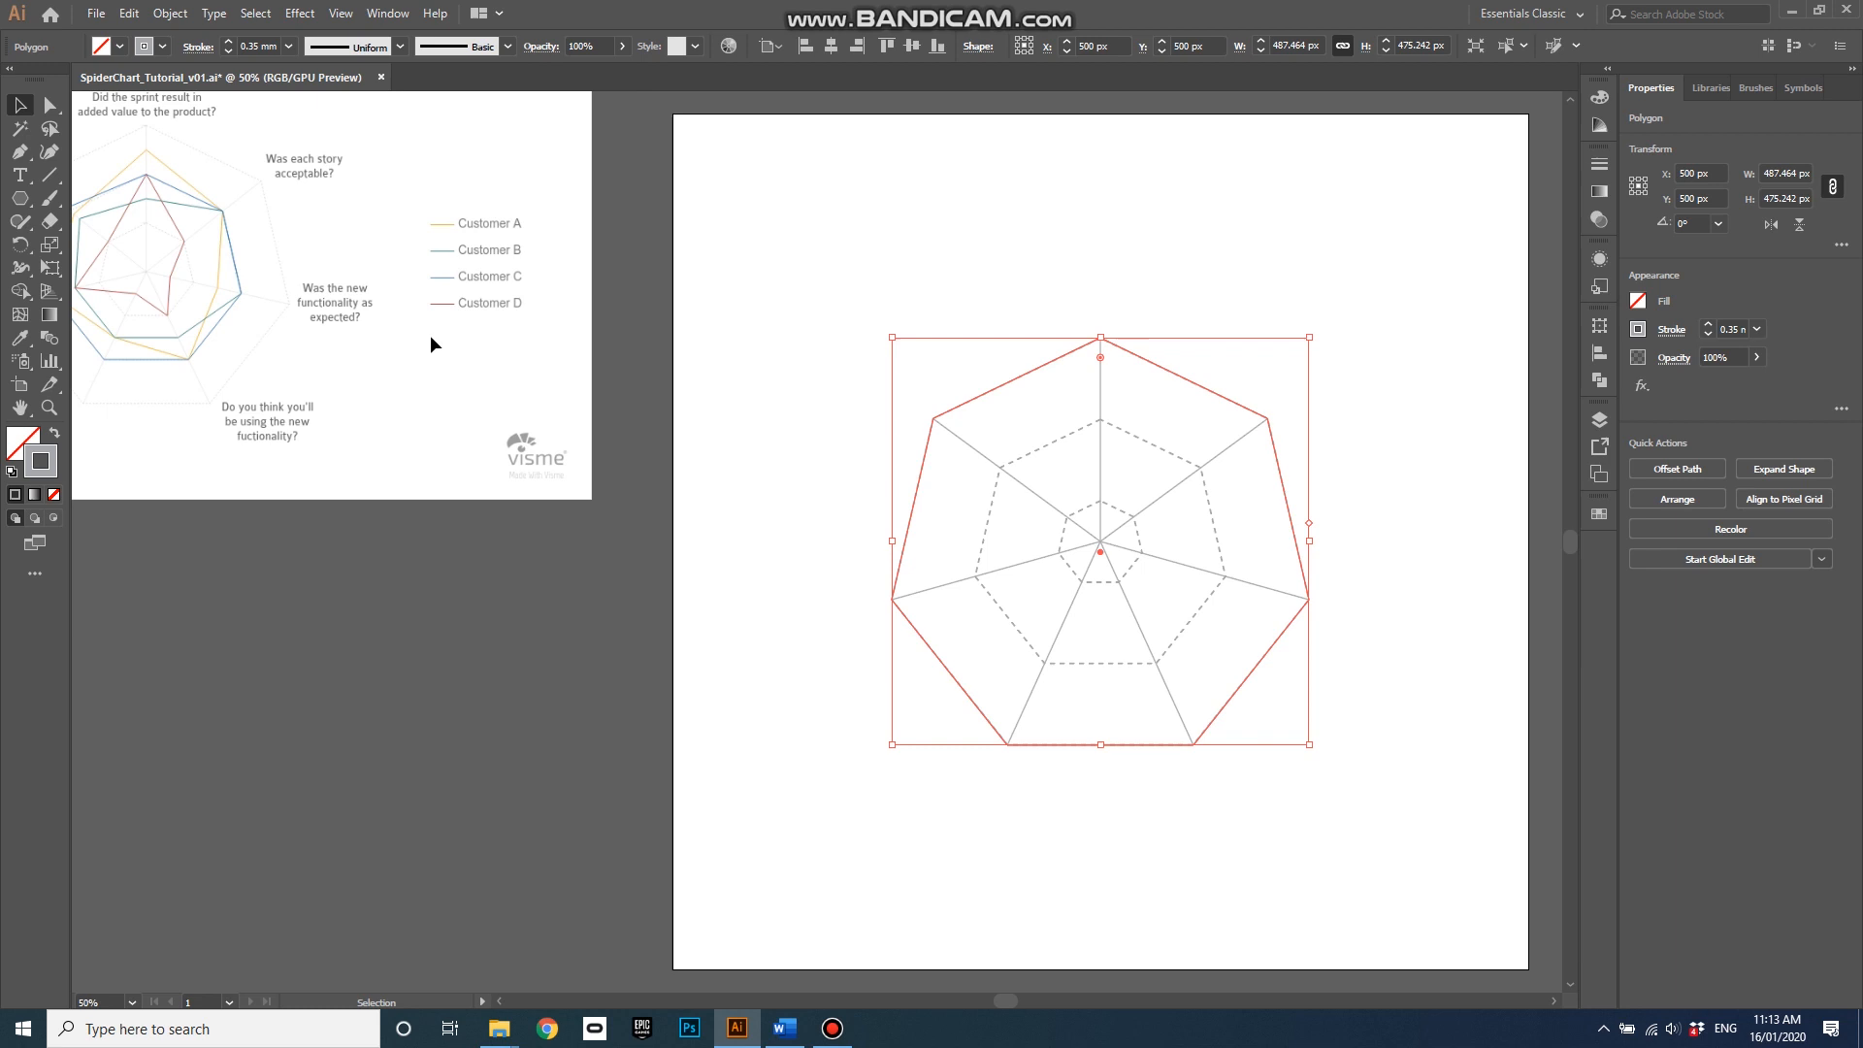
pyautogui.moveTo(39, 461)
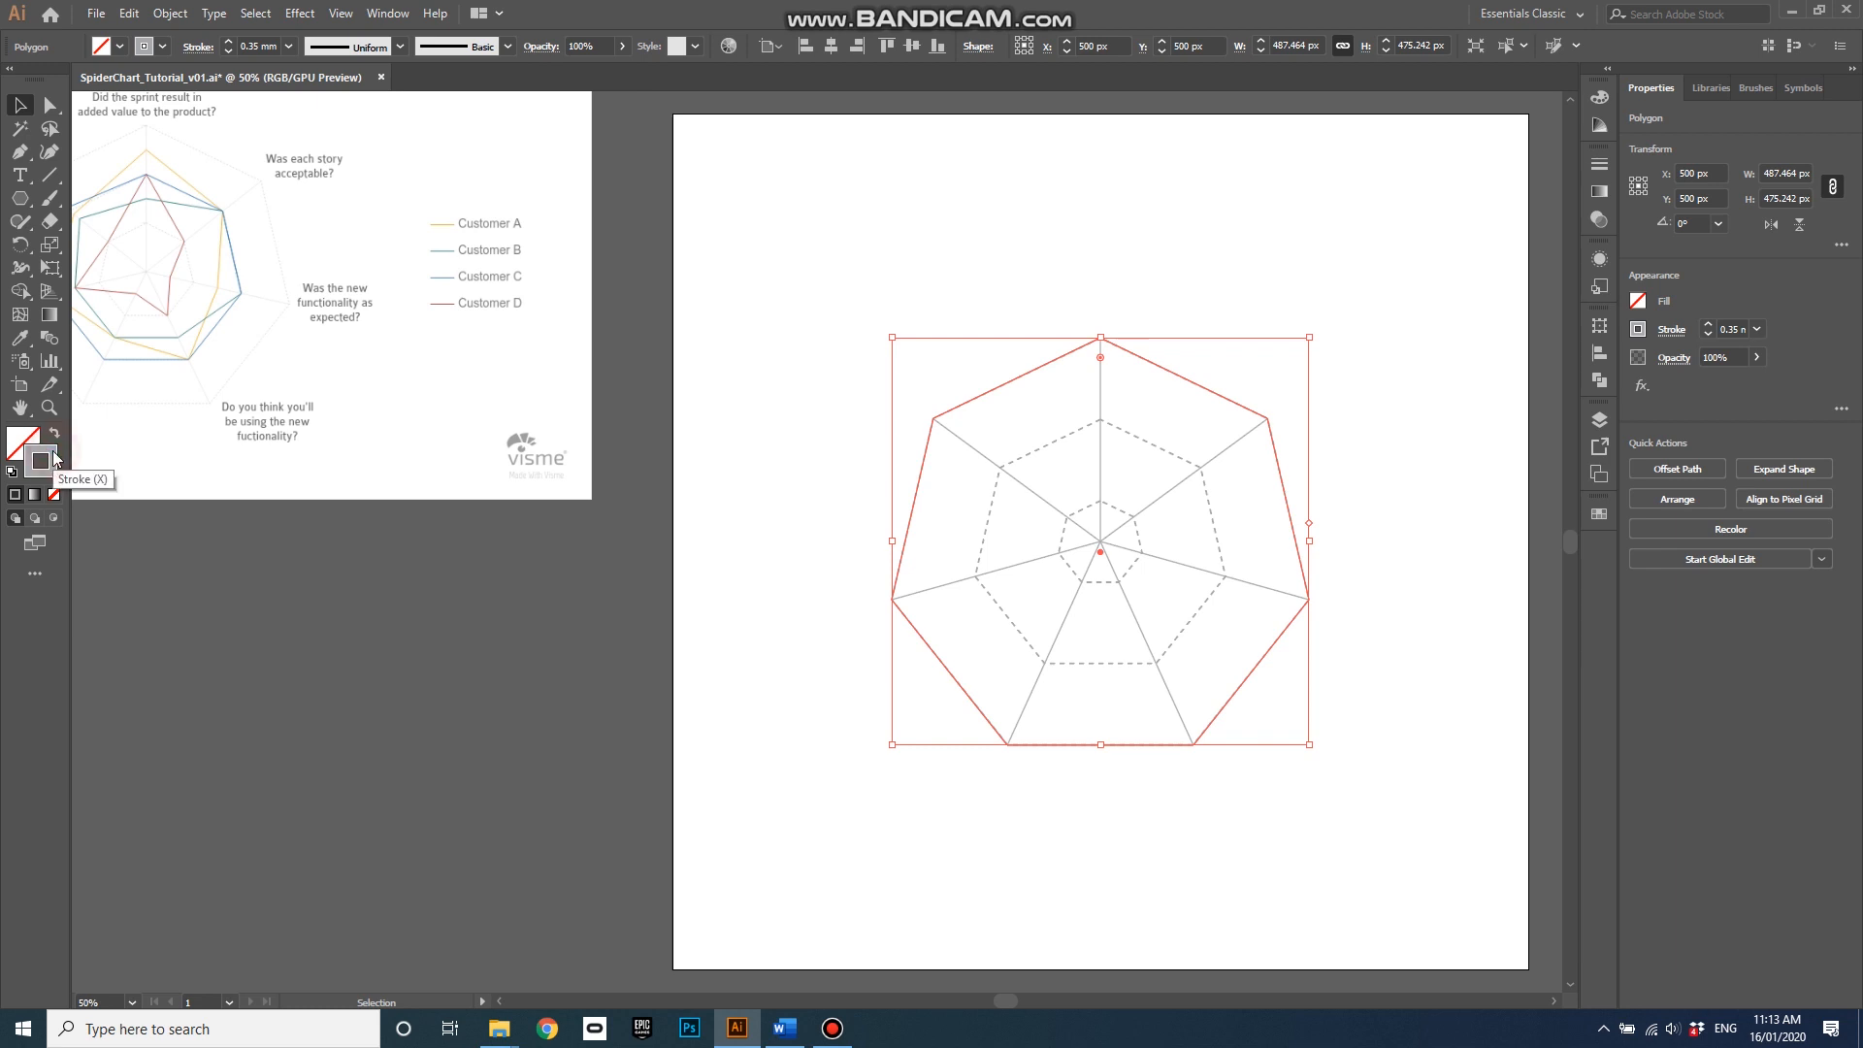
# Give the polygon outline a blue stroke of 1 mm weight
pyautogui.doubleClick(23, 441)
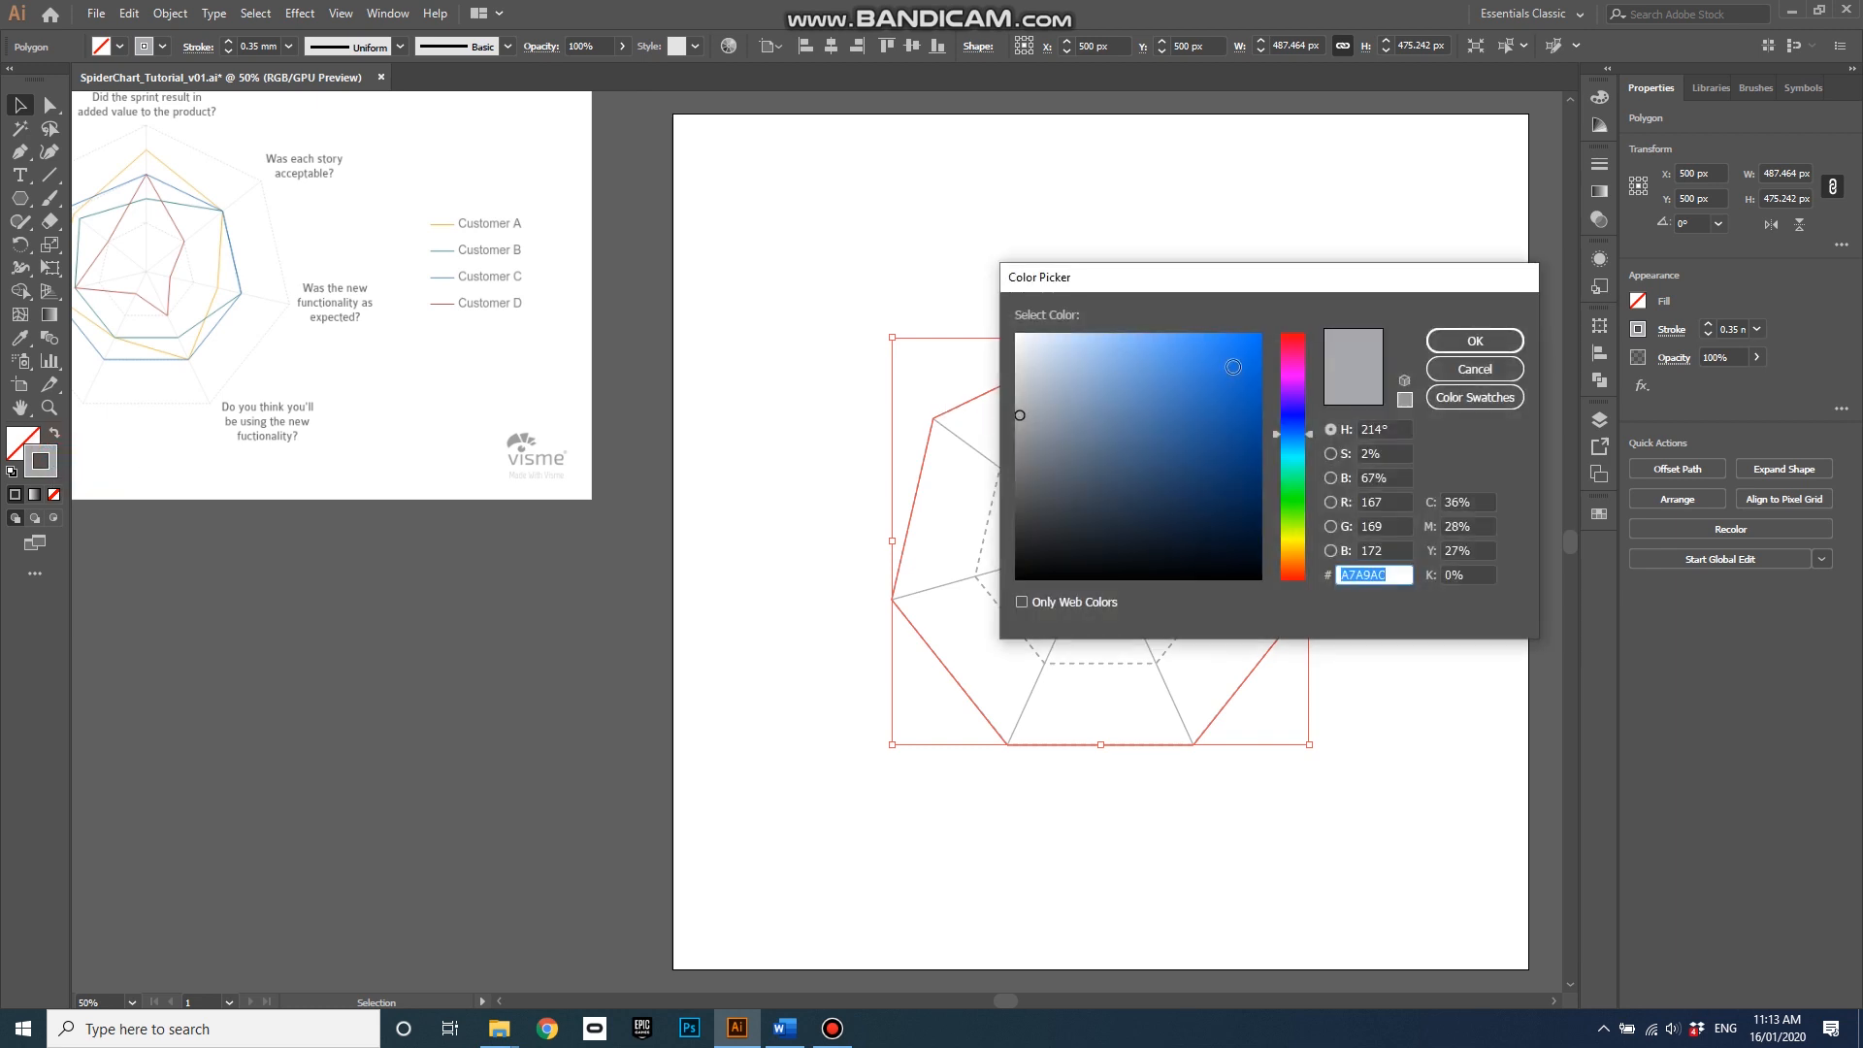
pyautogui.click(1473, 340)
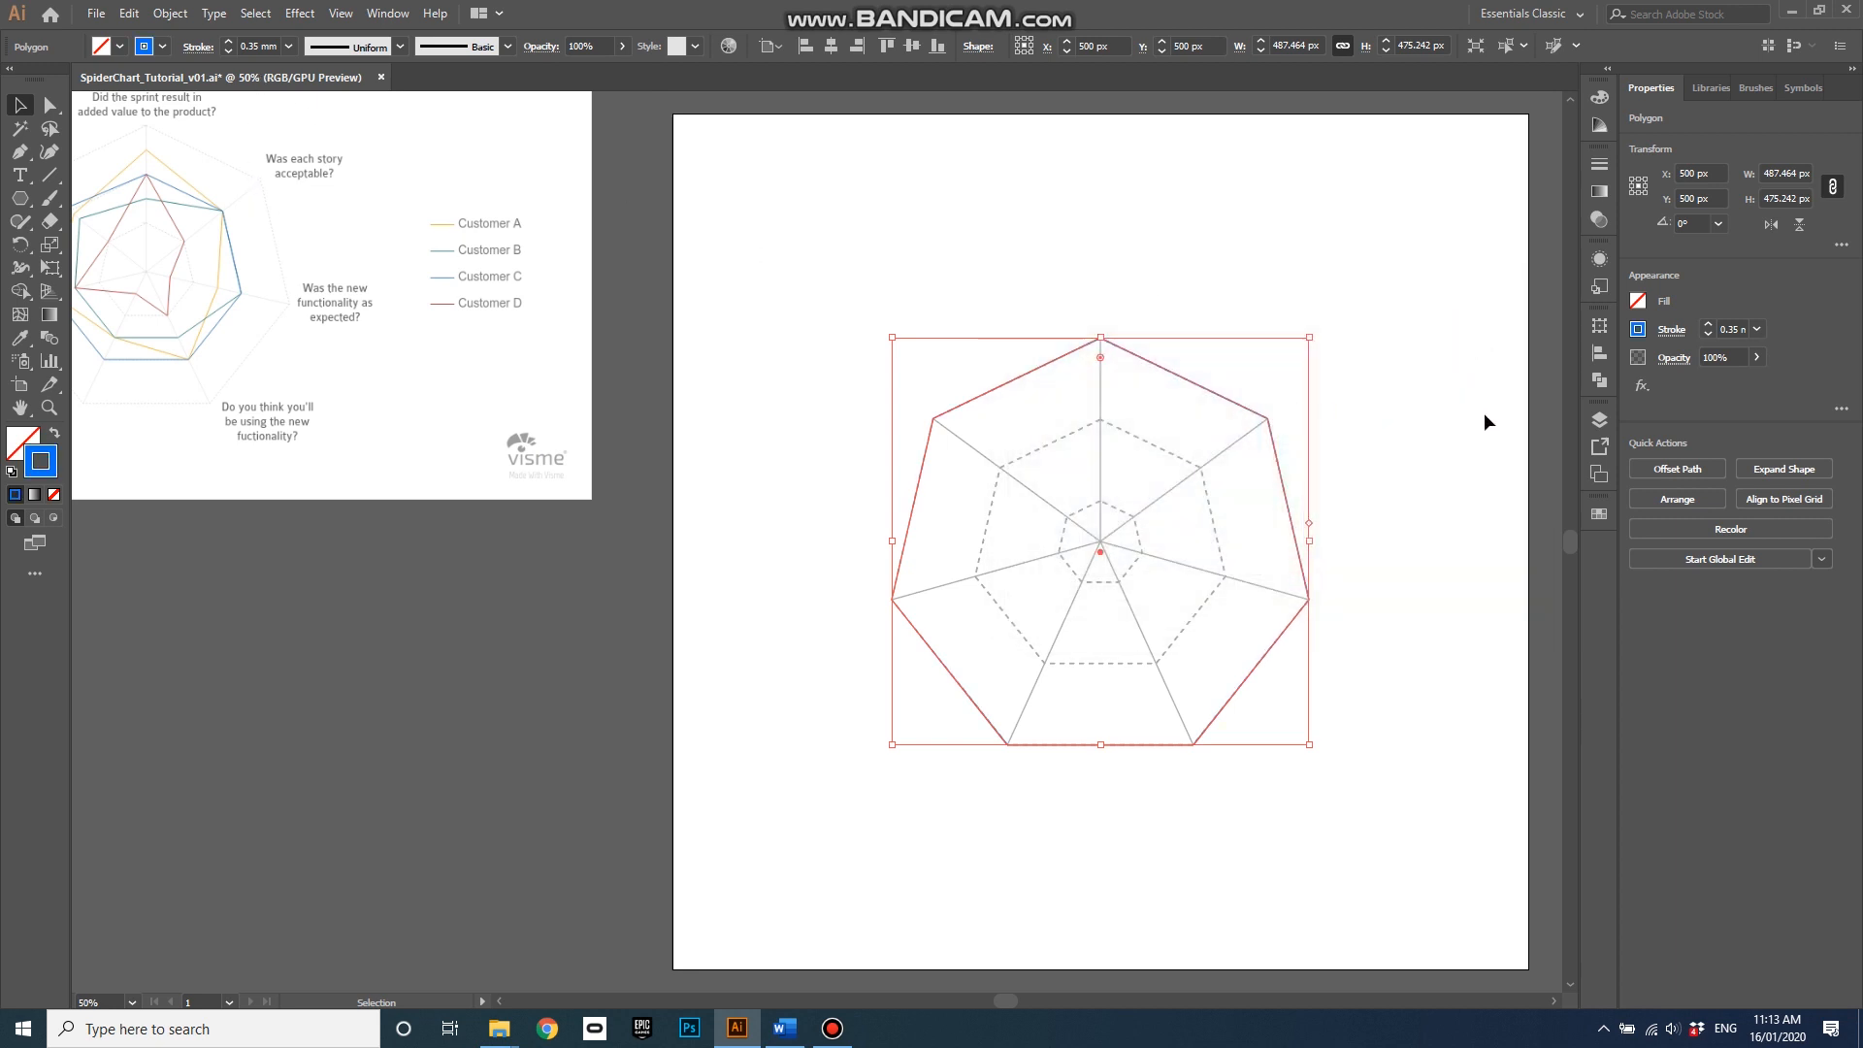
pyautogui.click(1709, 329)
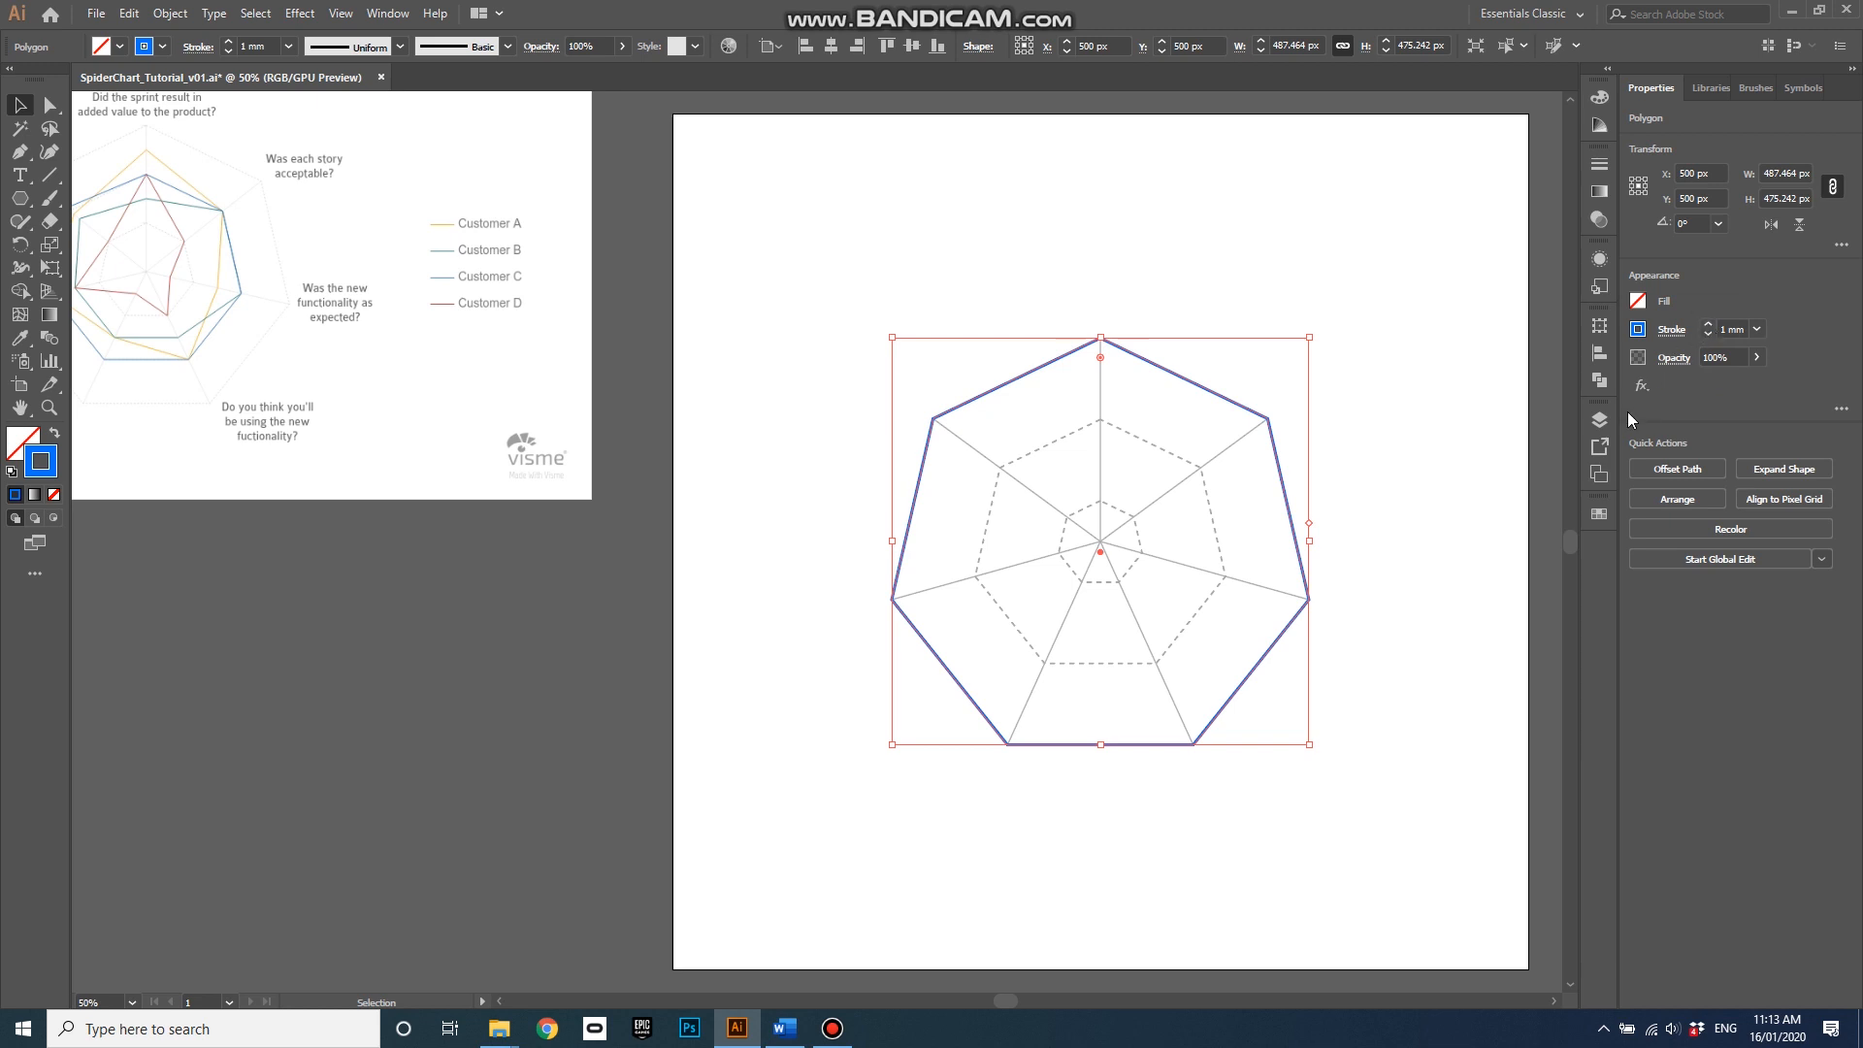
pyautogui.moveTo(1553, 419)
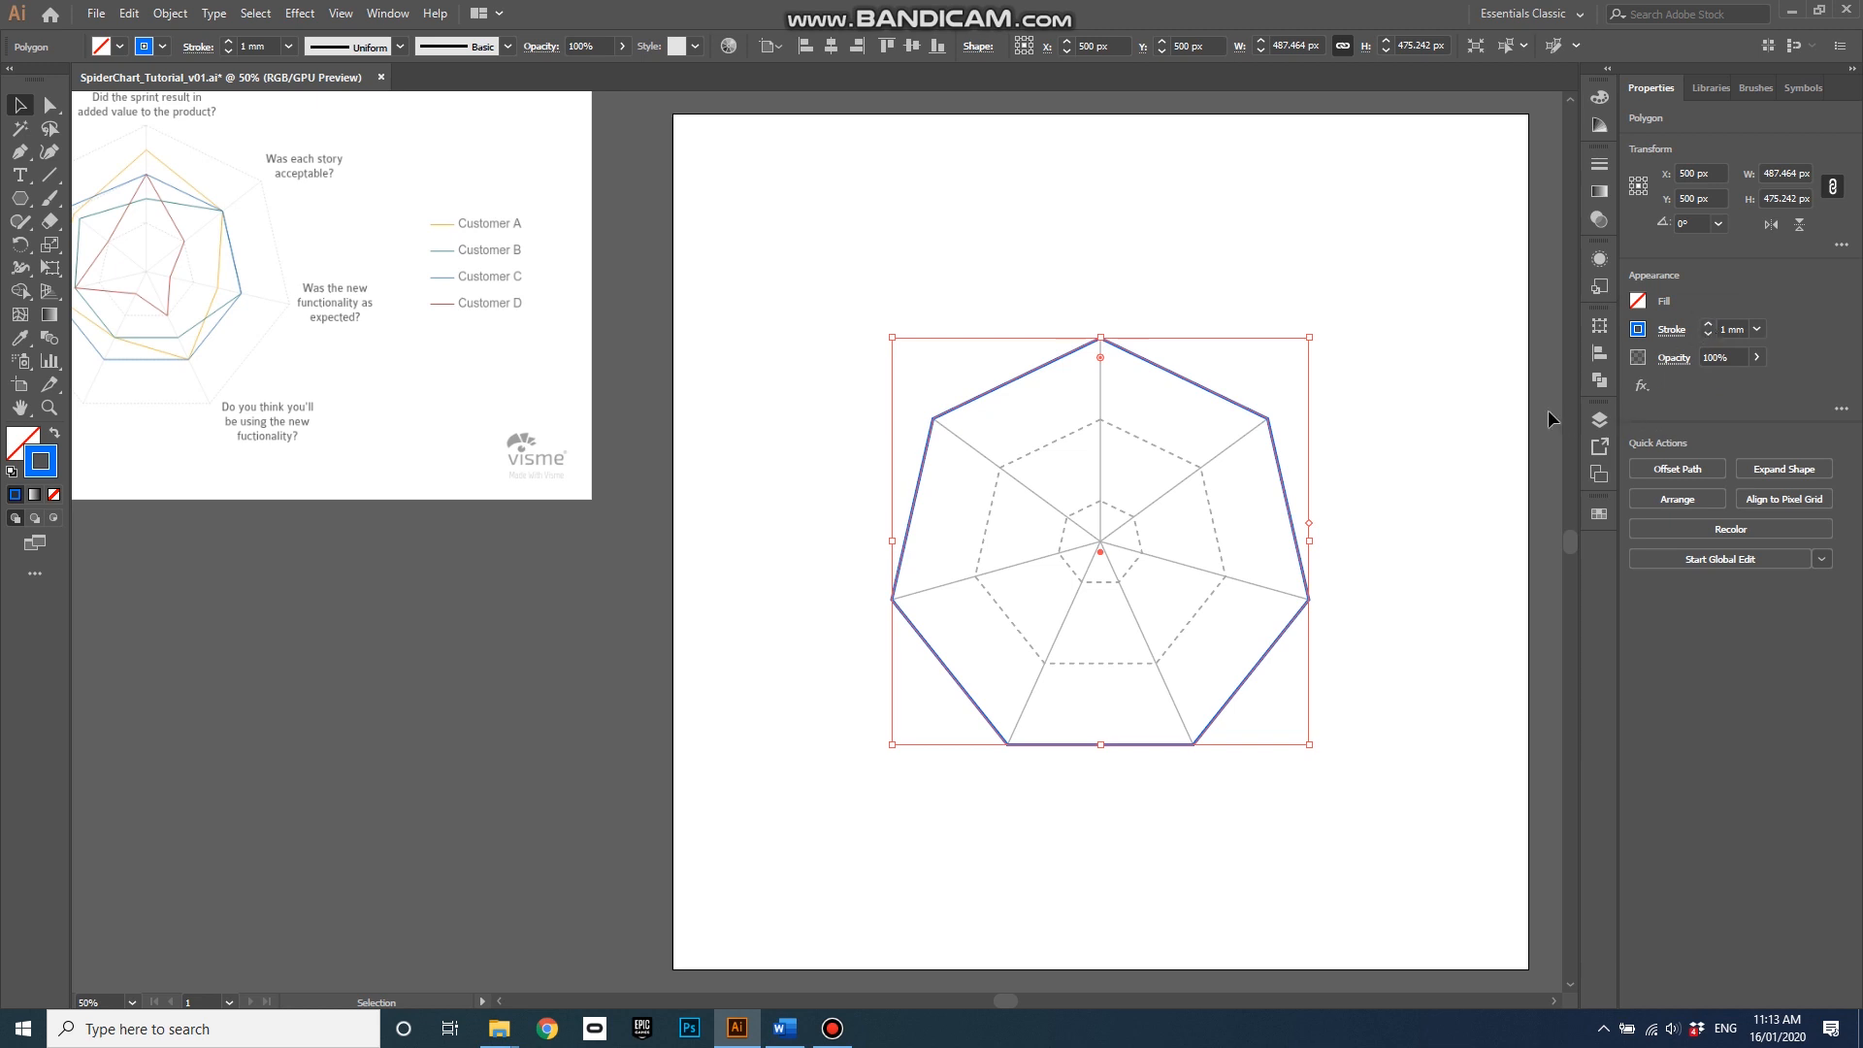
pyautogui.moveTo(140, 217)
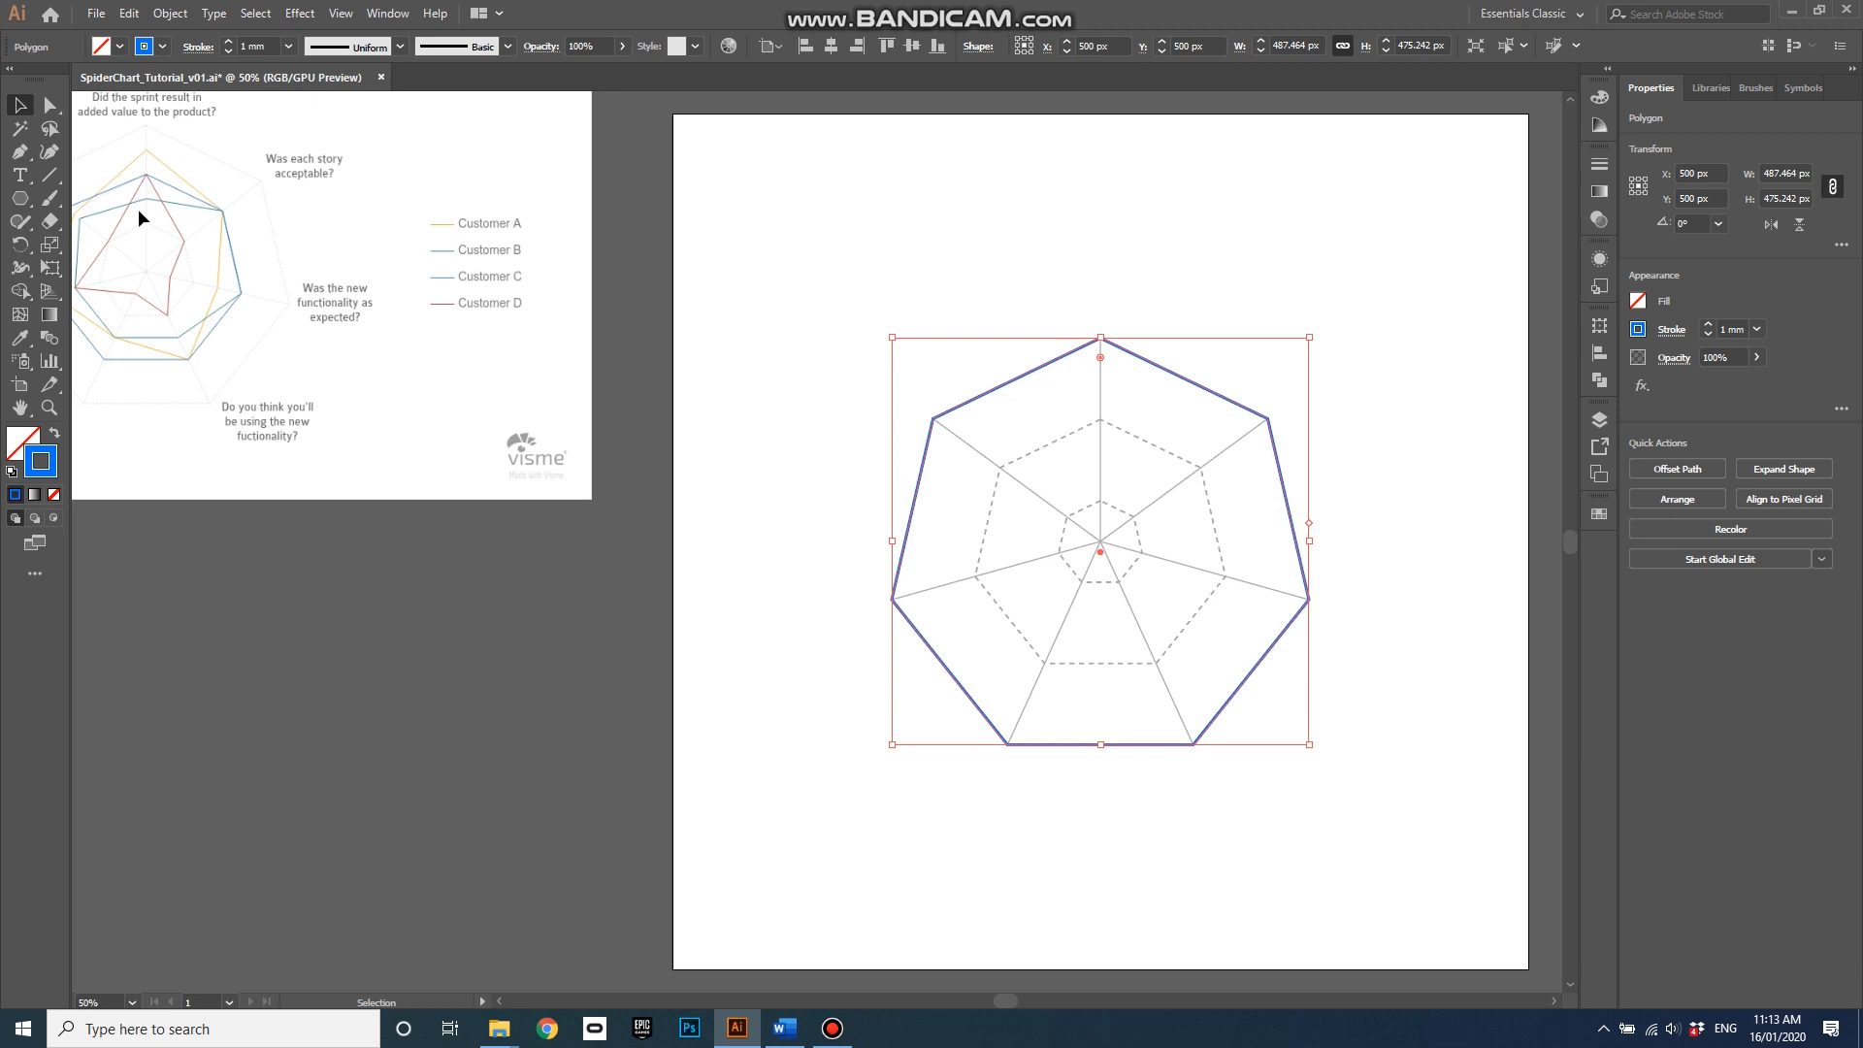
pyautogui.moveTo(48, 107)
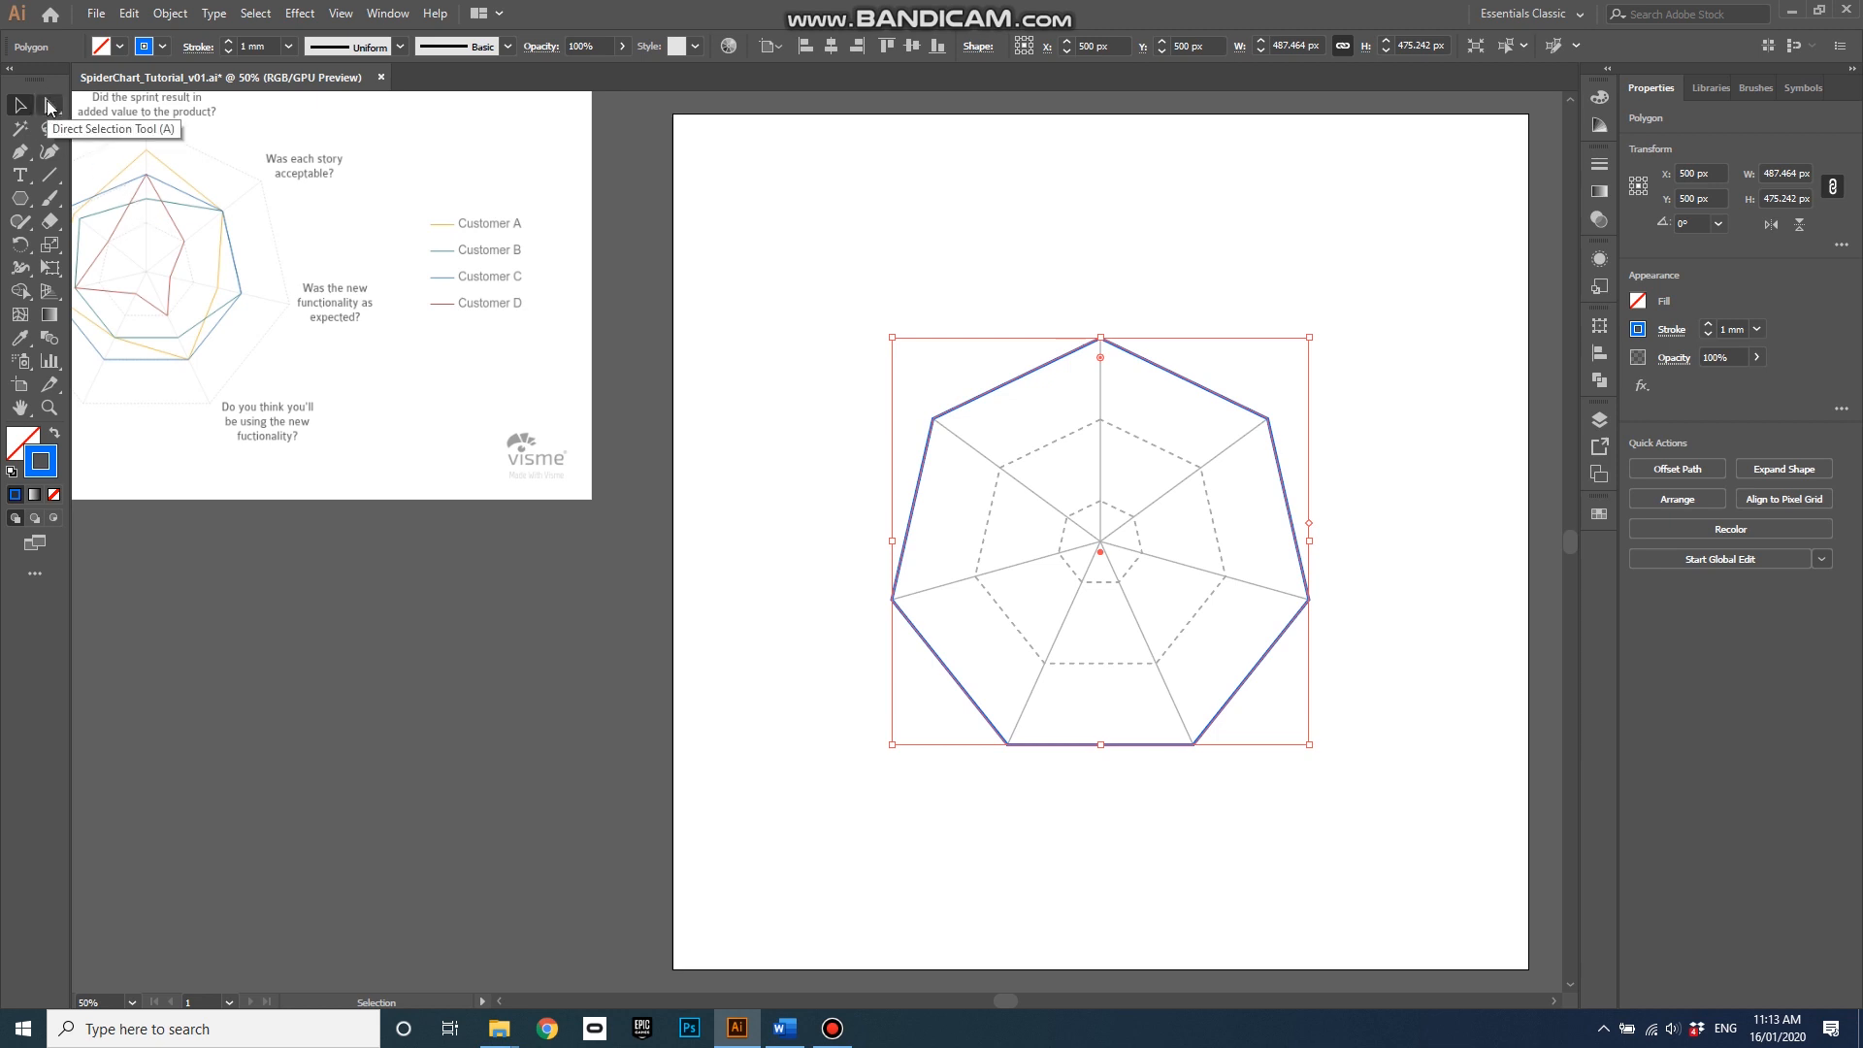
pyautogui.moveTo(851, 431)
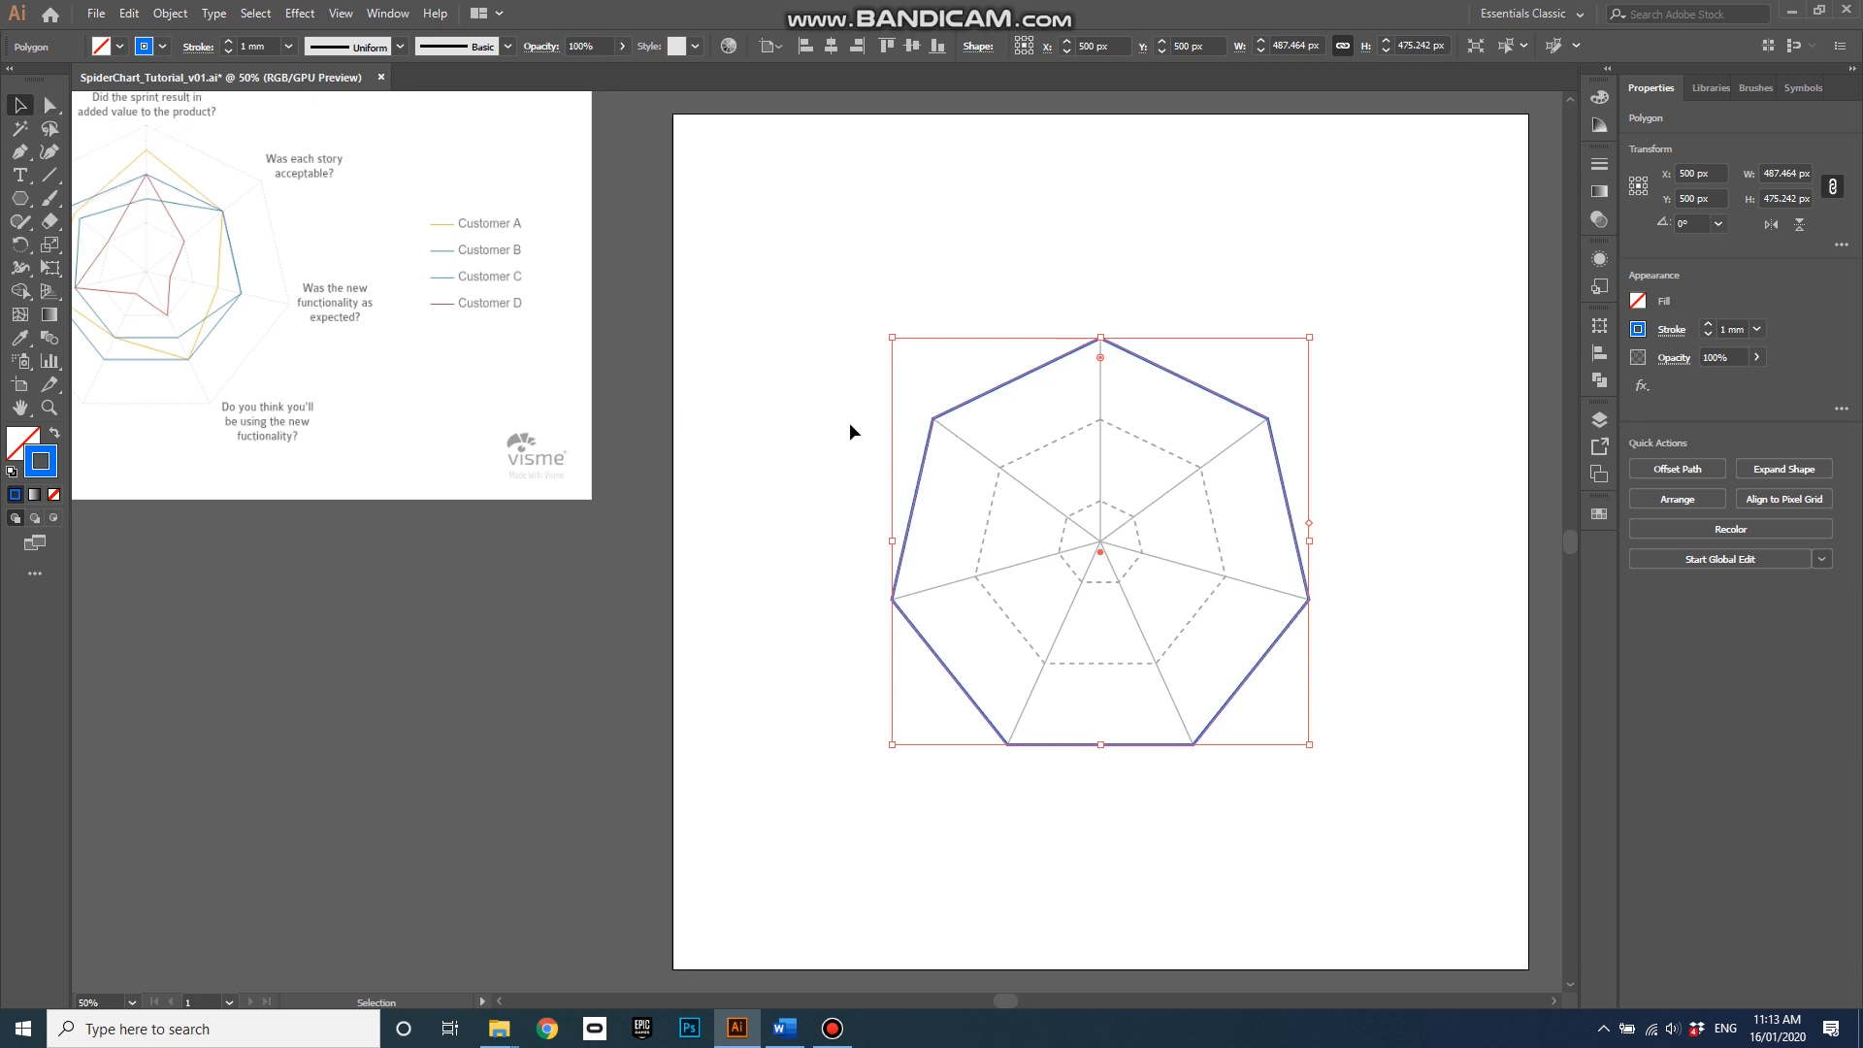
# With Direct Selection, drag the blue polygon's corners inward along the spokes
pyautogui.click(49, 106)
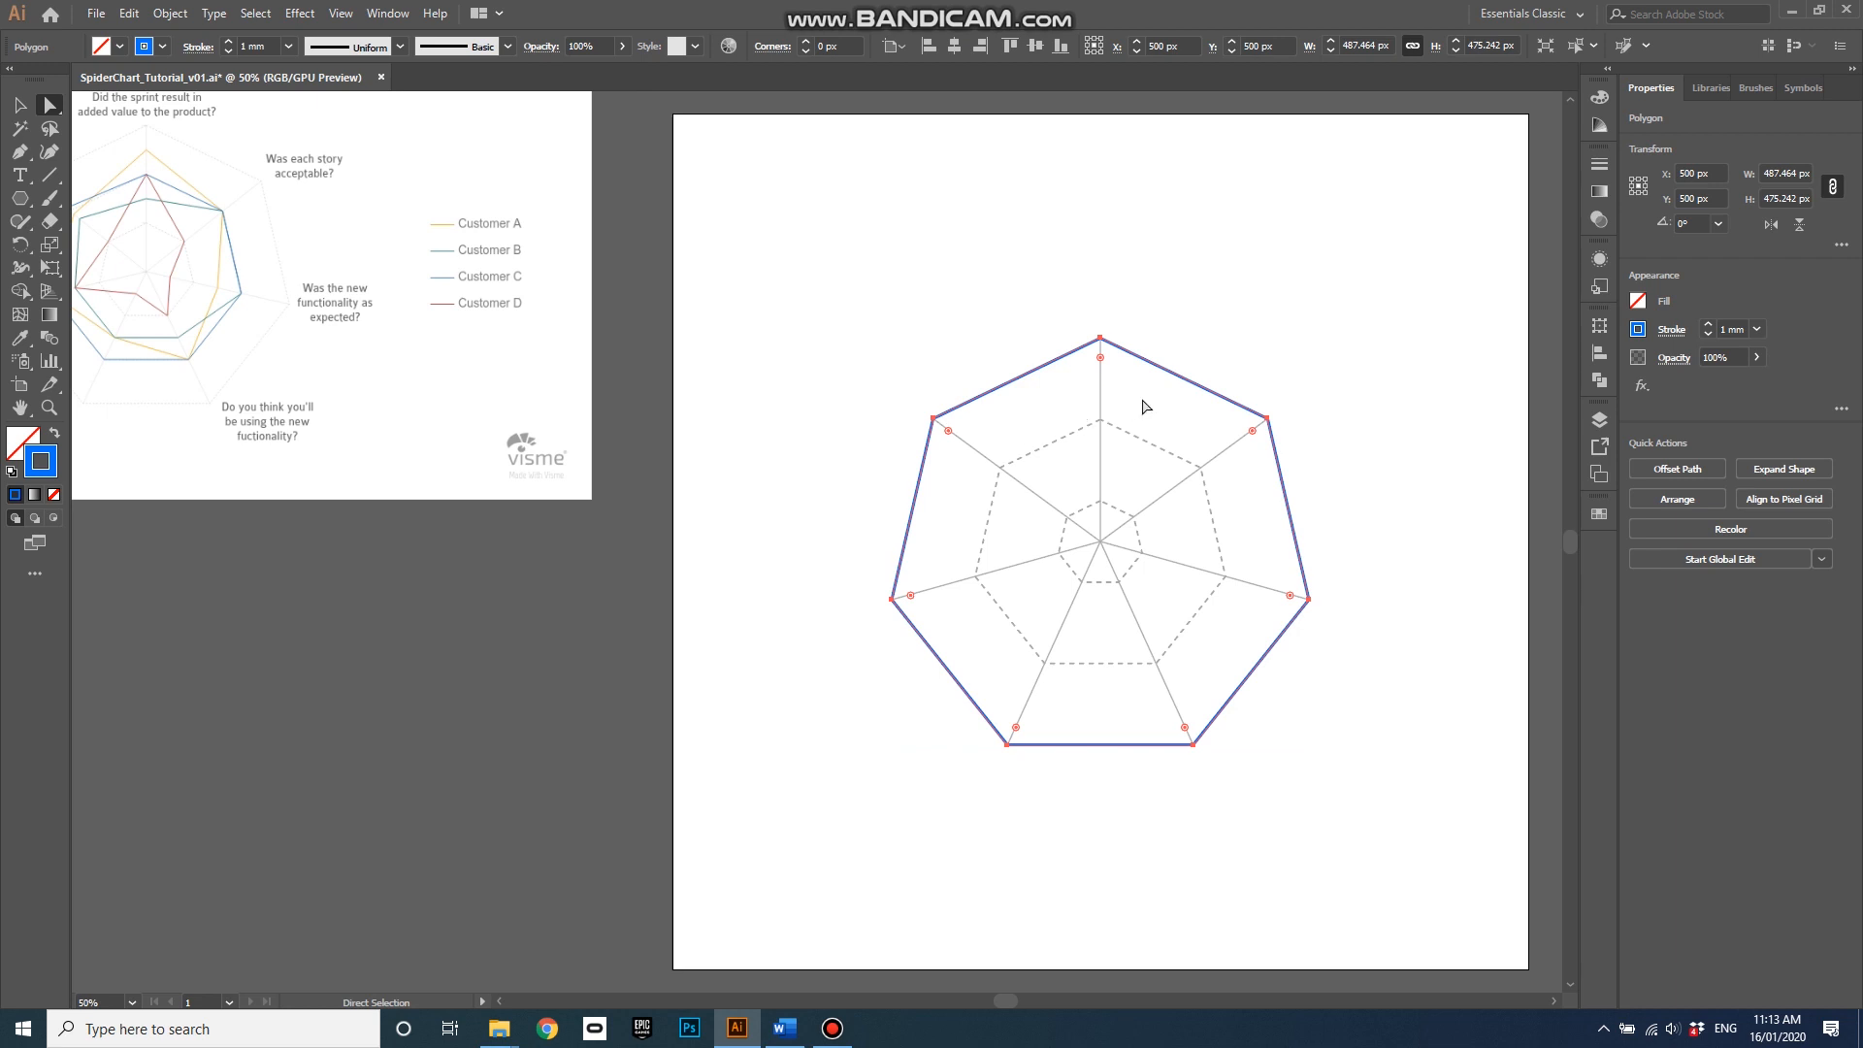
pyautogui.click(1100, 340)
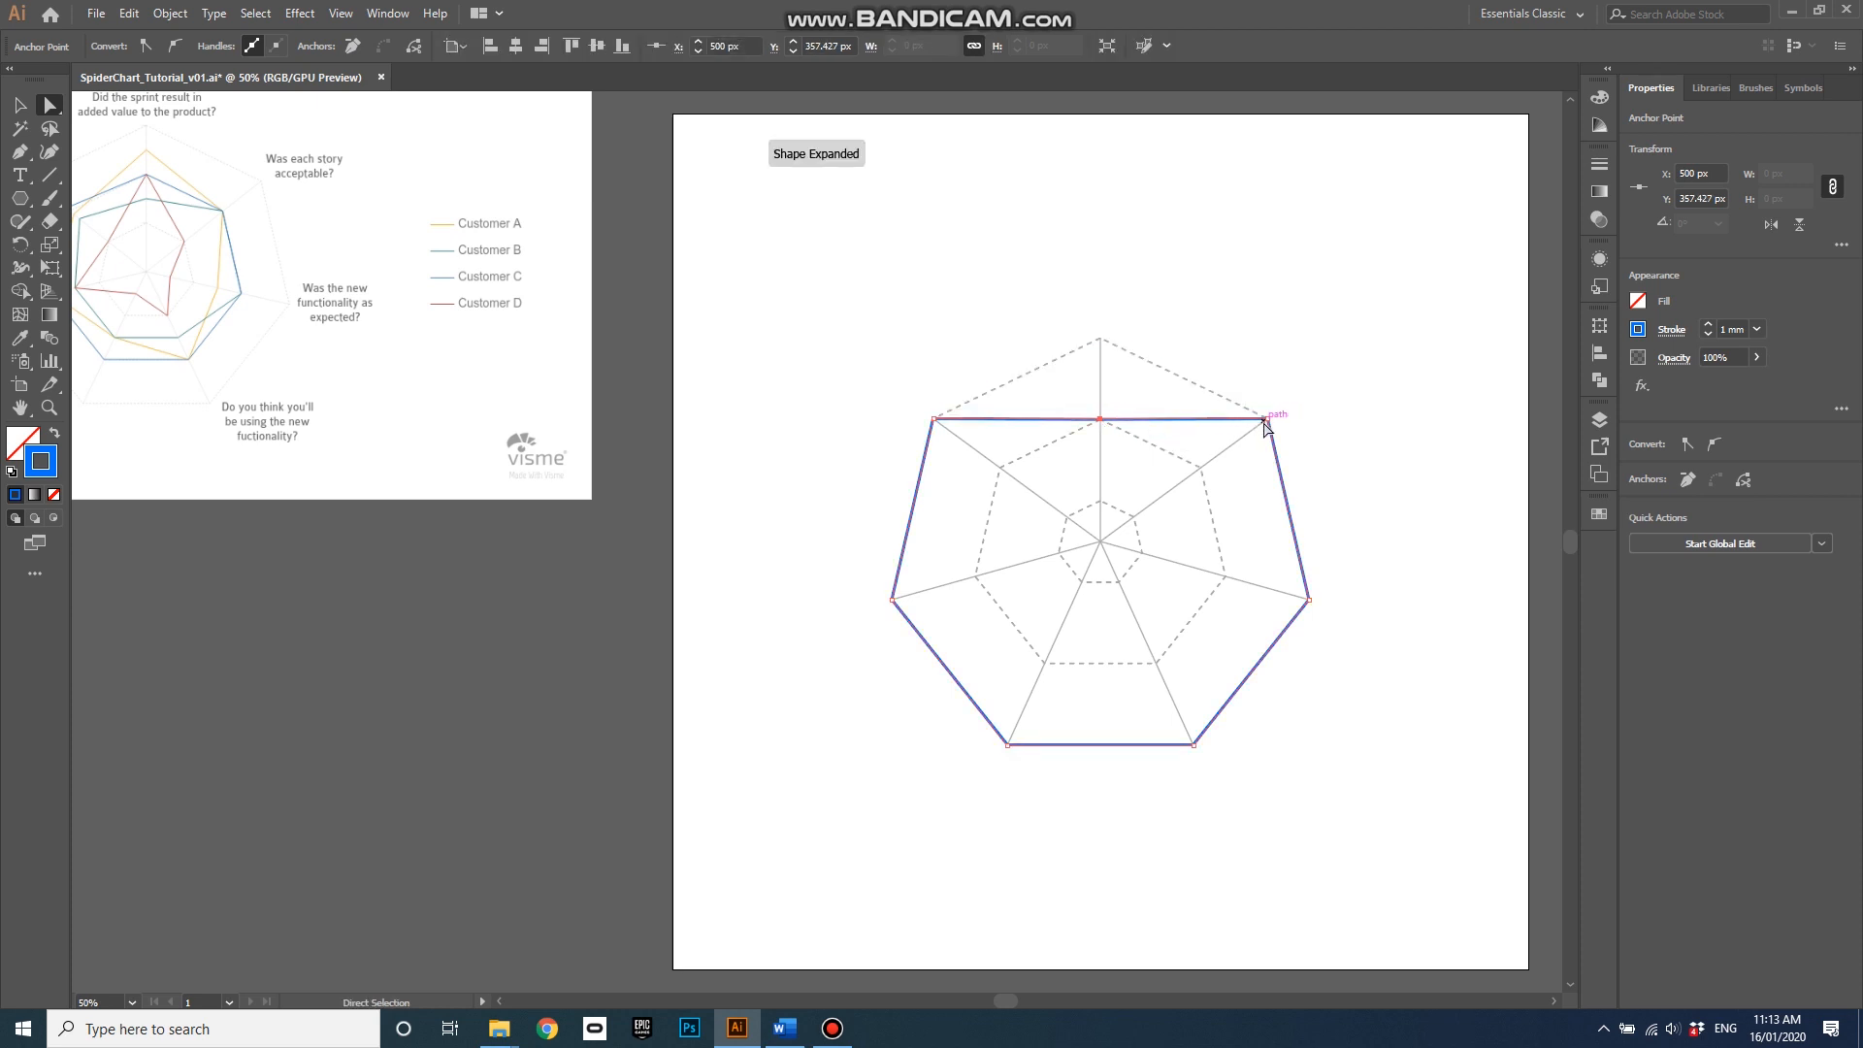
pyautogui.click(1264, 421)
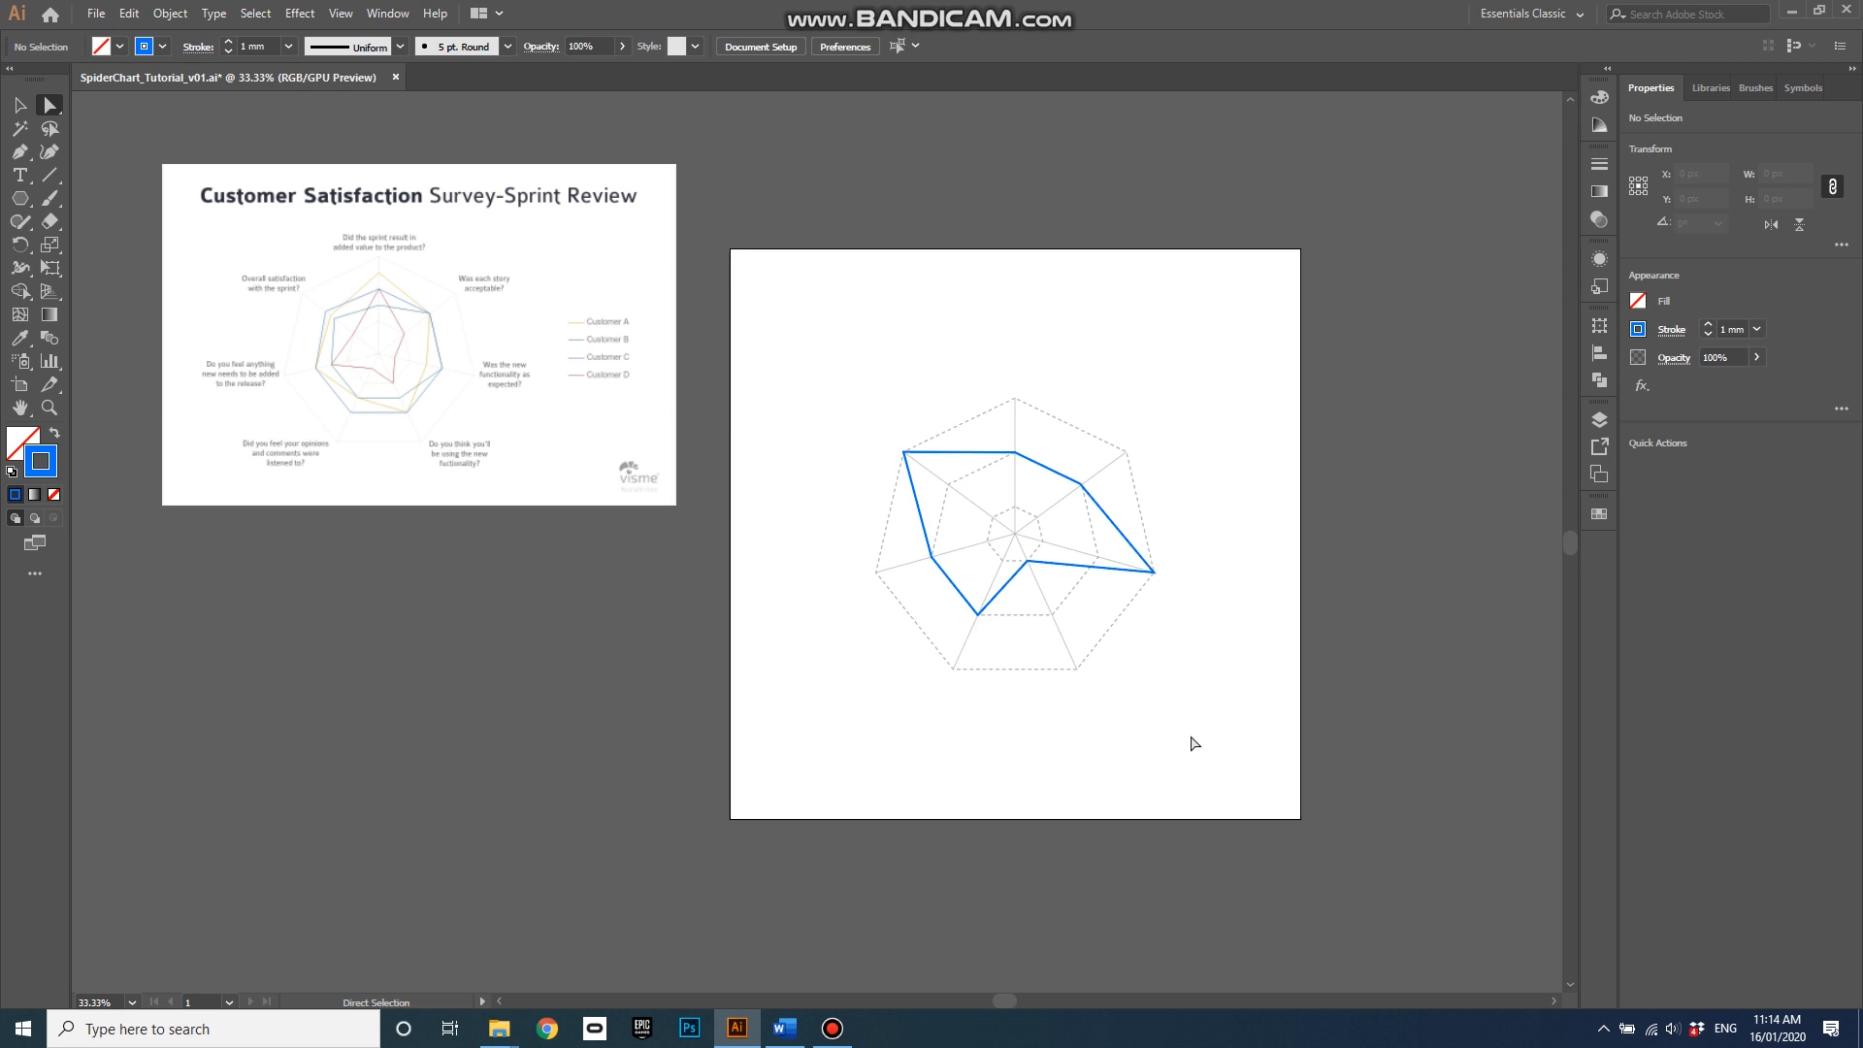
pyautogui.moveTo(21, 198)
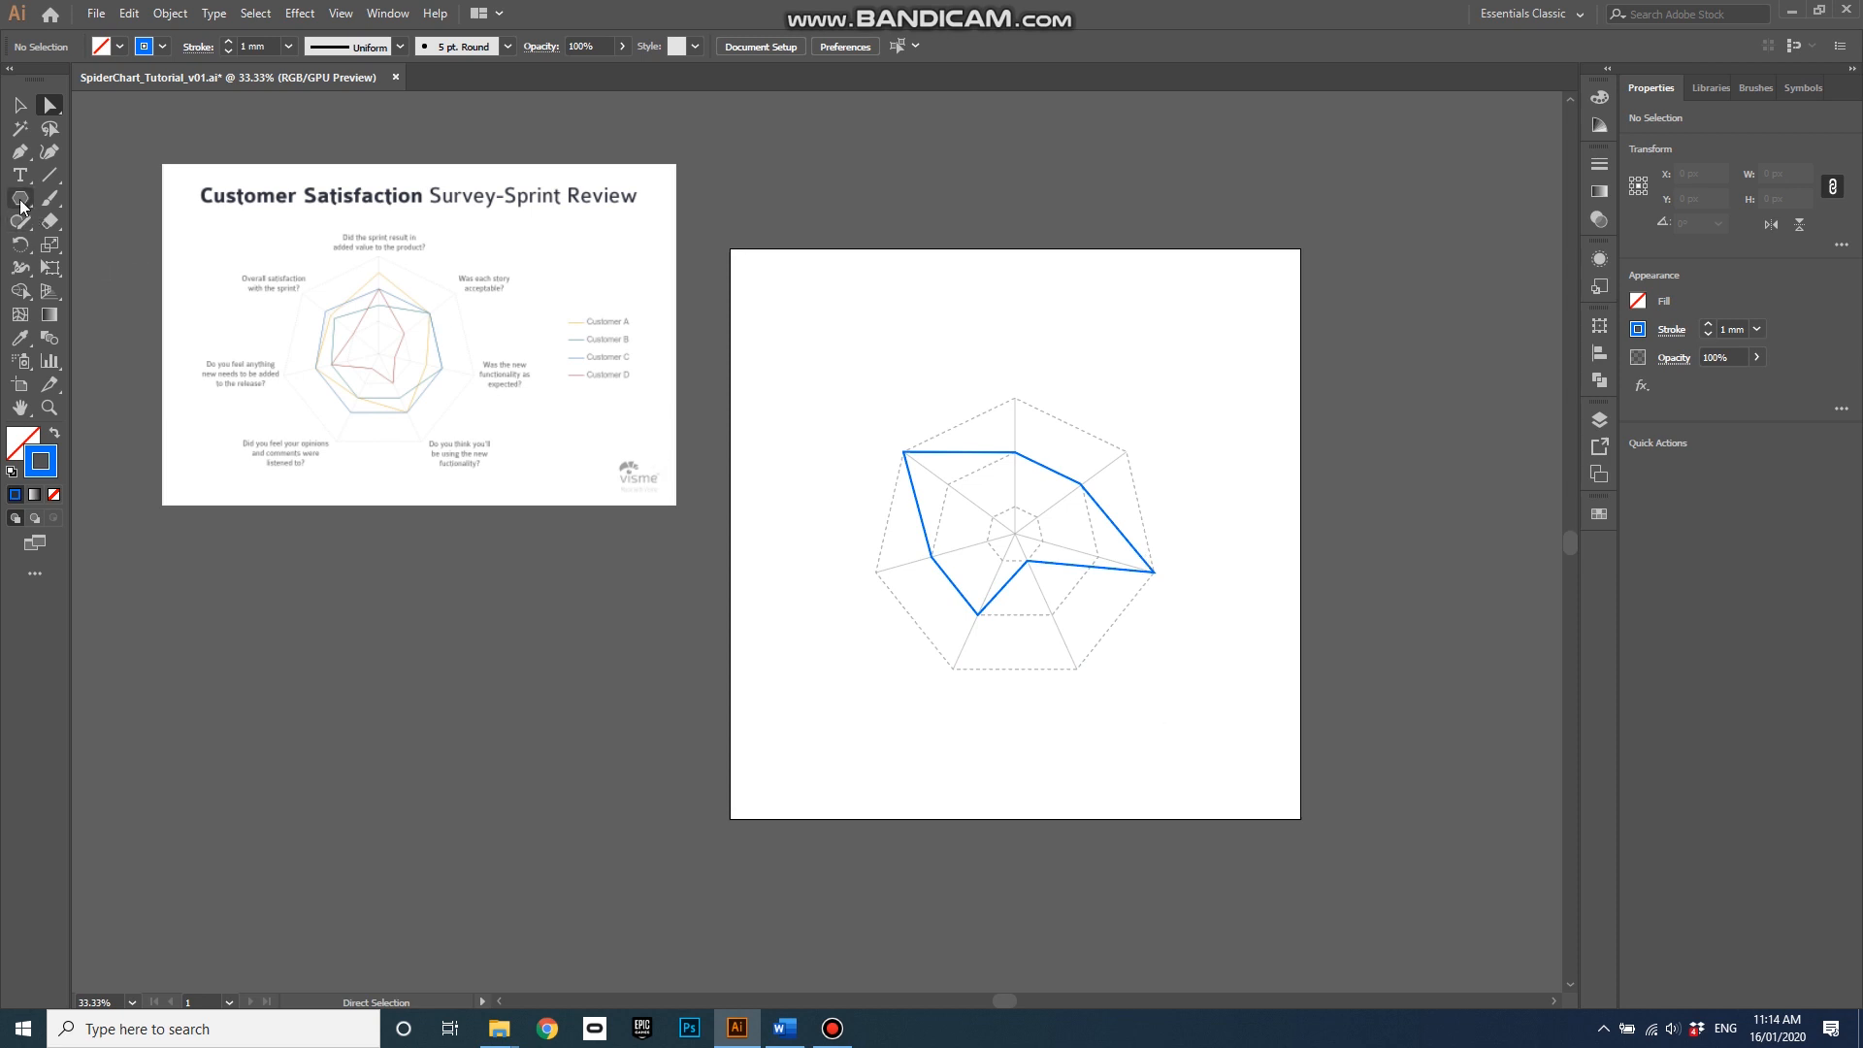
# Draw a second 7-sided polygon and give it a red outline
pyautogui.click(19, 198)
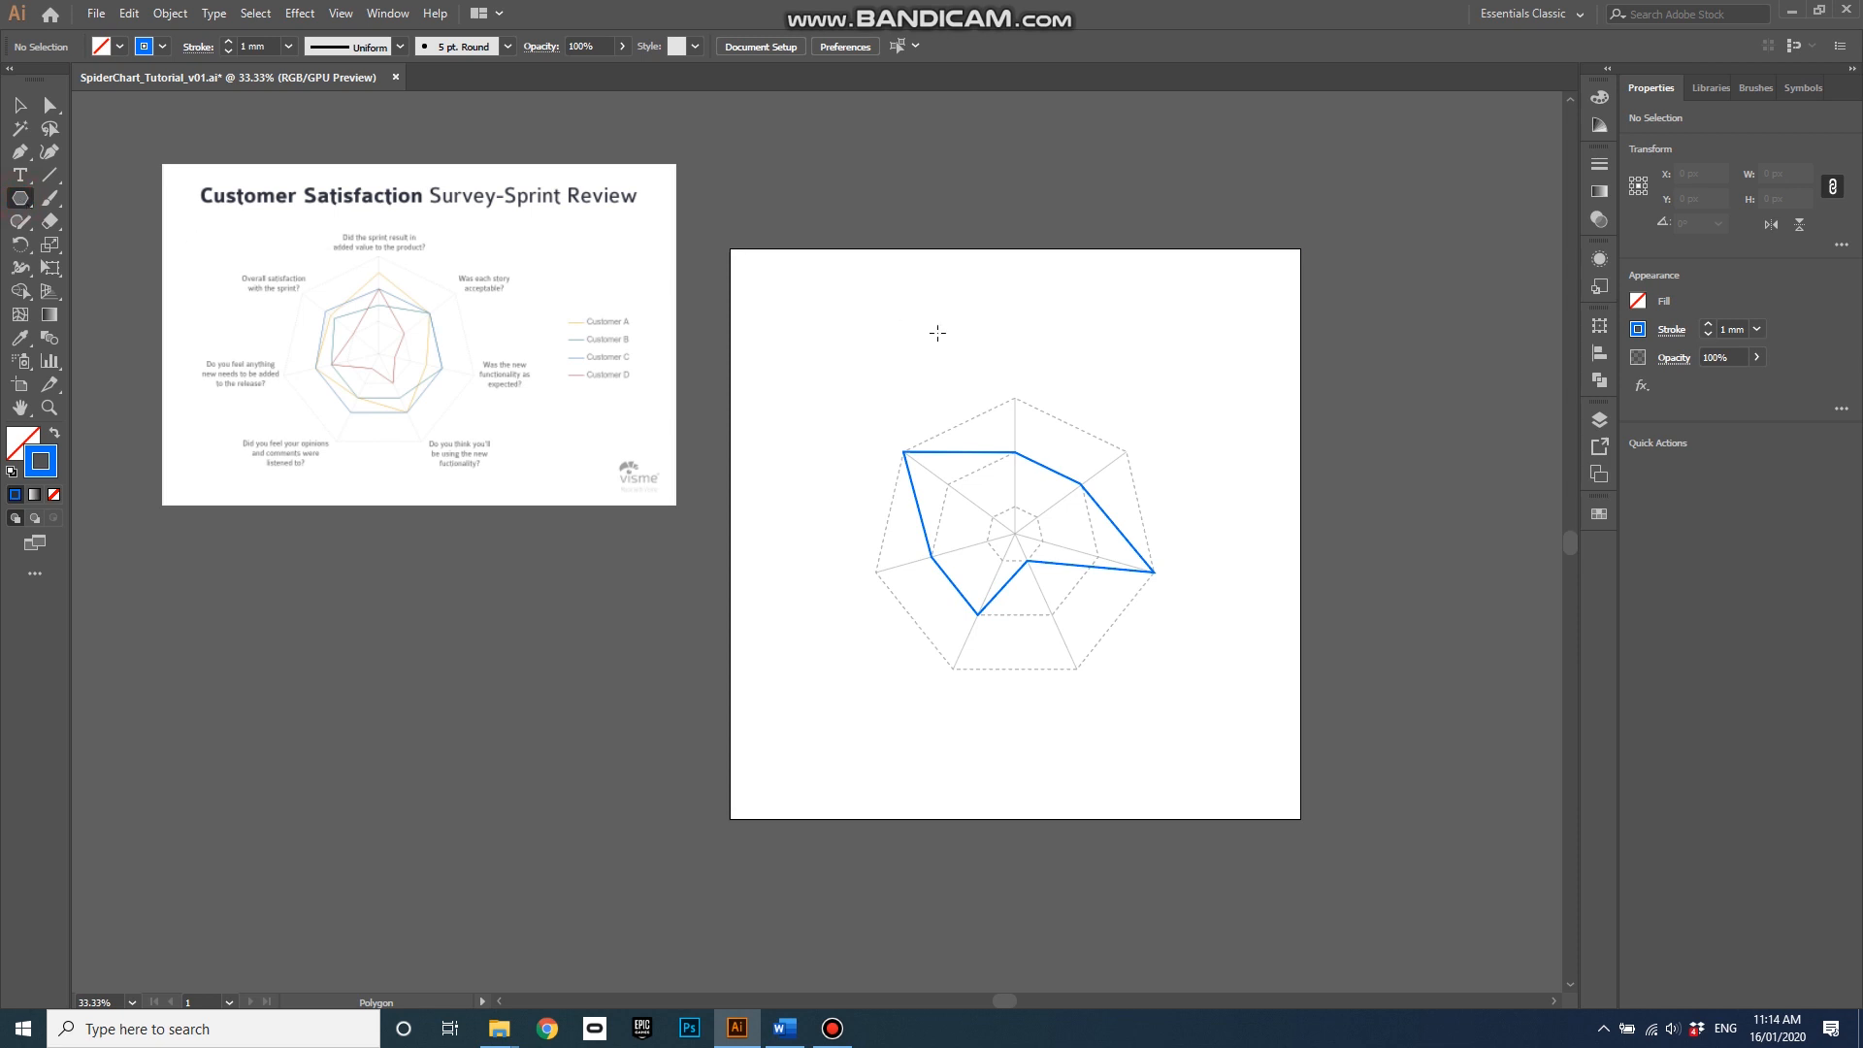
pyautogui.click(932, 333)
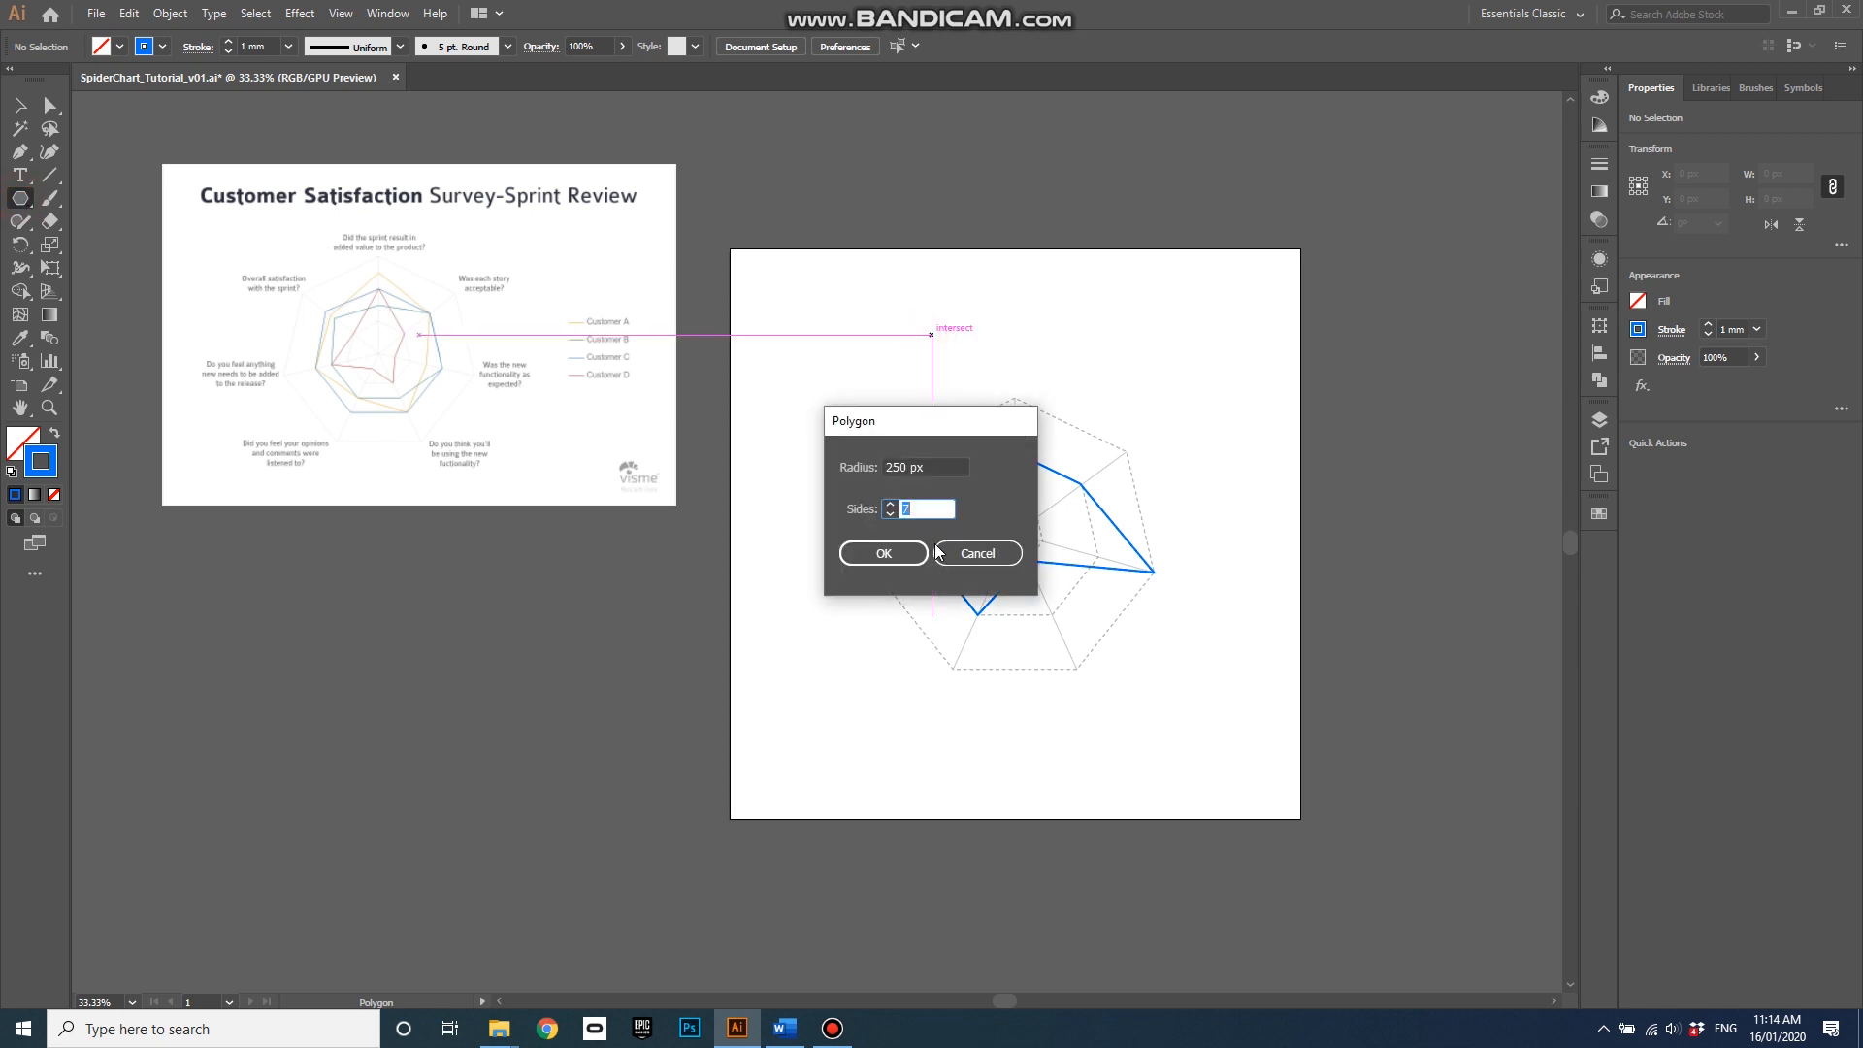
pyautogui.click(883, 553)
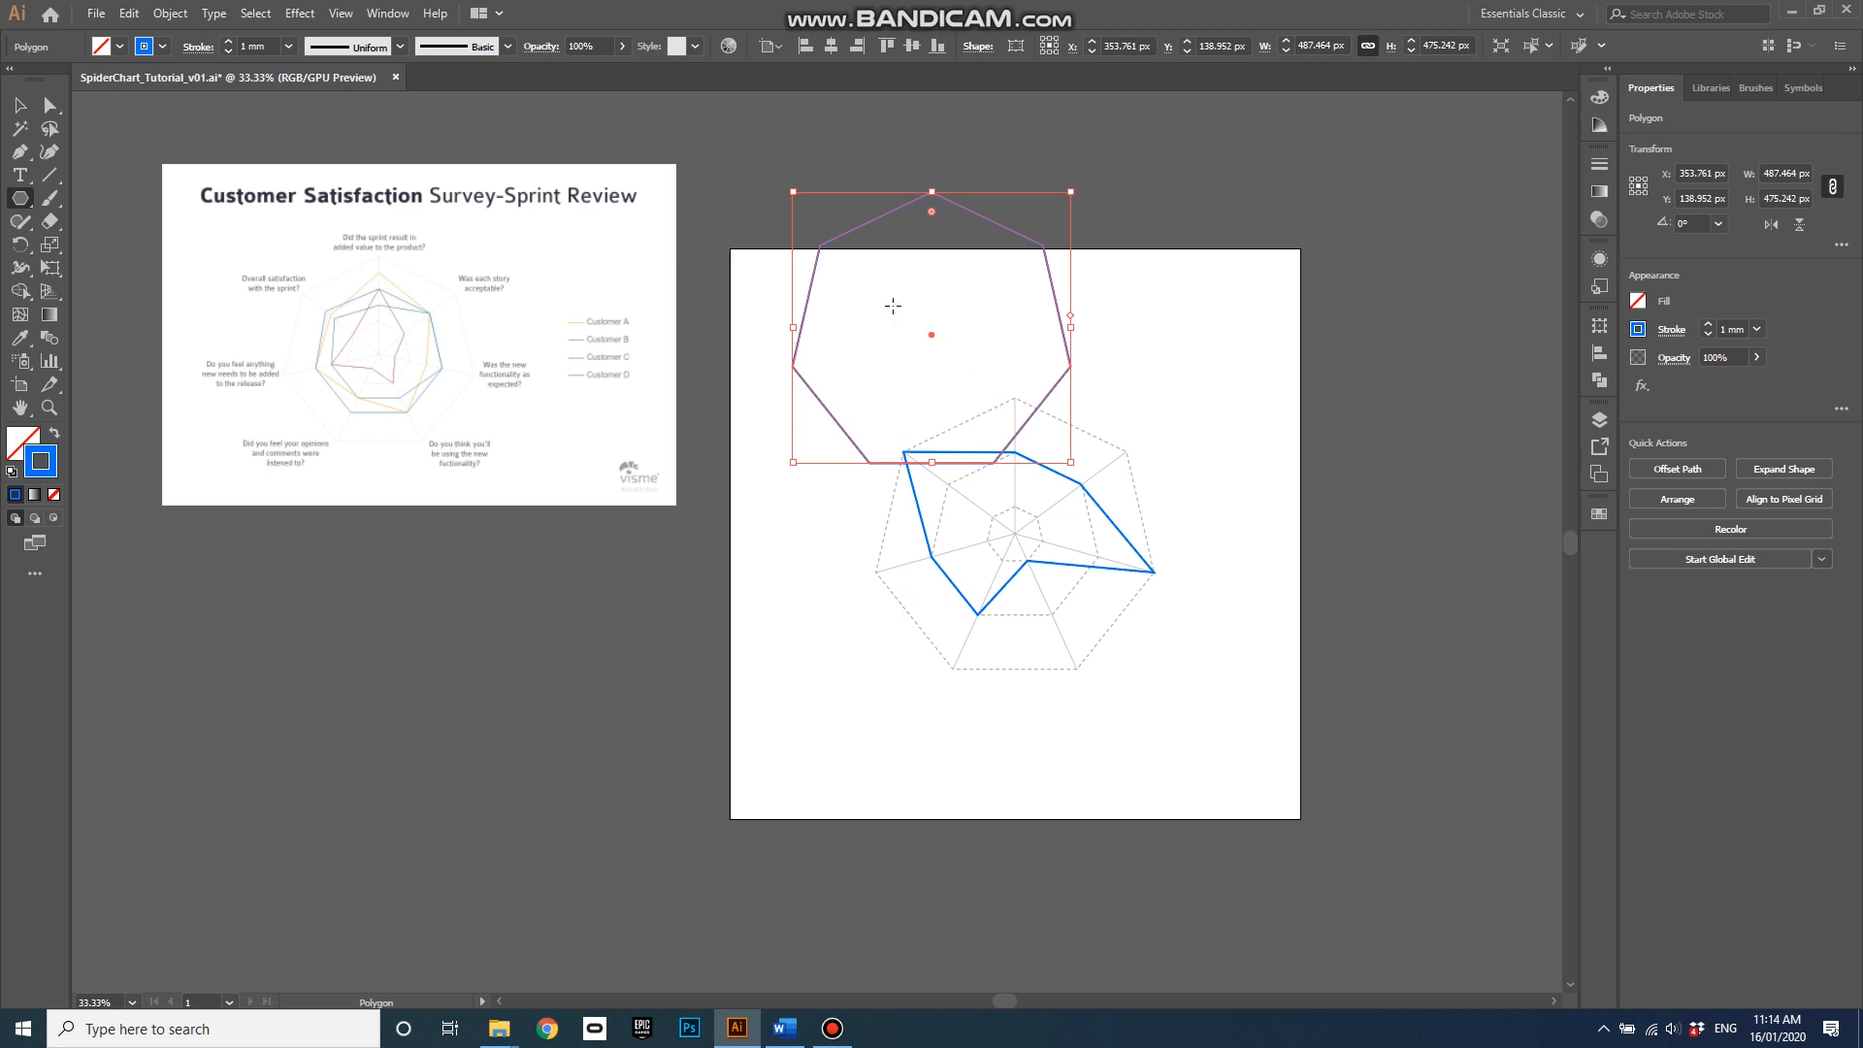
pyautogui.moveTo(54, 454)
pyautogui.write('F90000')
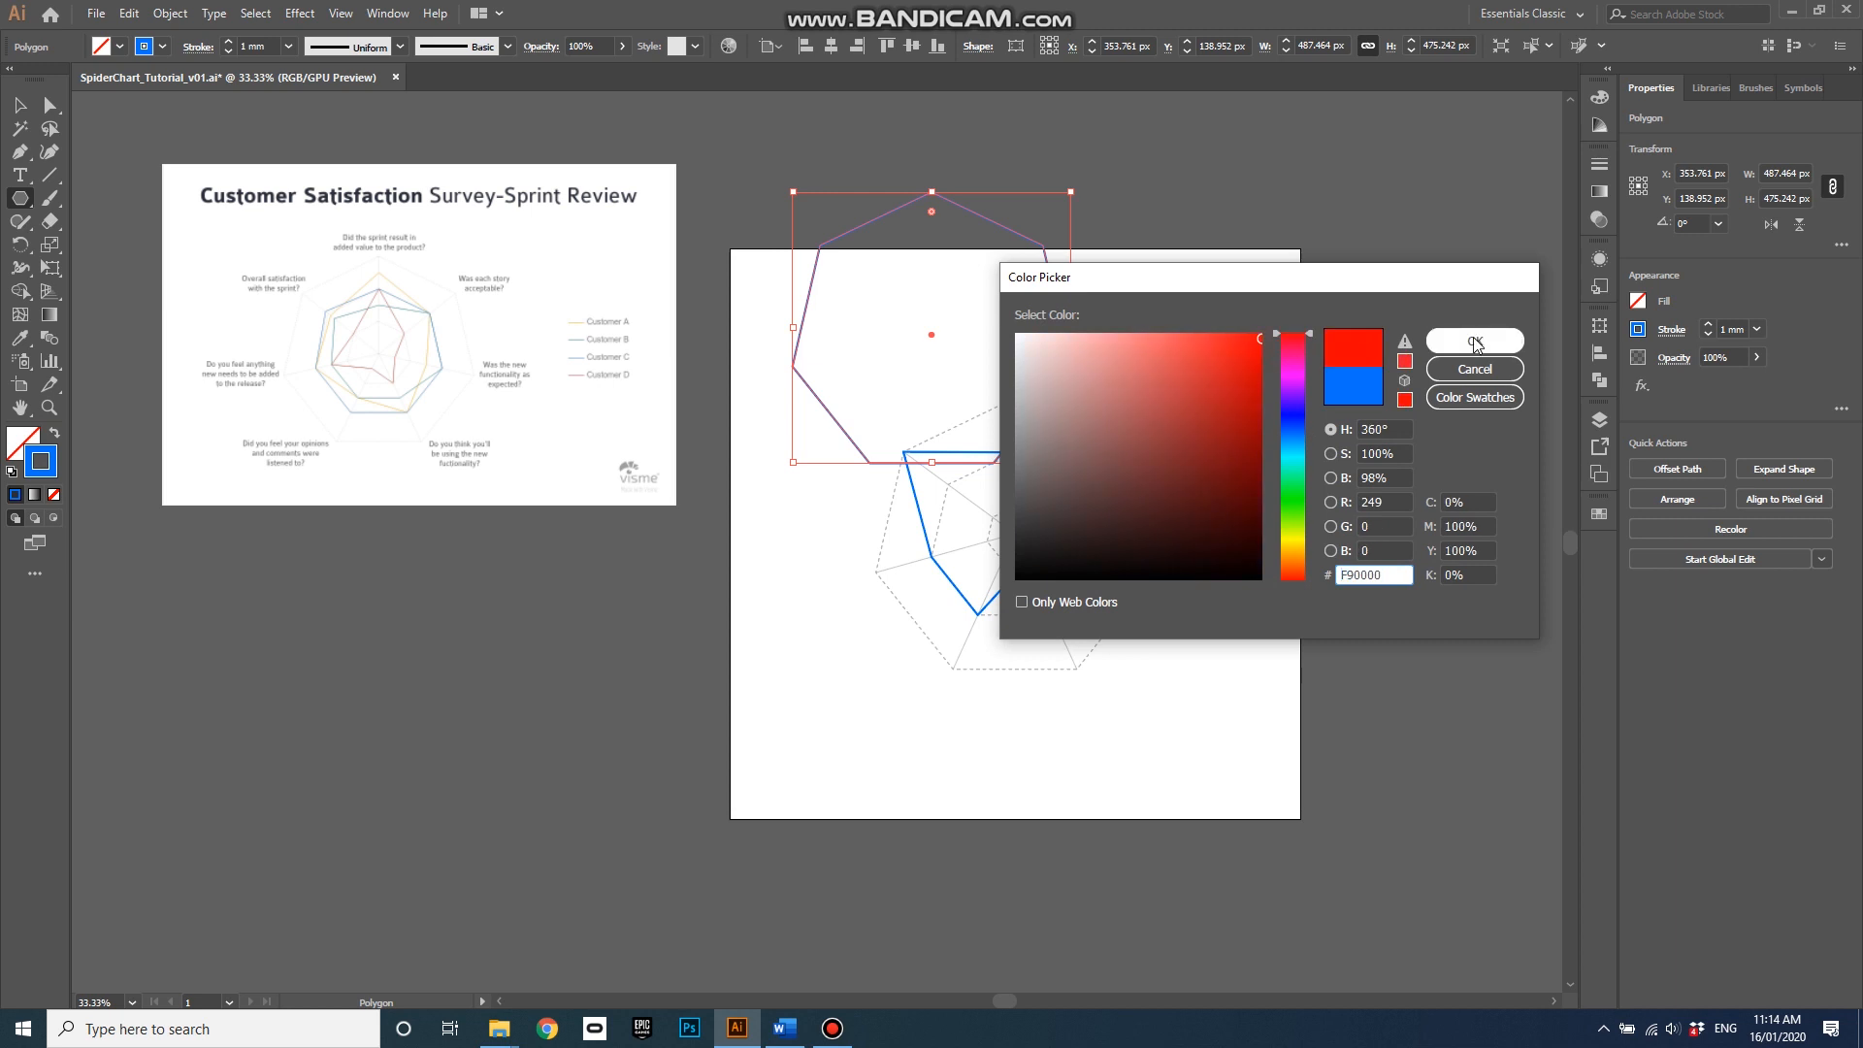
pyautogui.click(1473, 341)
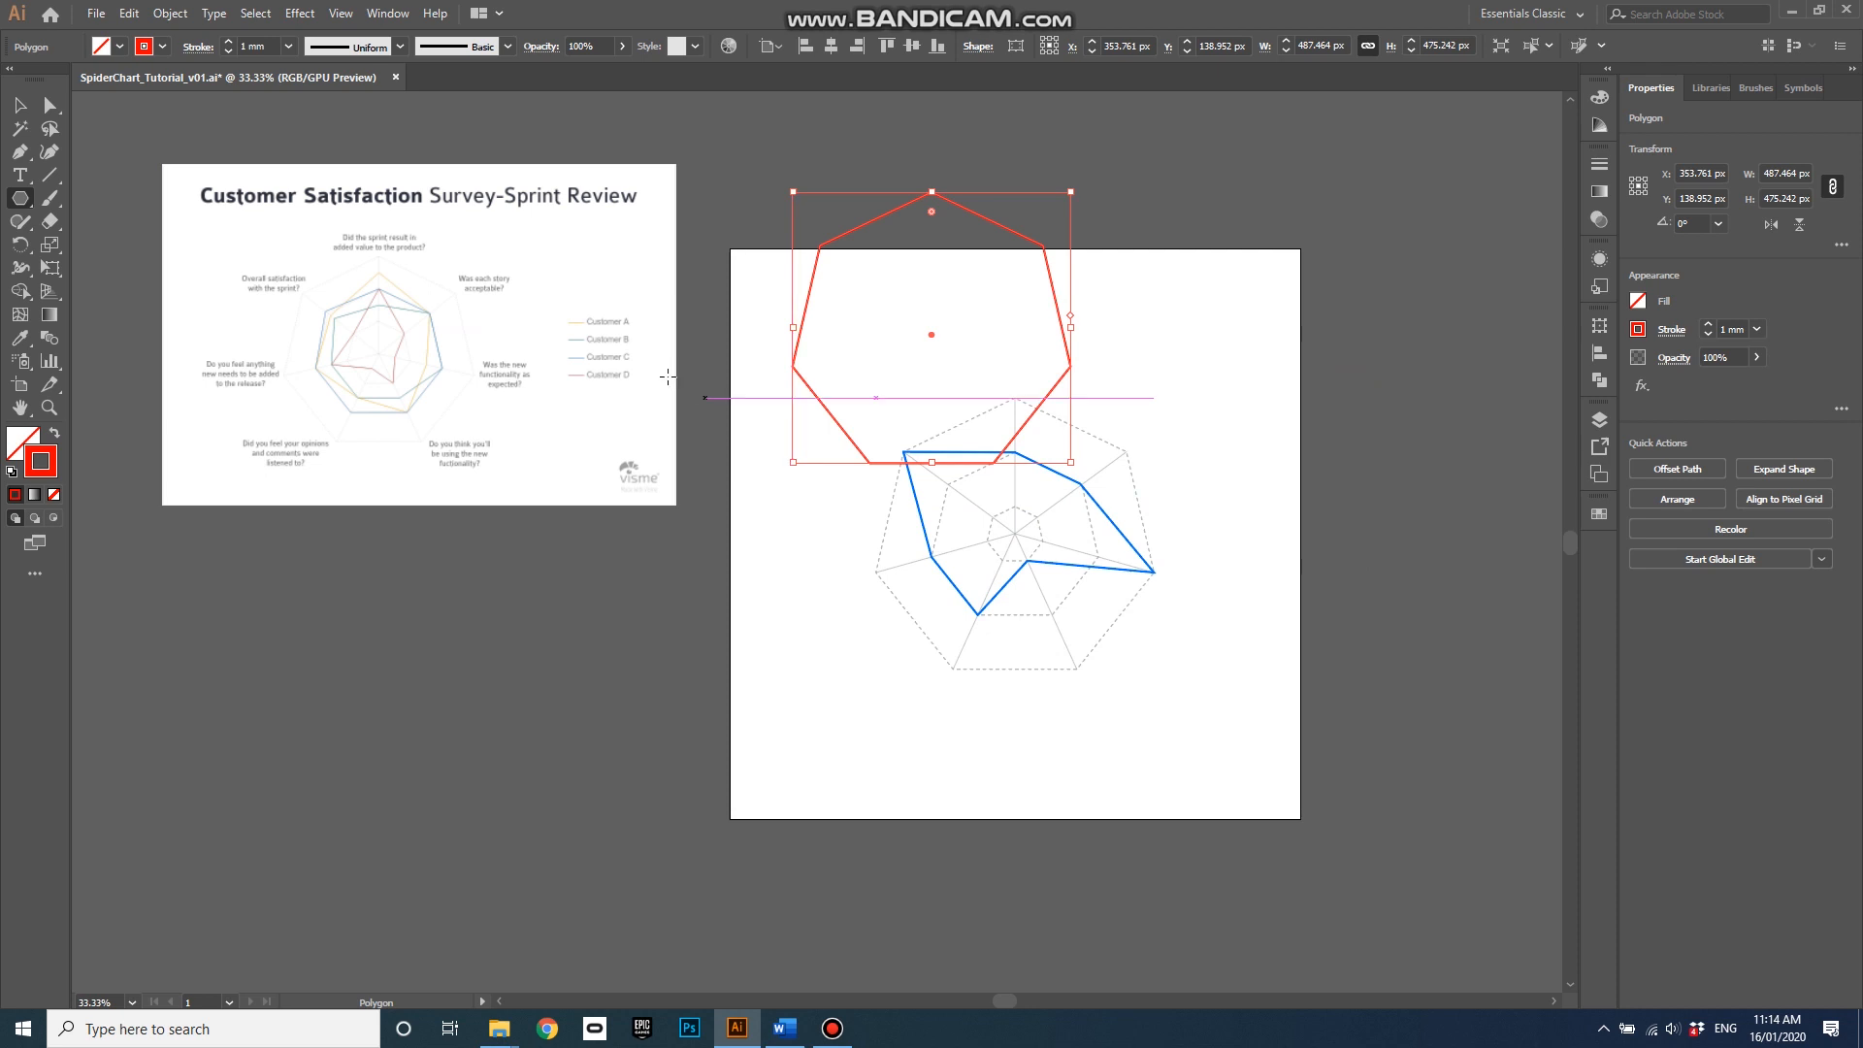
pyautogui.click(19, 105)
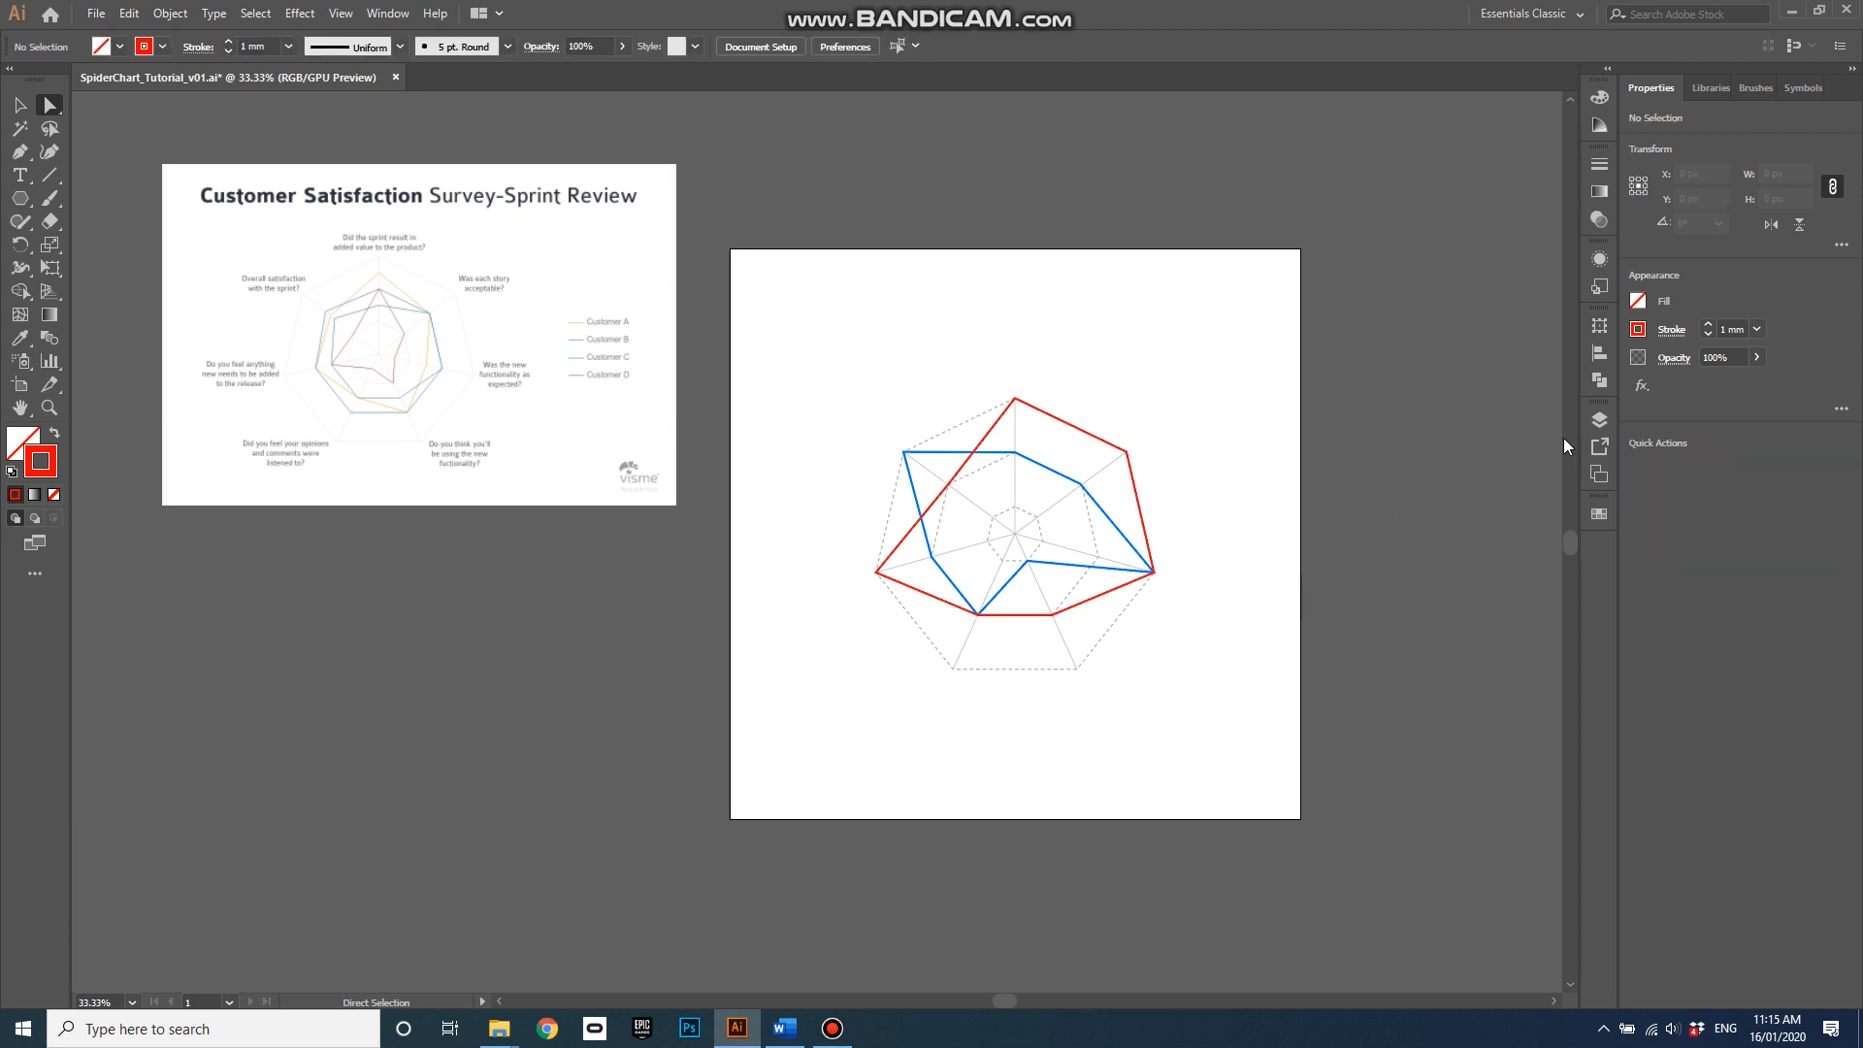
# Create Layer 3 above ColouredLines and Background for the title
pyautogui.click(1598, 419)
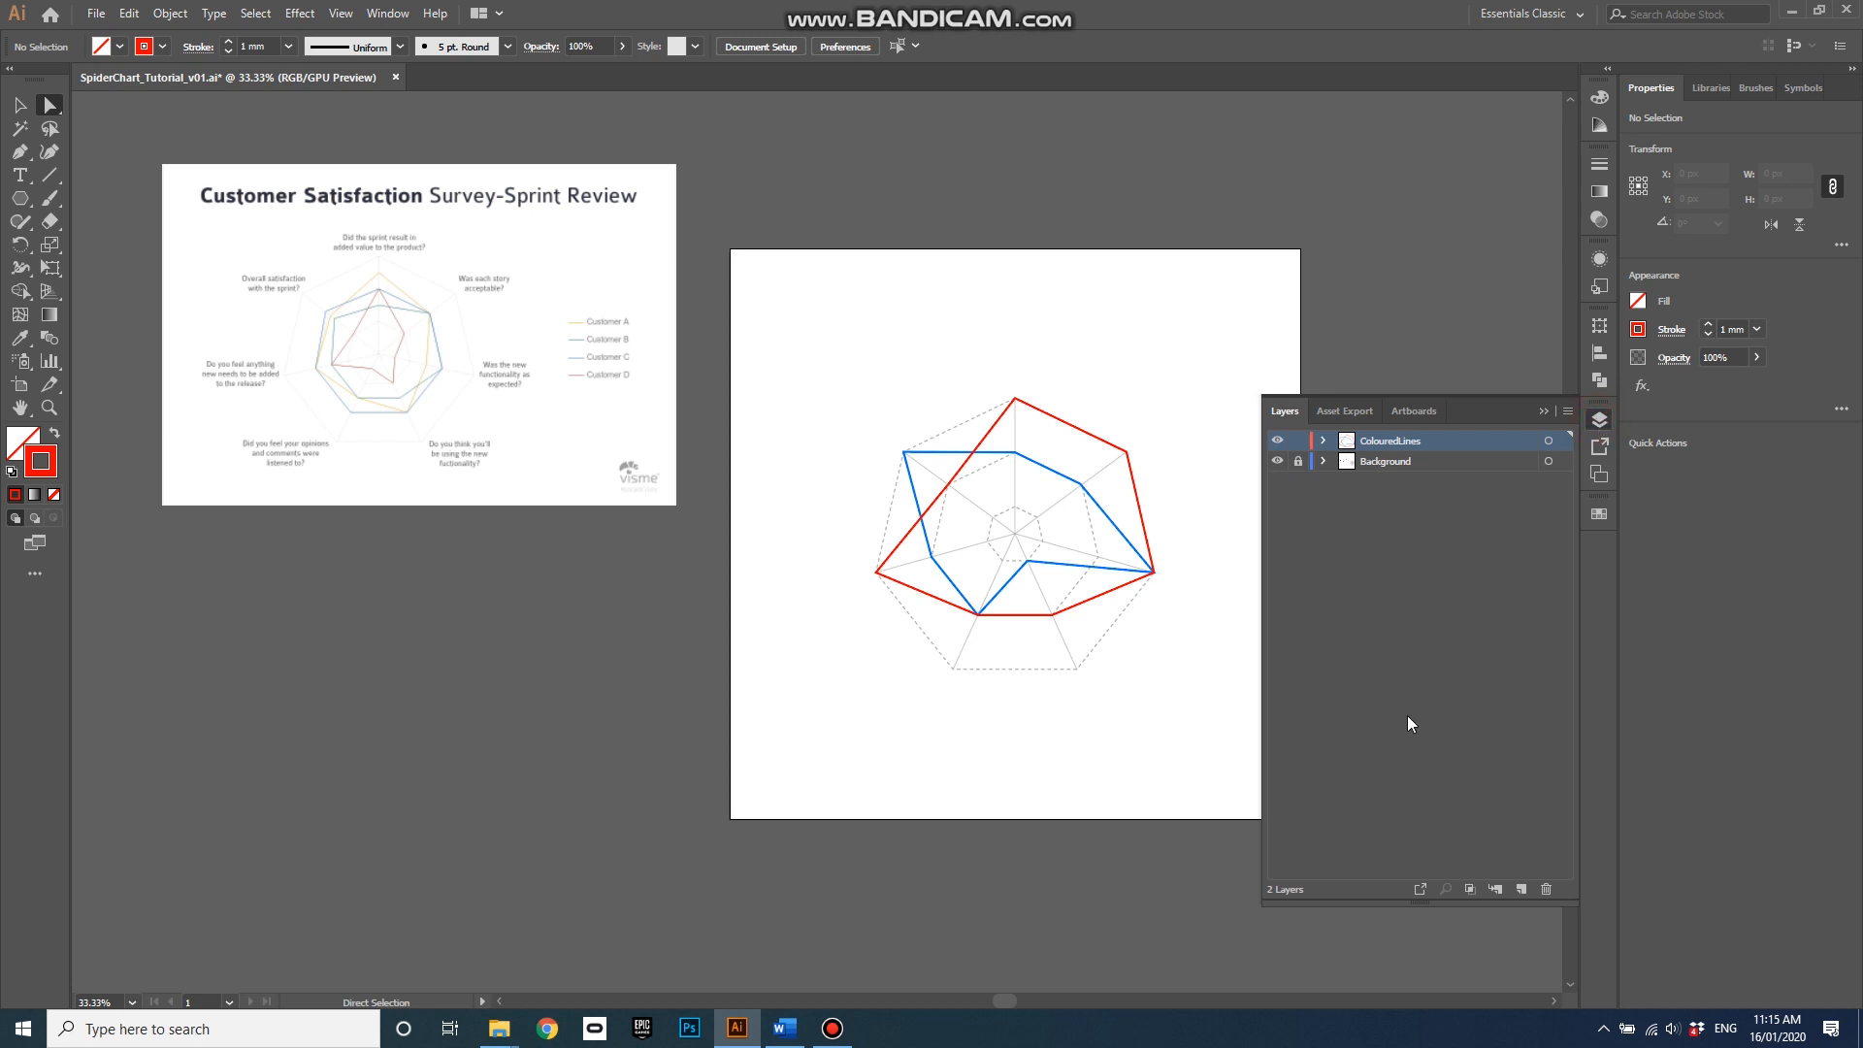
pyautogui.moveTo(1520, 889)
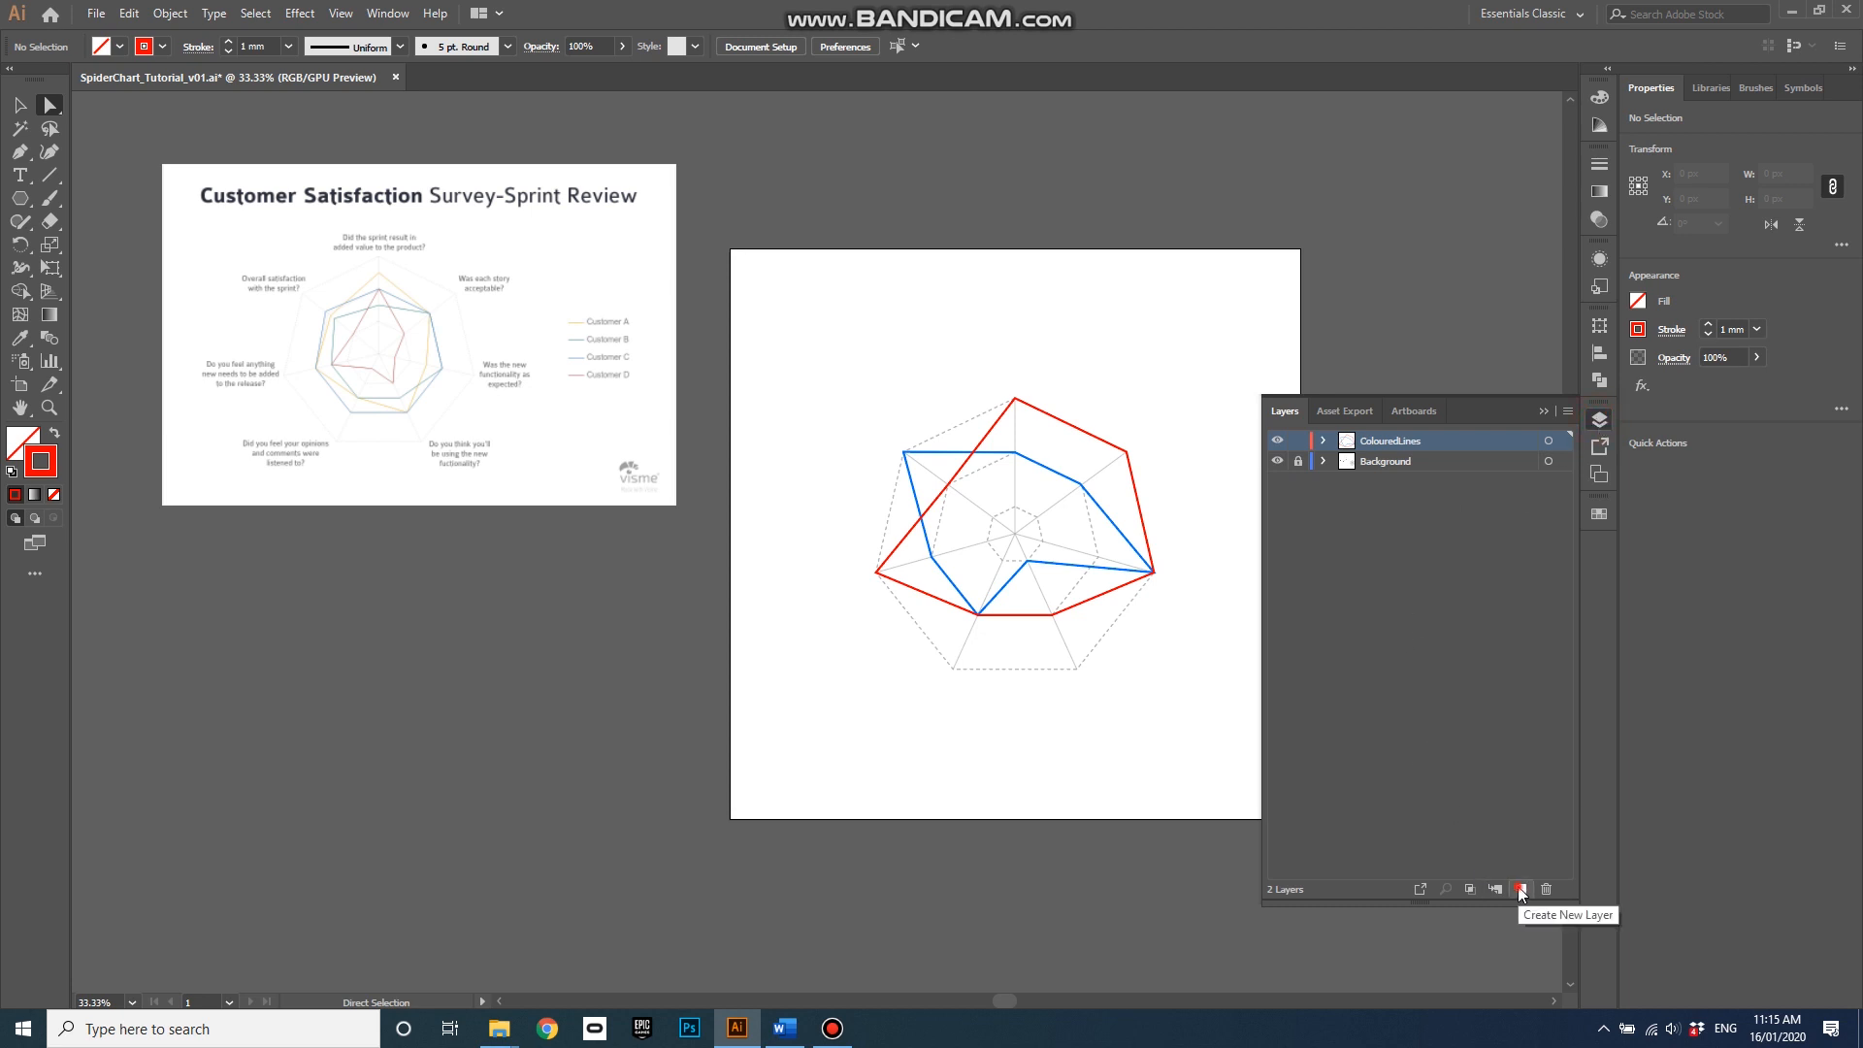
pyautogui.click(1519, 889)
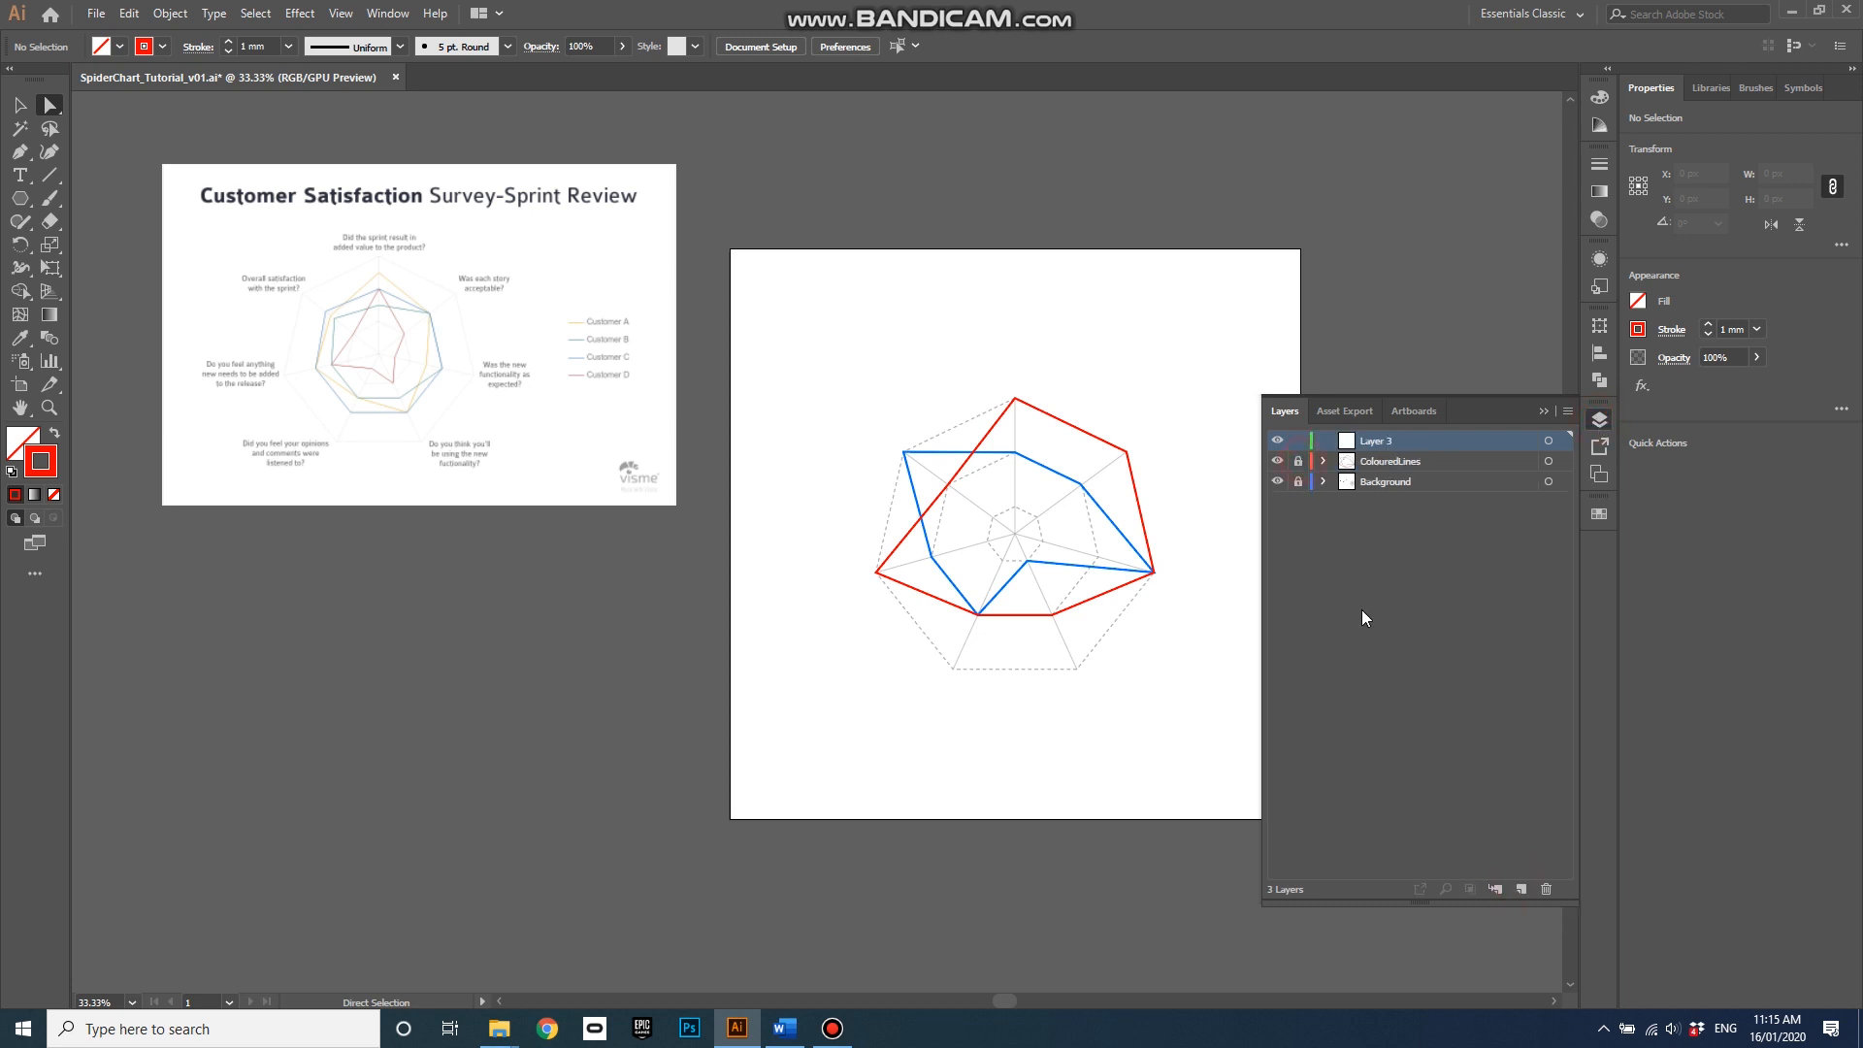
pyautogui.moveTo(1192, 638)
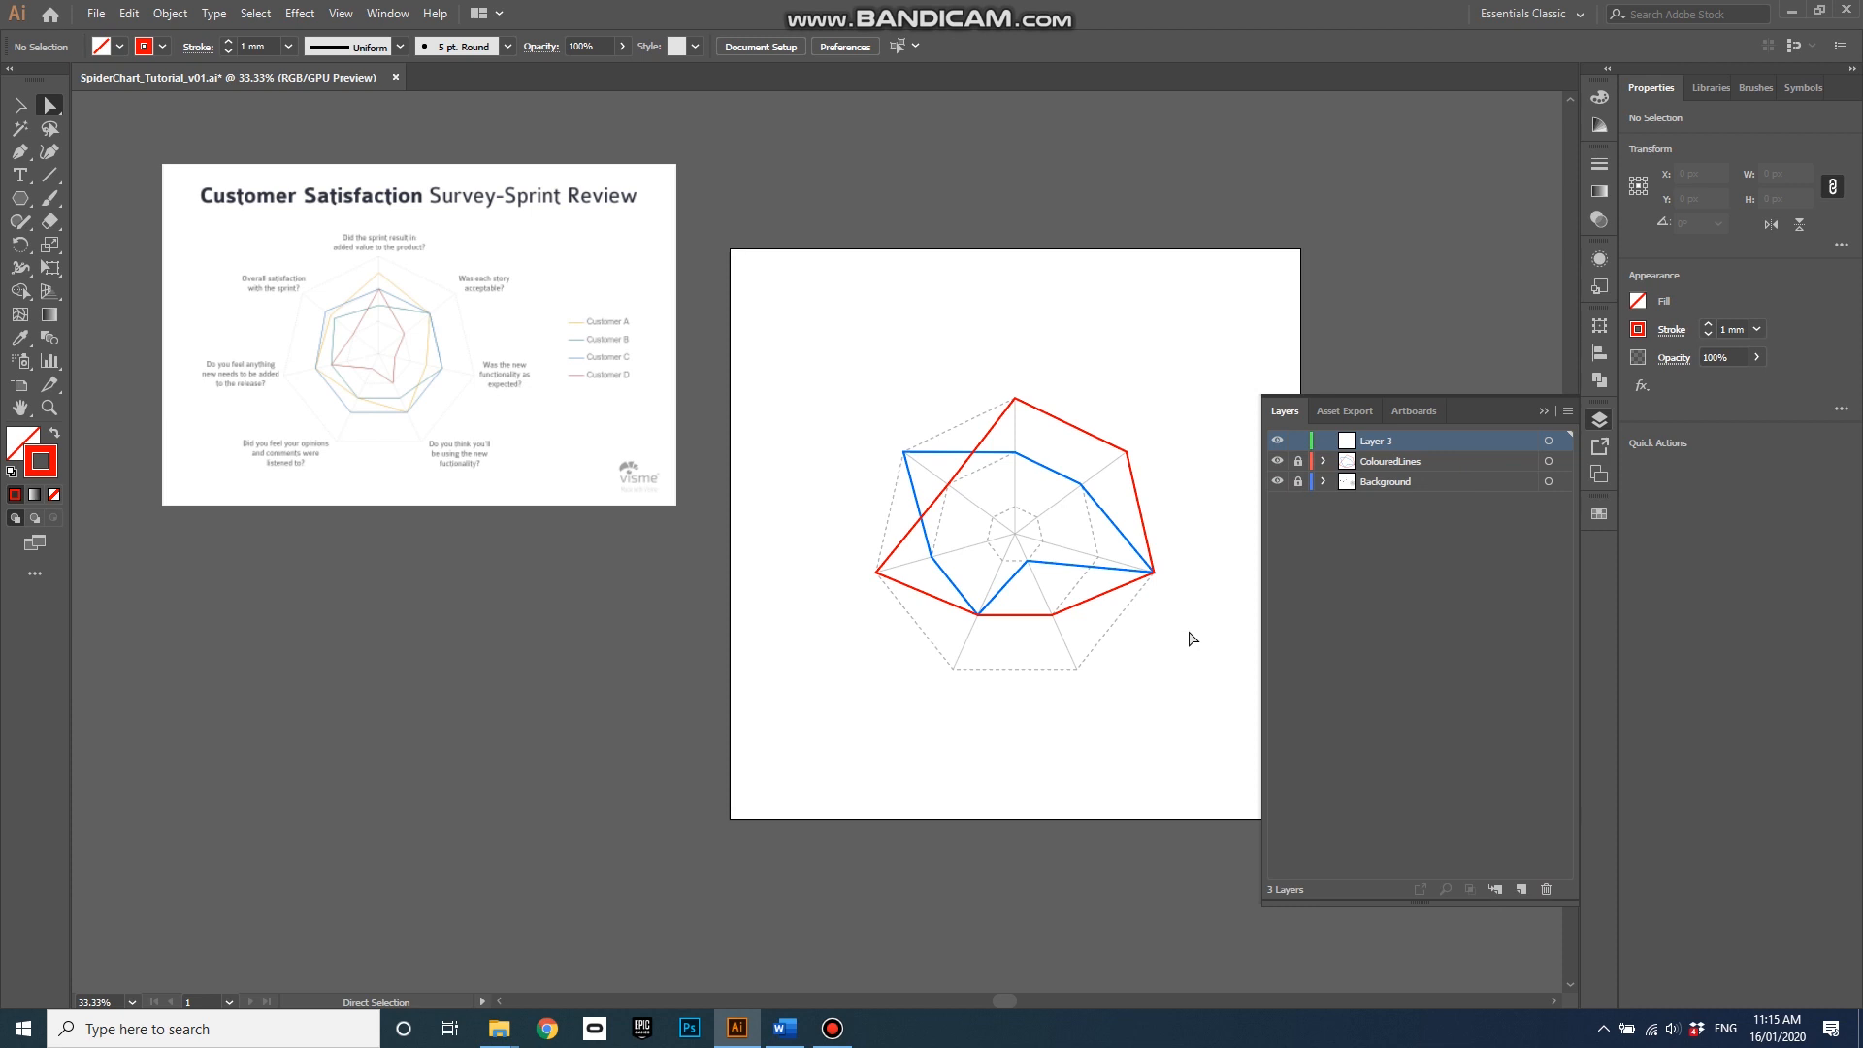
pyautogui.moveTo(1370, 401)
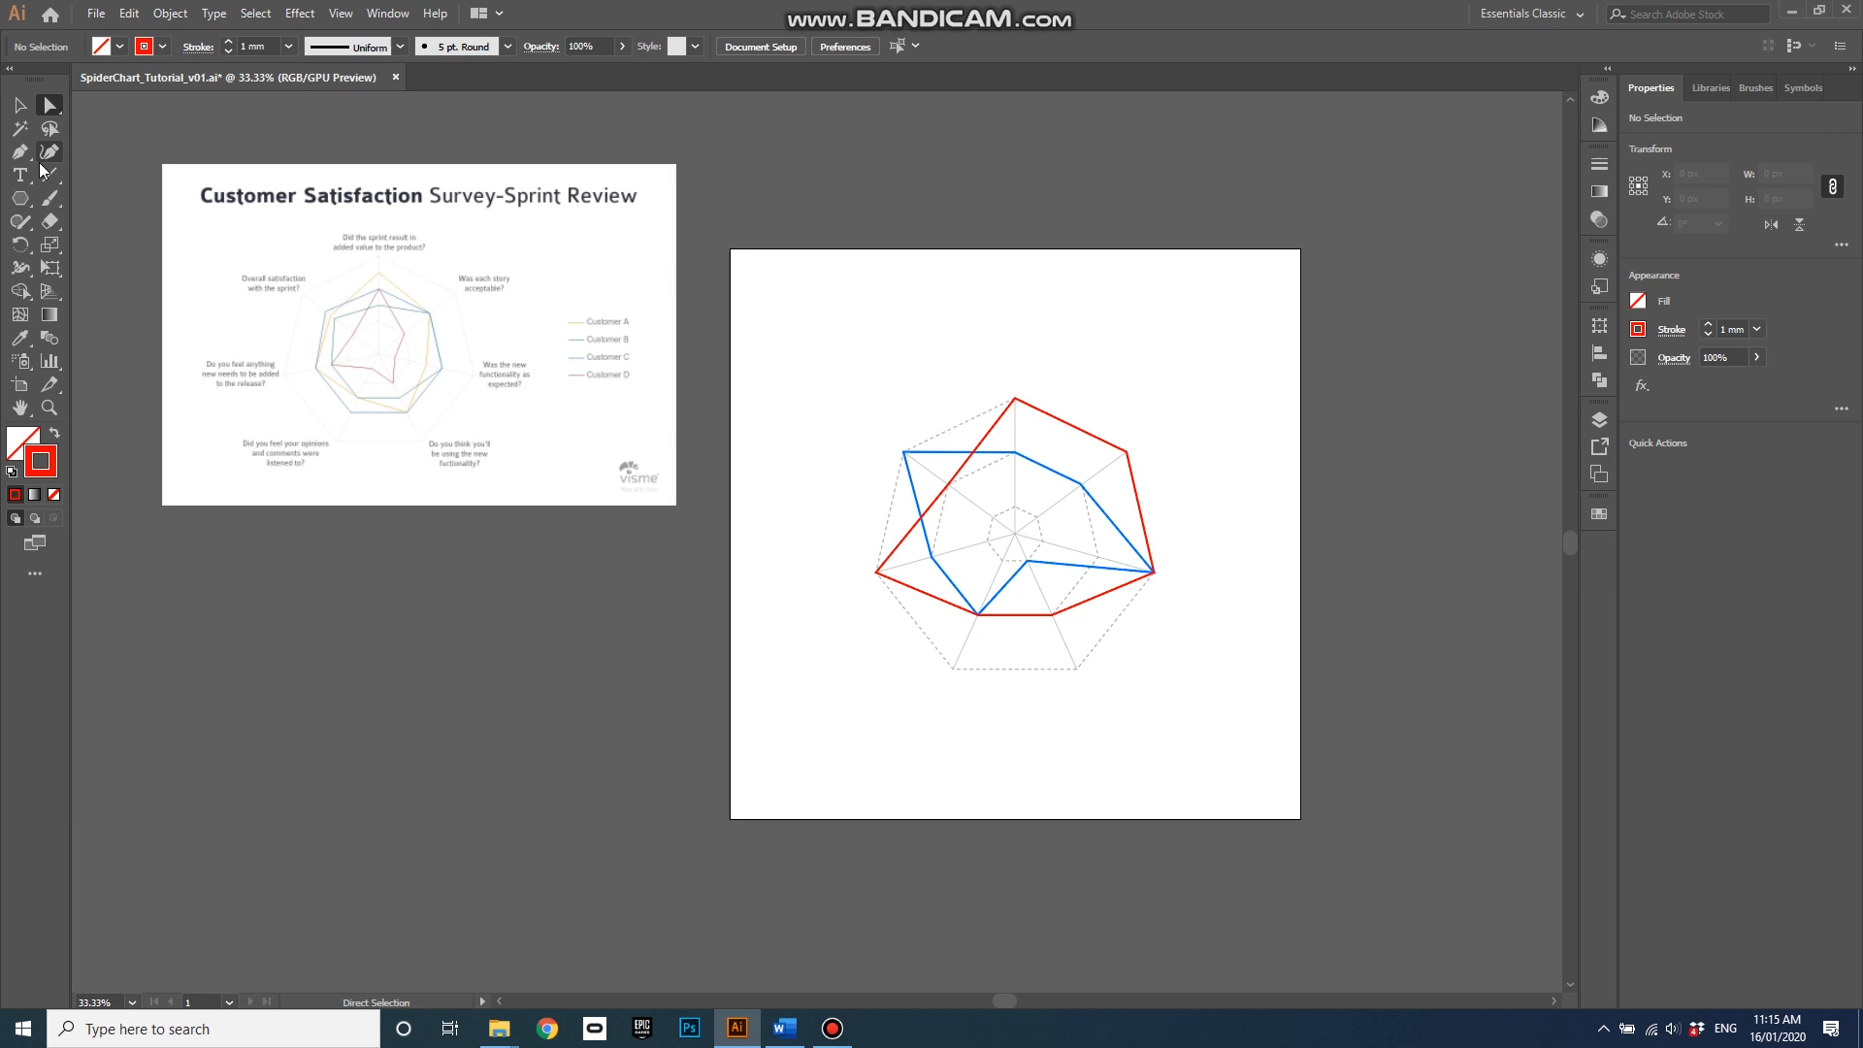
# Type 'Customer Satisfaction' above the chart and set it to 23 mm
pyautogui.click(19, 173)
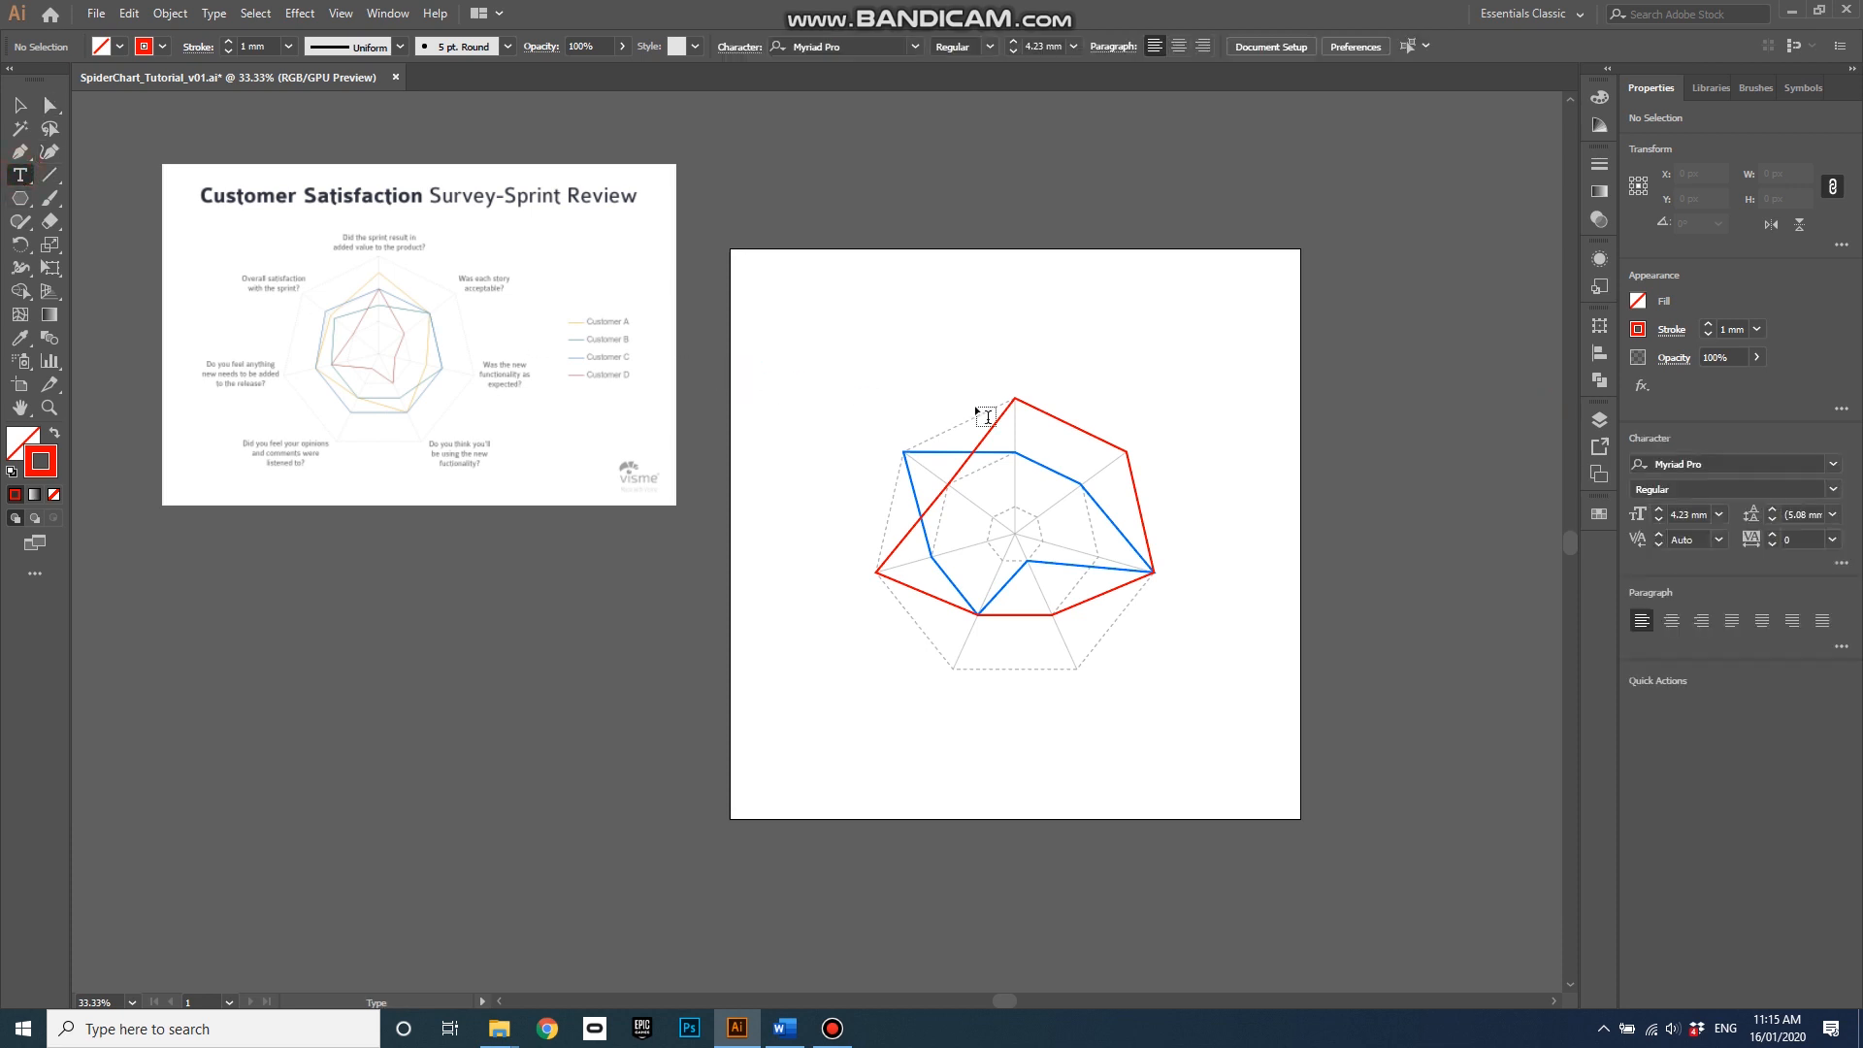
pyautogui.moveTo(900, 309)
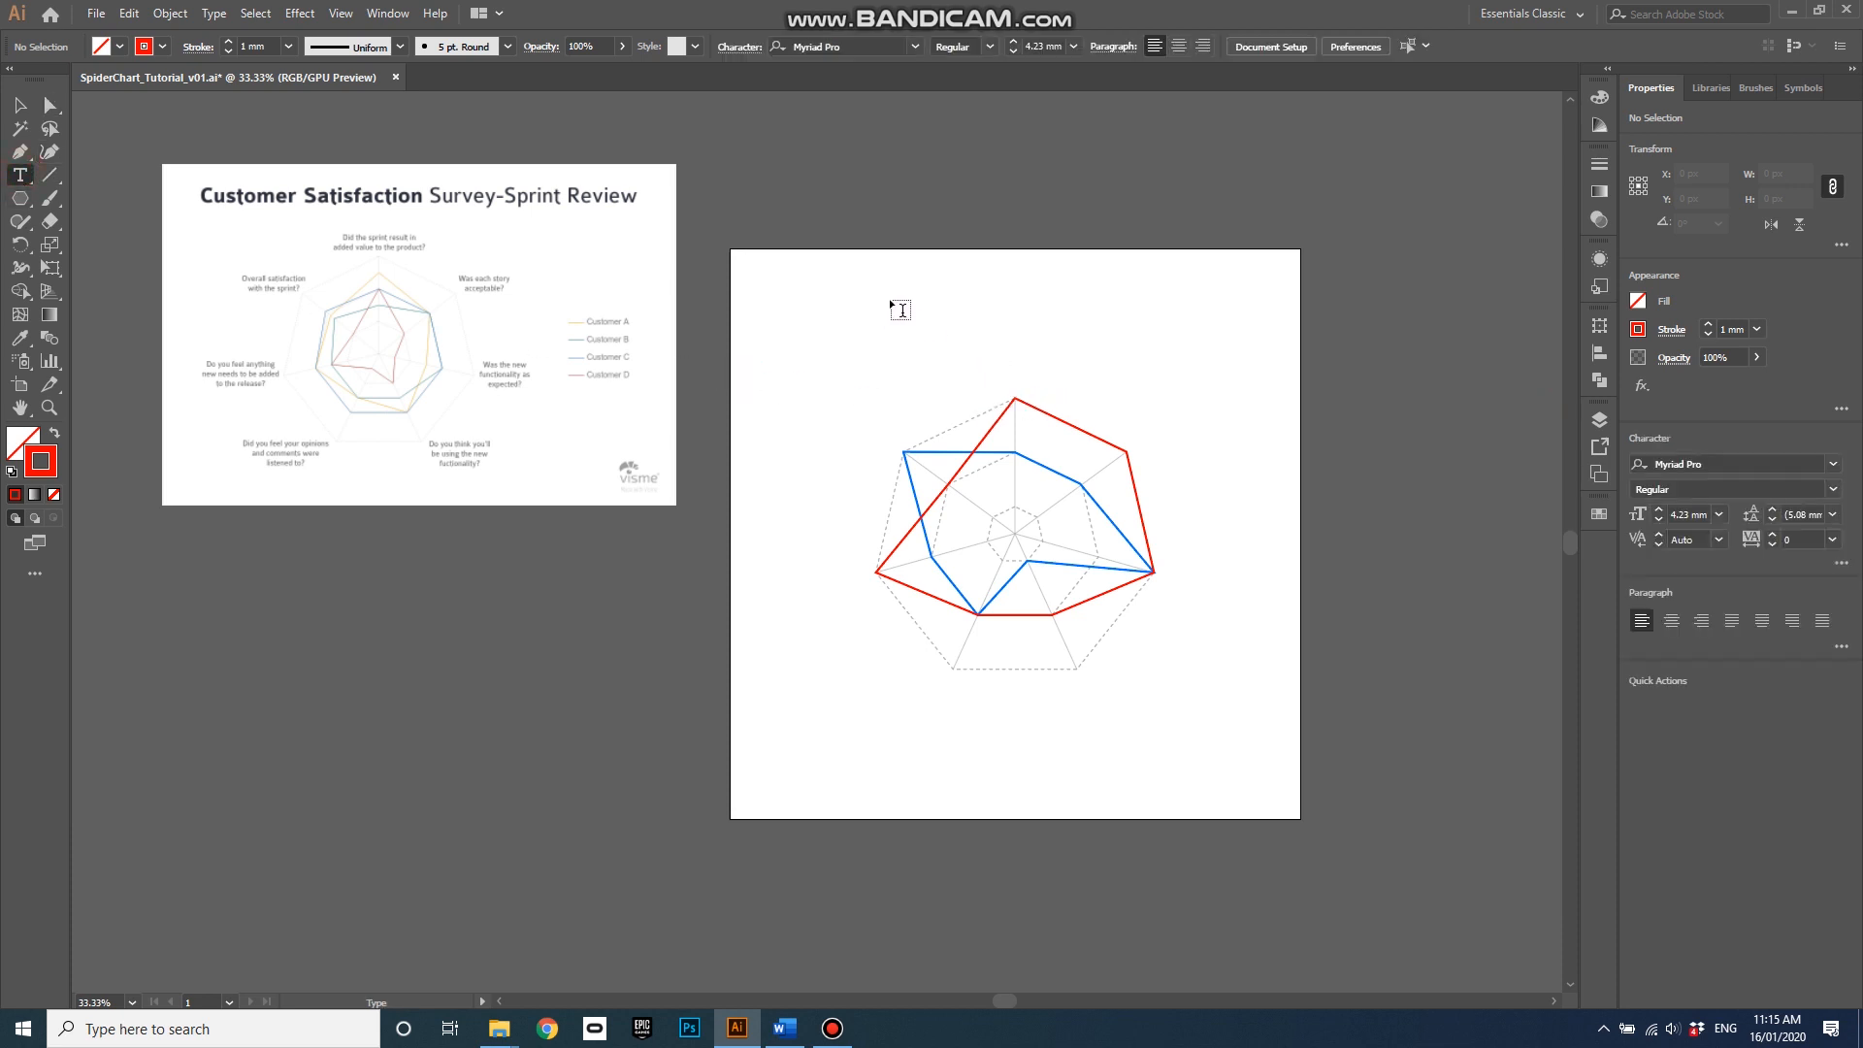
pyautogui.click(897, 311)
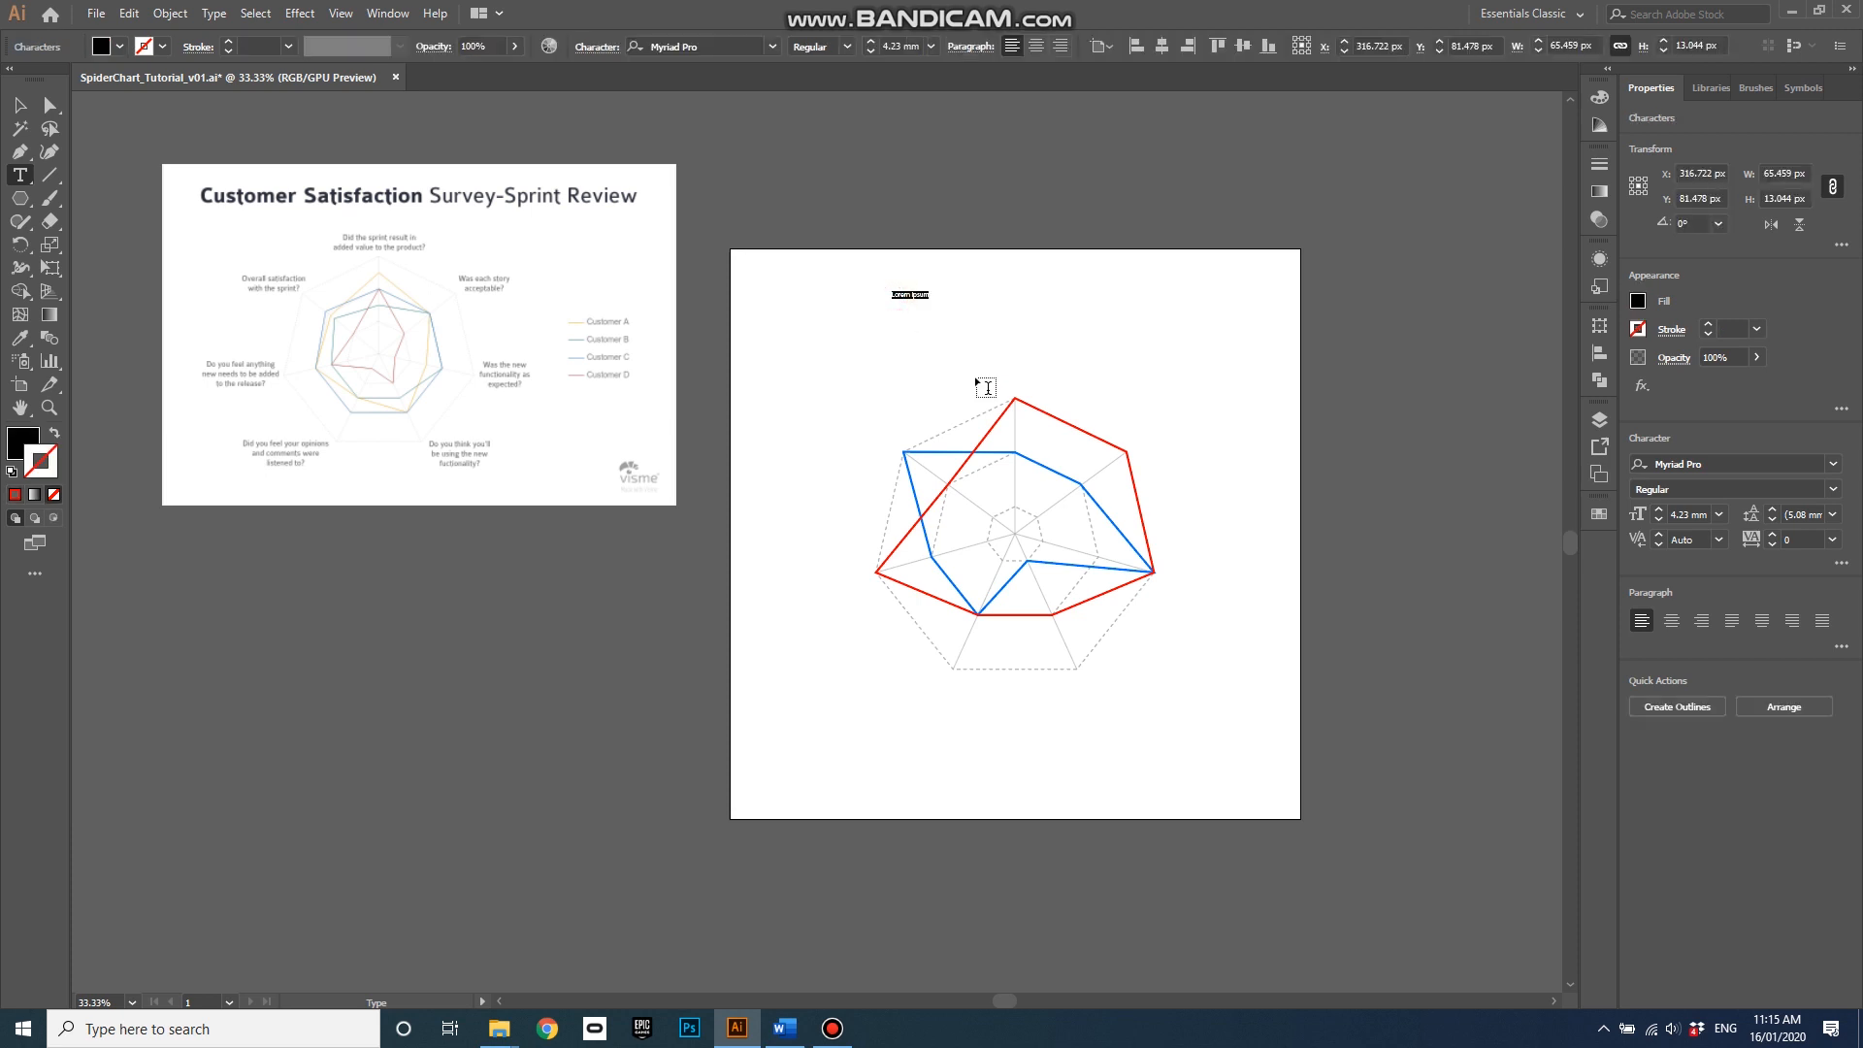
pyautogui.write('Customer Satisfaction')
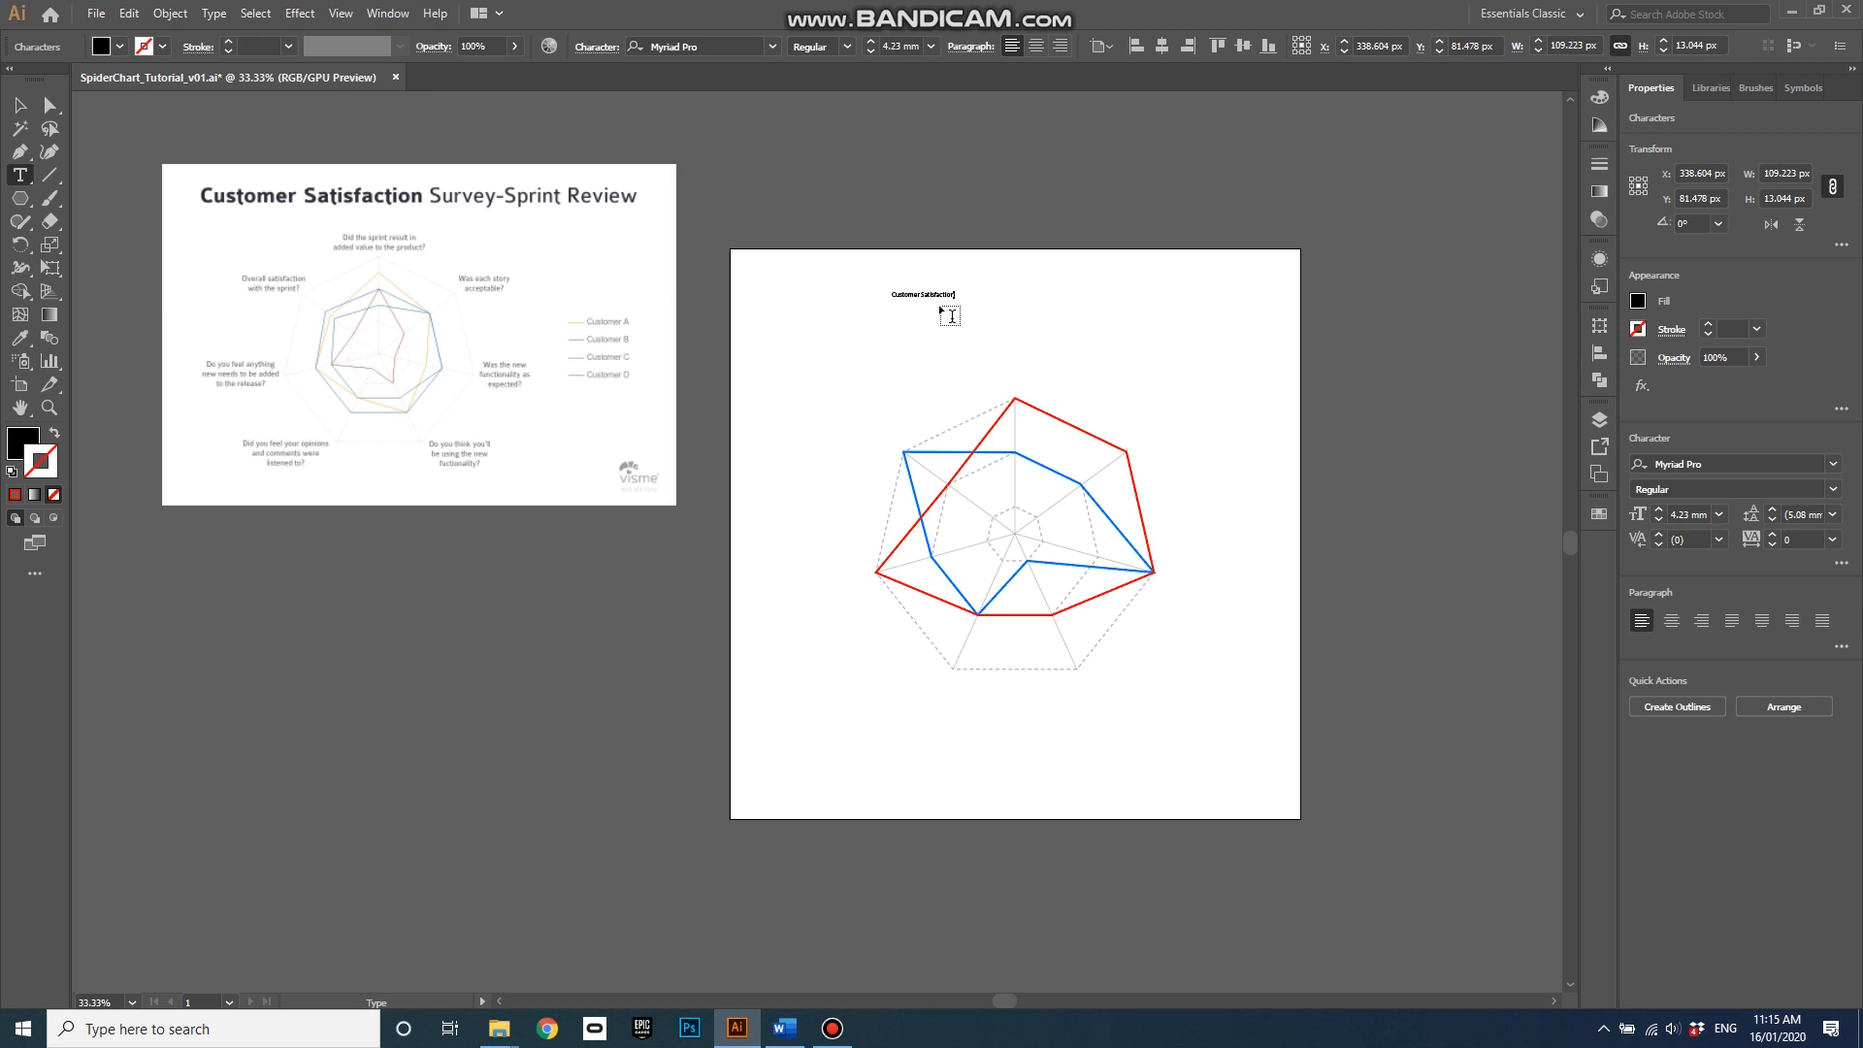
pyautogui.tripleClick(922, 293)
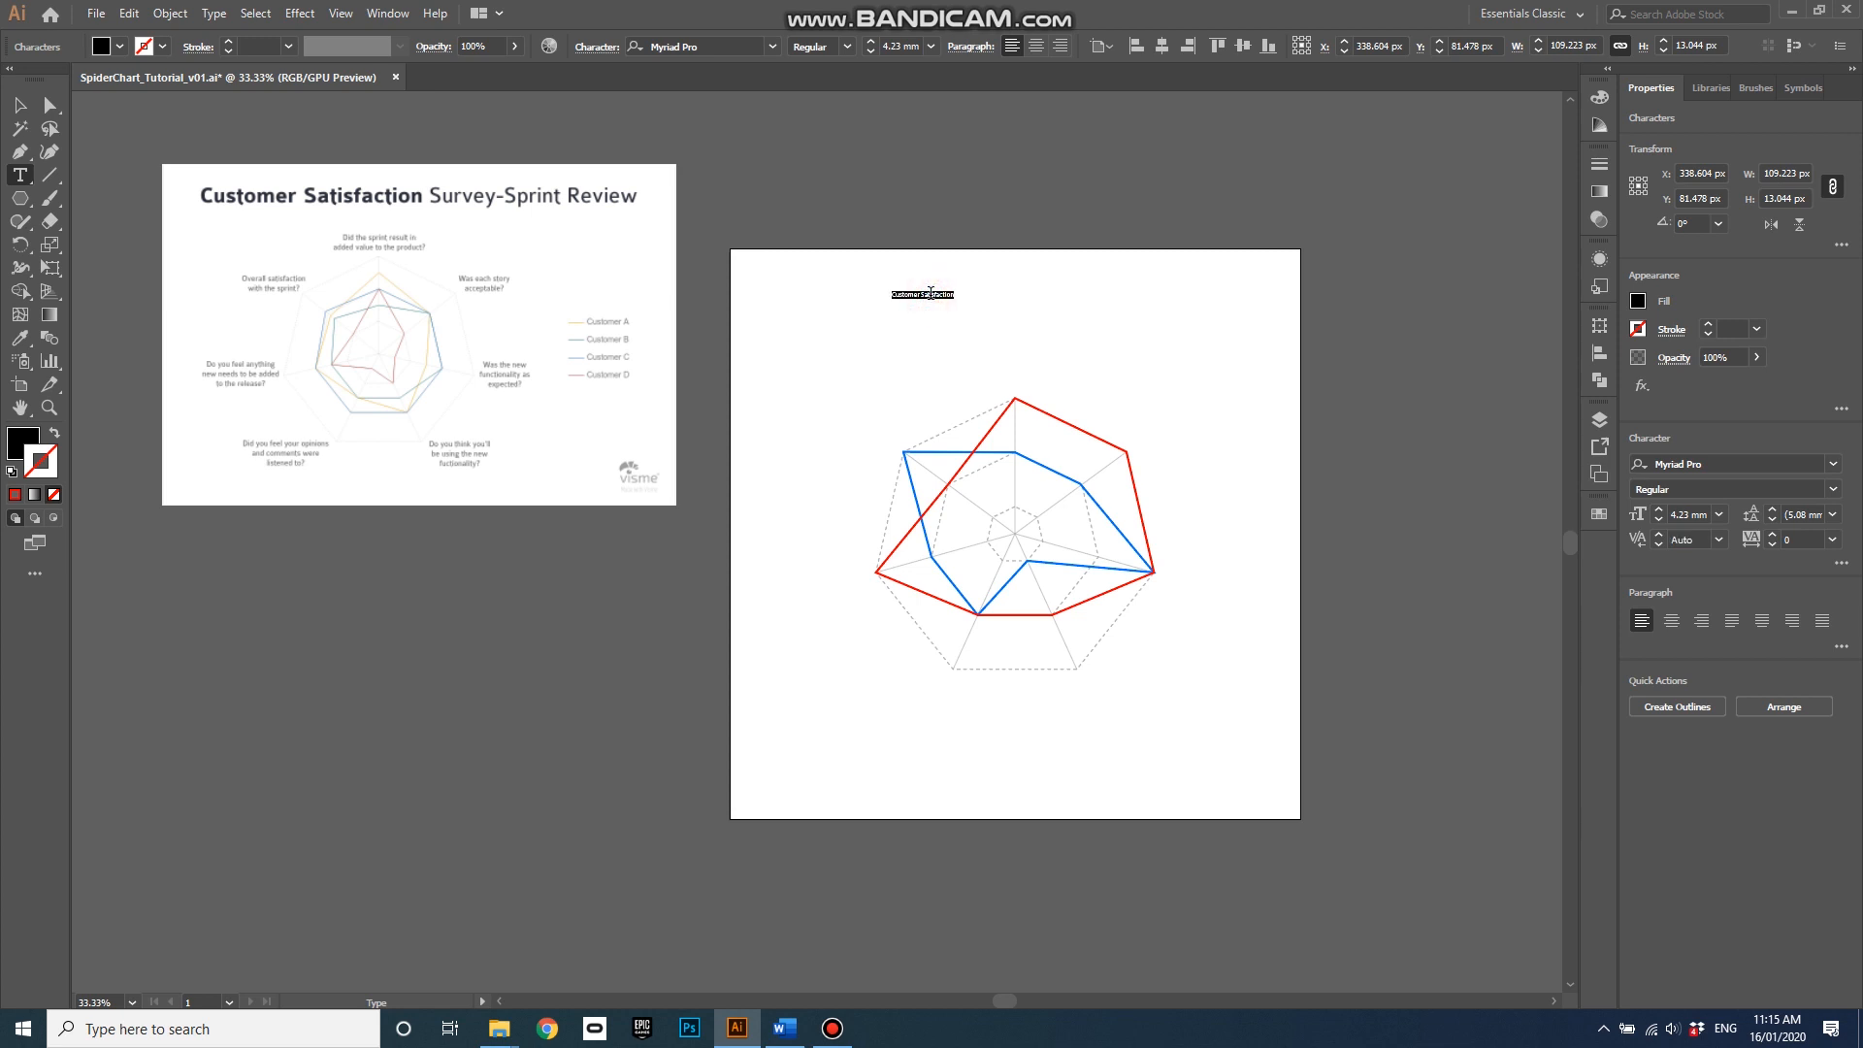
pyautogui.moveTo(1667, 425)
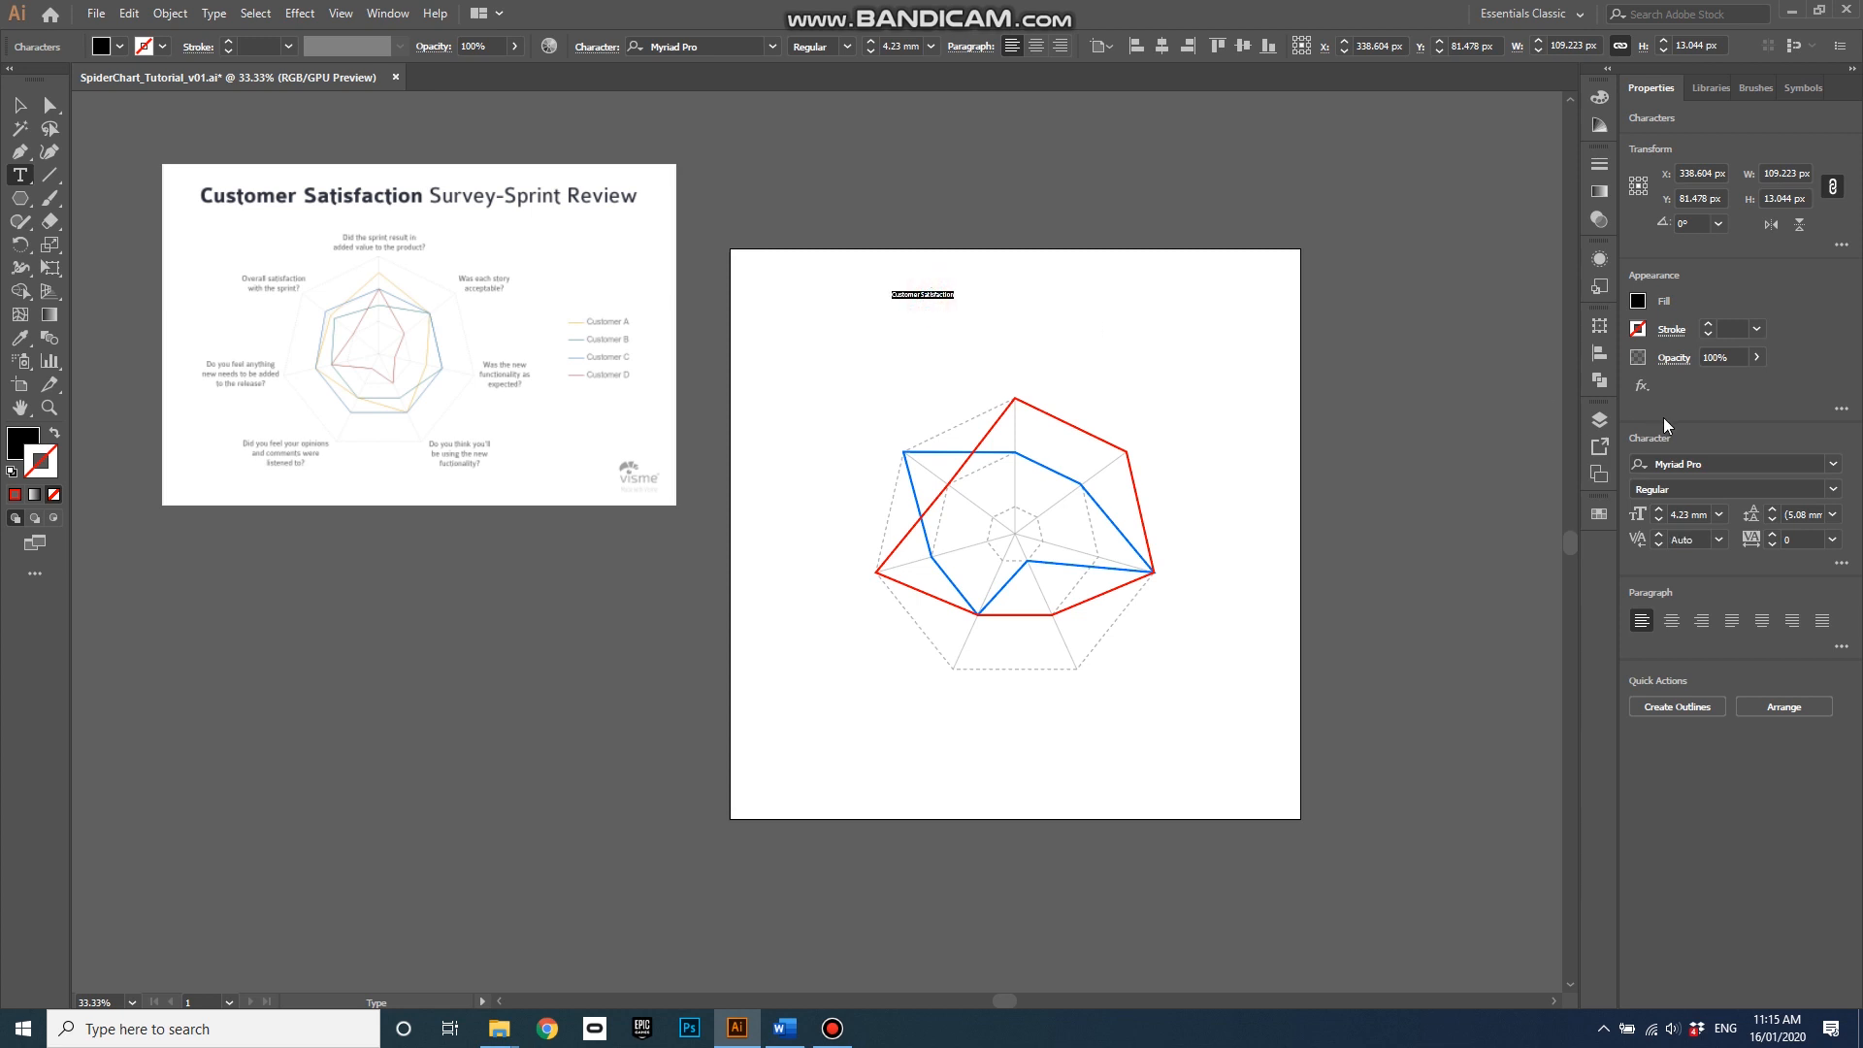
pyautogui.moveTo(1715, 216)
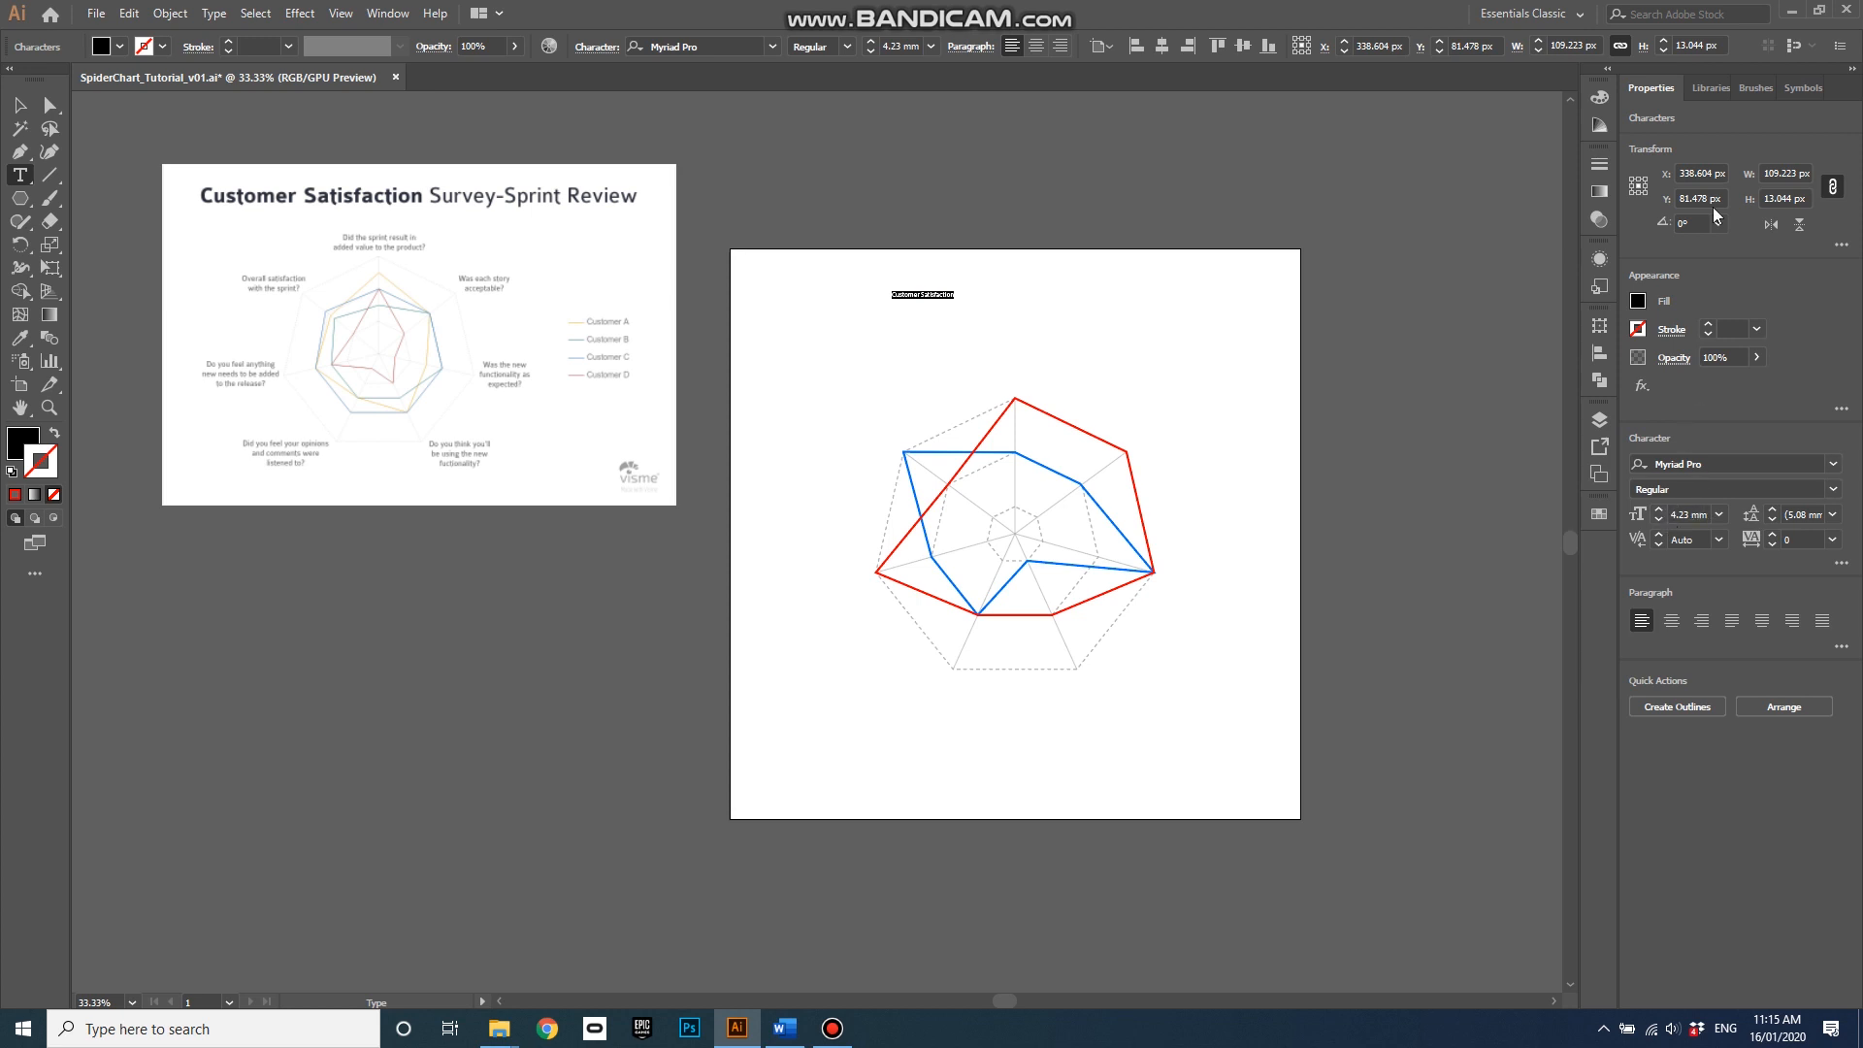
pyautogui.moveTo(853, 49)
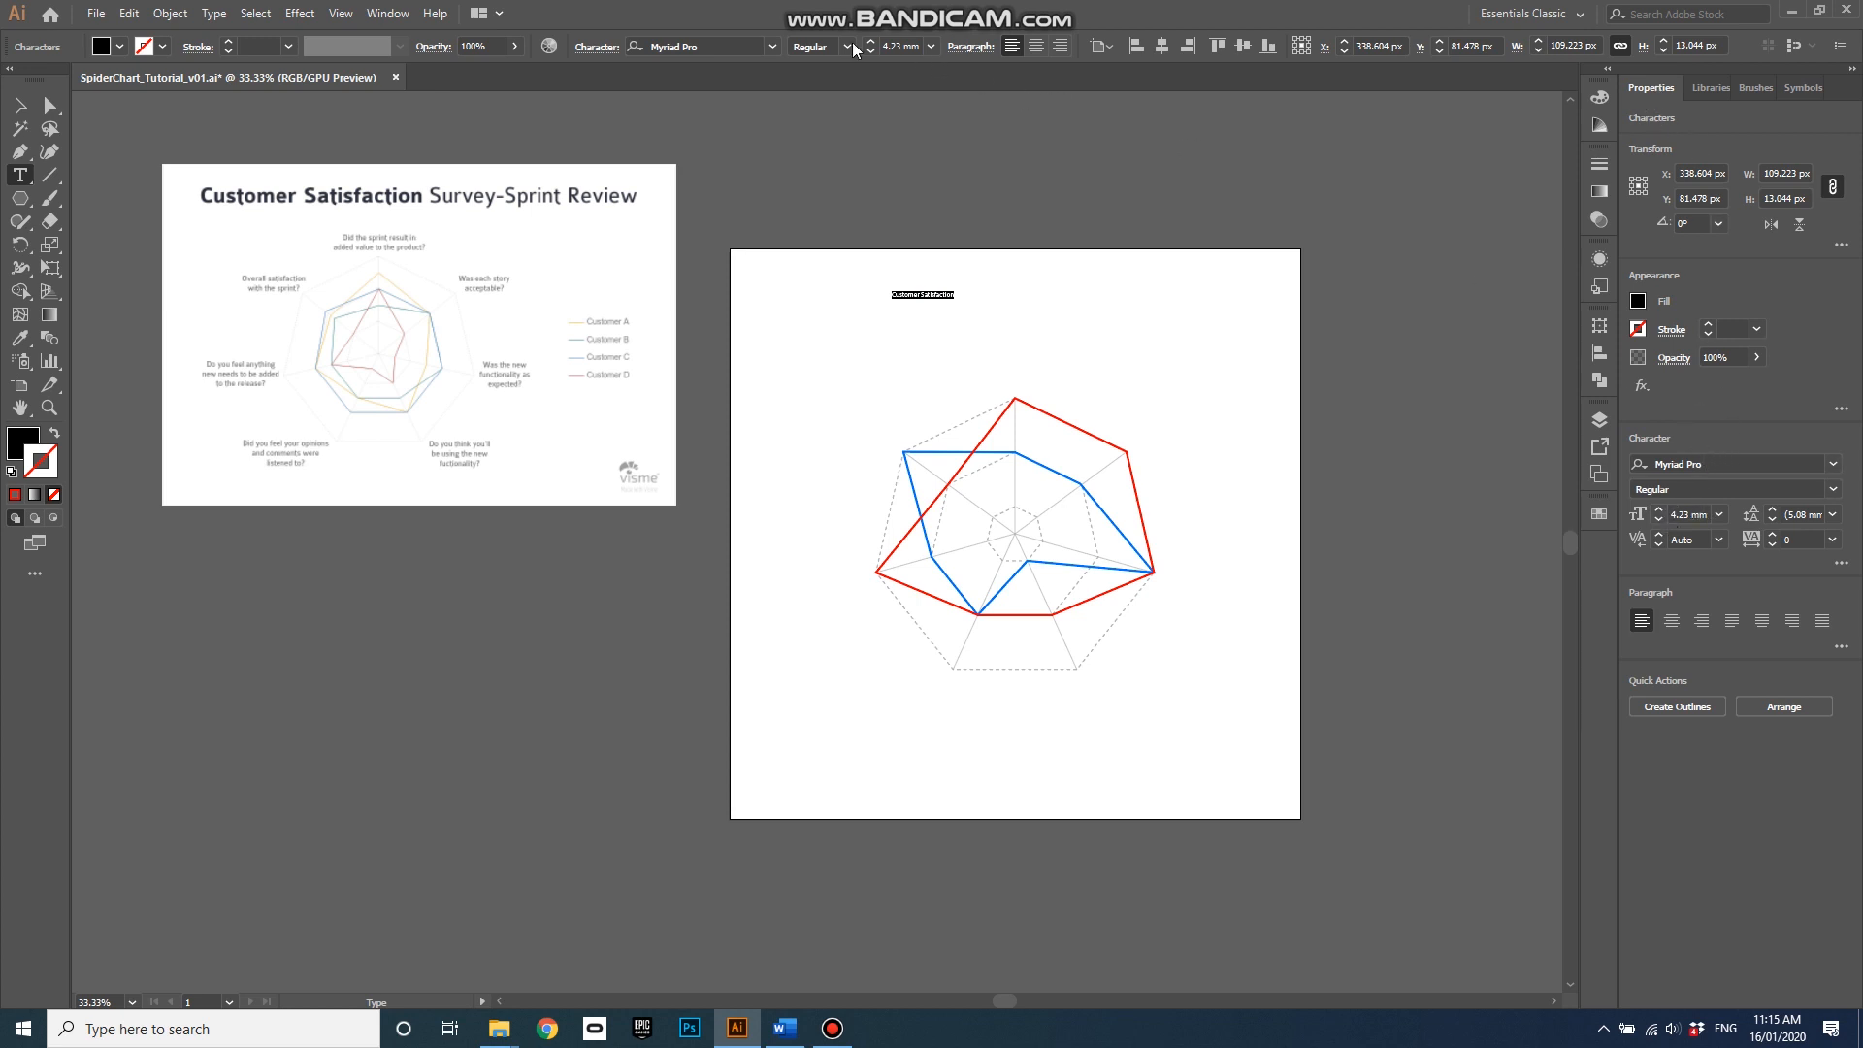
pyautogui.moveTo(872, 47)
pyautogui.write('V')
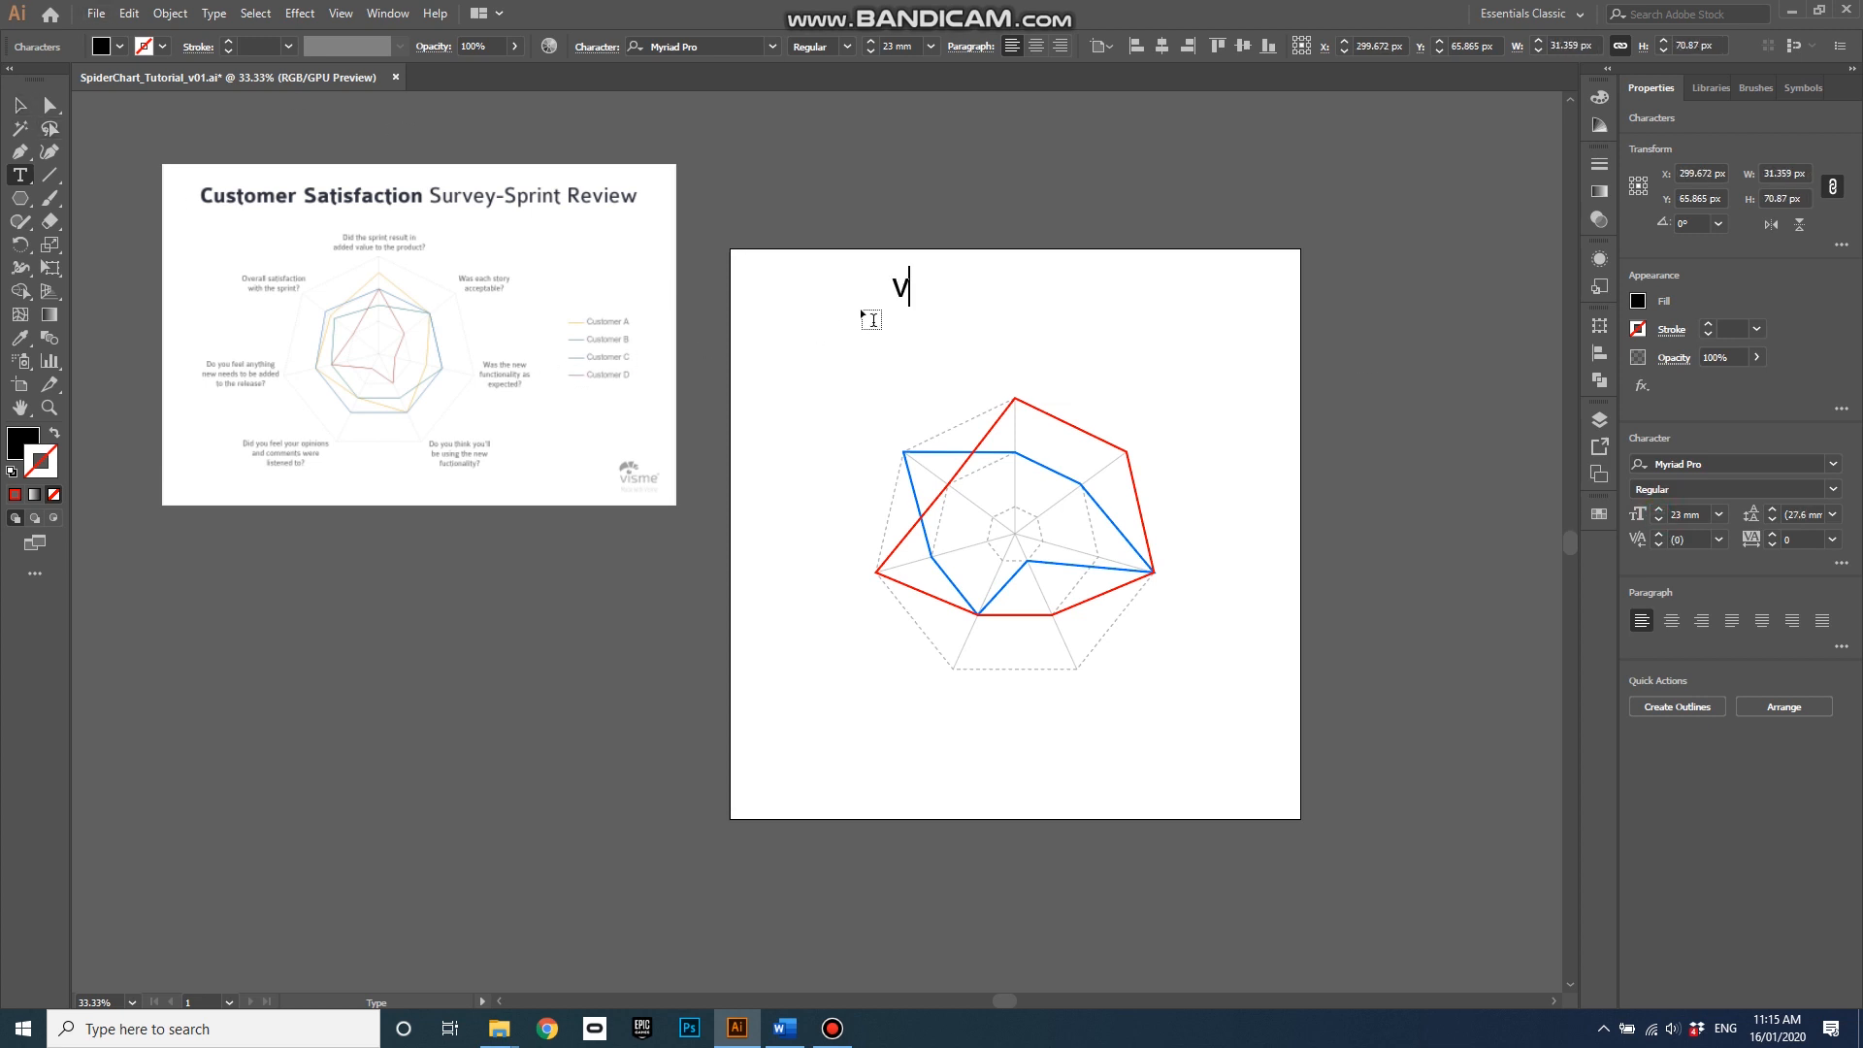
pyautogui.write('Customer Satisfaction')
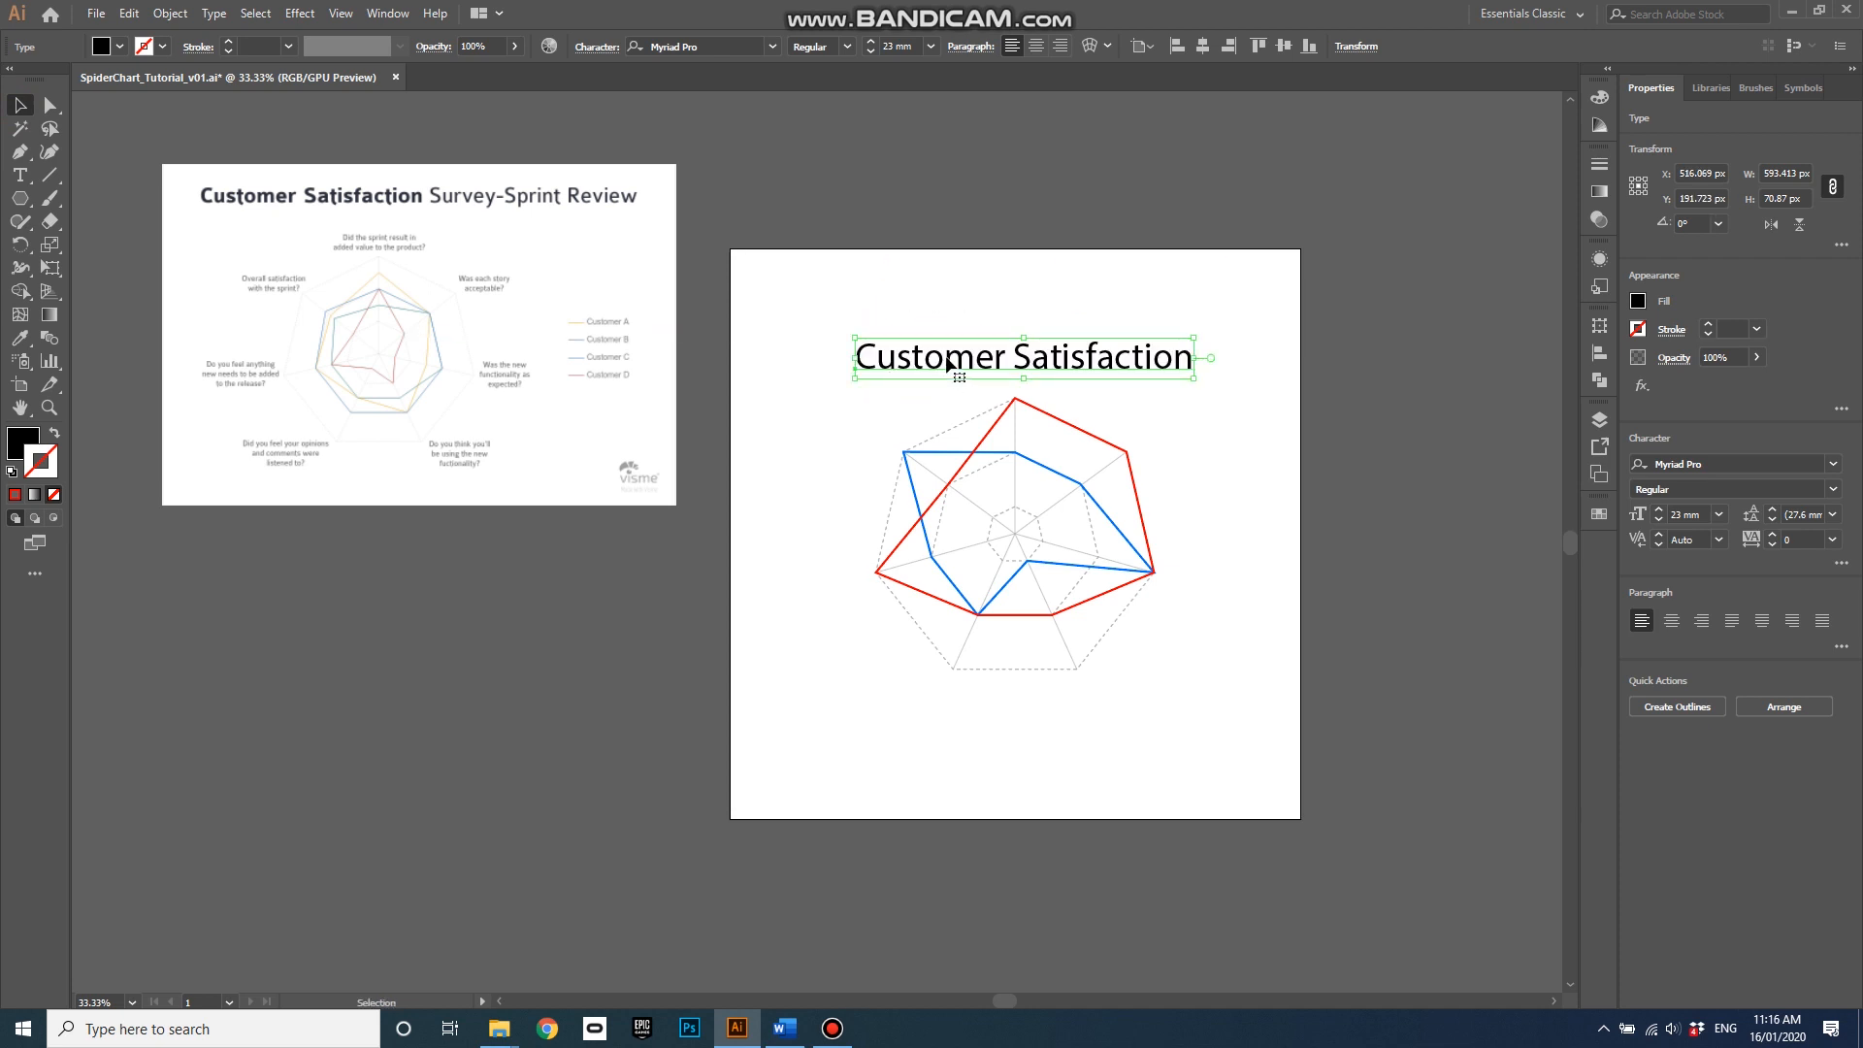
# Set the title's font to Myriad Pro Bold
pyautogui.click(951, 356)
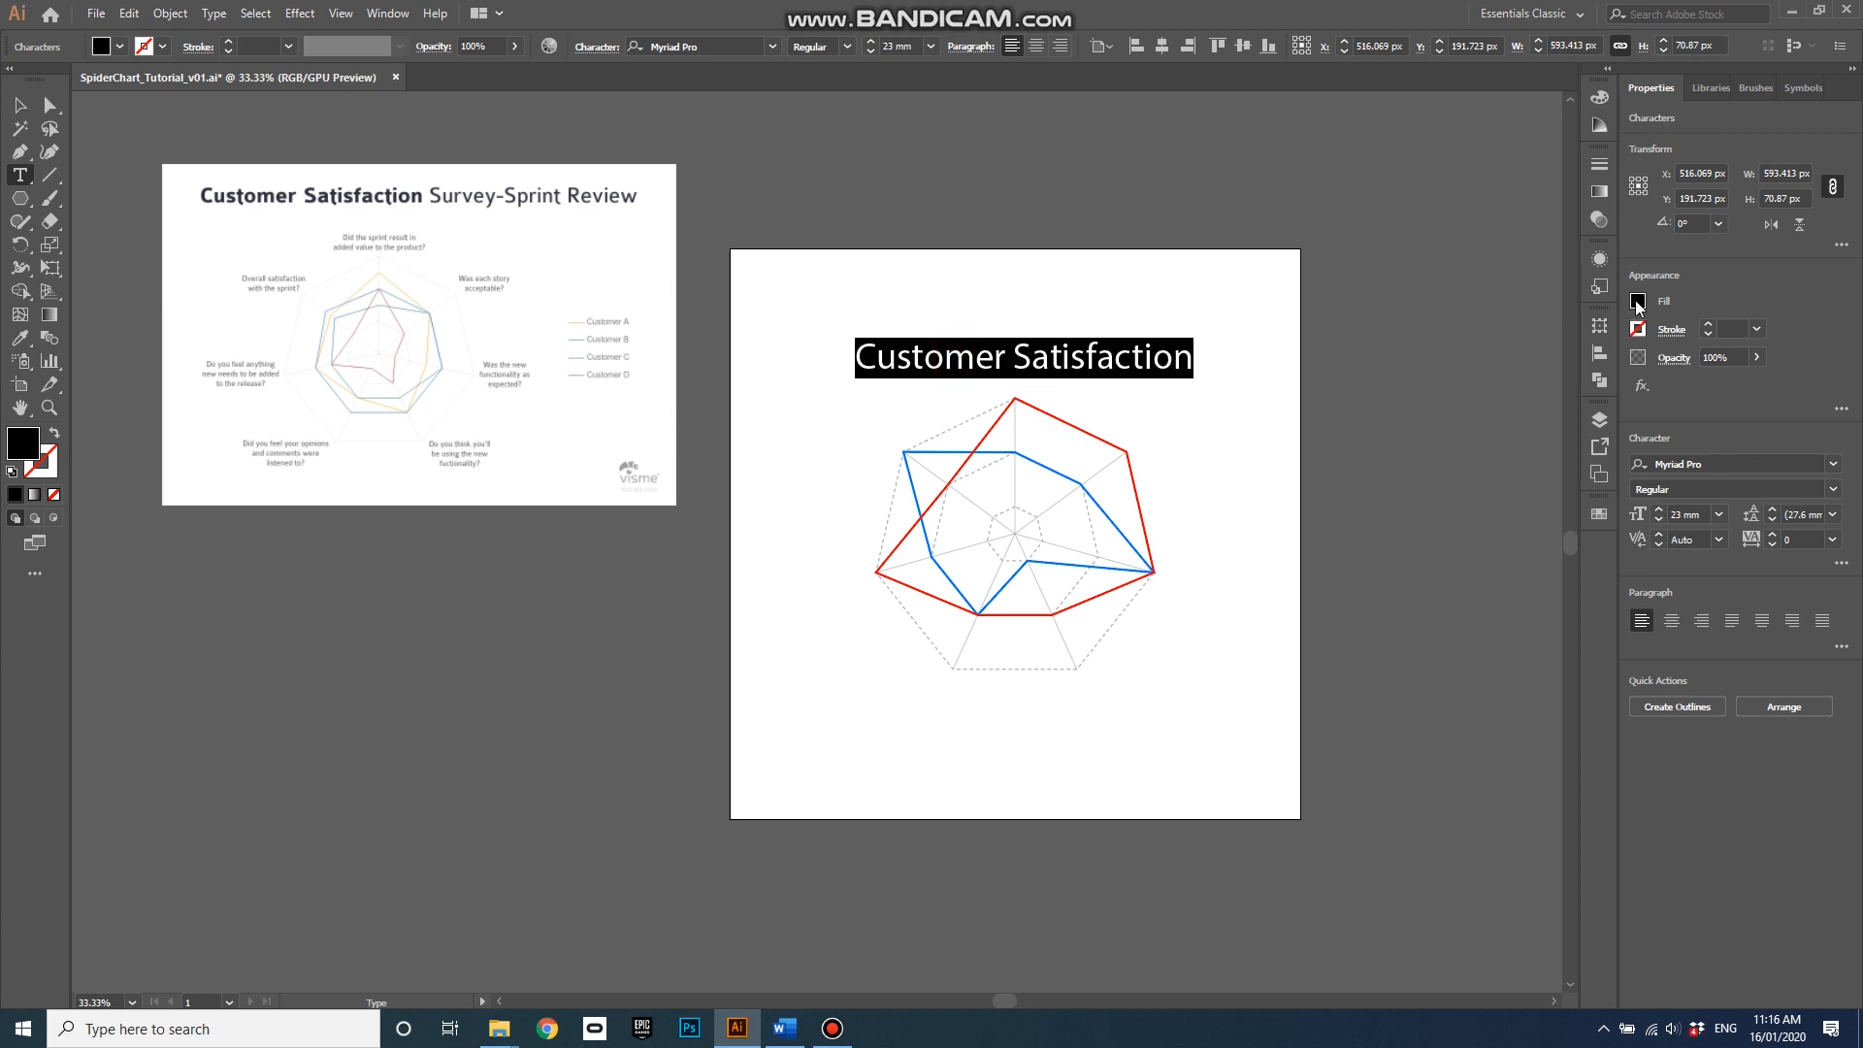
pyautogui.click(1637, 300)
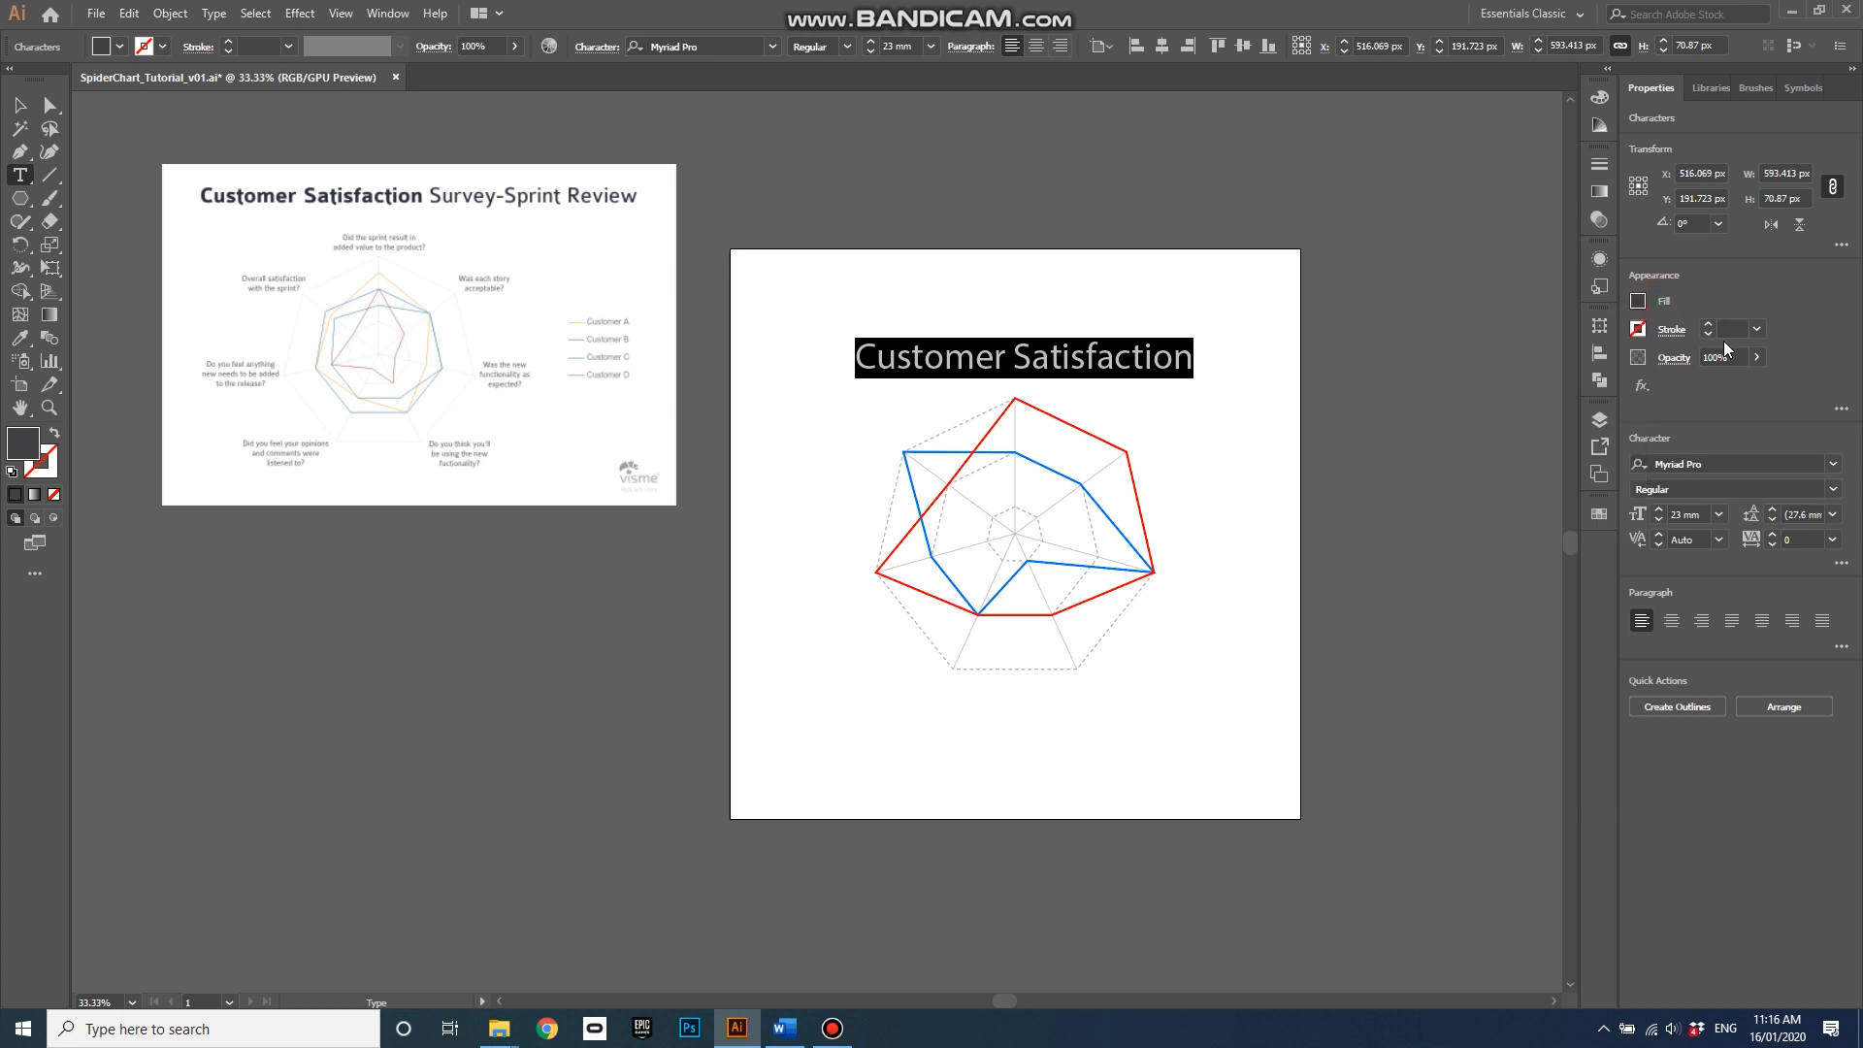
pyautogui.click(1833, 488)
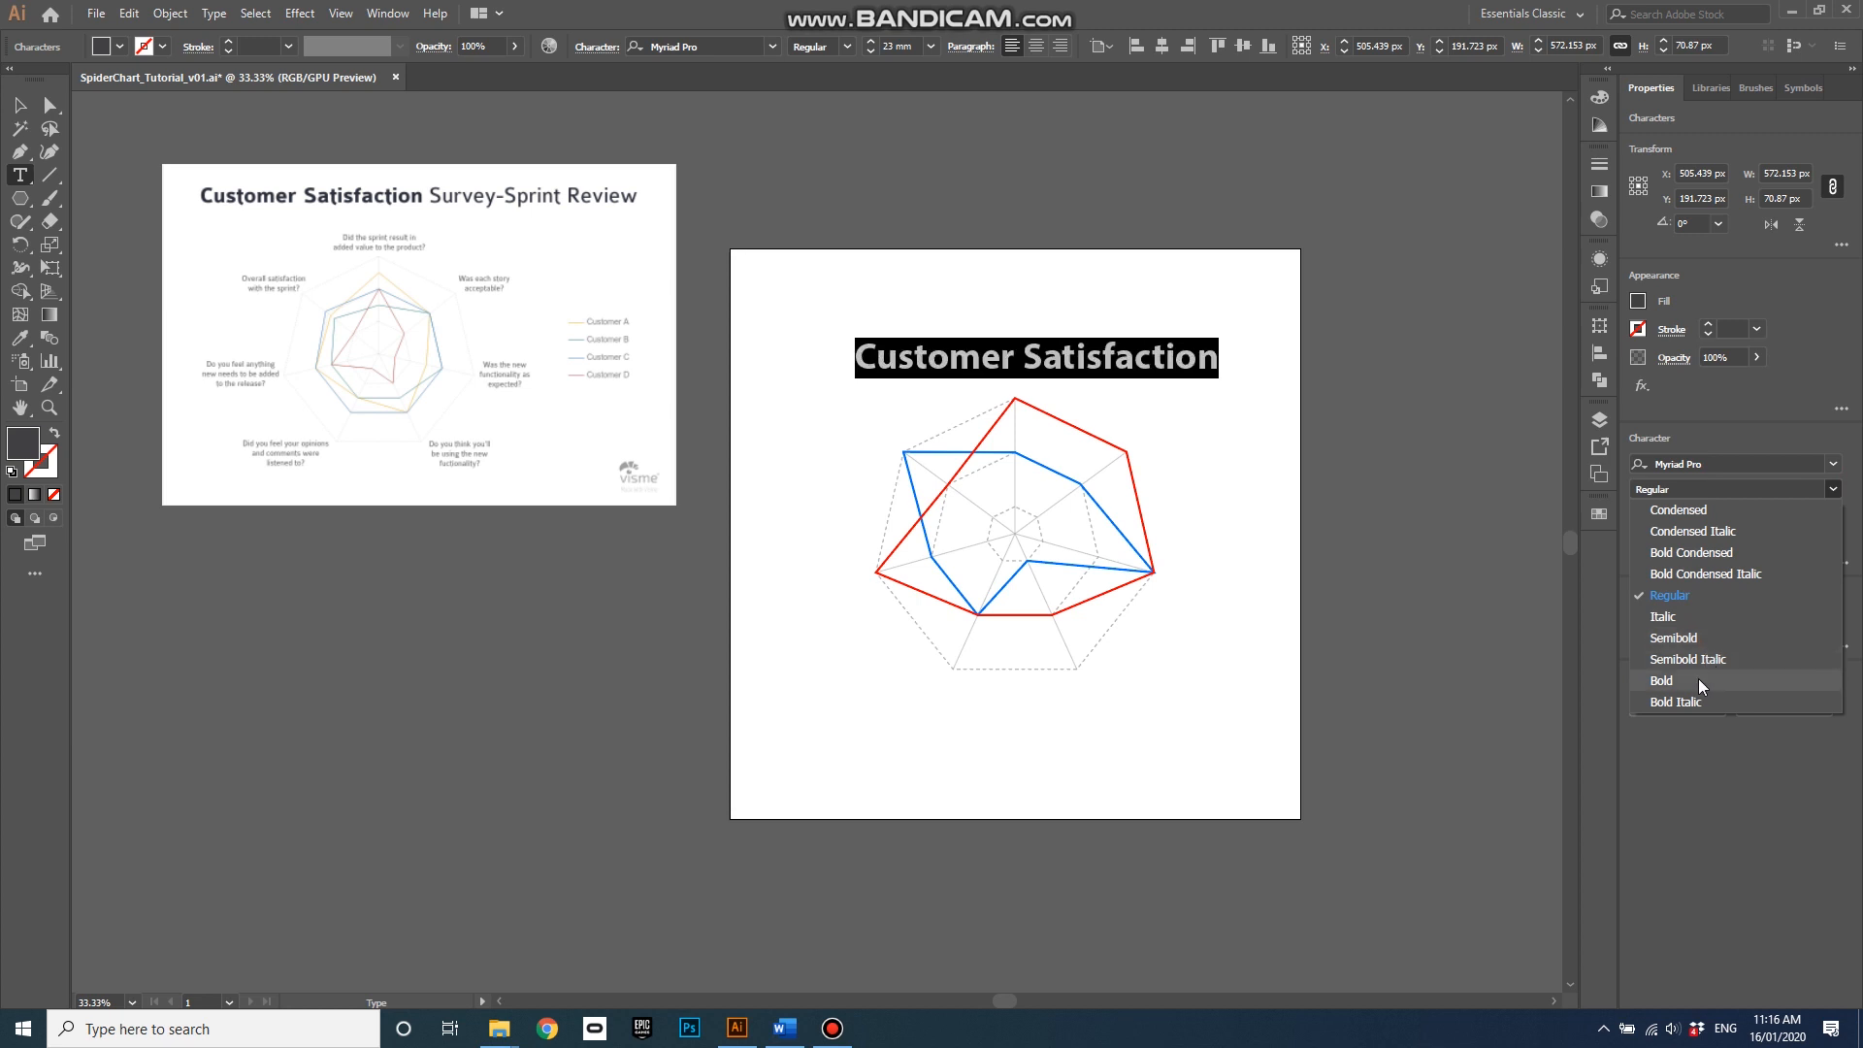
pyautogui.click(1661, 682)
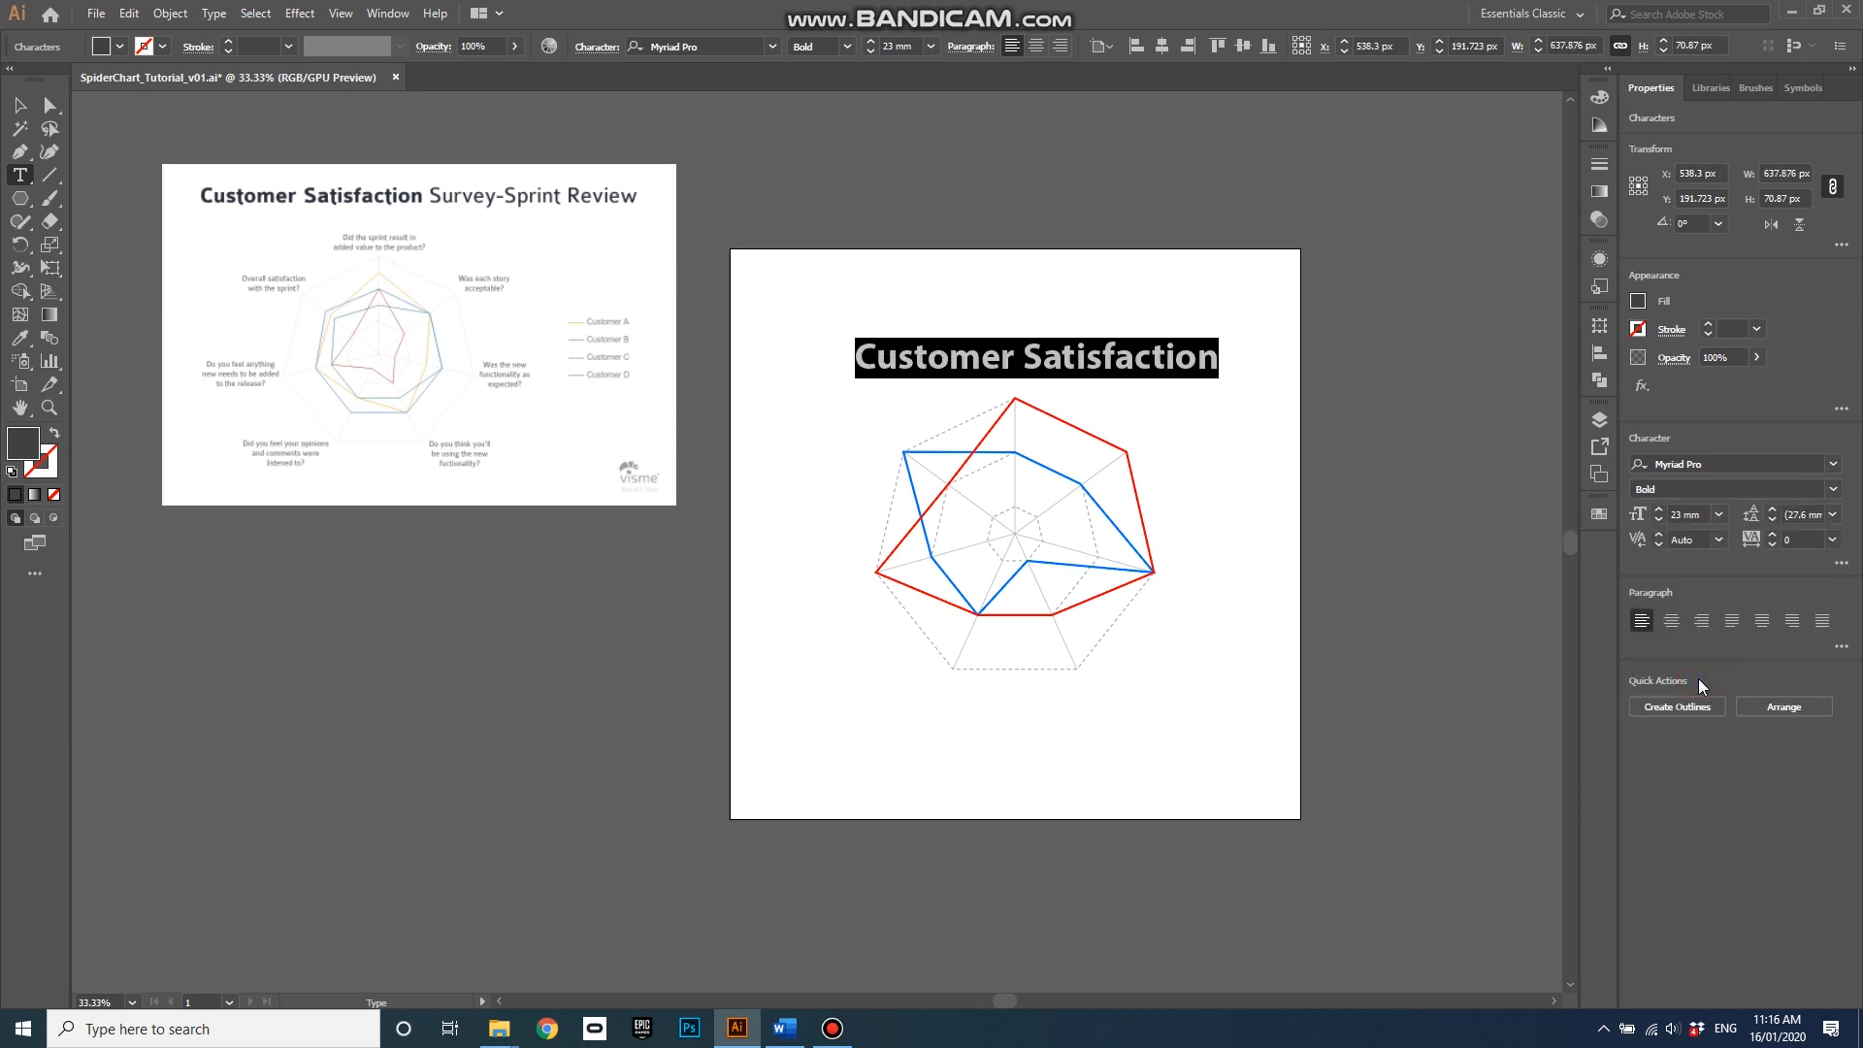
pyautogui.moveTo(560, 228)
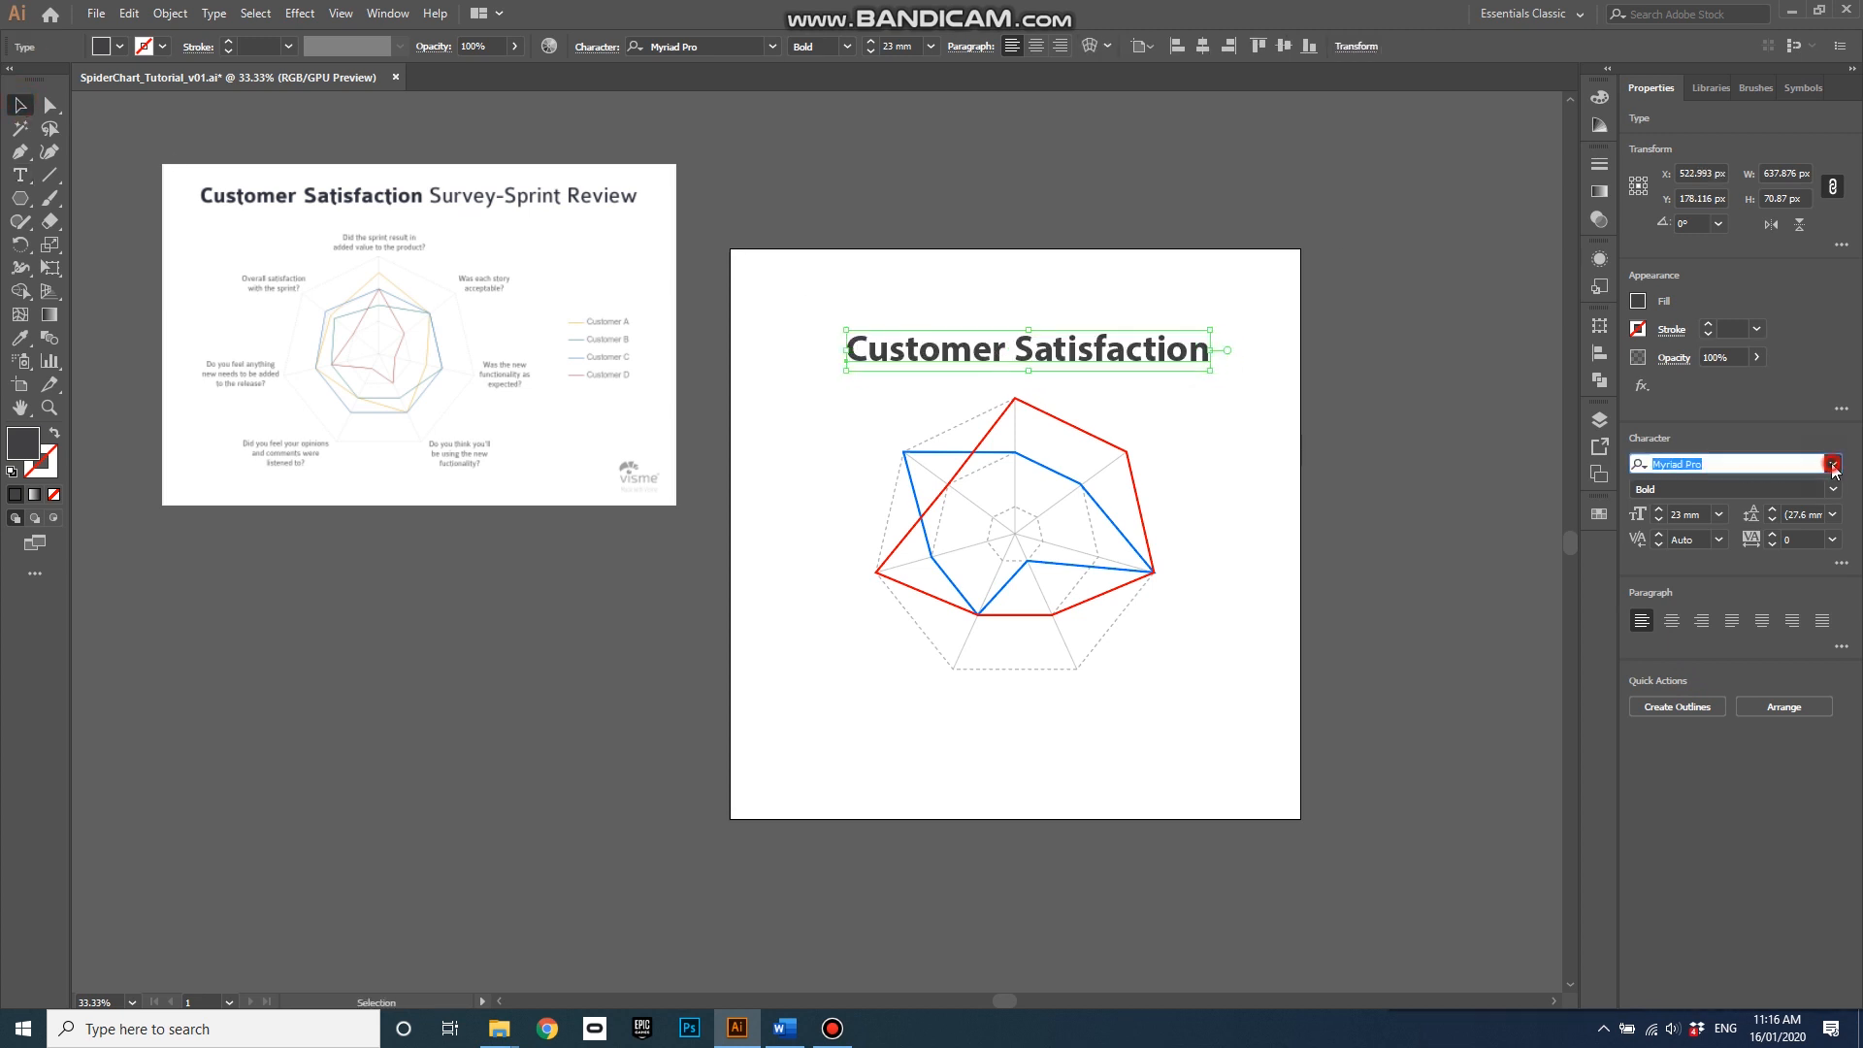
pyautogui.click(1834, 464)
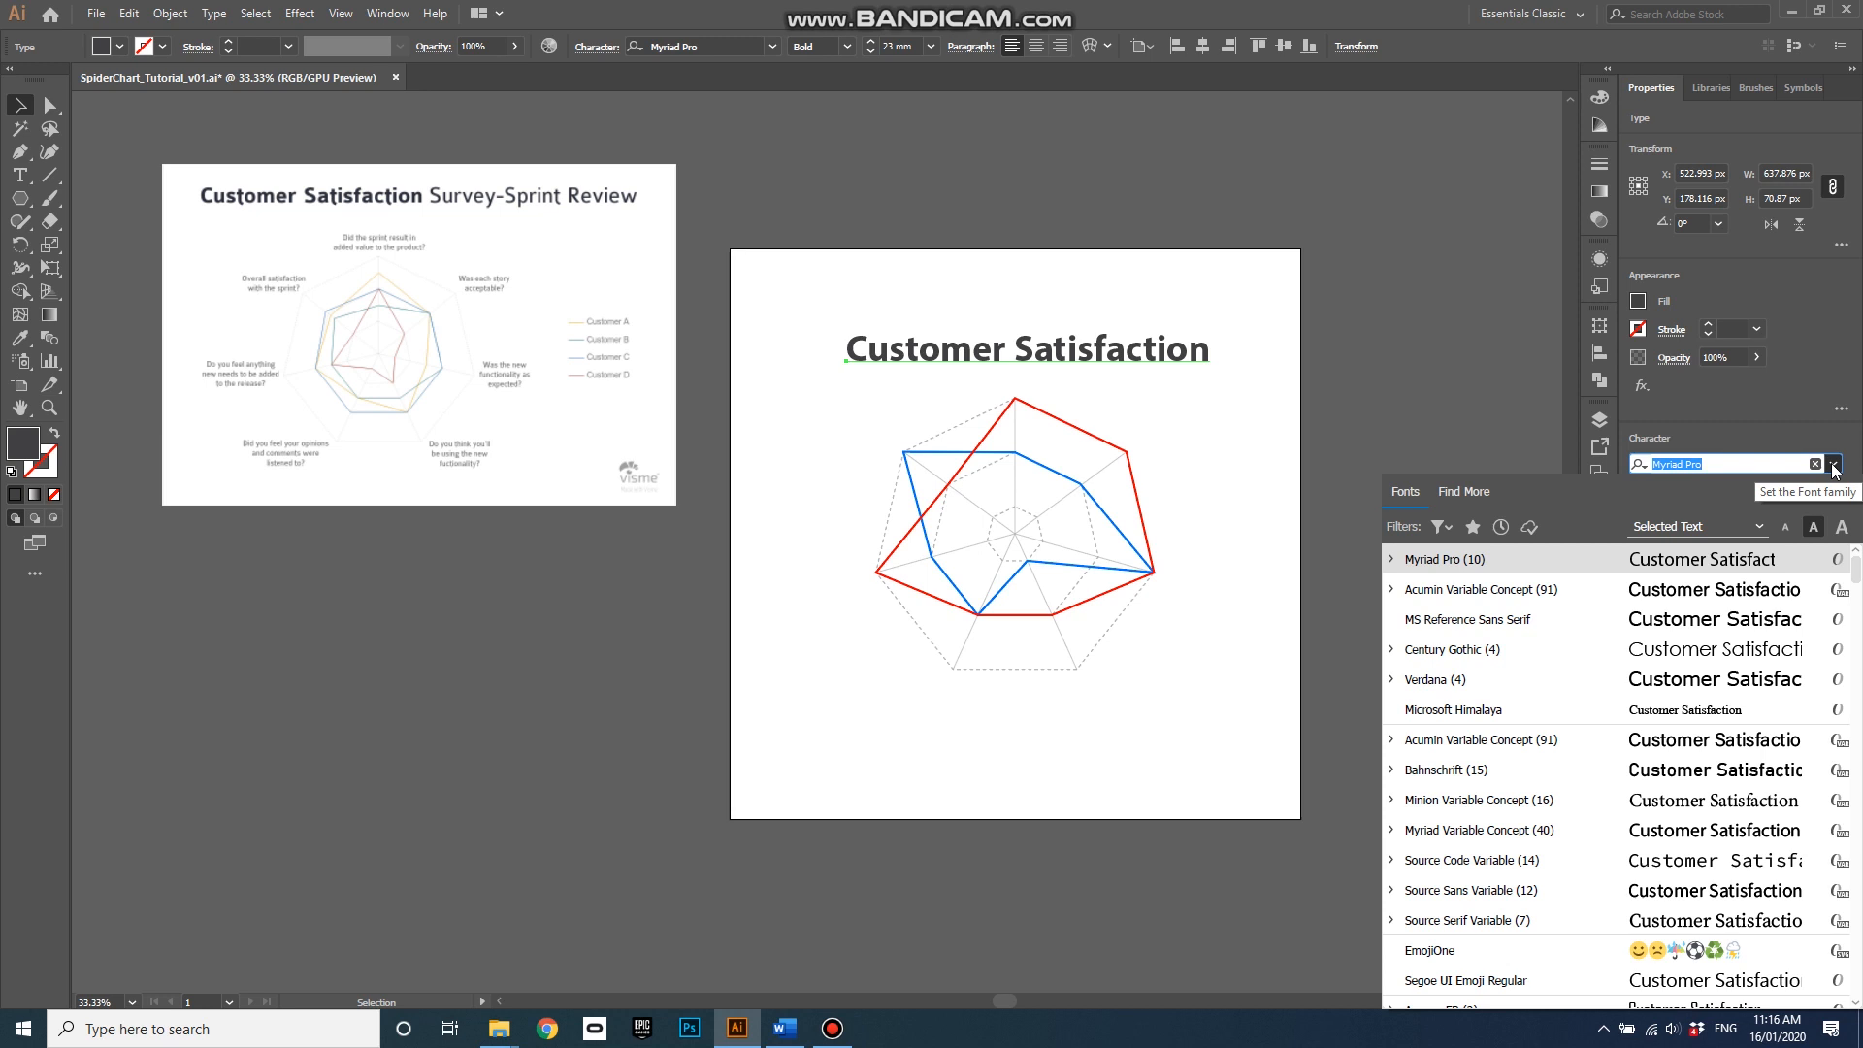
pyautogui.click(1832, 464)
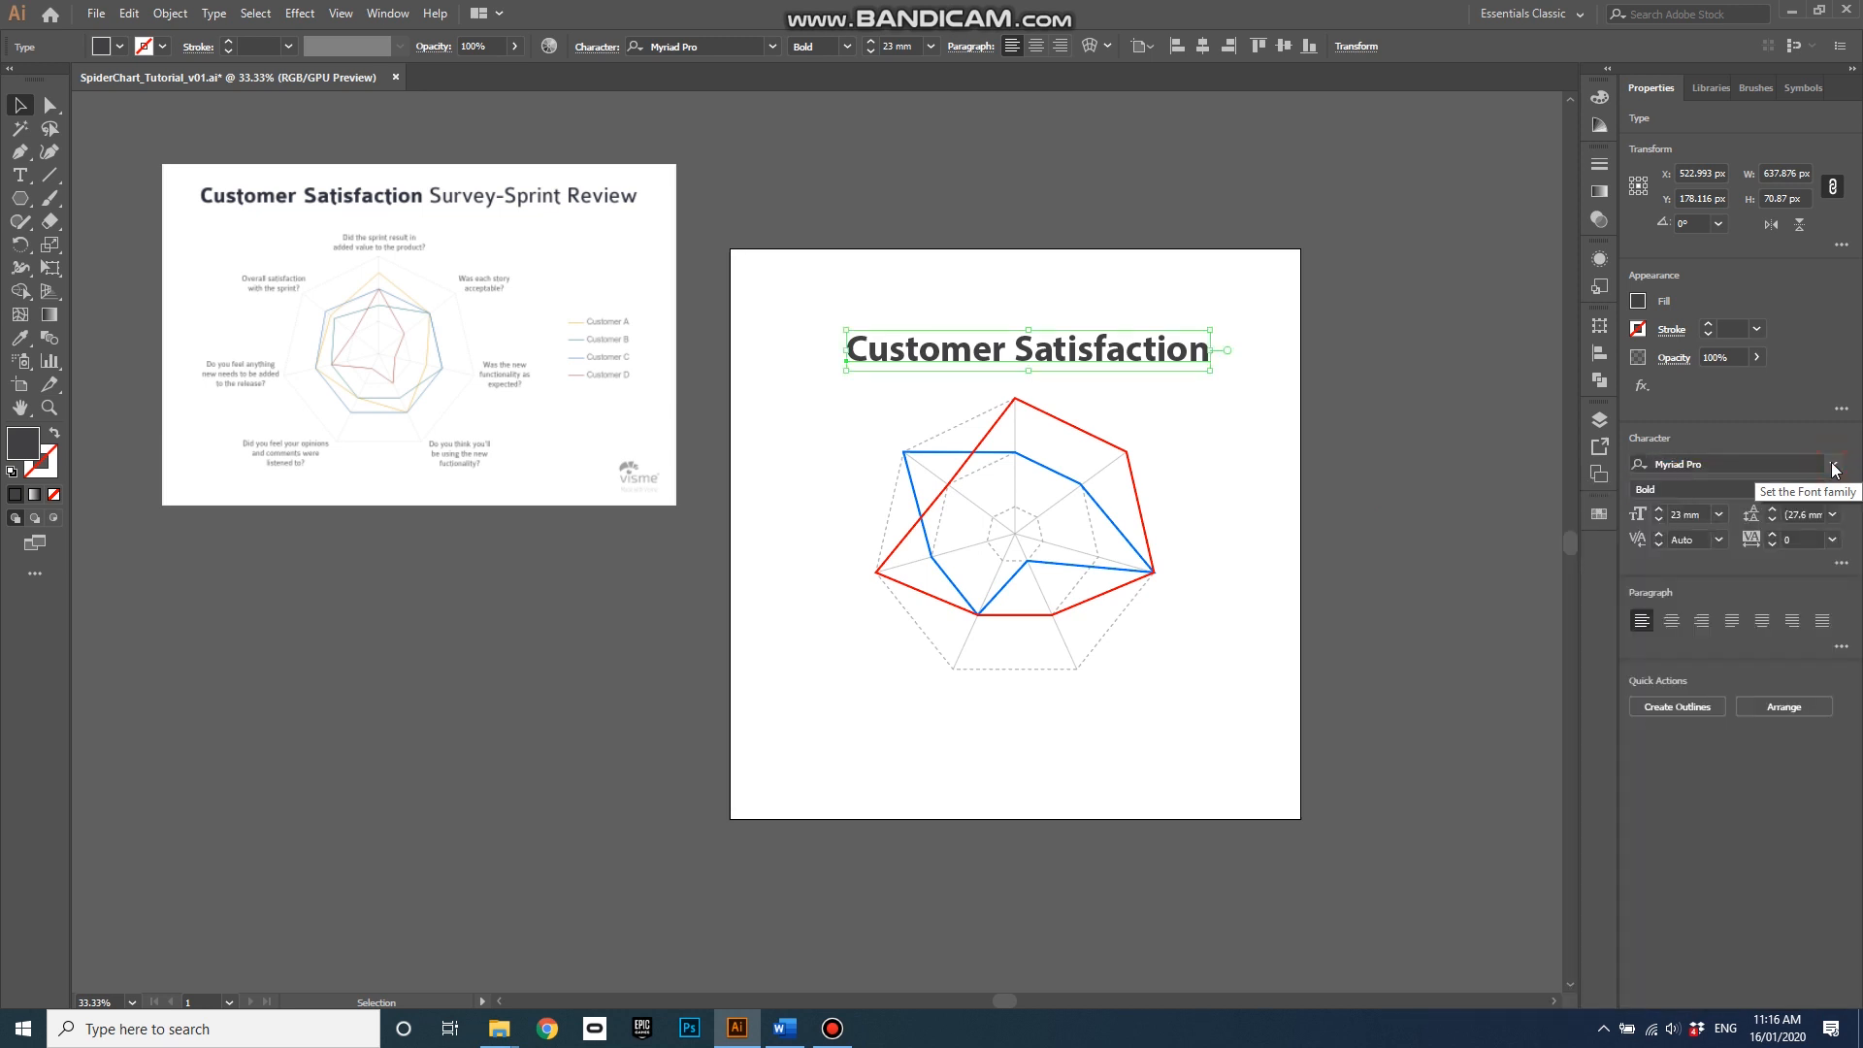
pyautogui.moveTo(1833, 469)
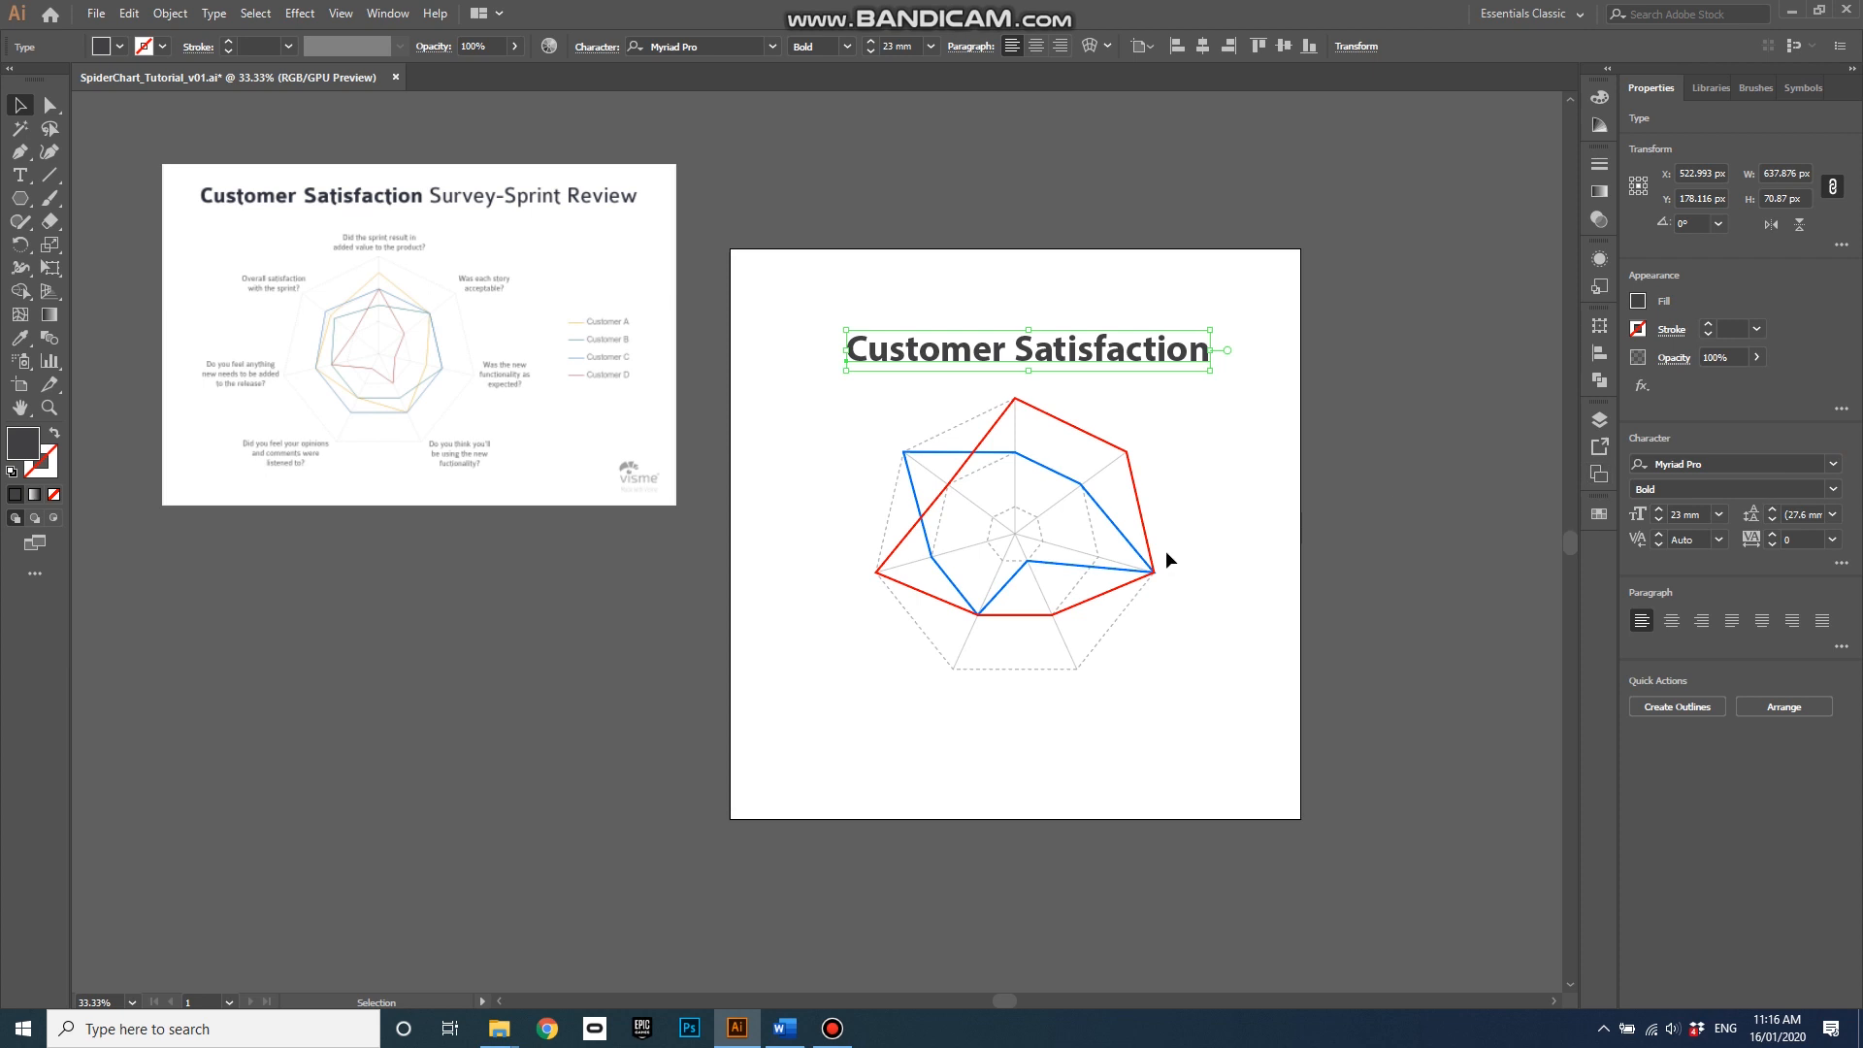
# Type 'Customer A' beside the chart and shrink it to 7 mm
pyautogui.click(21, 176)
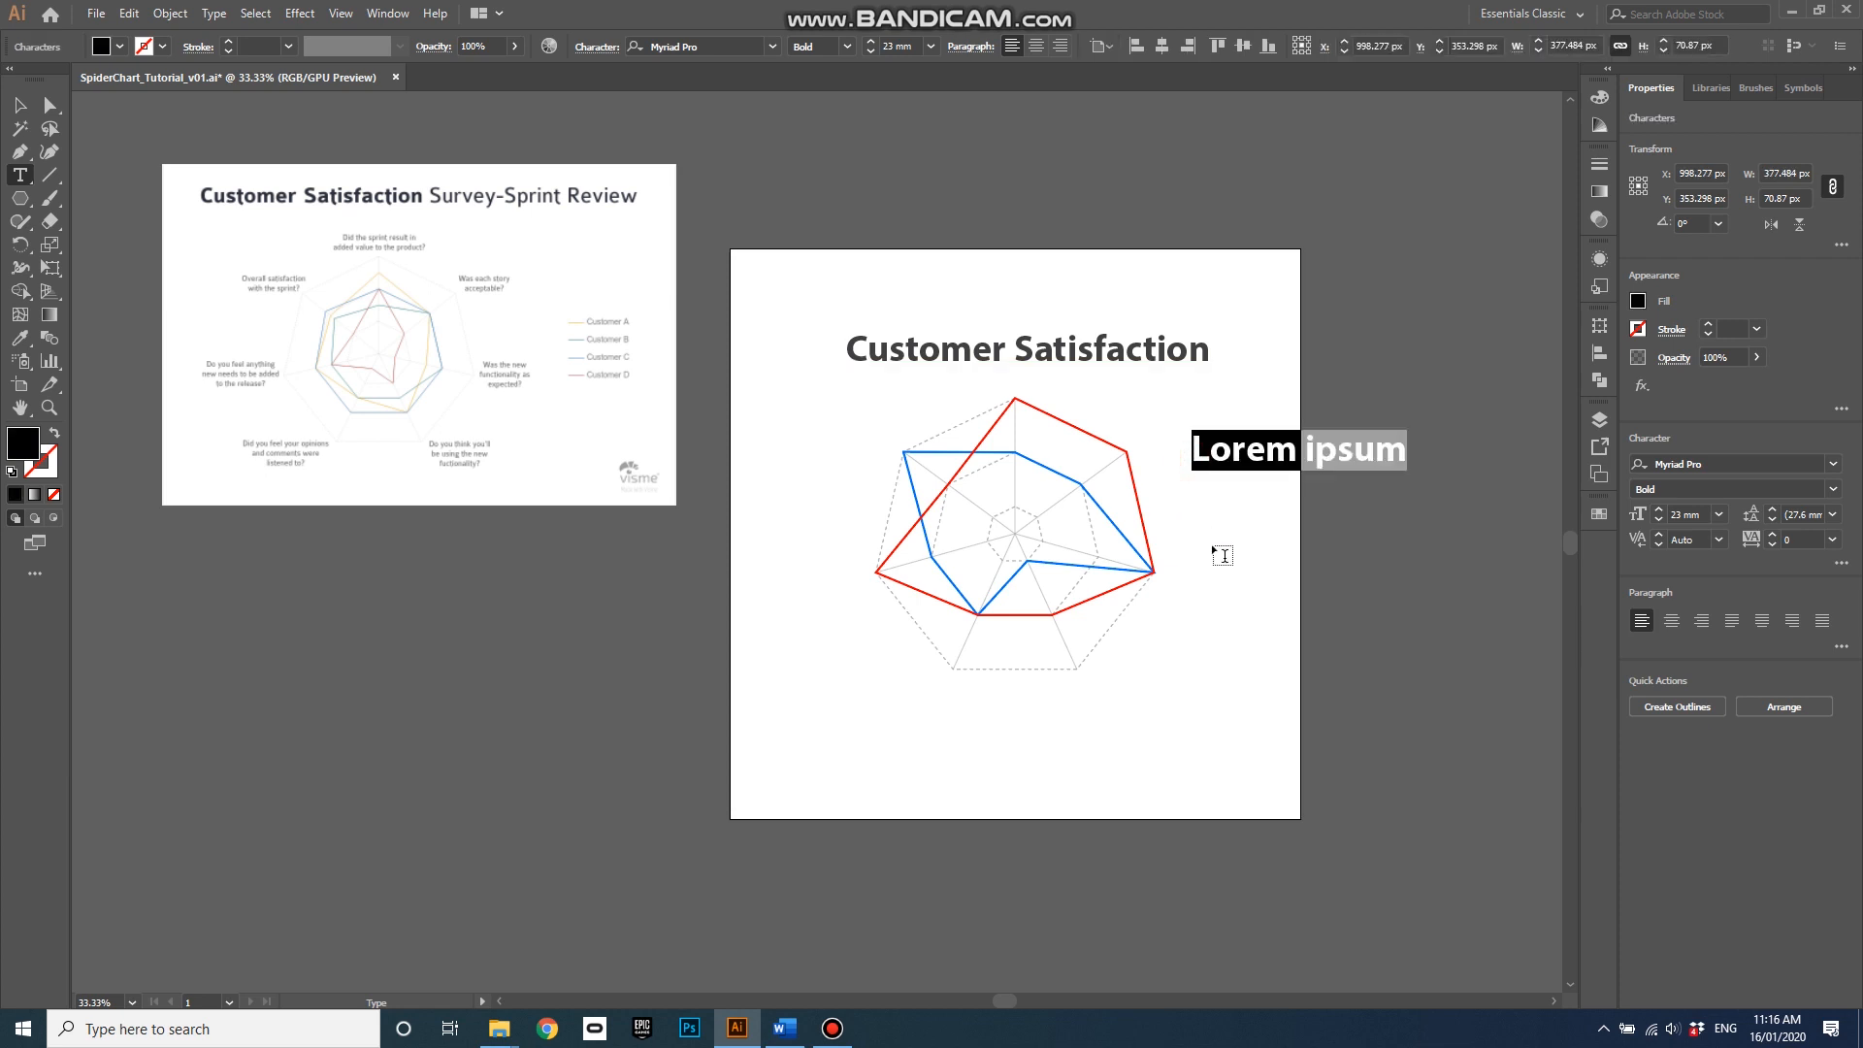
pyautogui.write('Customer A')
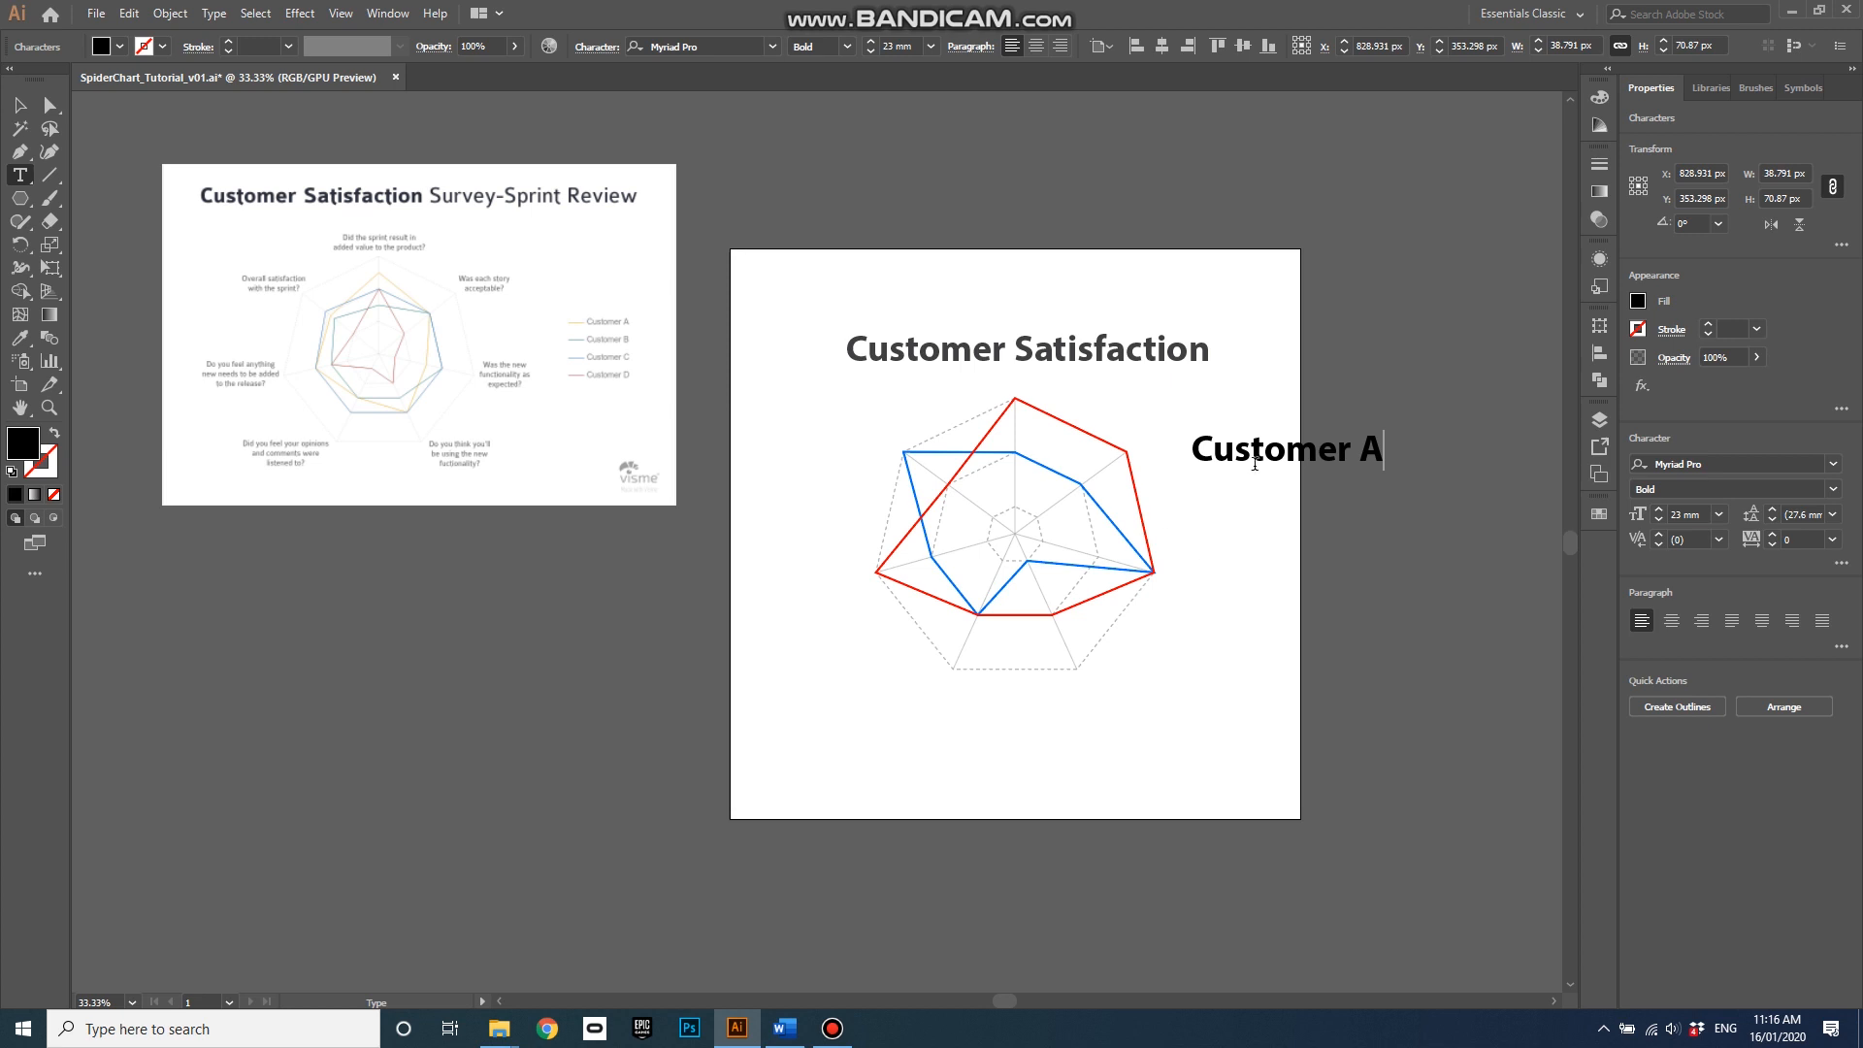
pyautogui.tripleClick(1286, 449)
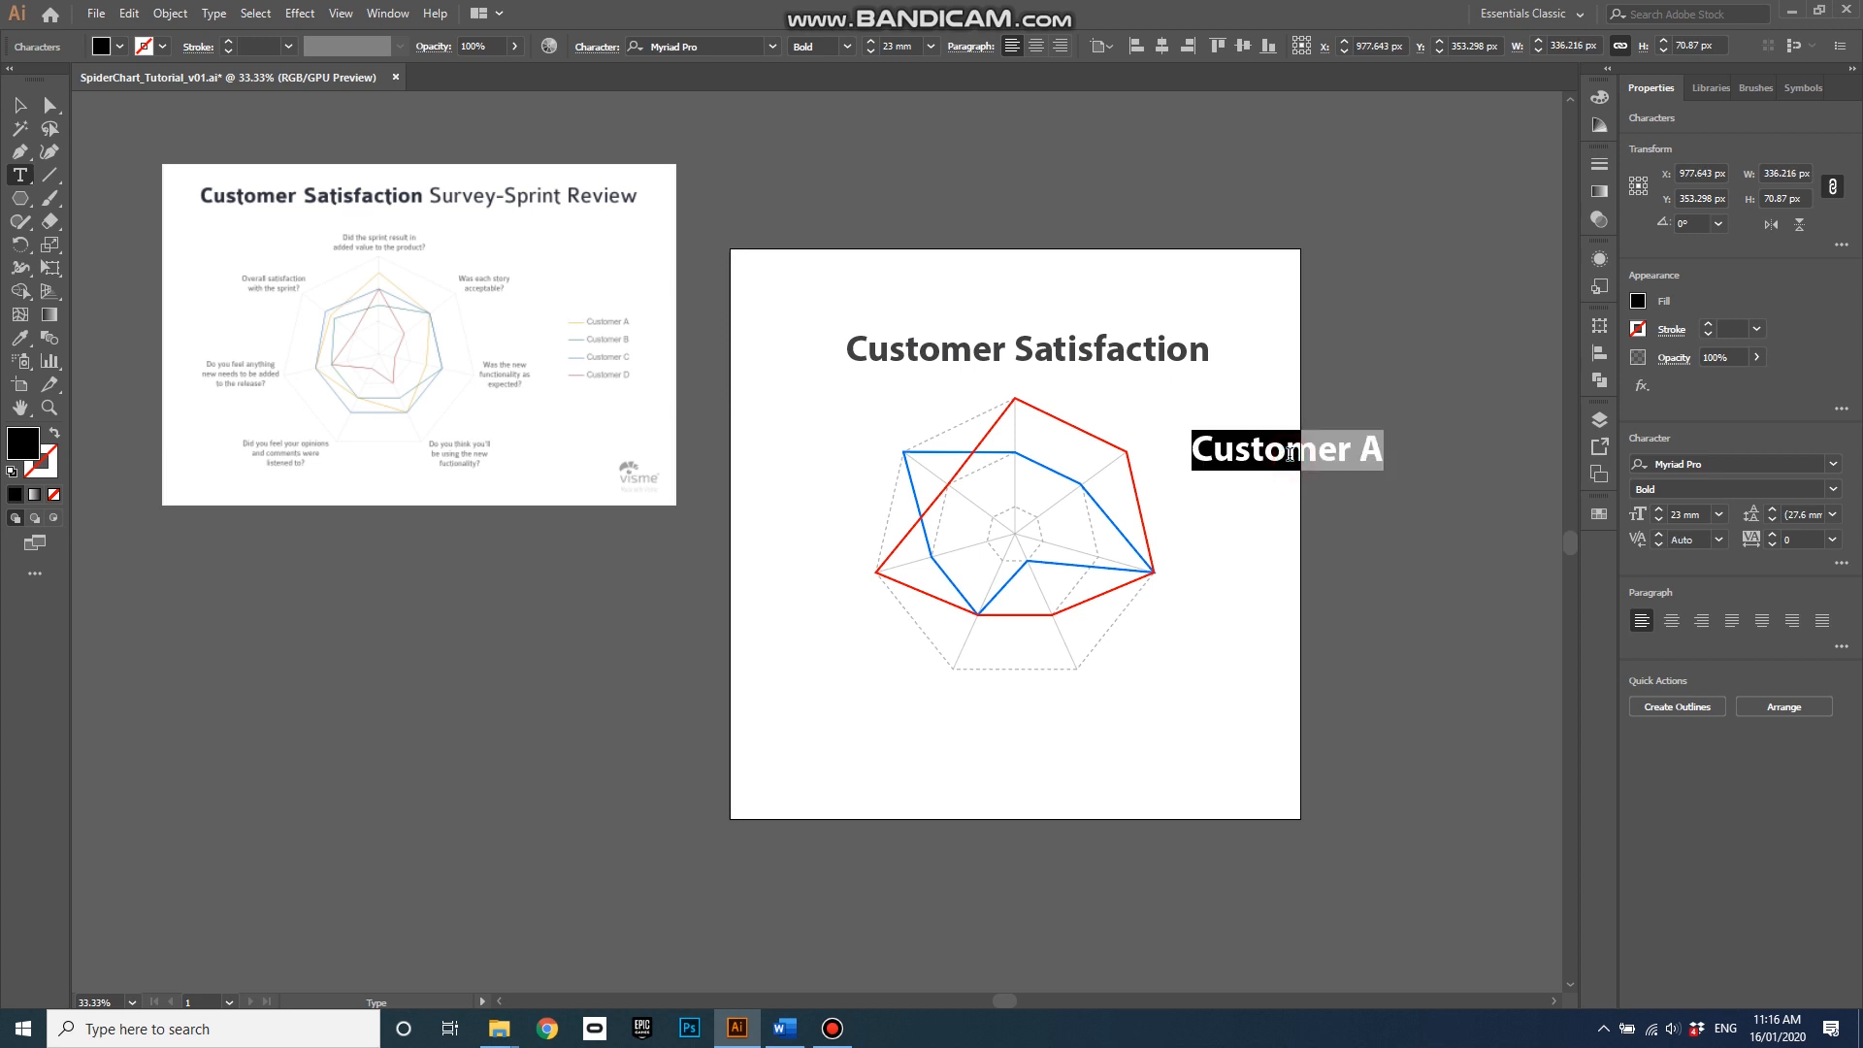
pyautogui.moveTo(1719, 517)
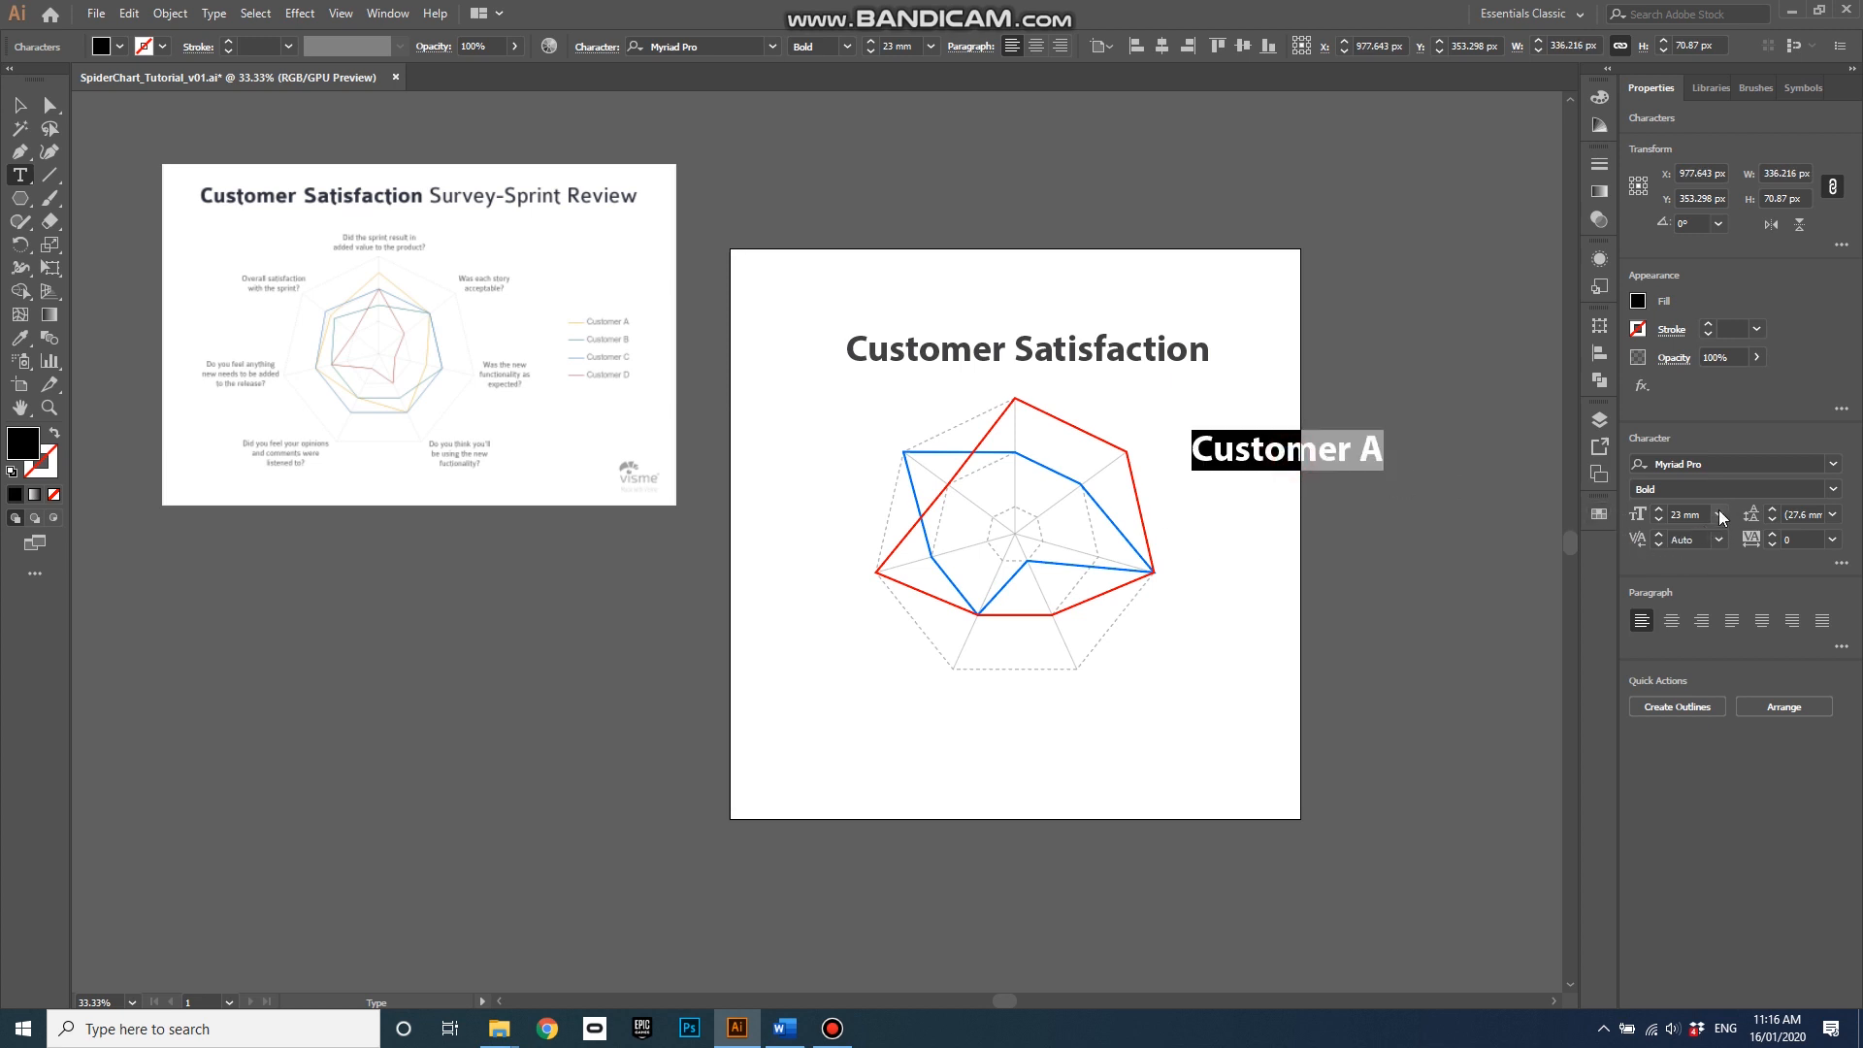
pyautogui.click(1719, 514)
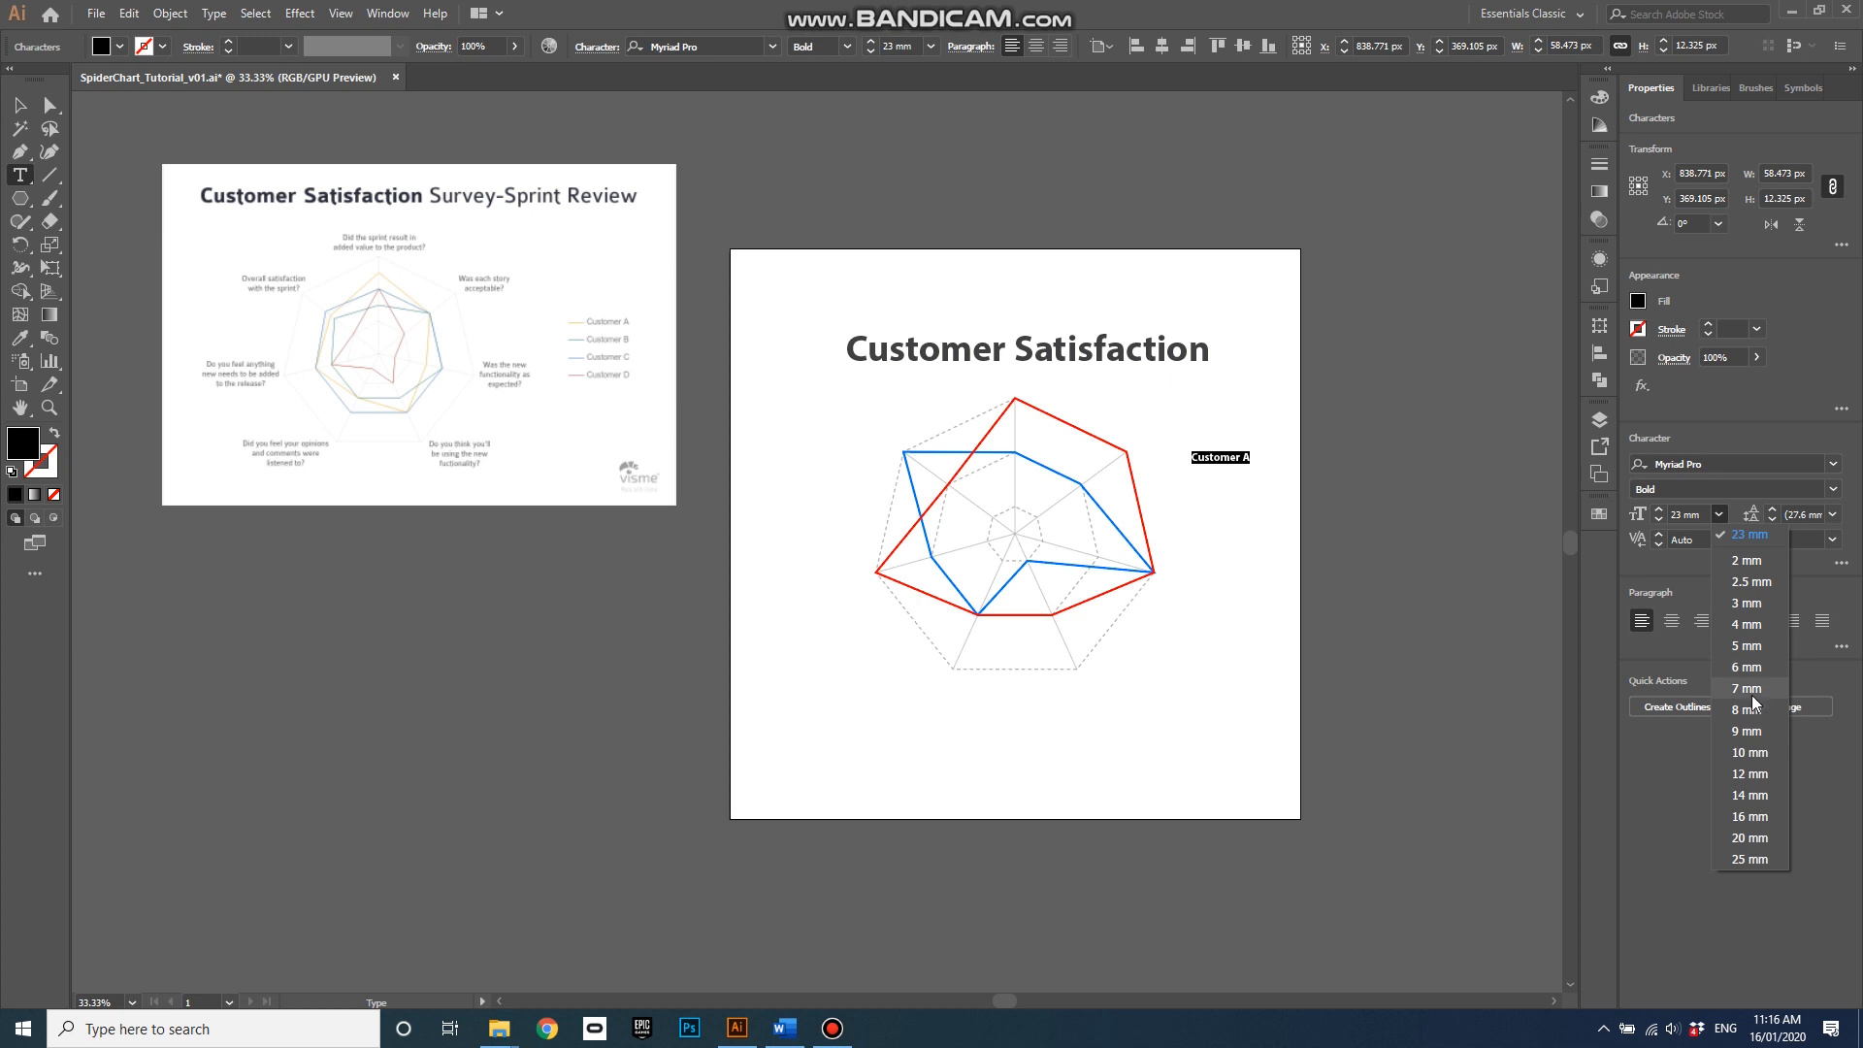
pyautogui.click(1747, 689)
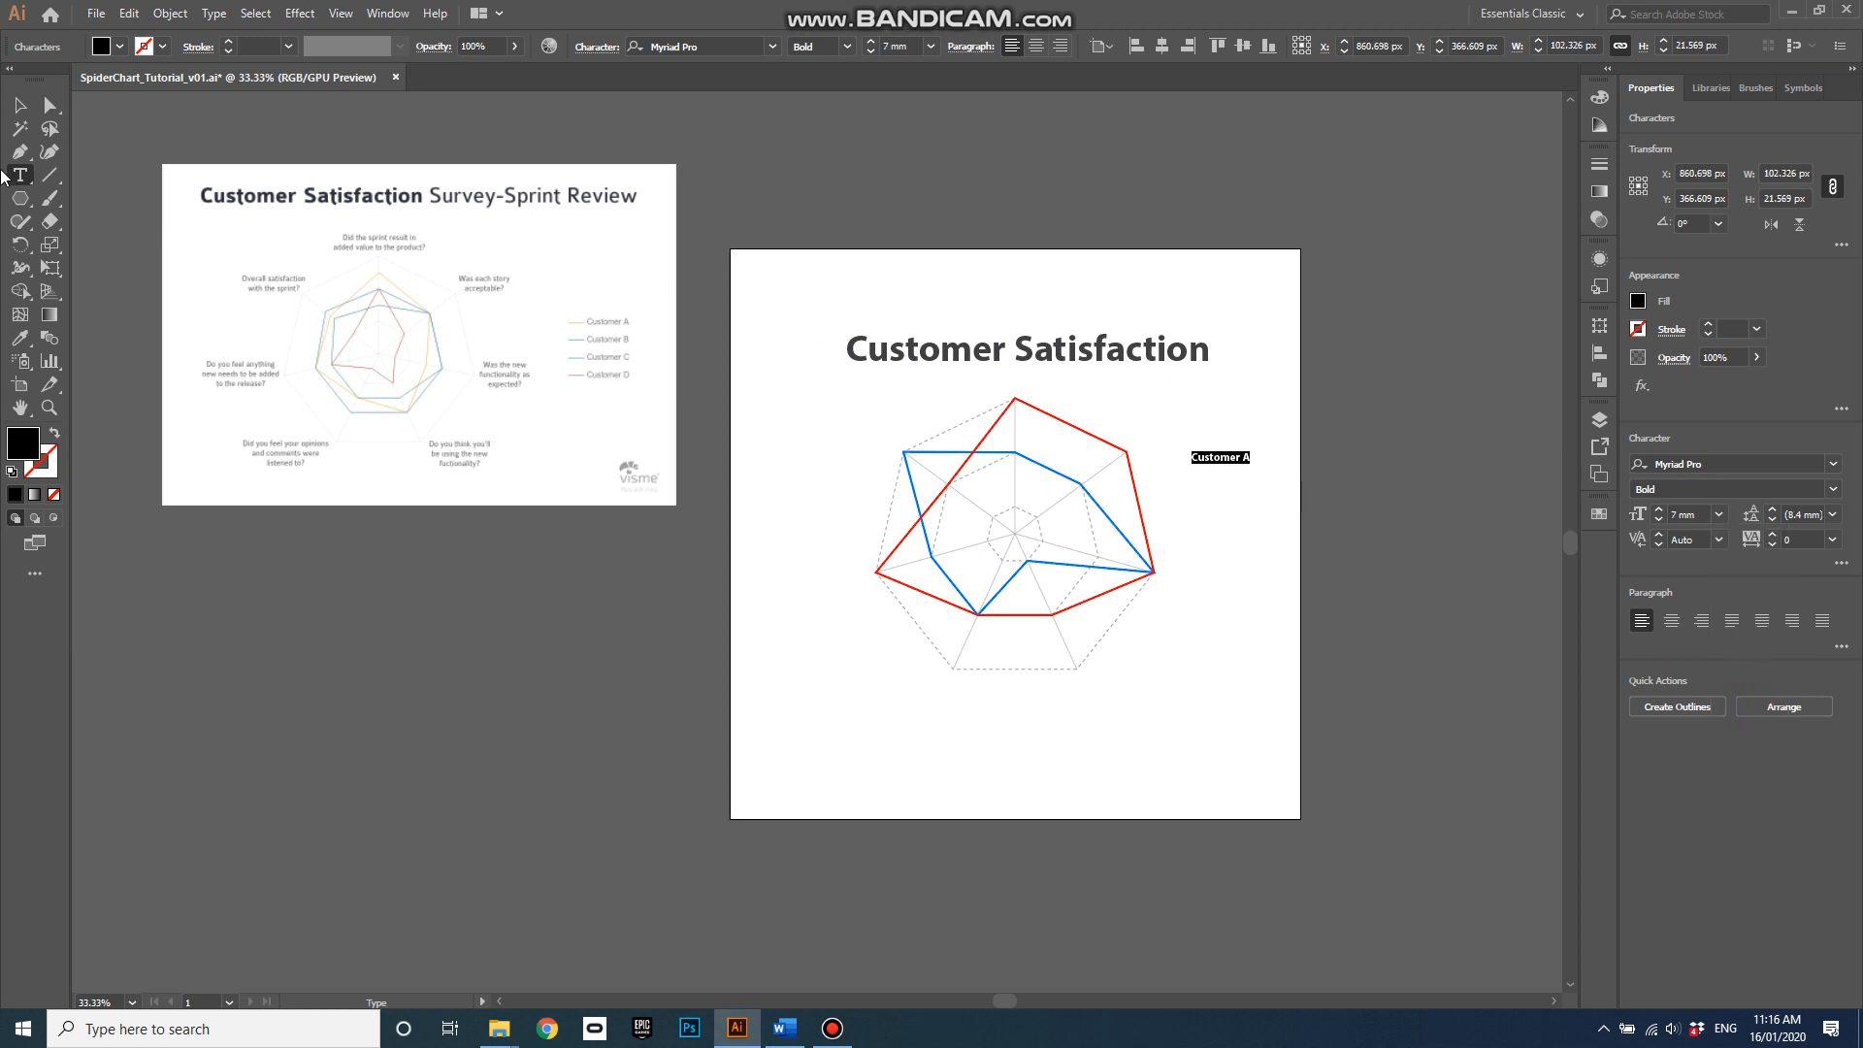
pyautogui.click(1219, 457)
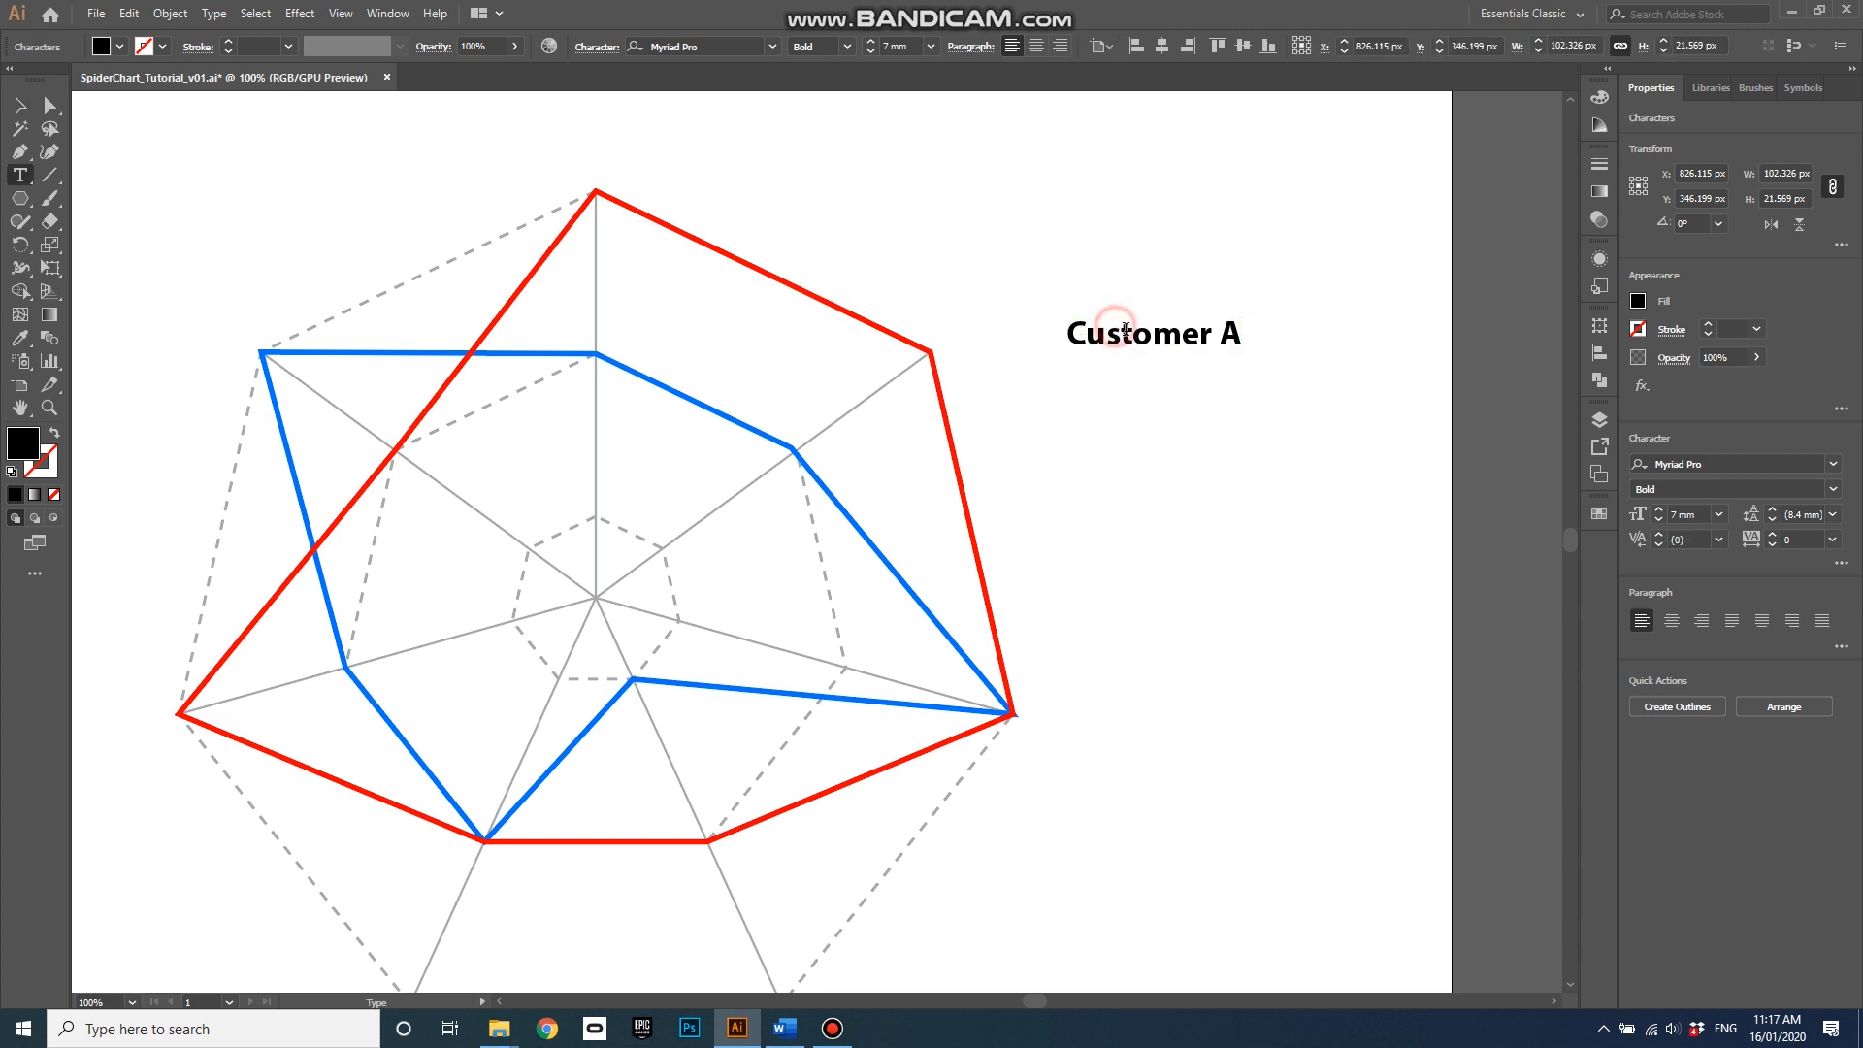
# Colour the Customer A label red and set its style to Regular
pyautogui.click(1640, 300)
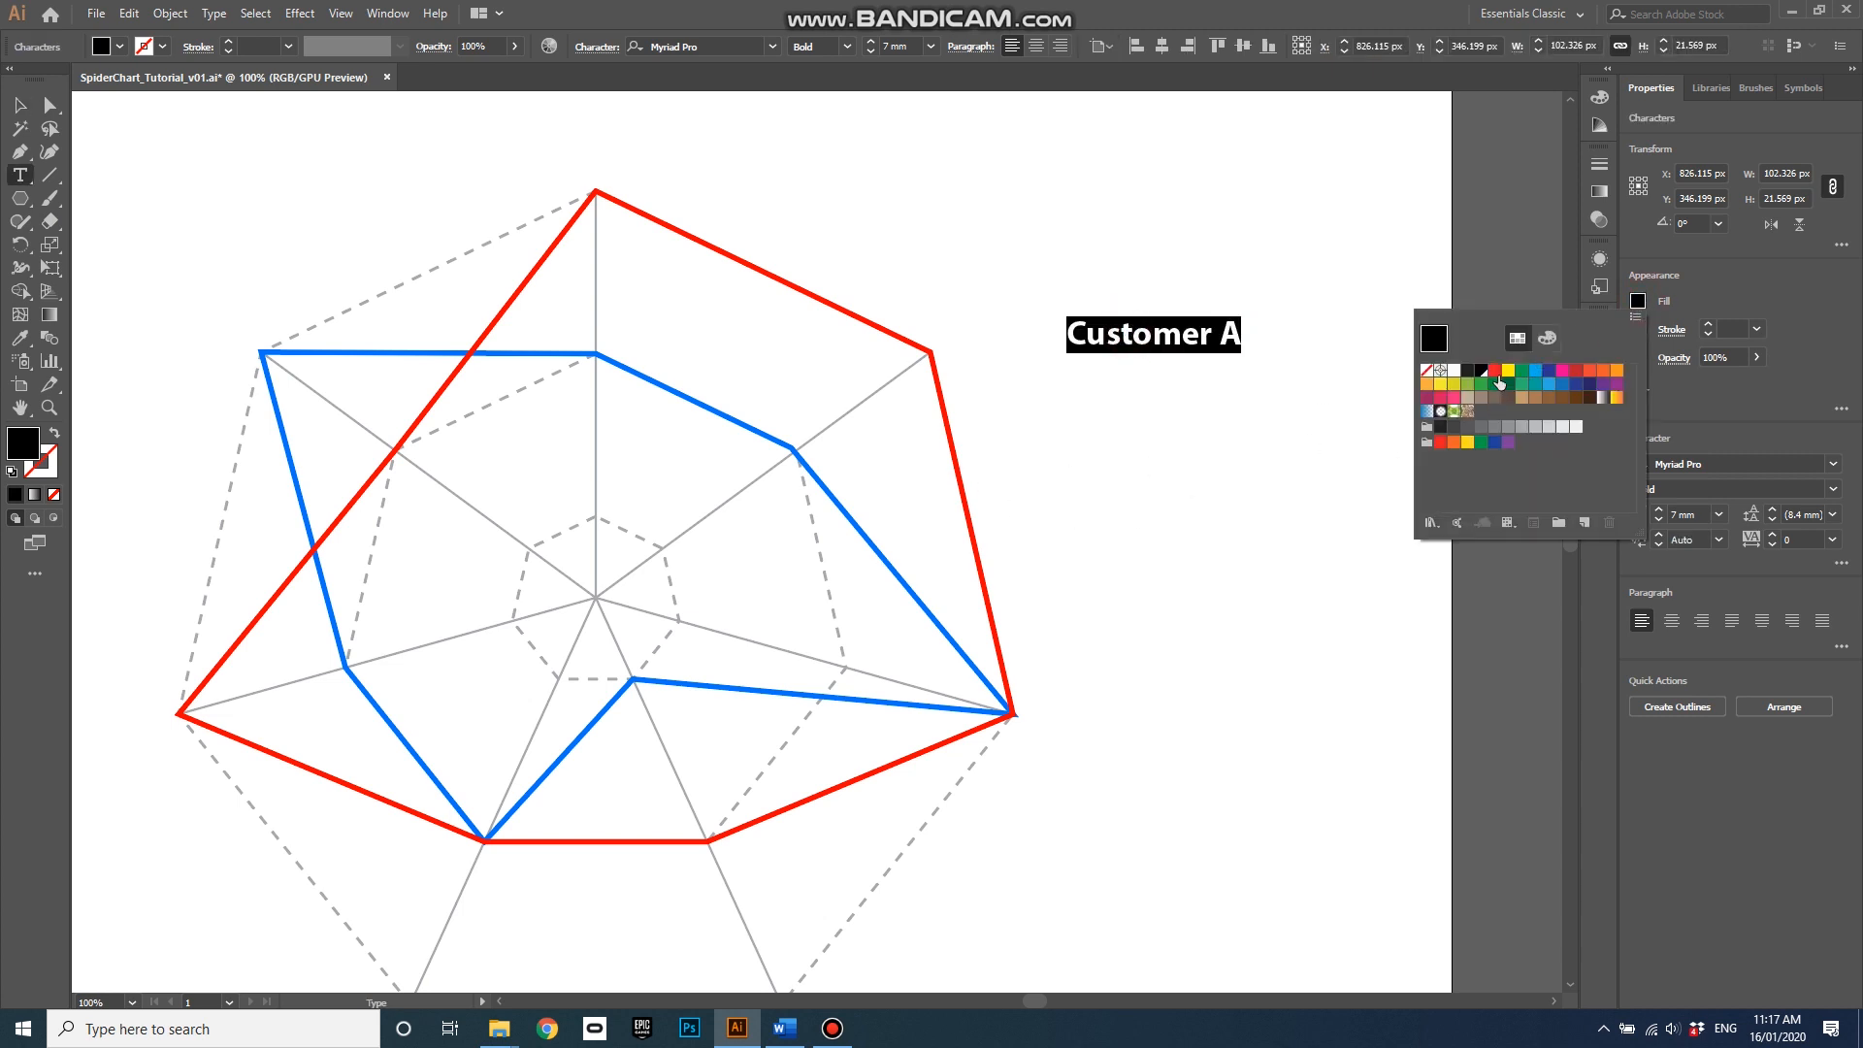
pyautogui.click(1496, 371)
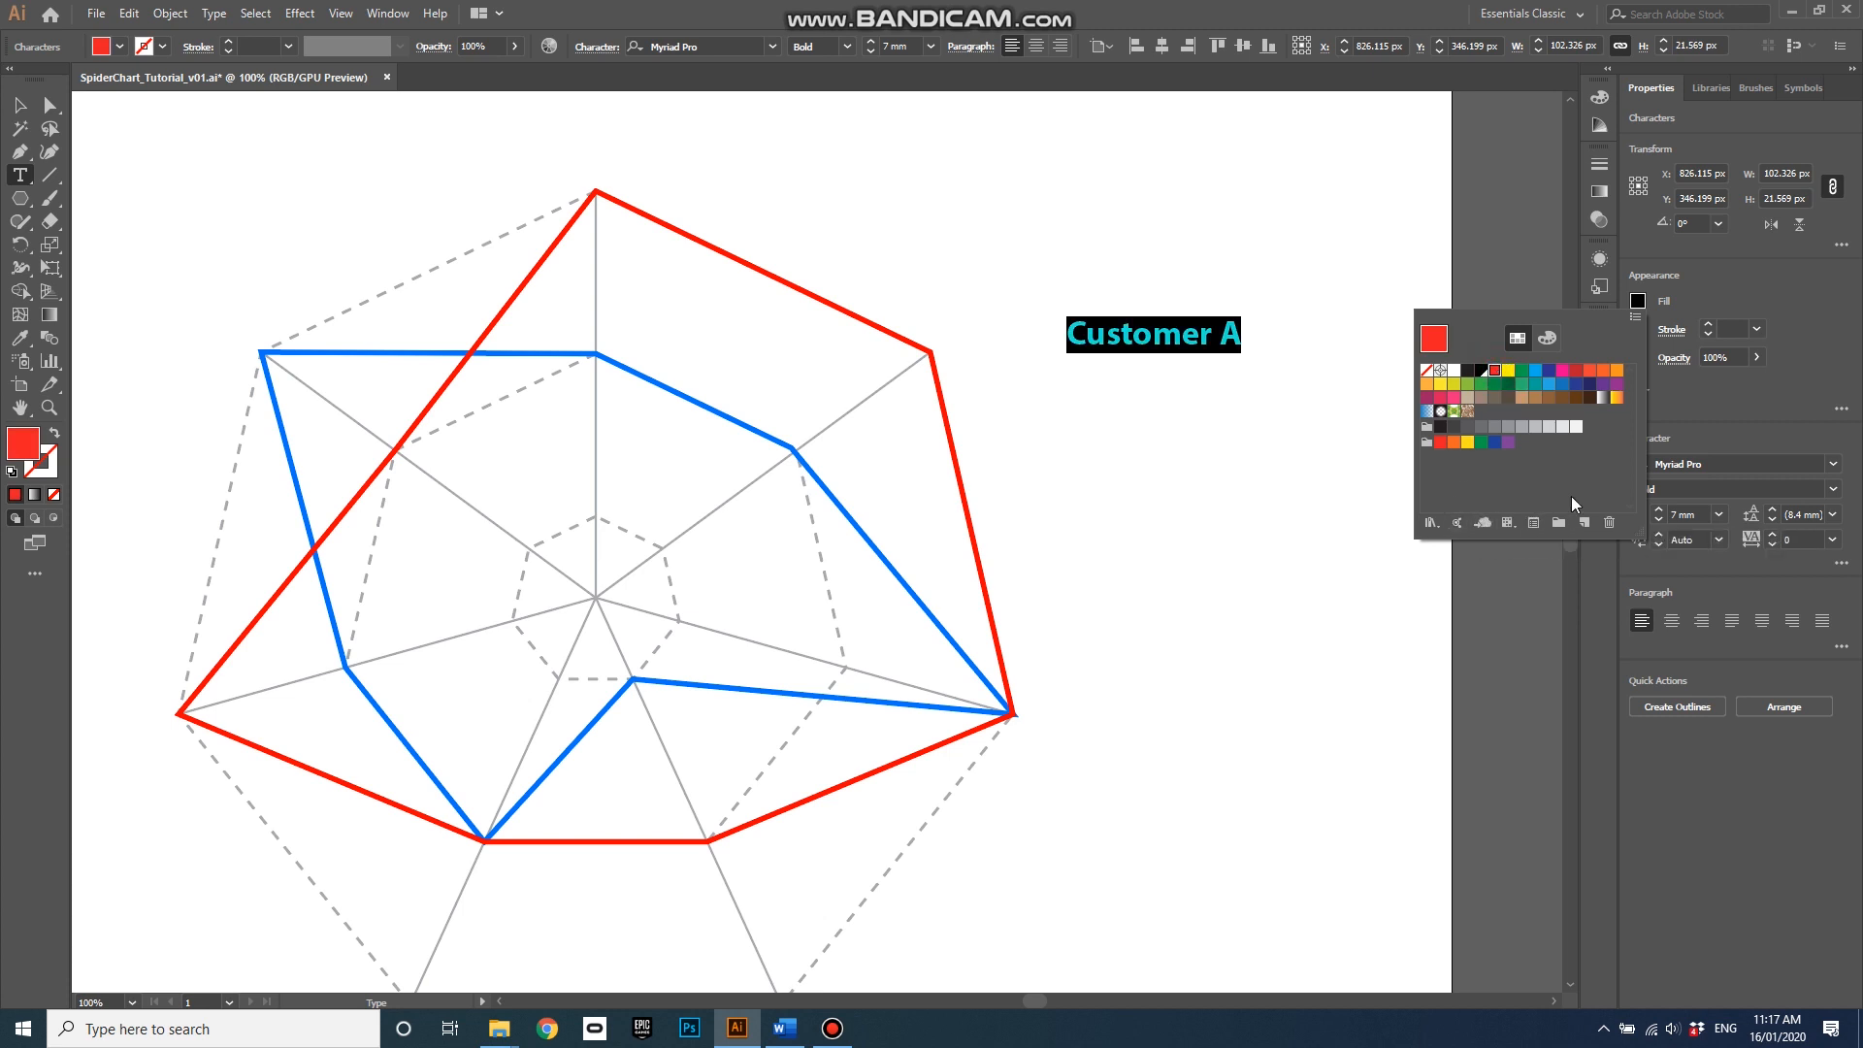
pyautogui.moveTo(1720, 416)
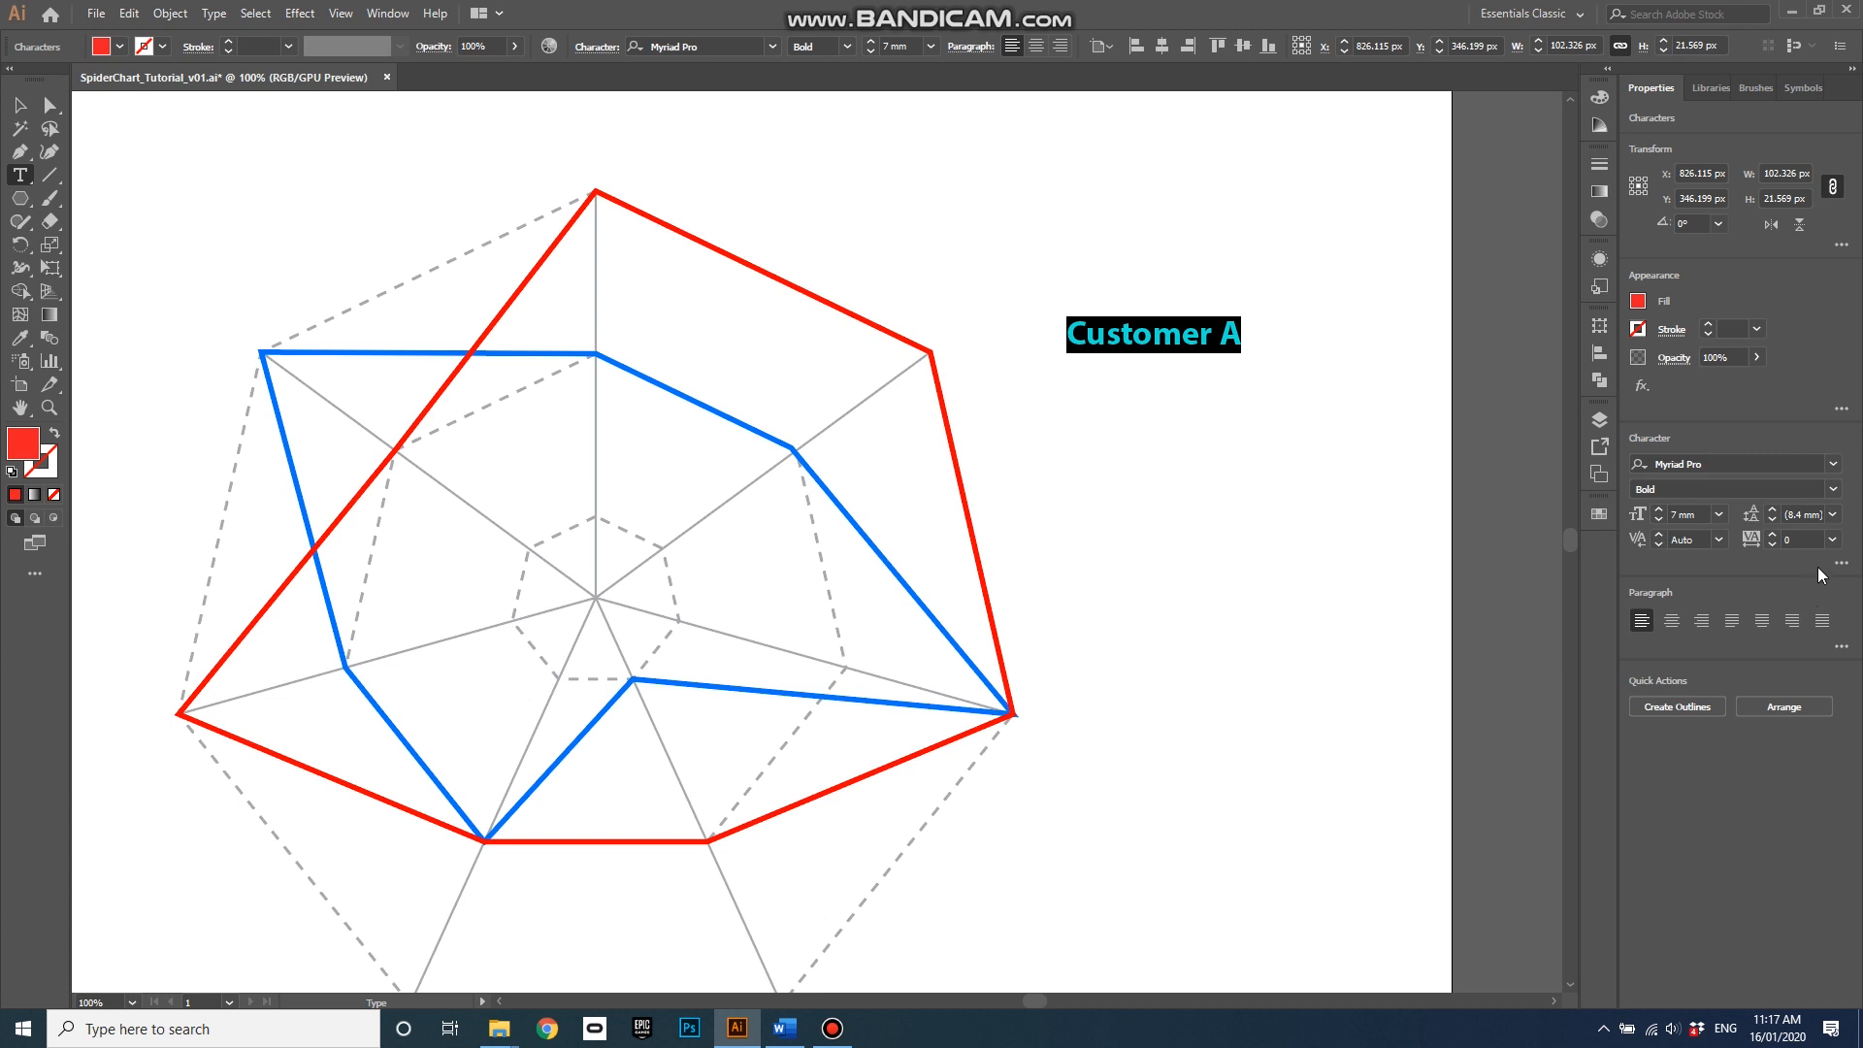
pyautogui.click(1833, 489)
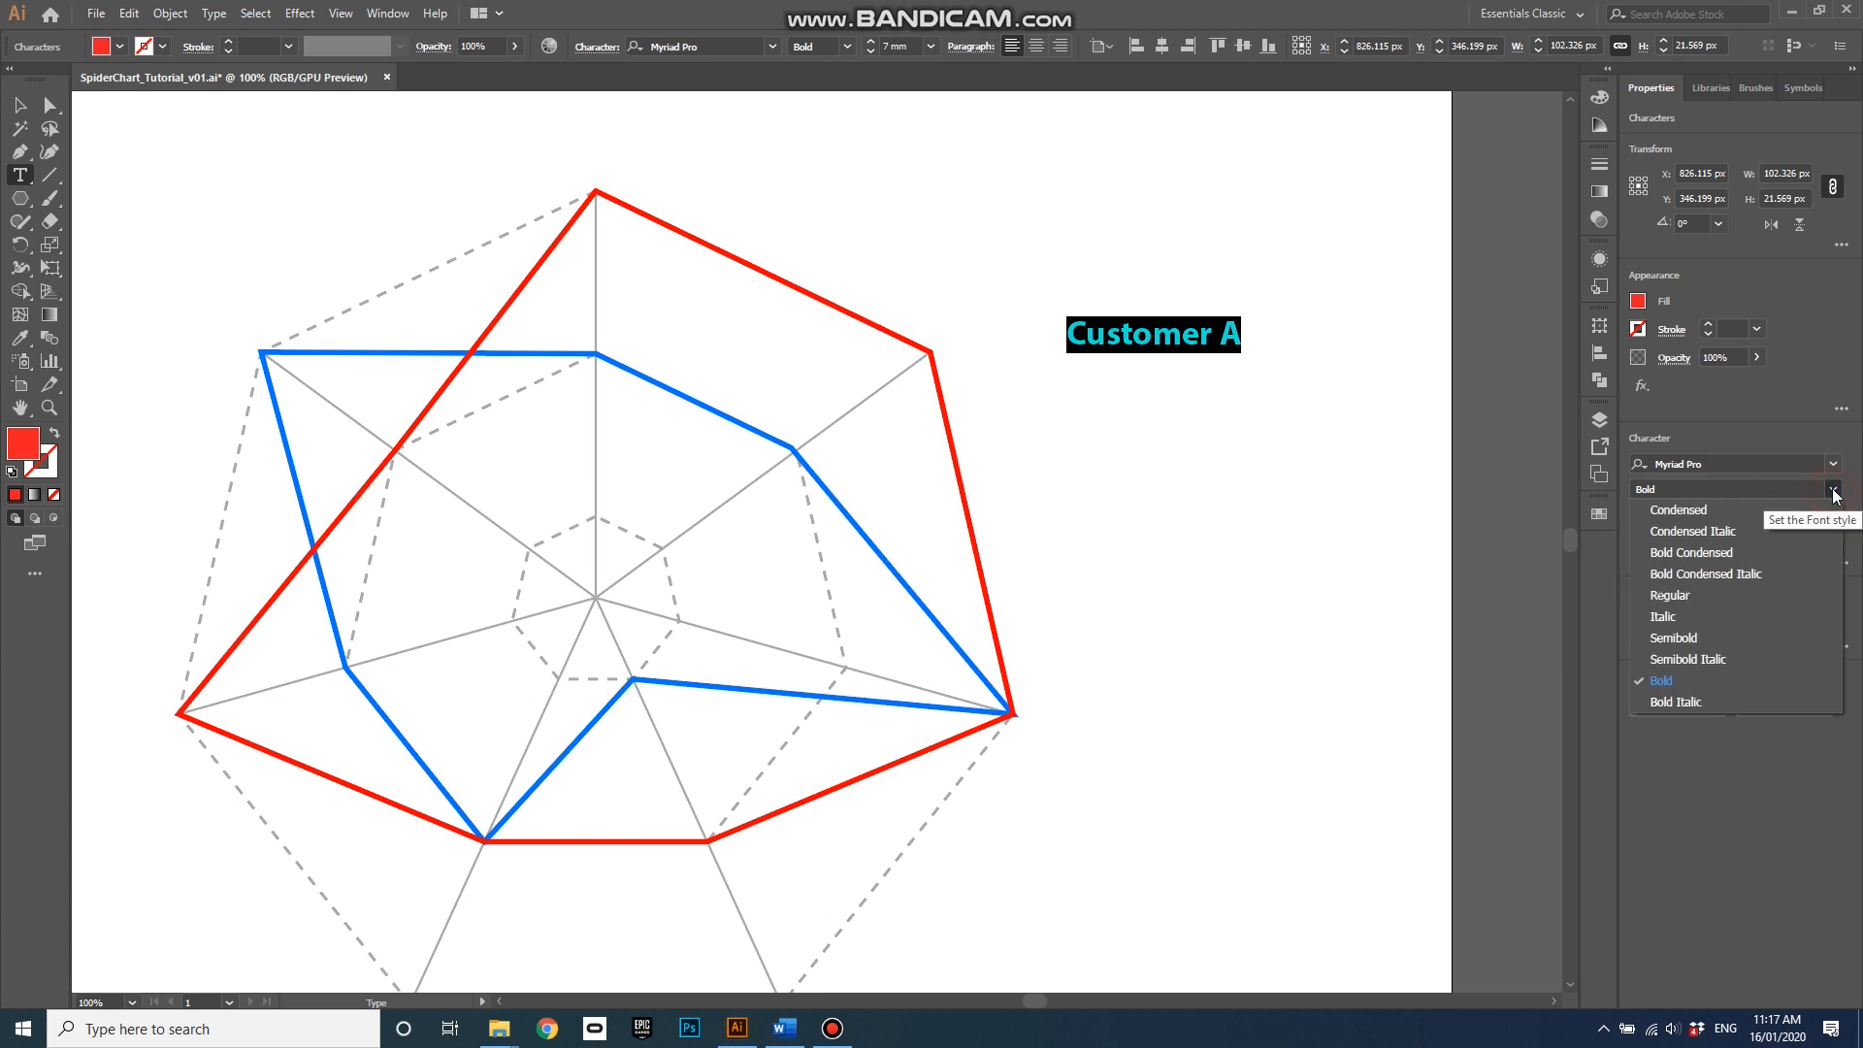
pyautogui.click(1669, 594)
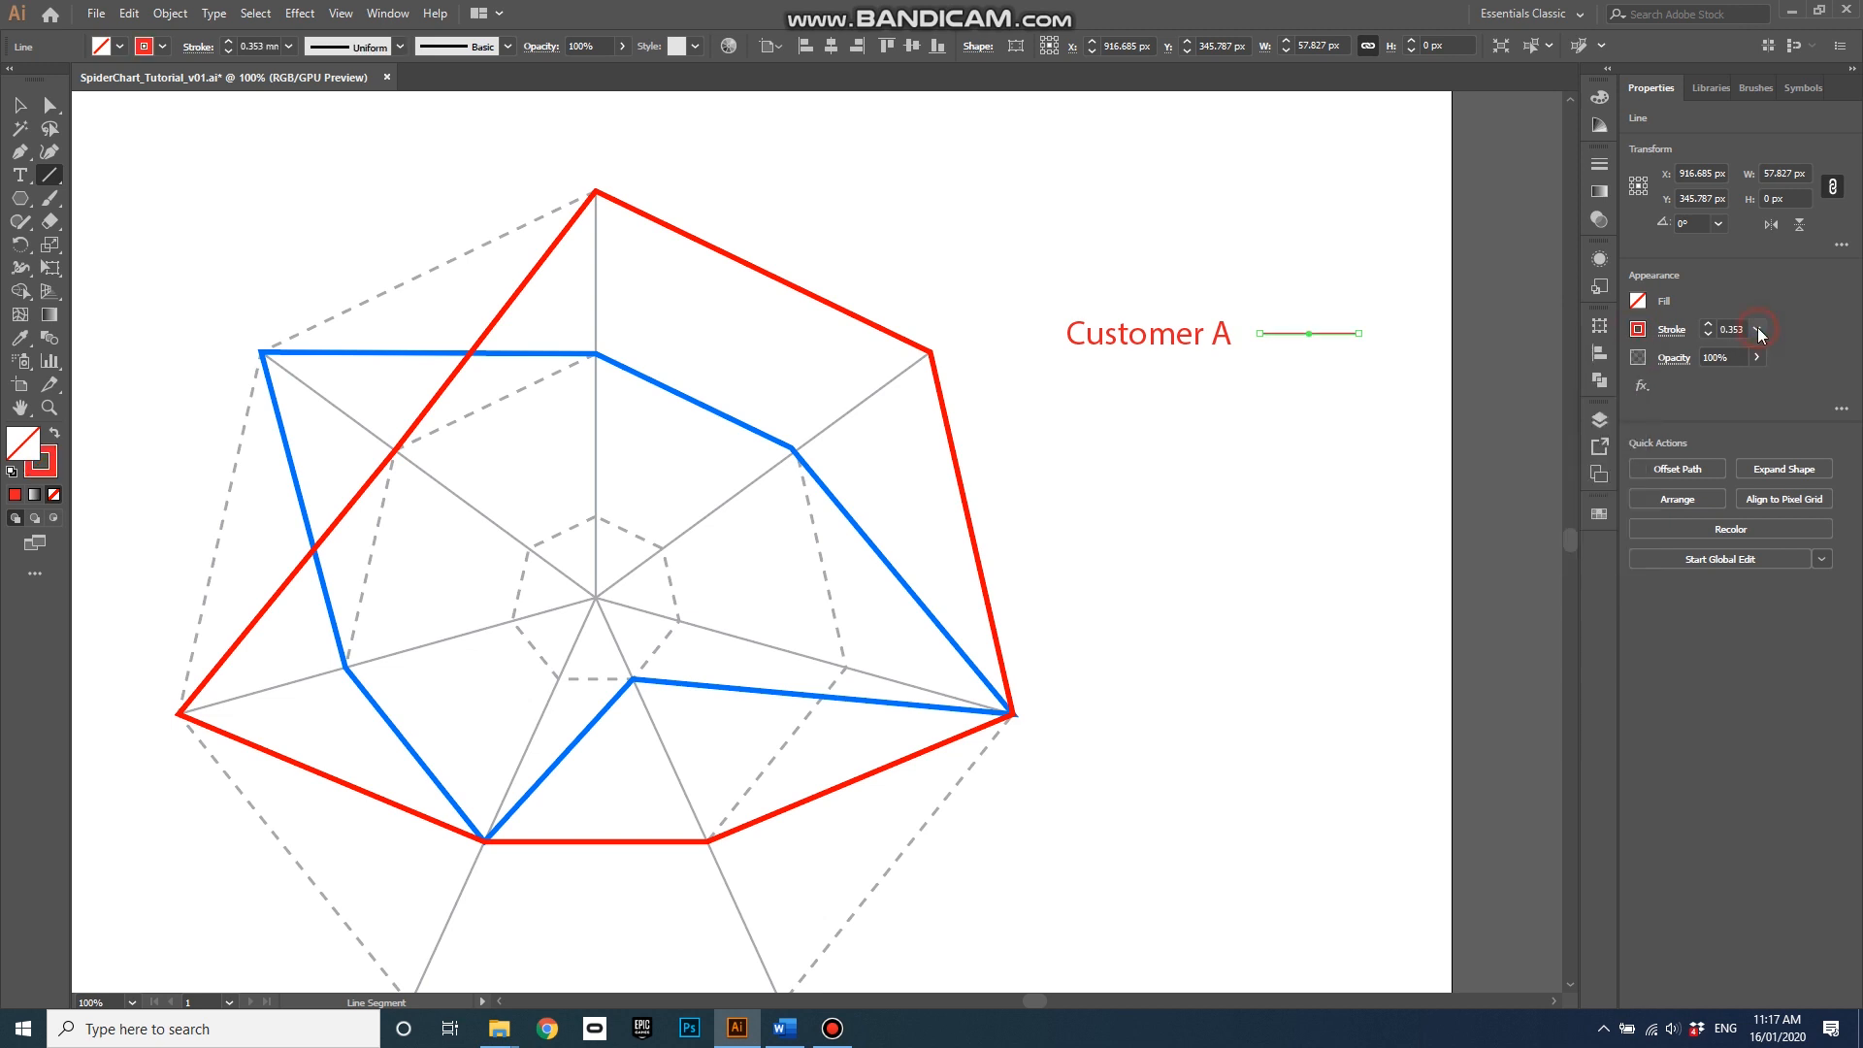
# Set the legend line's stroke weight to 1 mm
pyautogui.click(1758, 329)
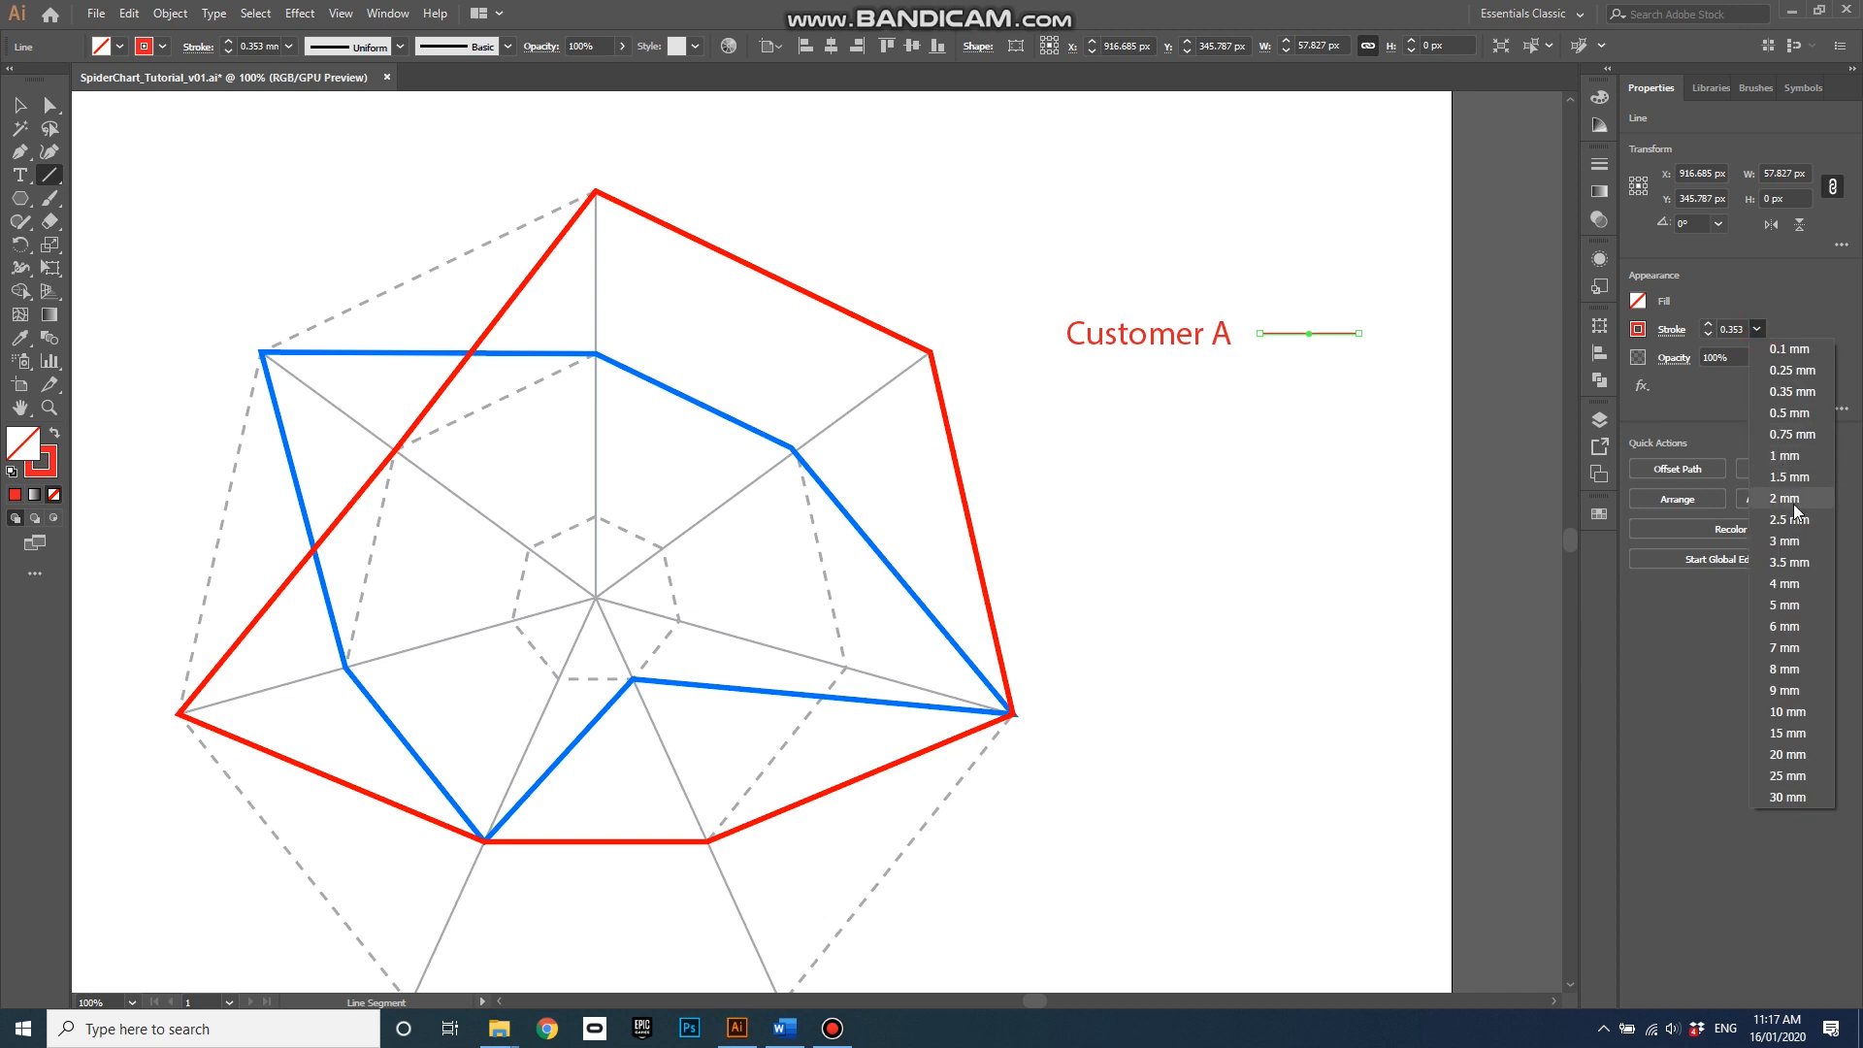
pyautogui.click(1788, 412)
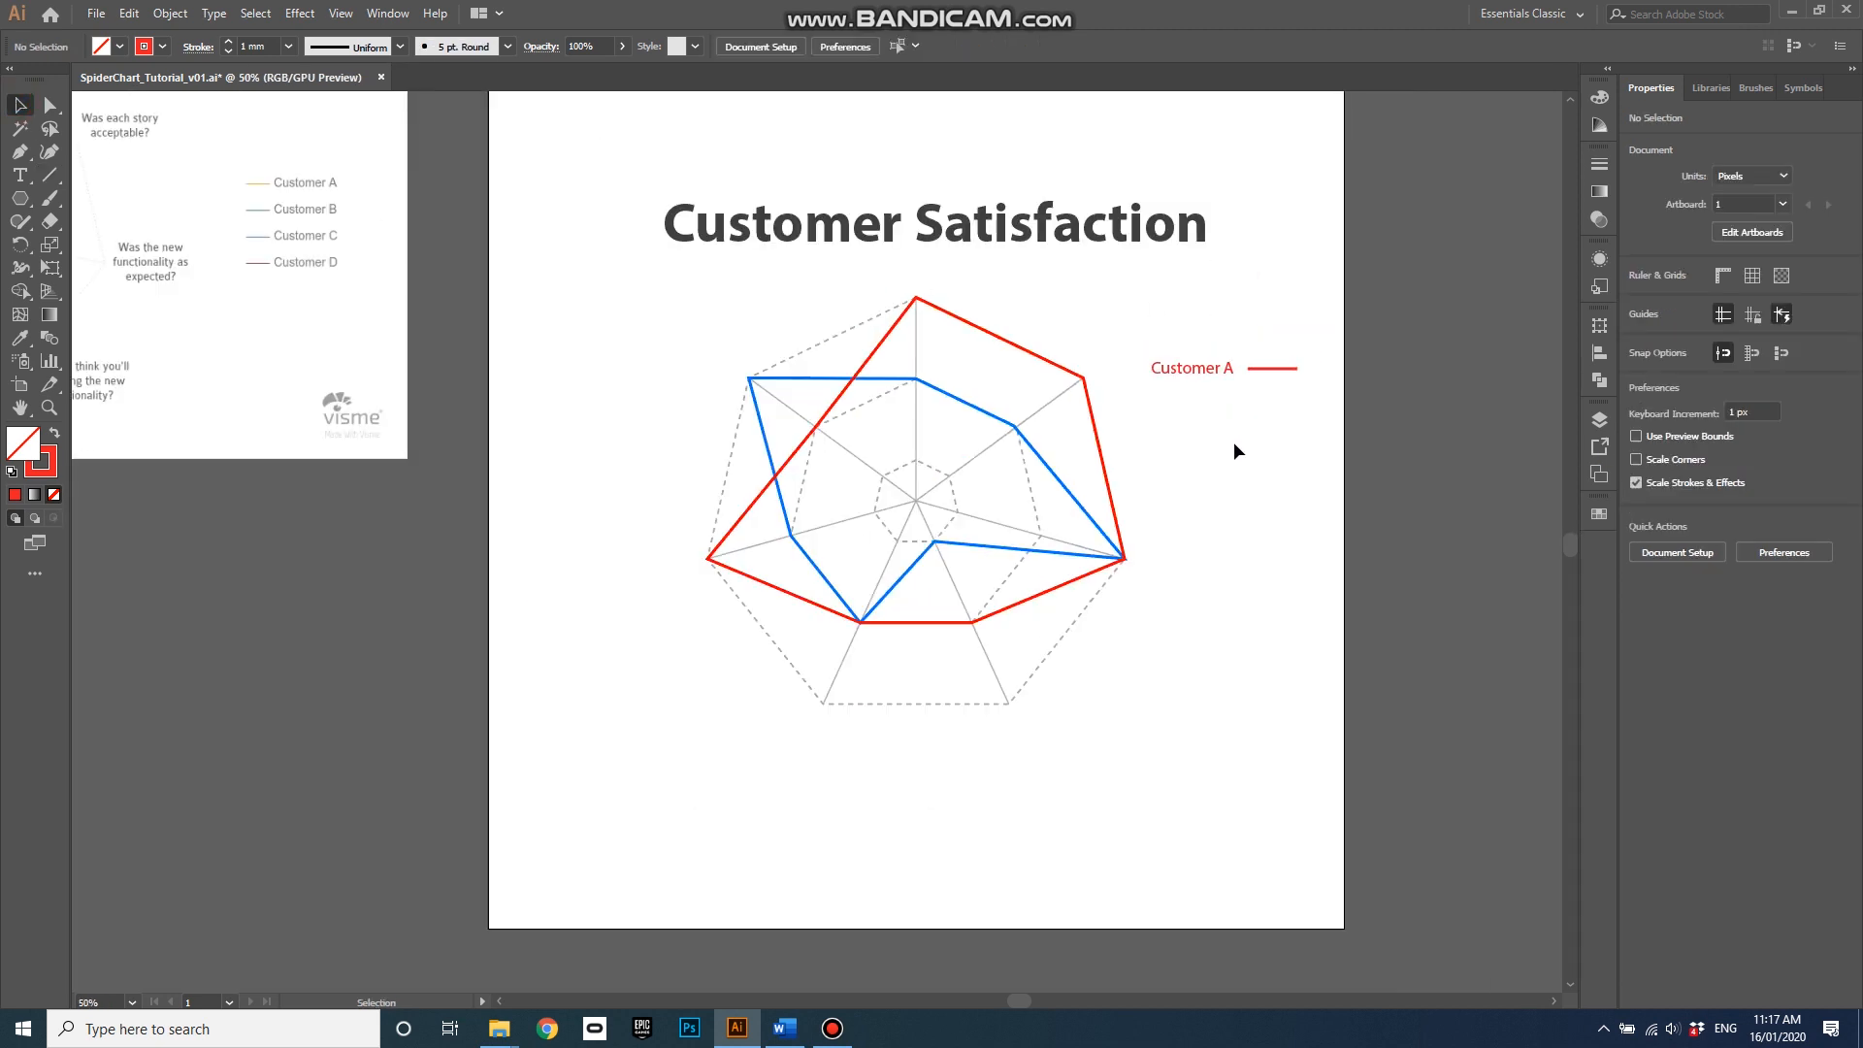
# Rename Layer 3 to 'Text' in the Layers panel
pyautogui.click(1599, 419)
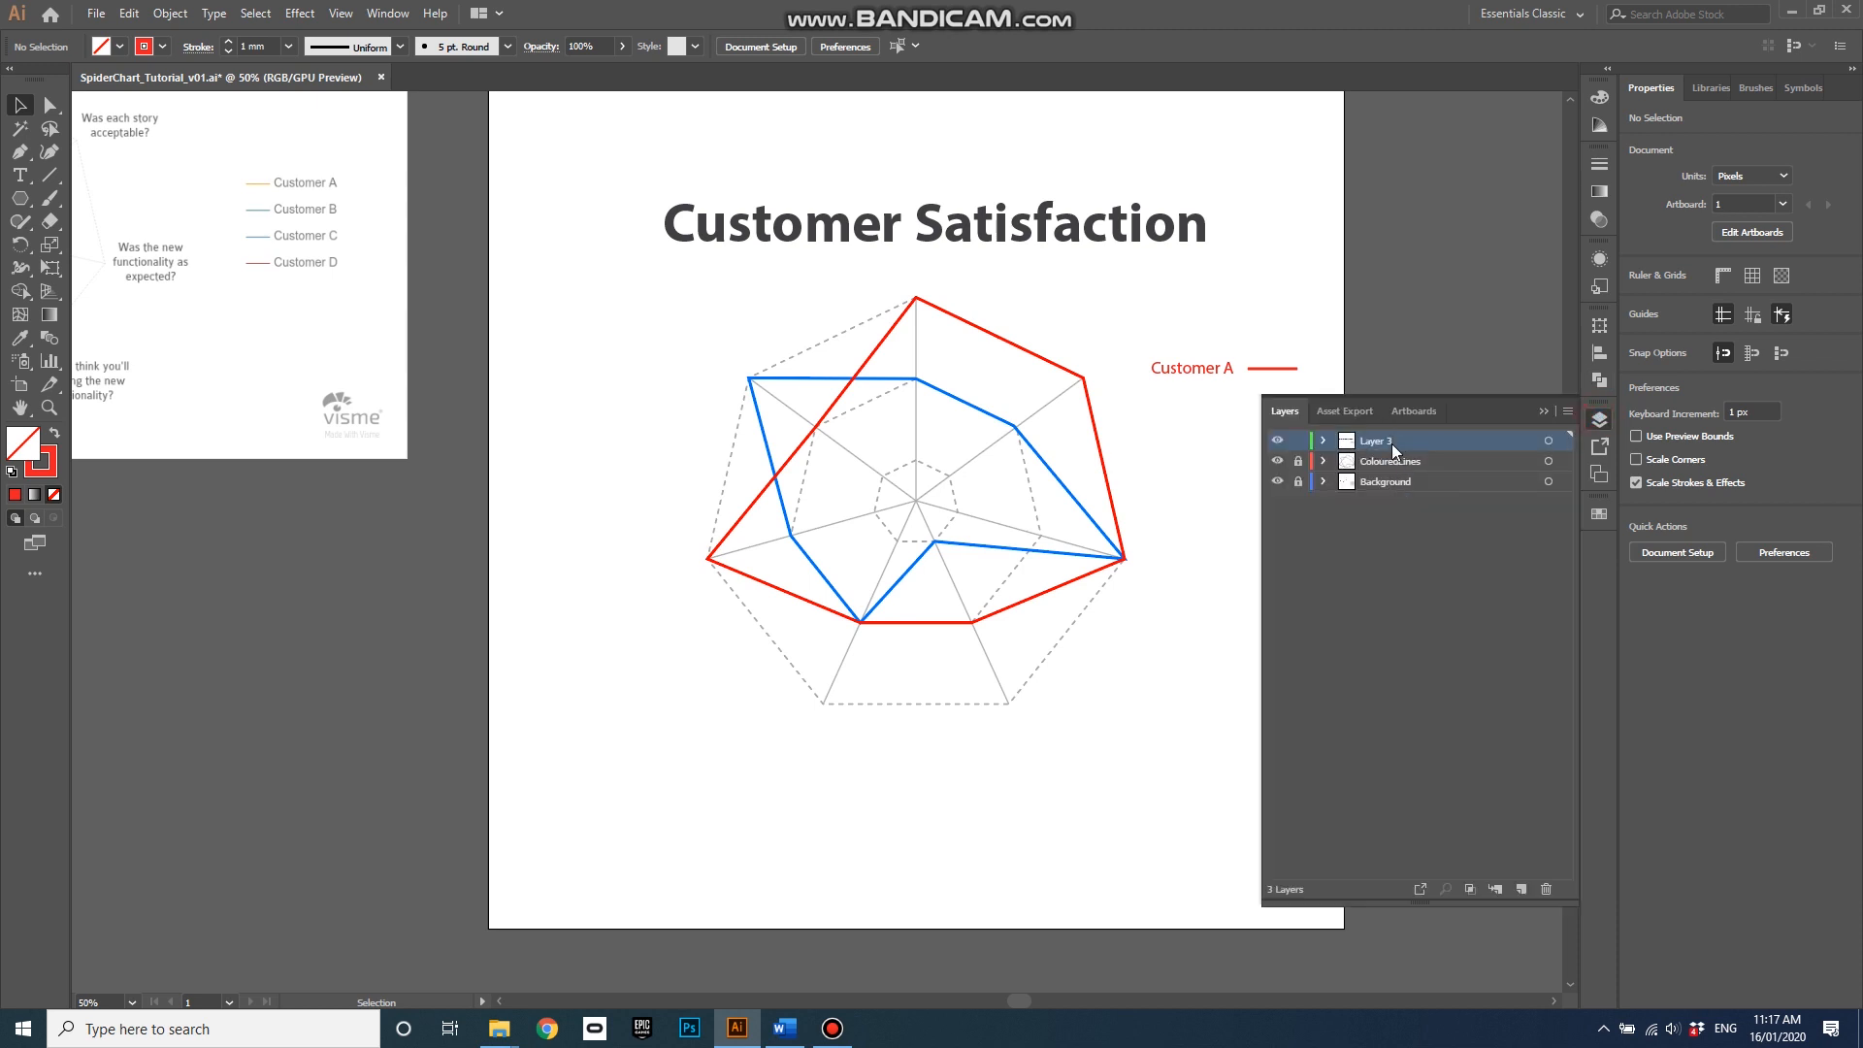
pyautogui.doubleClick(1378, 439)
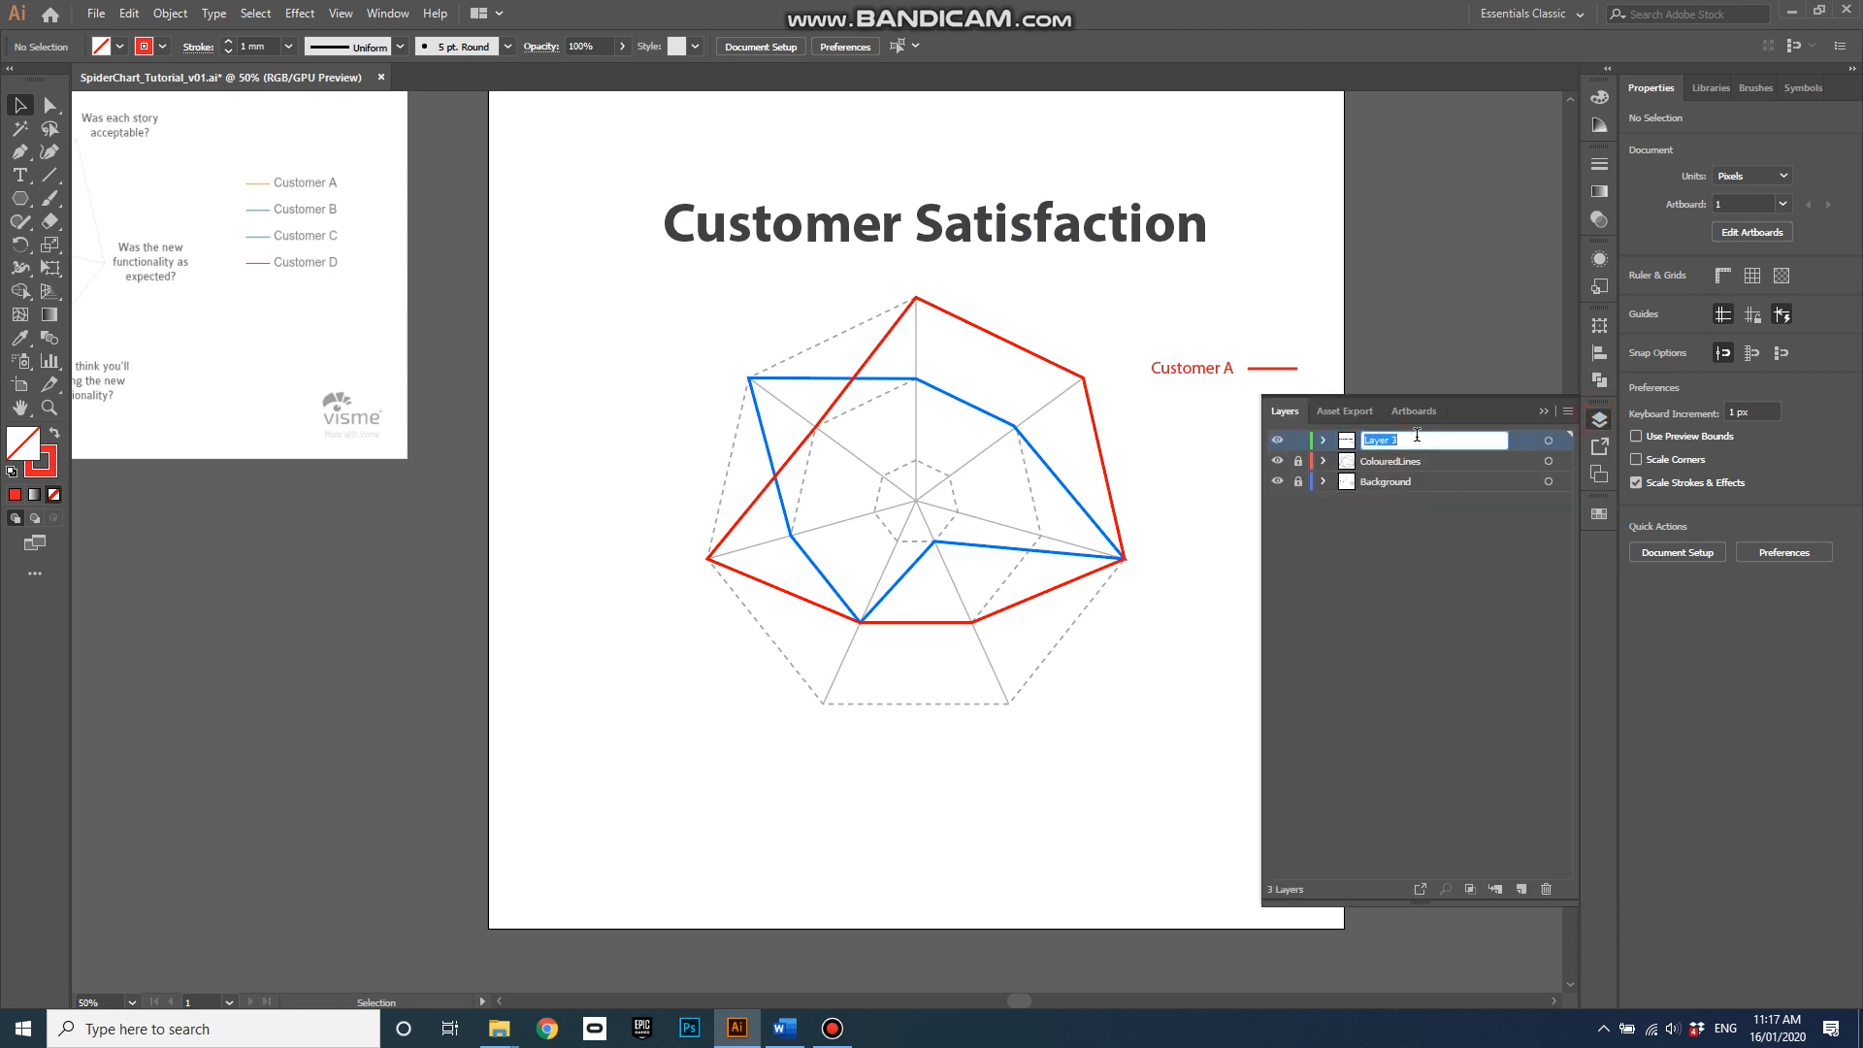
pyautogui.write('Text')
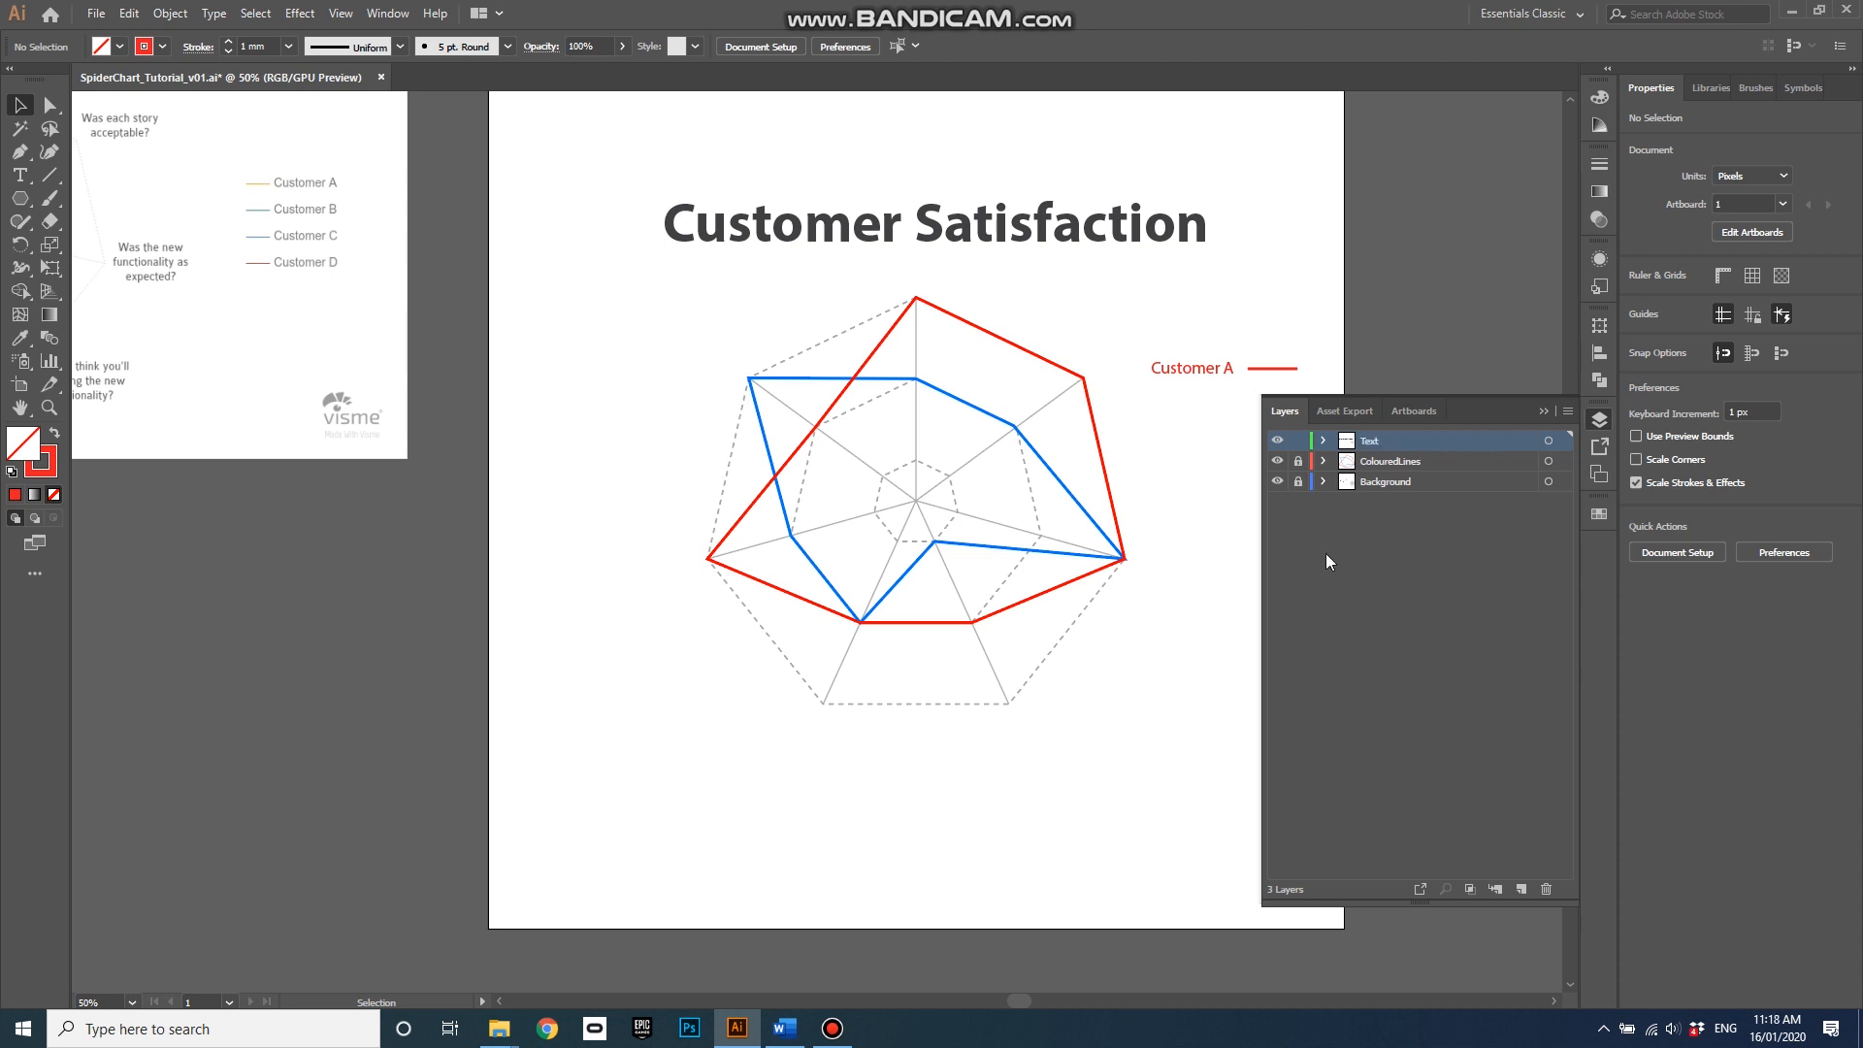
pyautogui.moveTo(1364, 504)
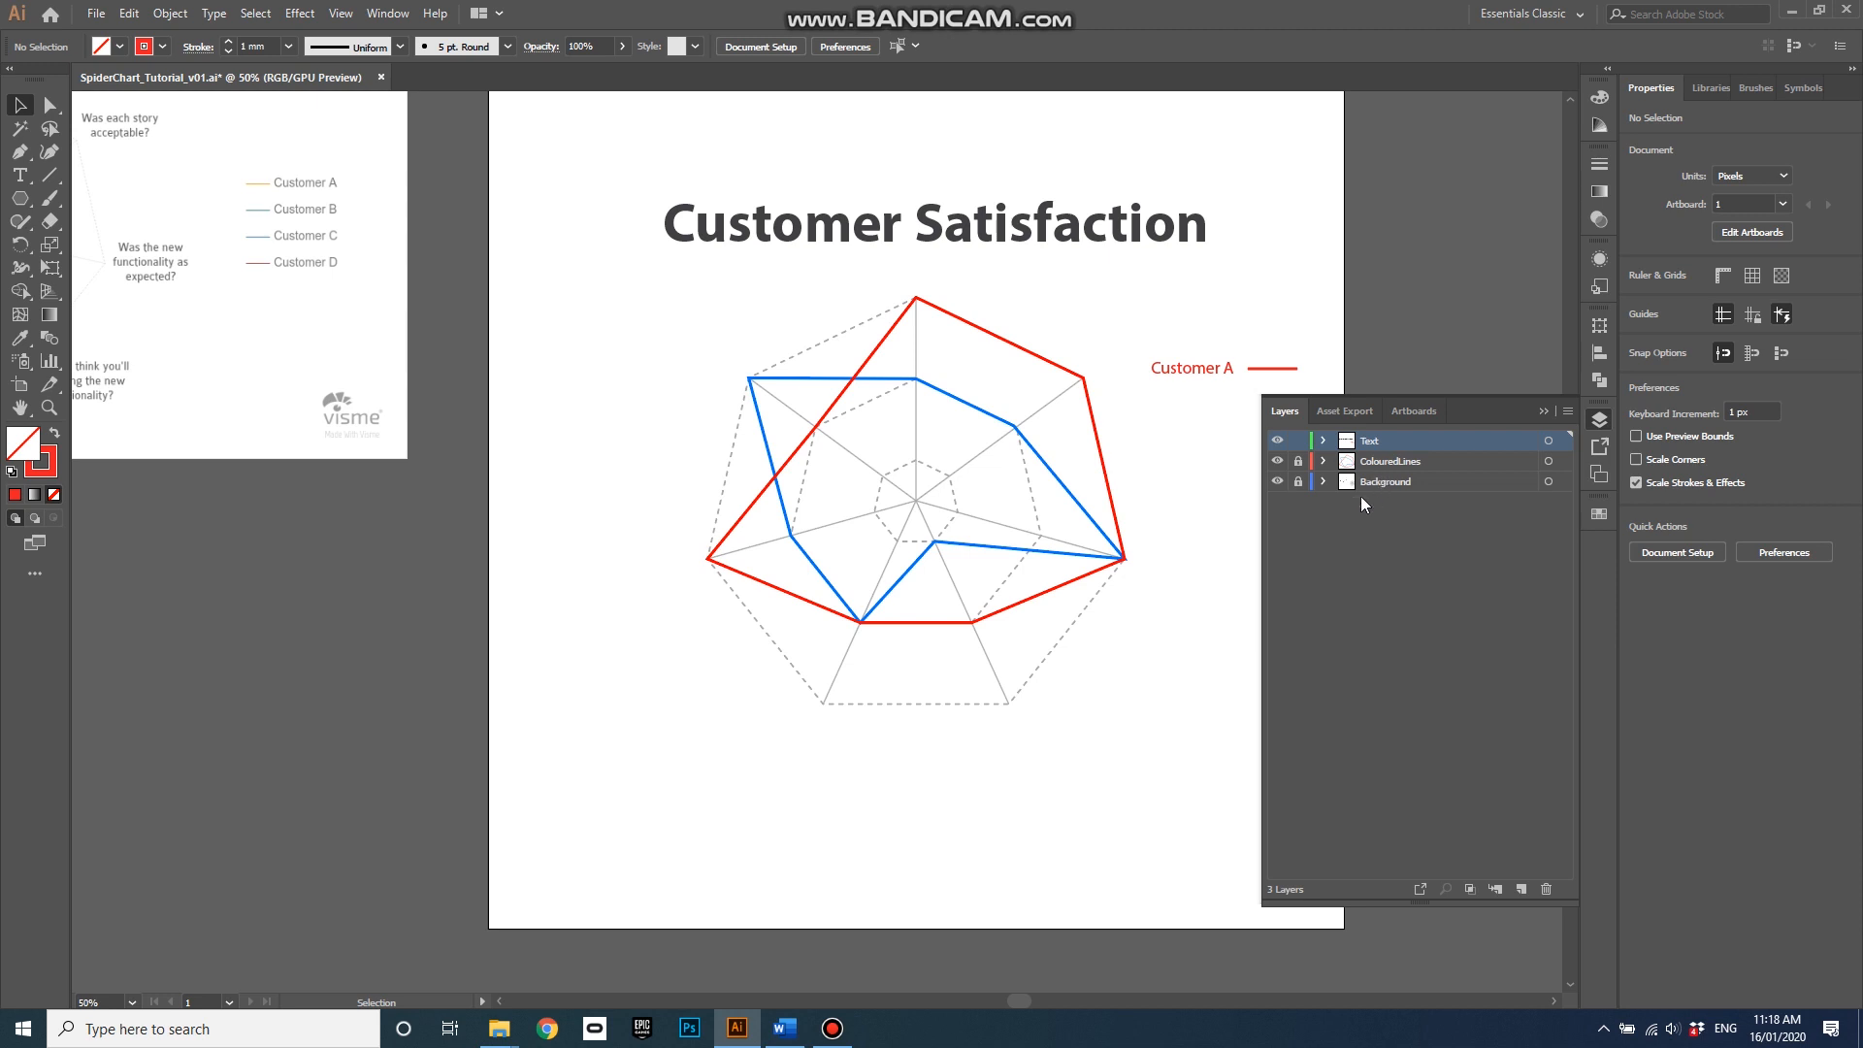
# Lock the Text layer and unlock ColouredLines so the red polygon is editable
pyautogui.click(1297, 461)
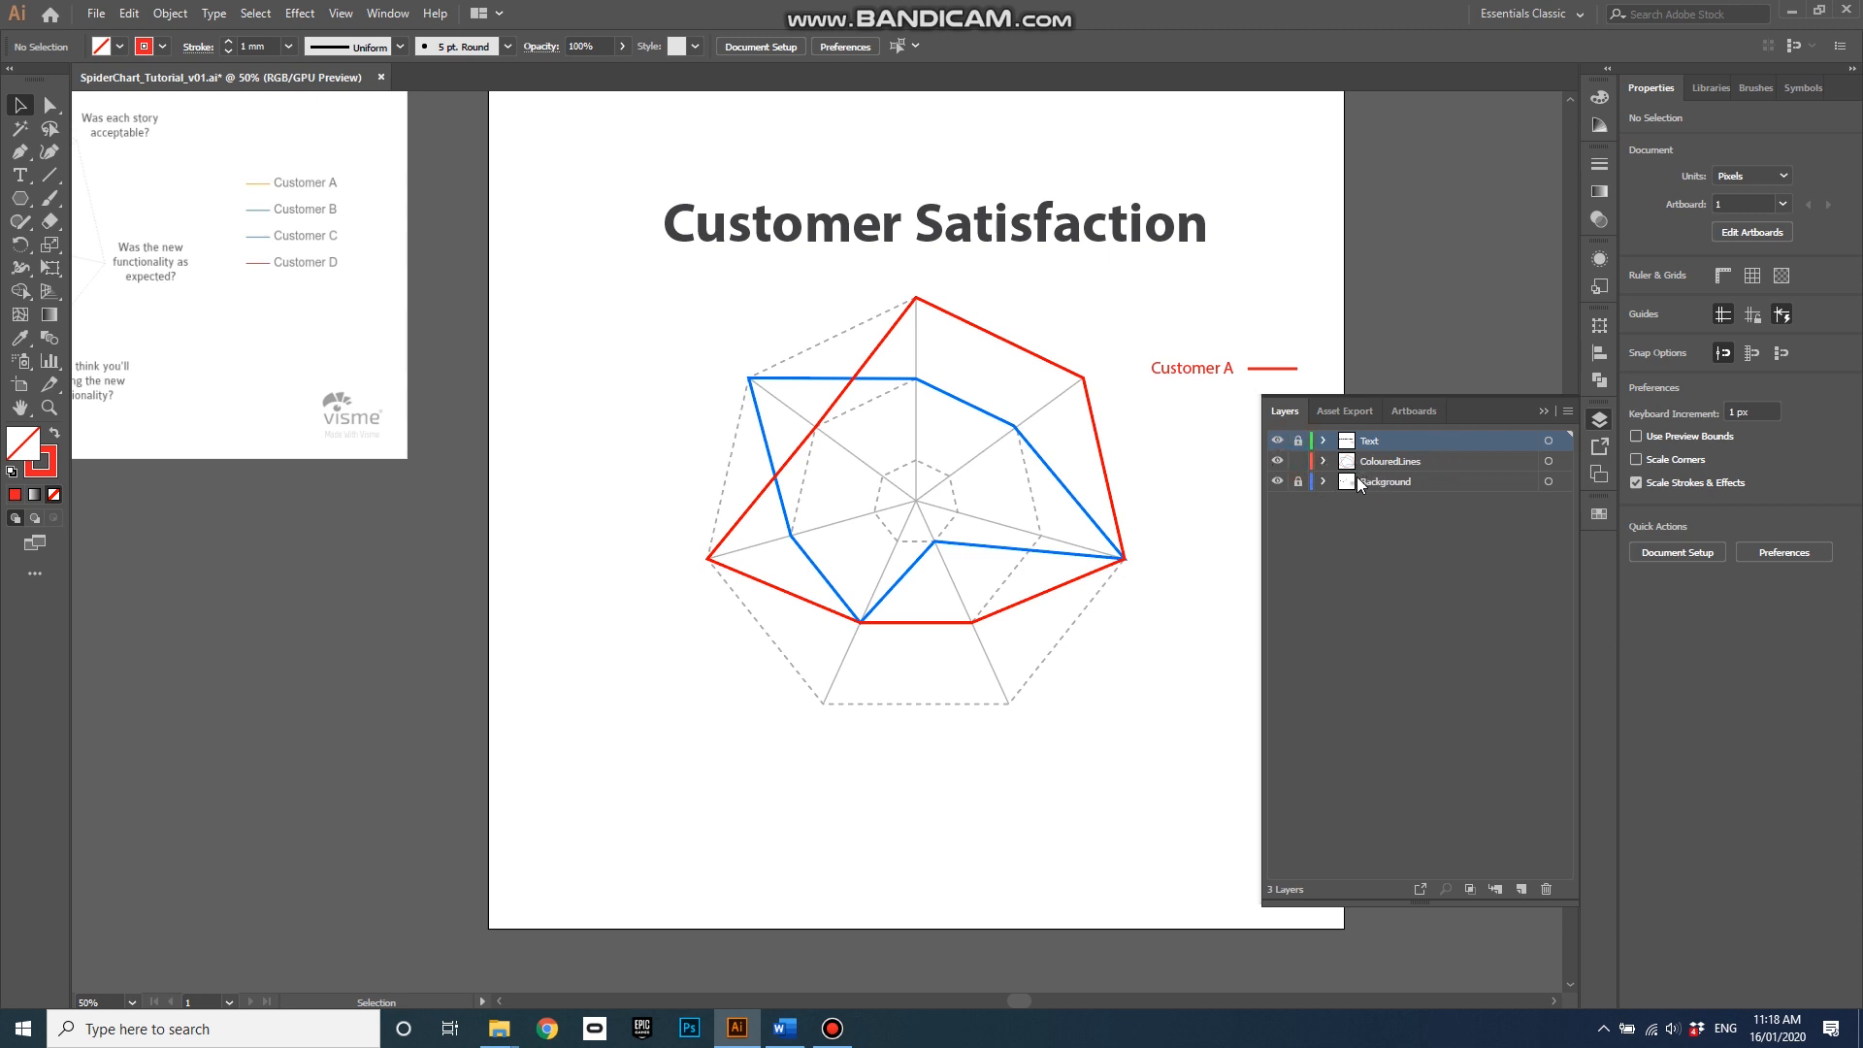
pyautogui.click(1298, 481)
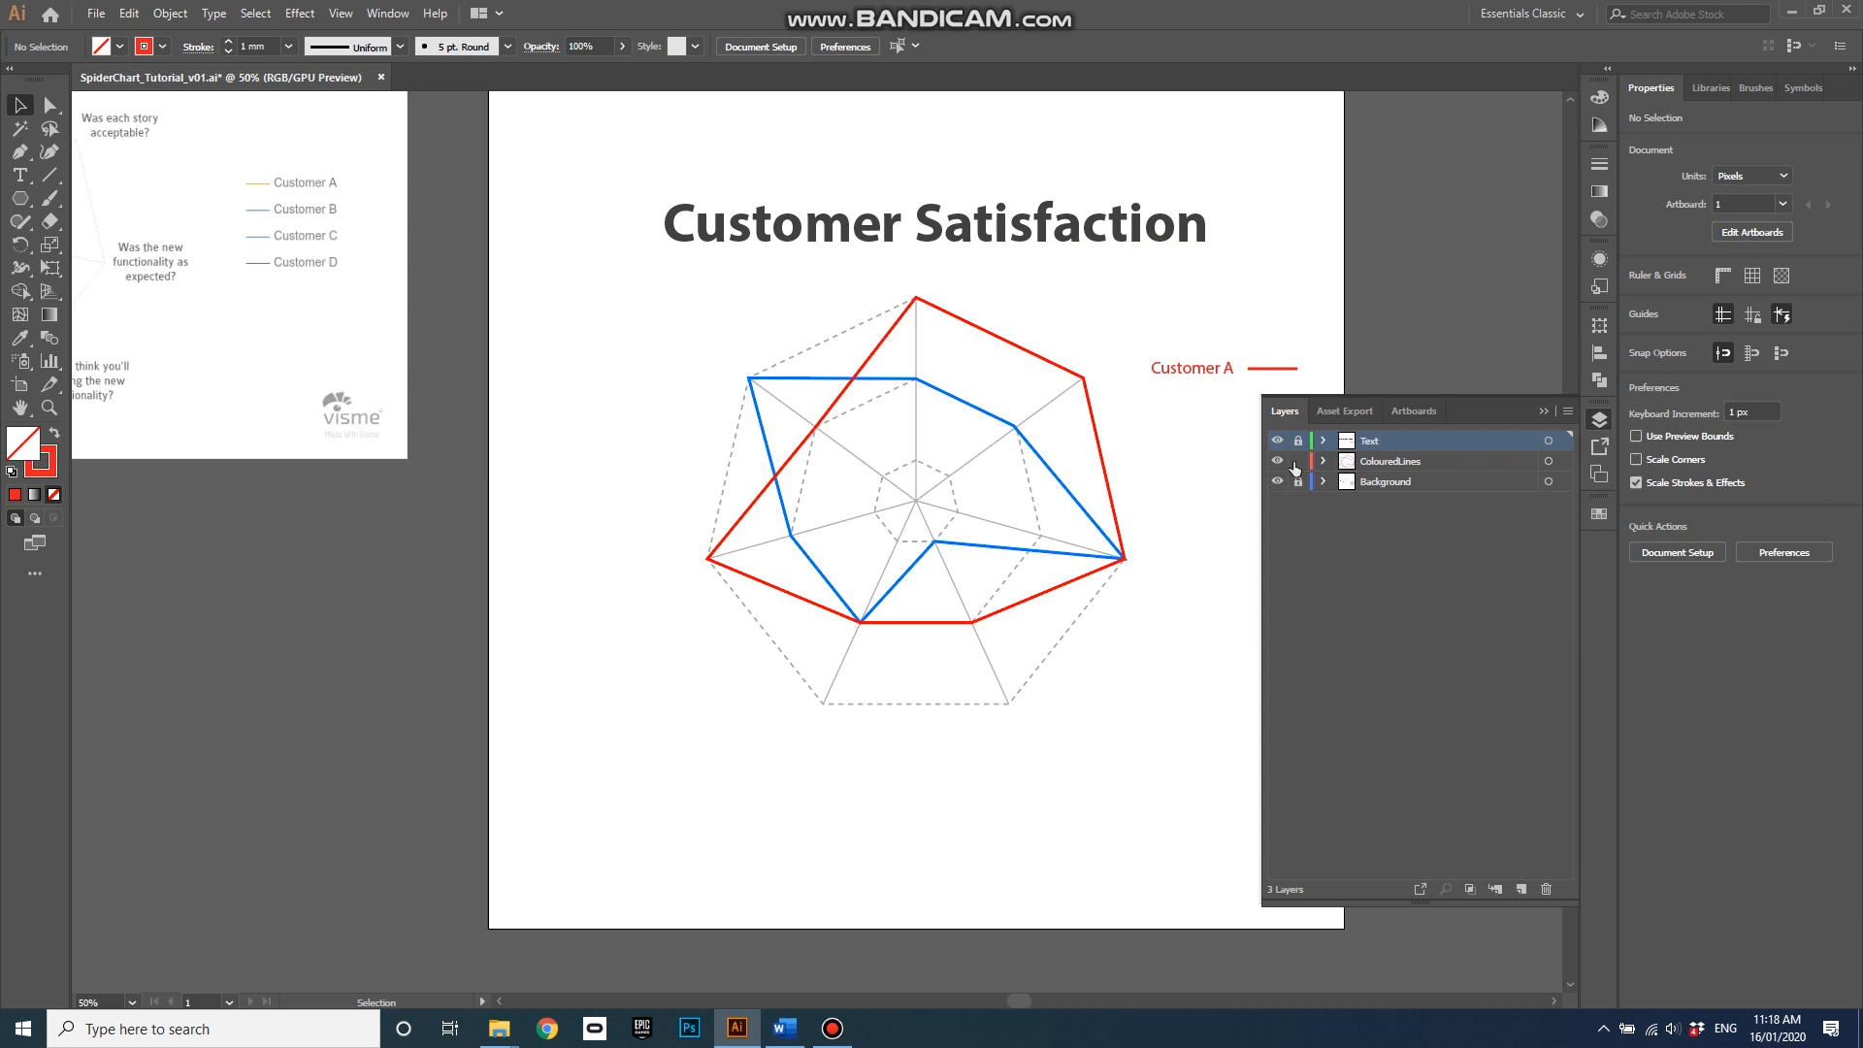
pyautogui.moveTo(1084, 390)
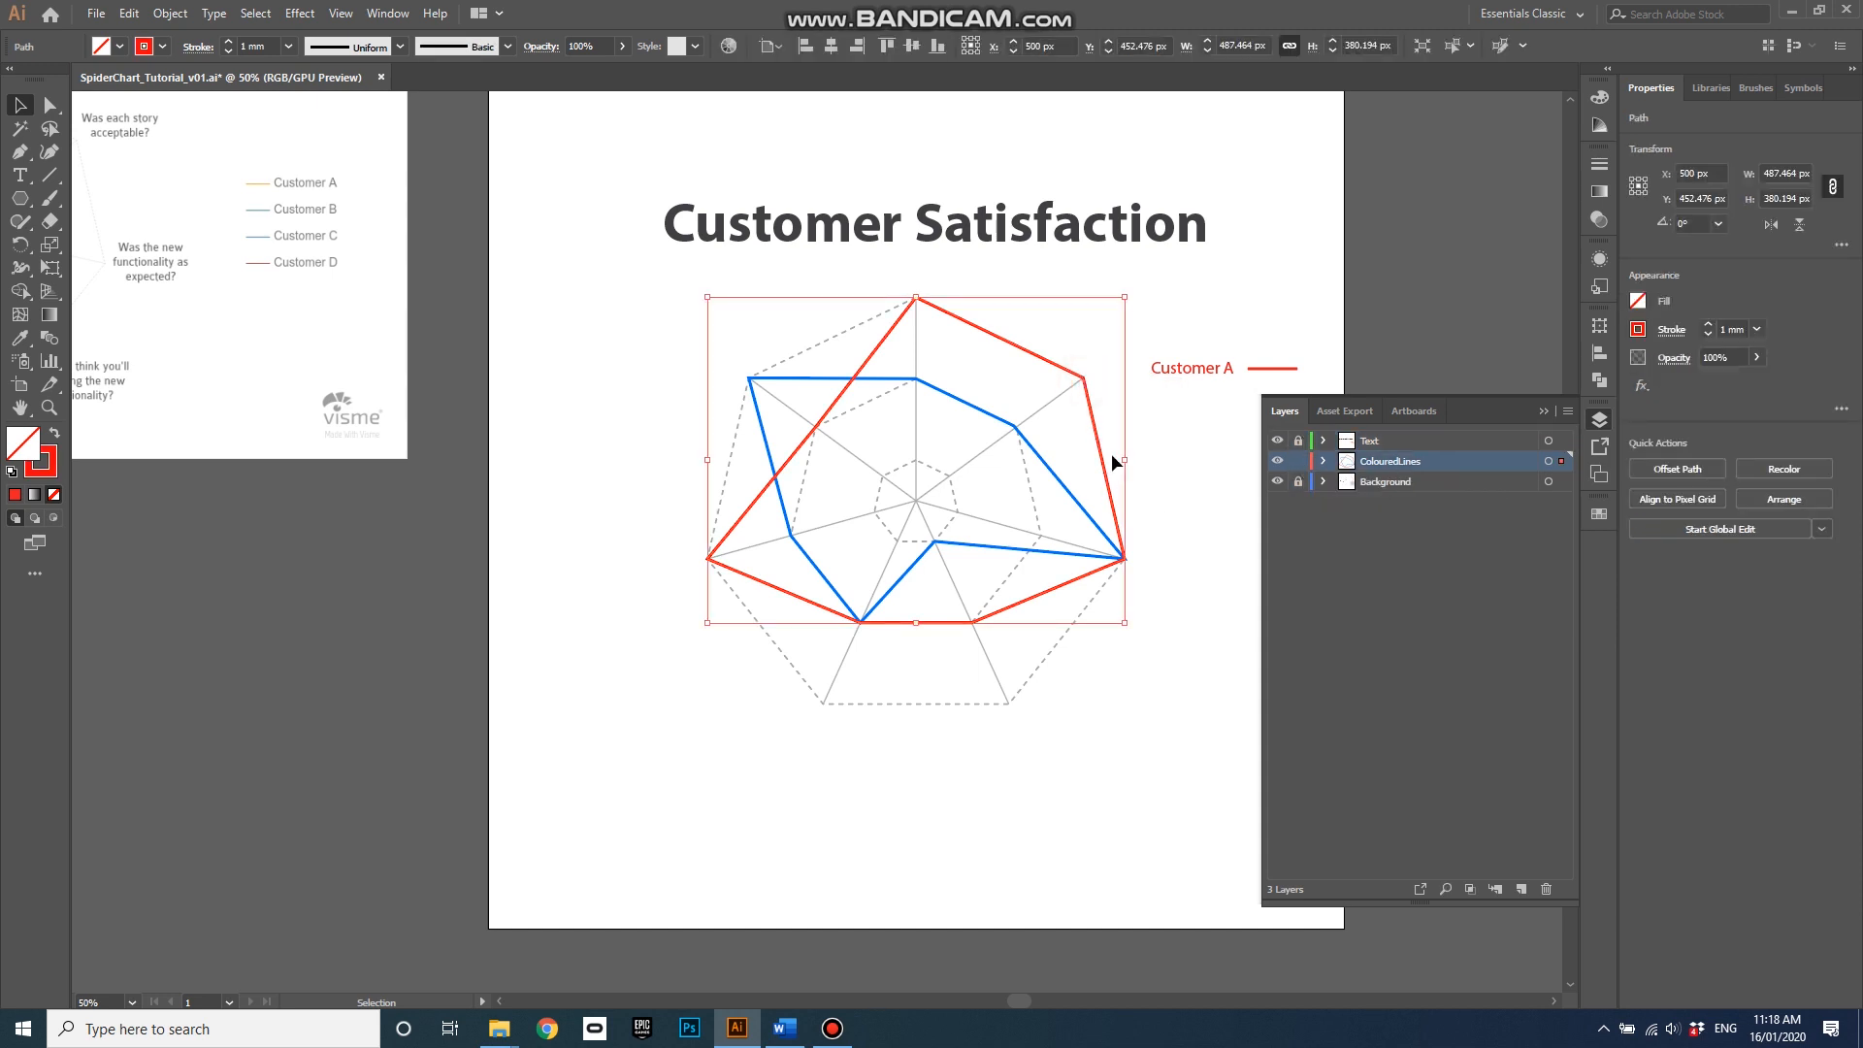
pyautogui.click(48, 105)
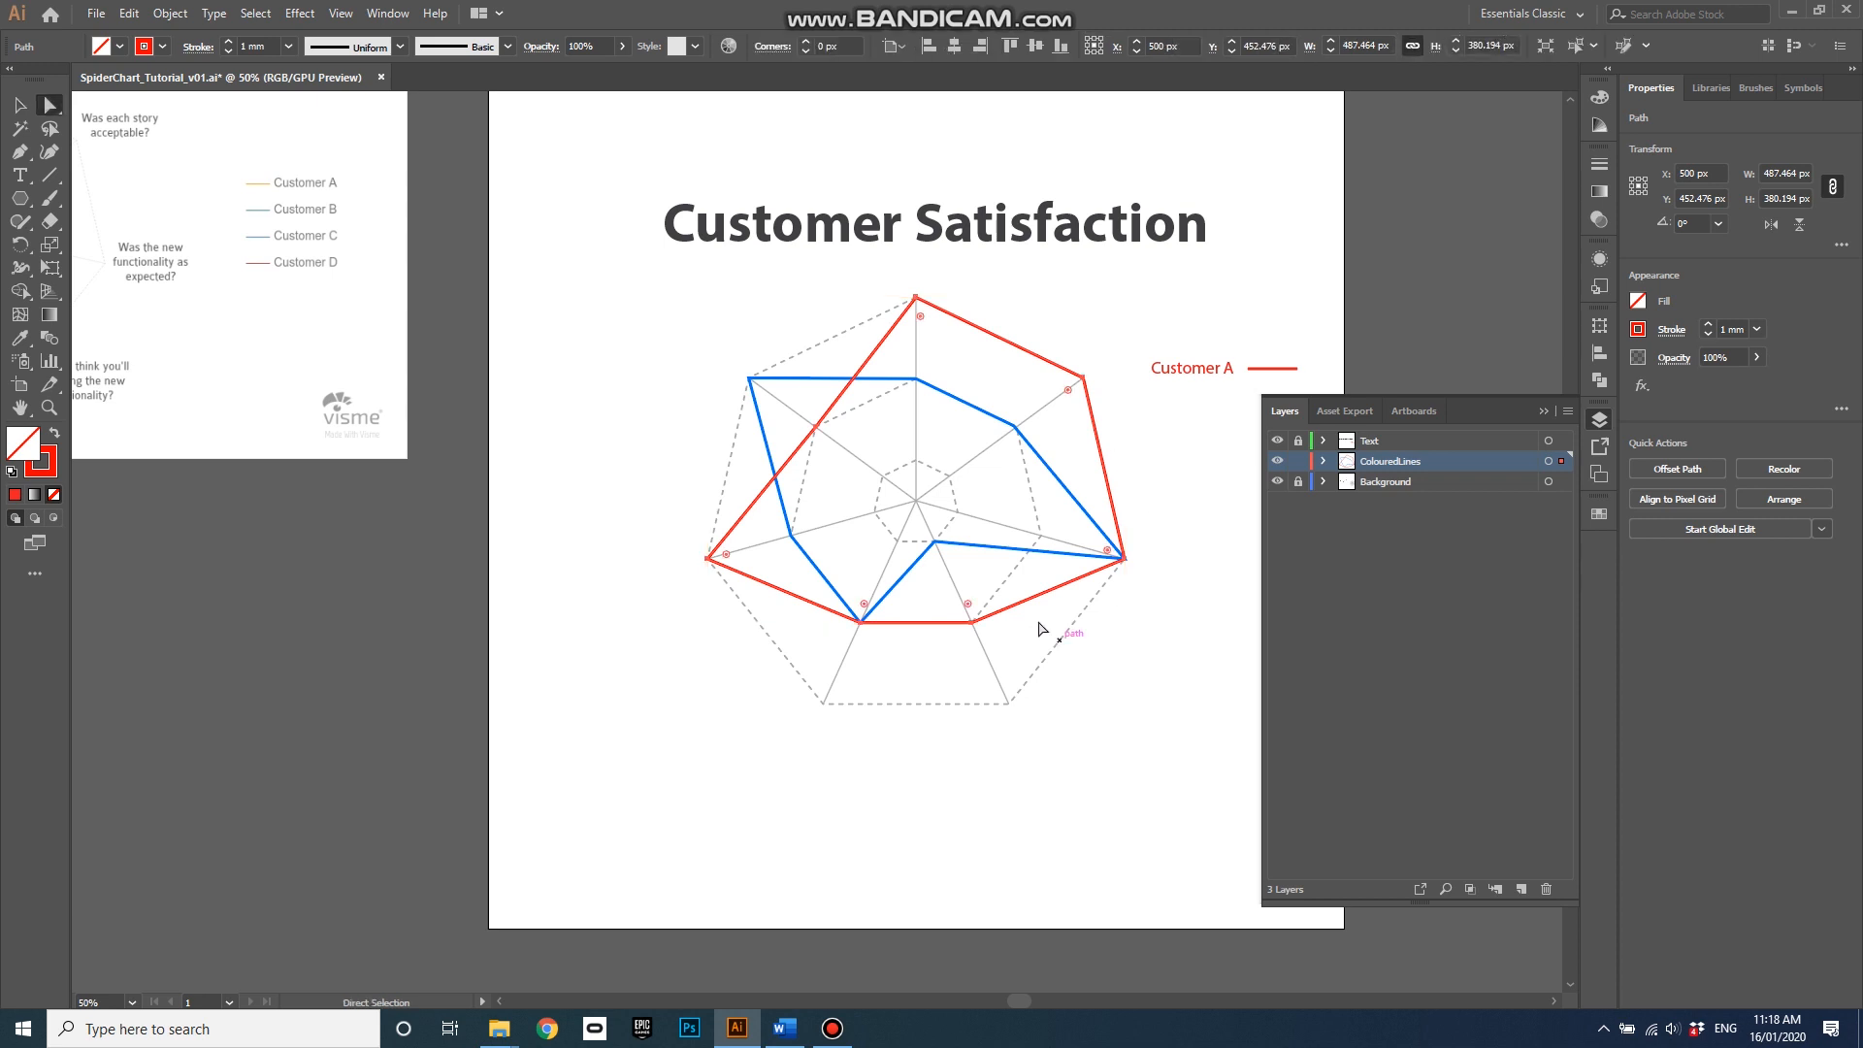